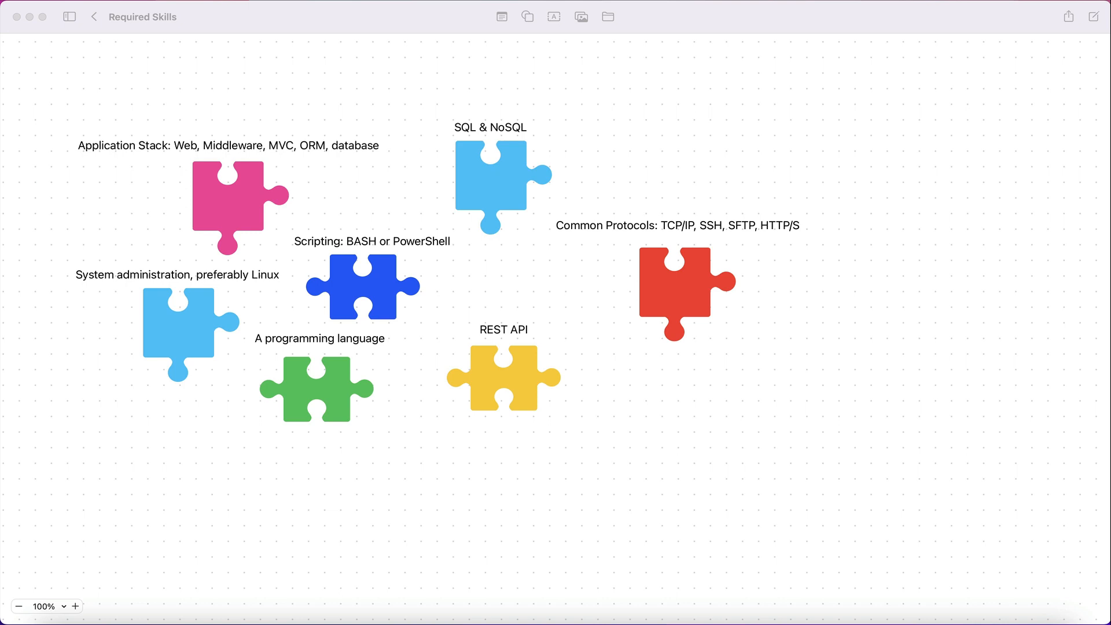
mouse_move(4, 18)
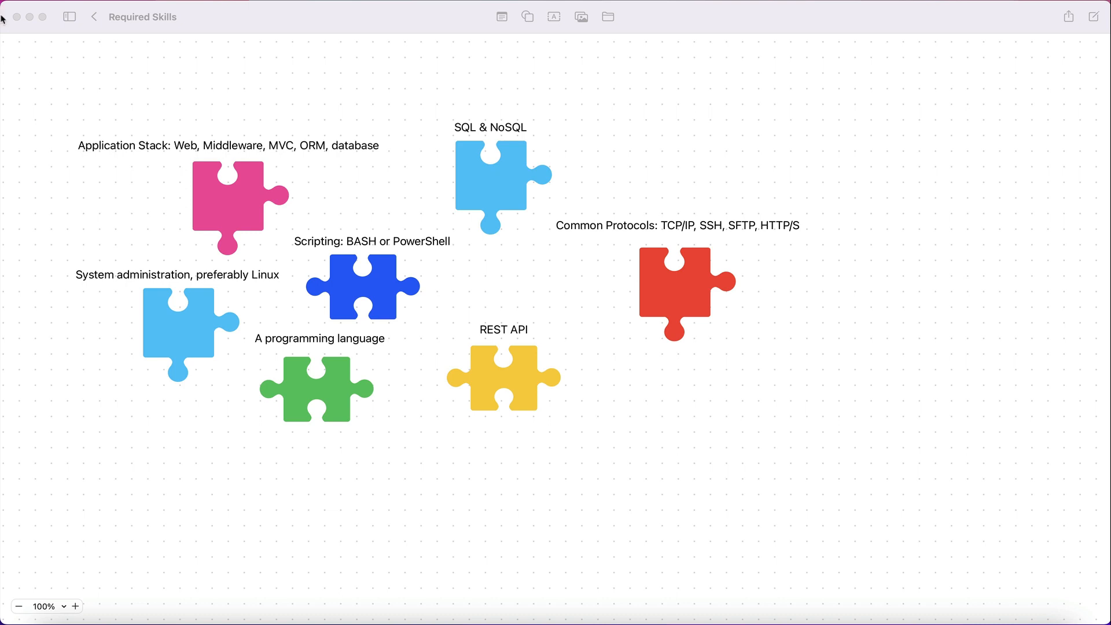
mouse_move(103, 160)
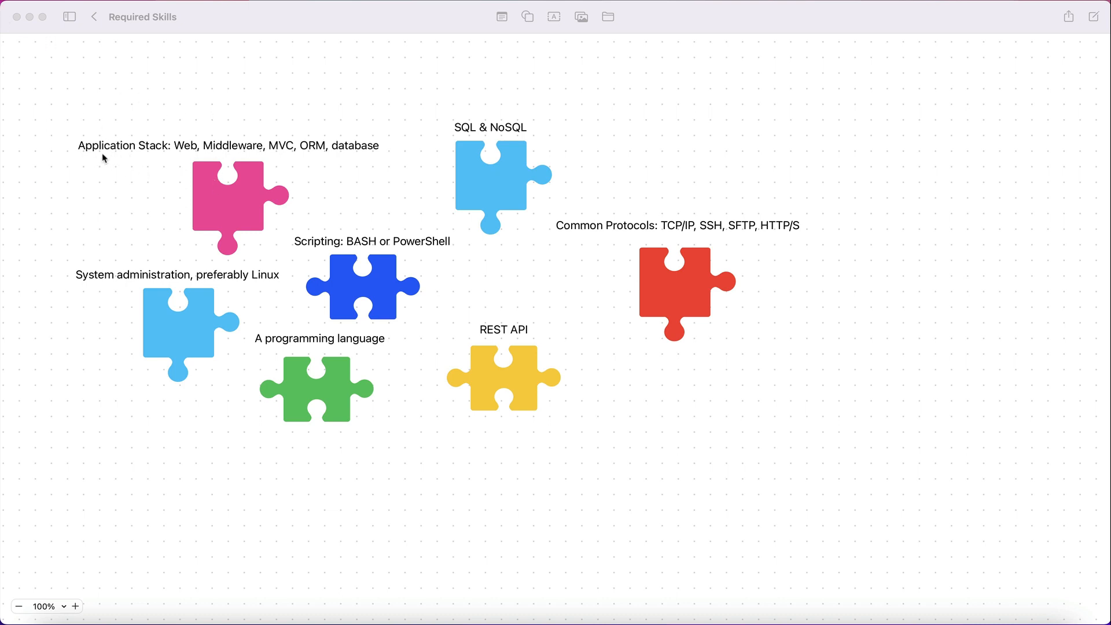
mouse_move(141, 150)
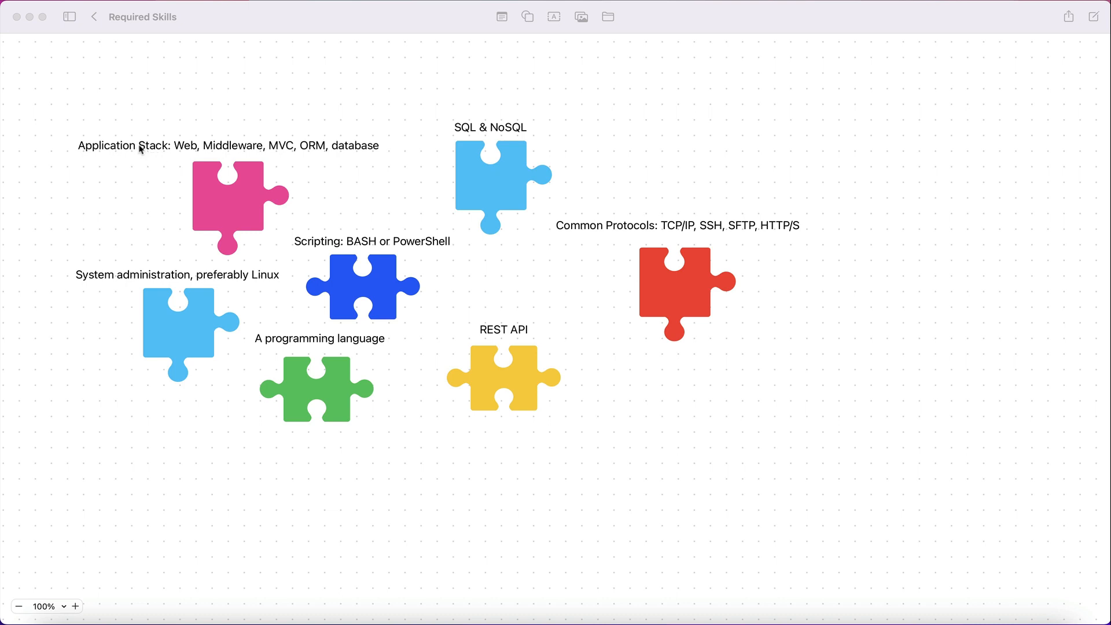
mouse_move(145, 140)
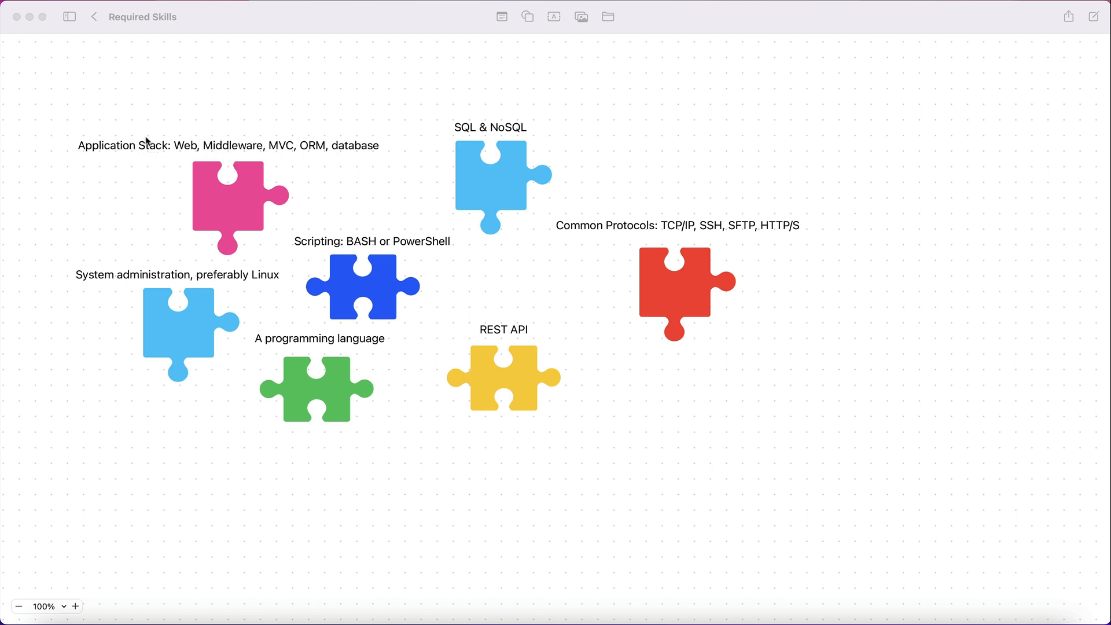
mouse_move(186, 132)
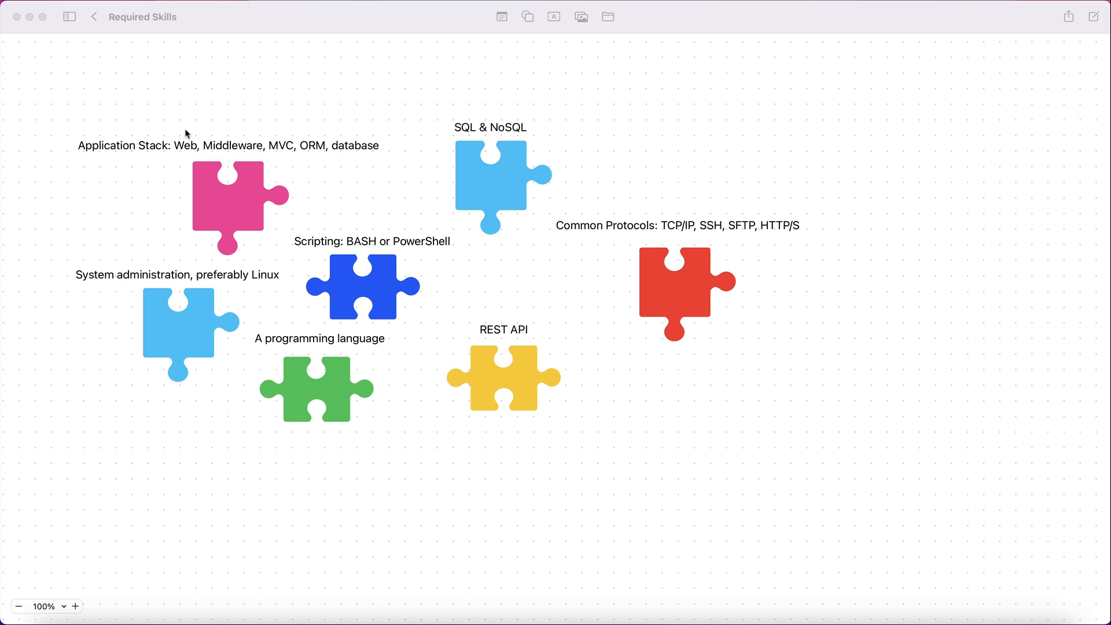
mouse_move(275, 329)
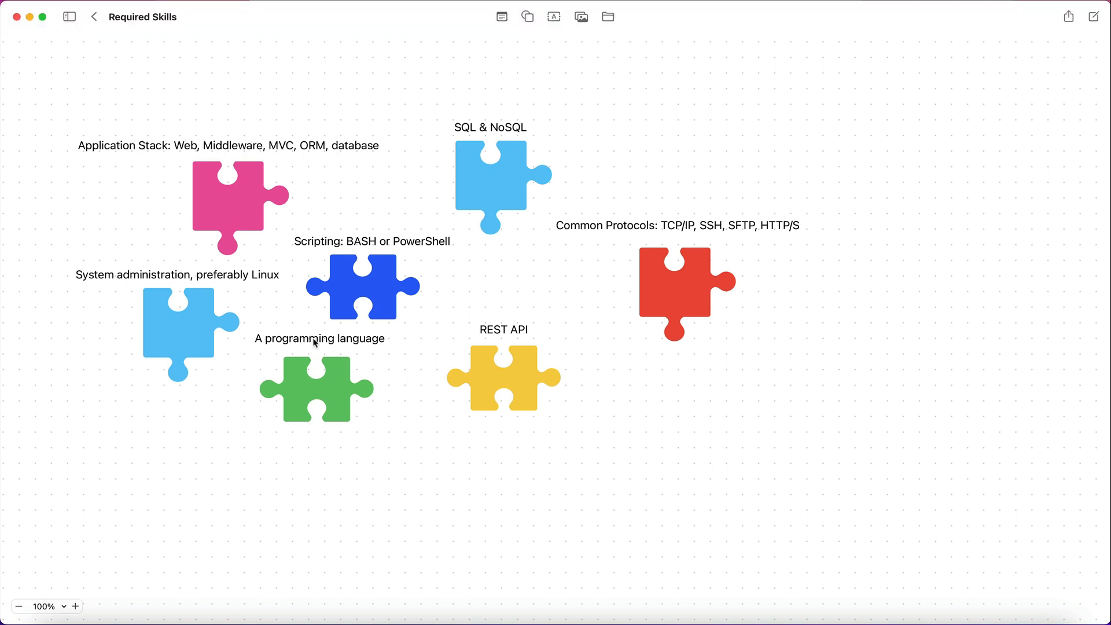
left_click(320, 338)
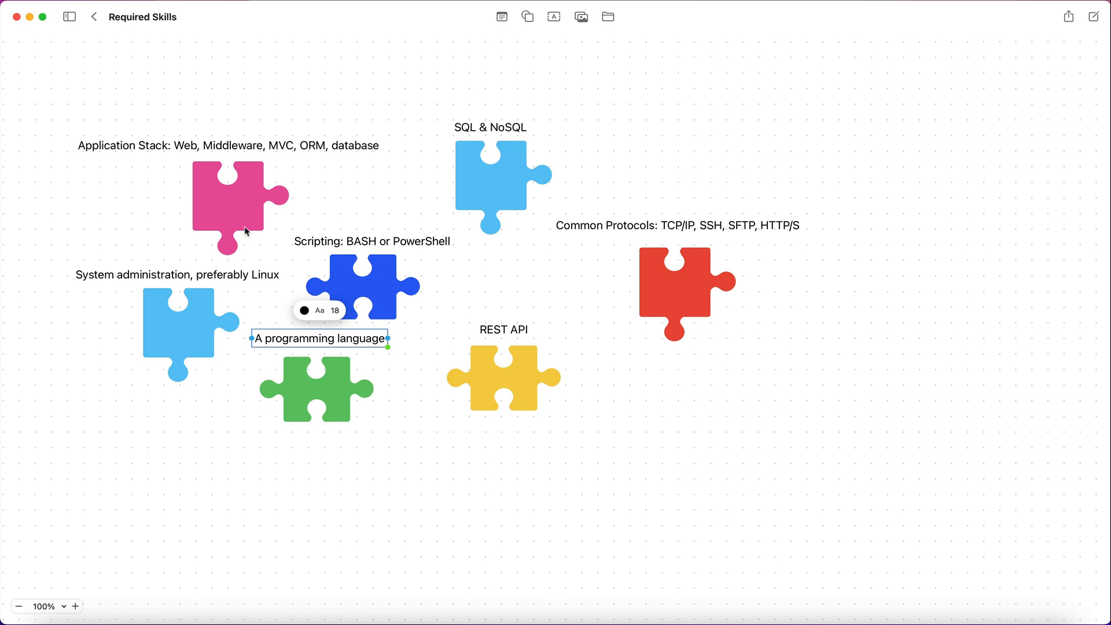
mouse_move(368, 368)
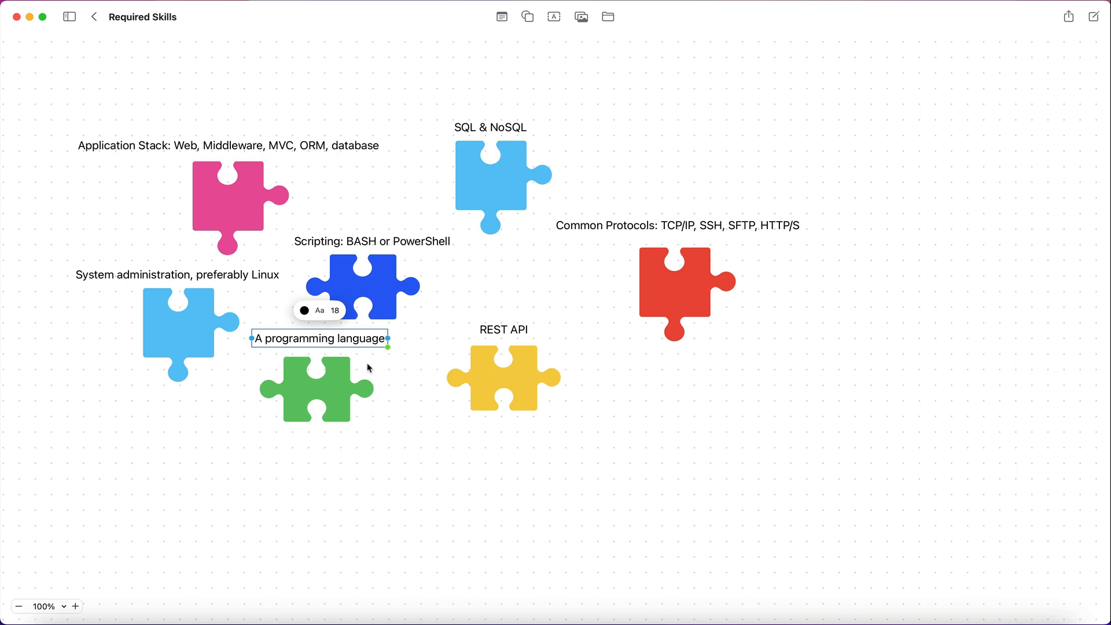
mouse_move(191, 149)
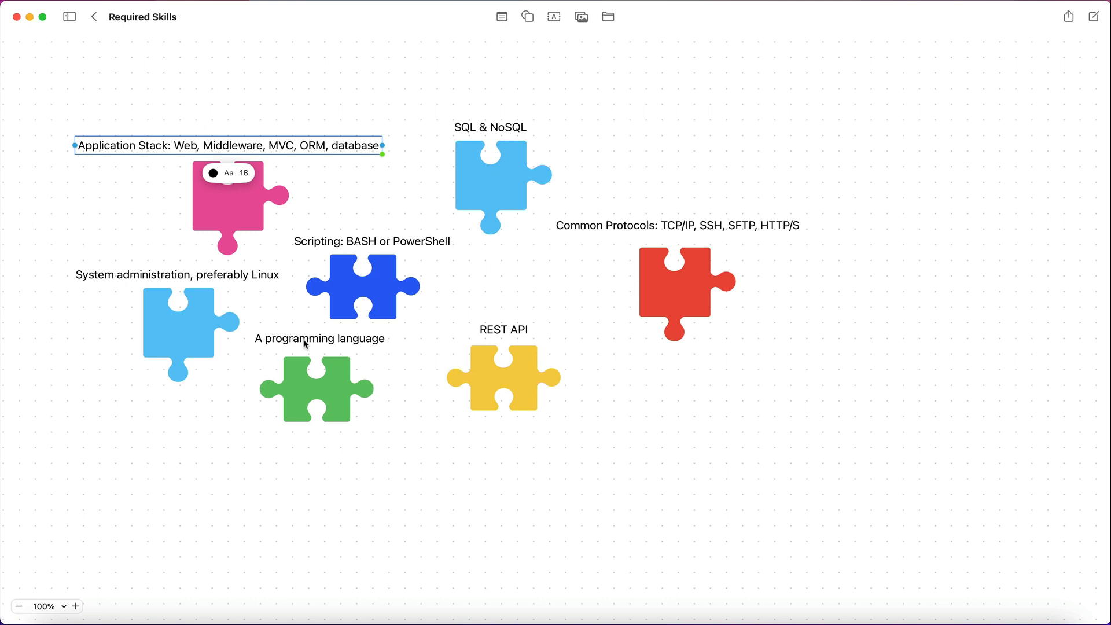
left_click(317, 338)
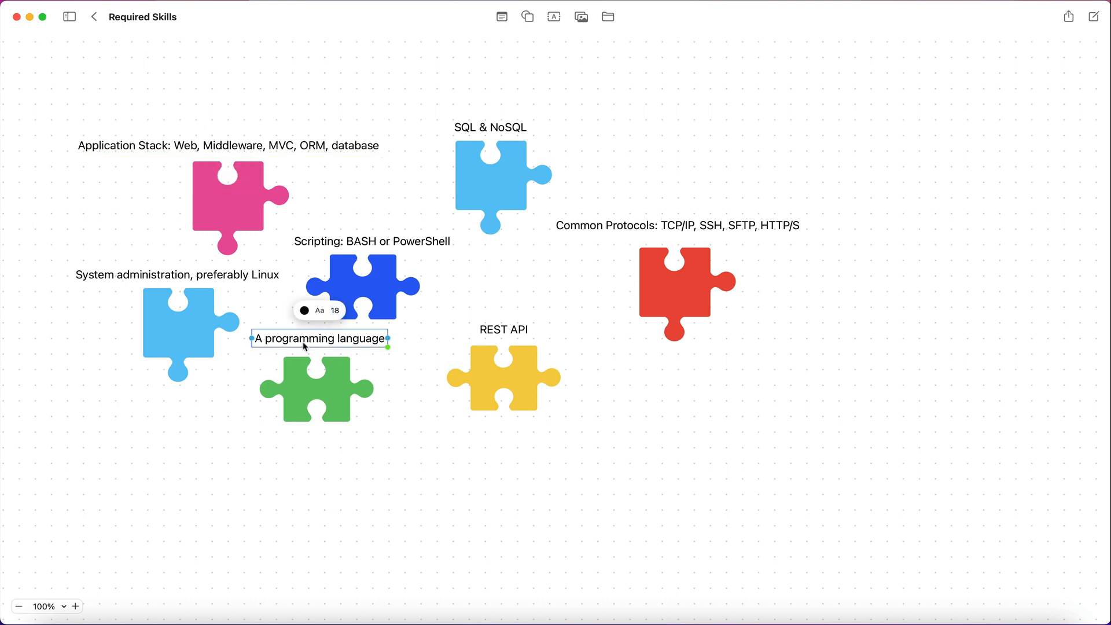
mouse_move(308, 354)
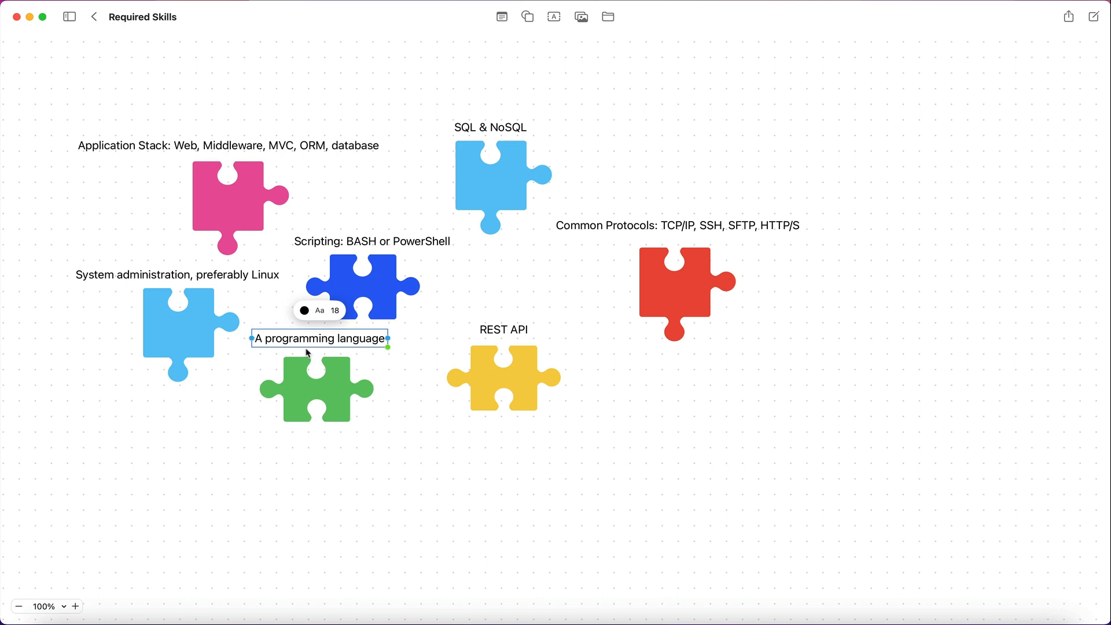
left_click(228, 146)
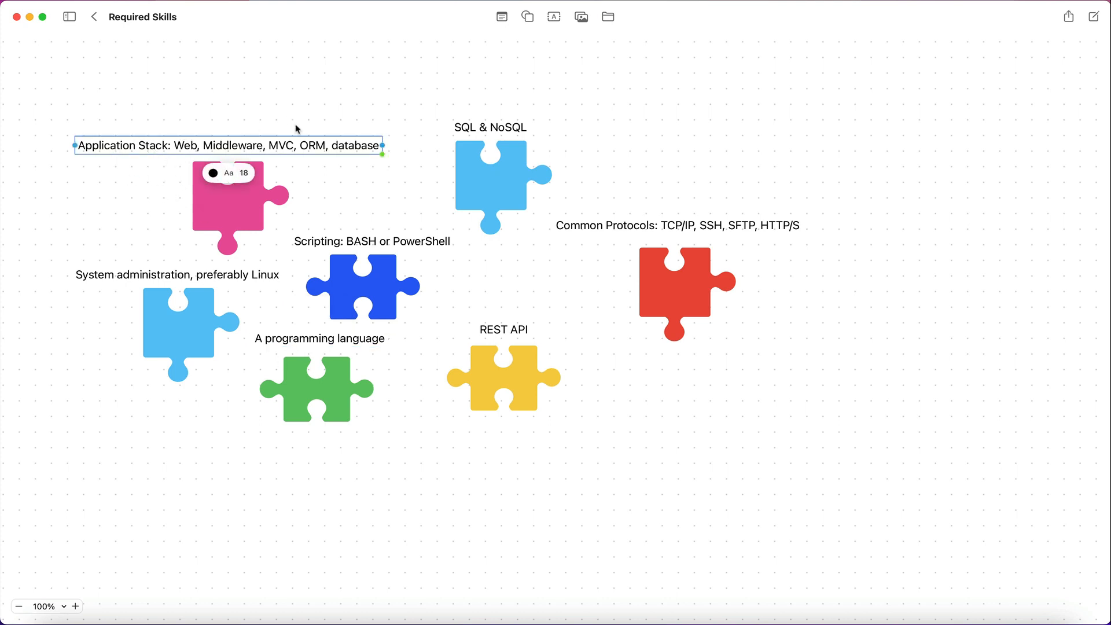
mouse_move(204, 127)
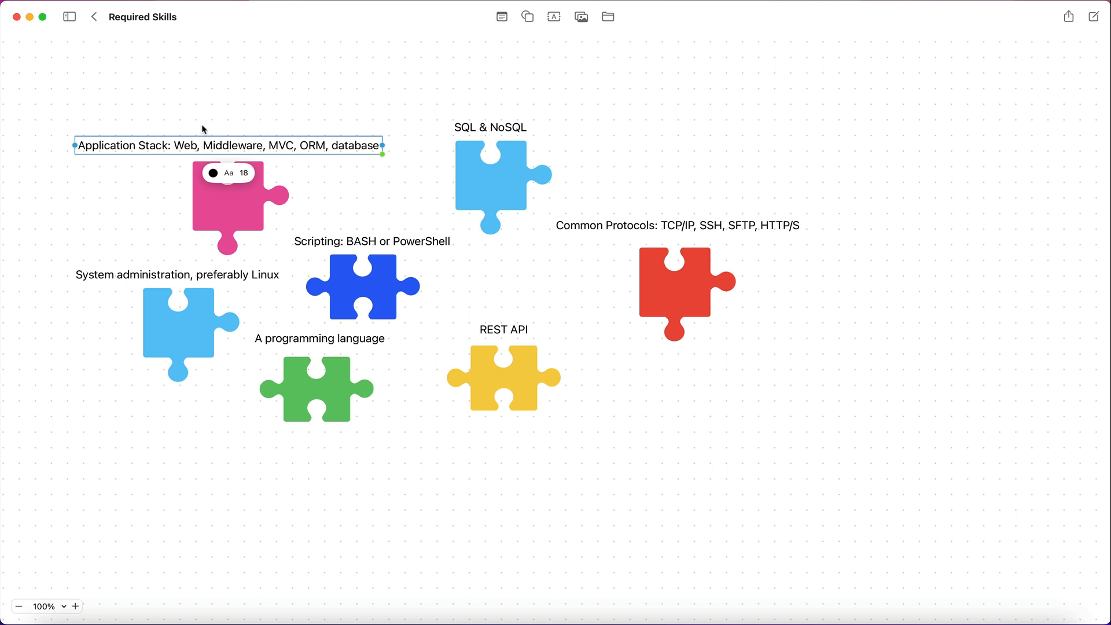
mouse_move(357, 345)
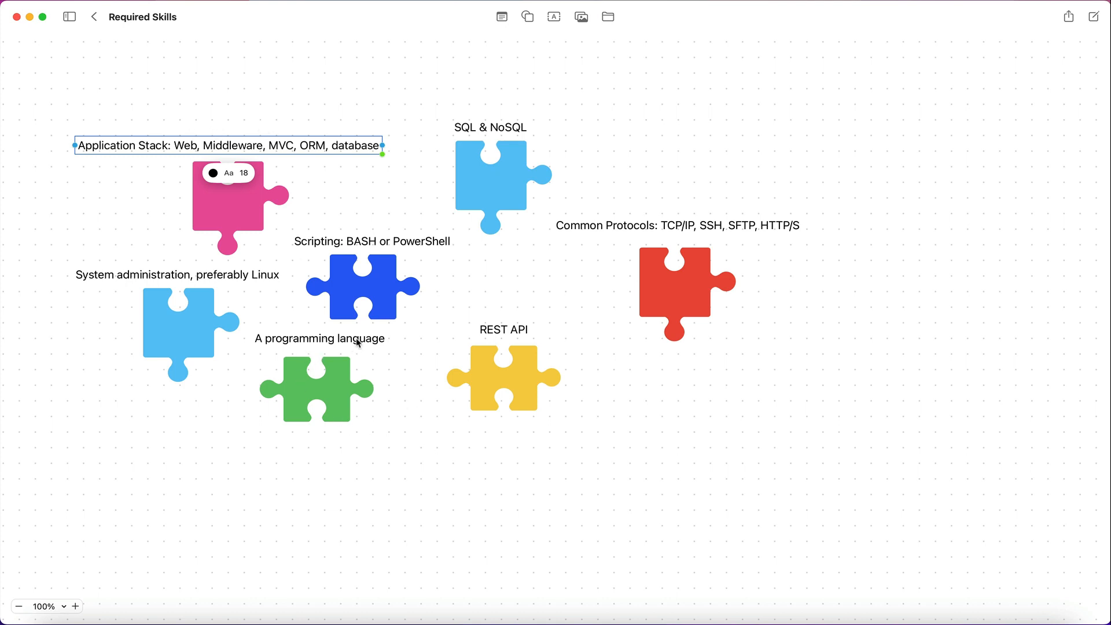
mouse_move(242, 134)
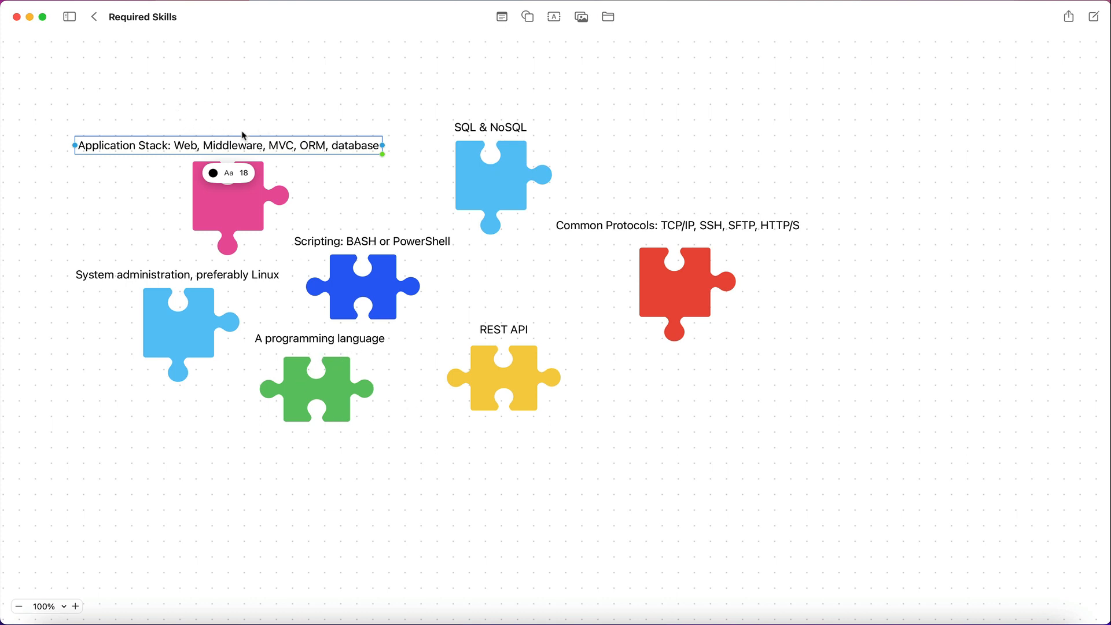
mouse_move(250, 180)
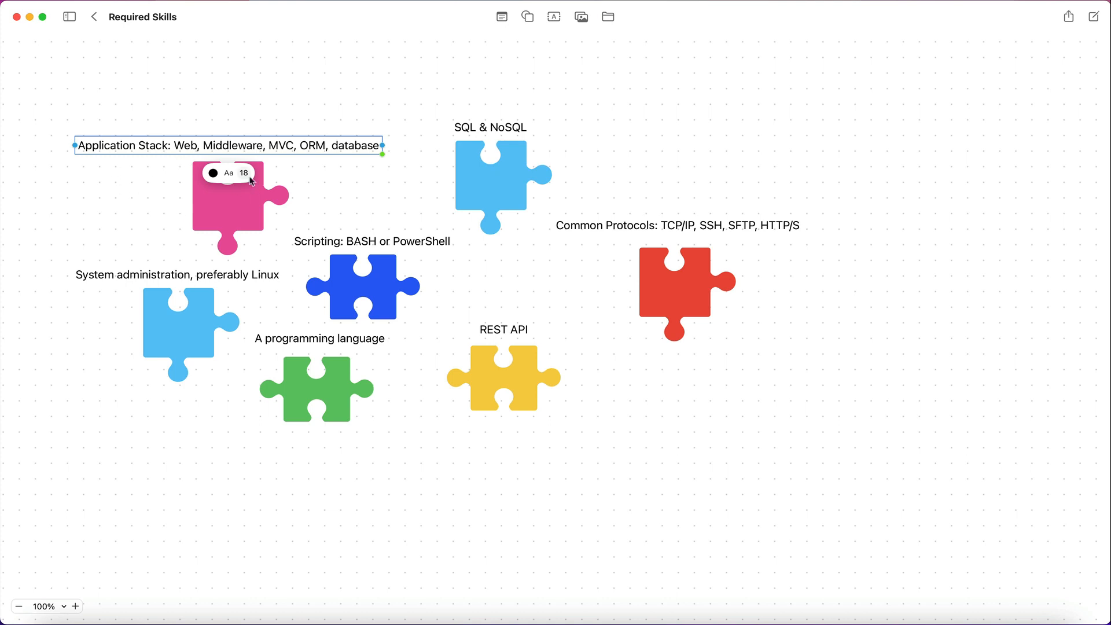
mouse_move(166, 194)
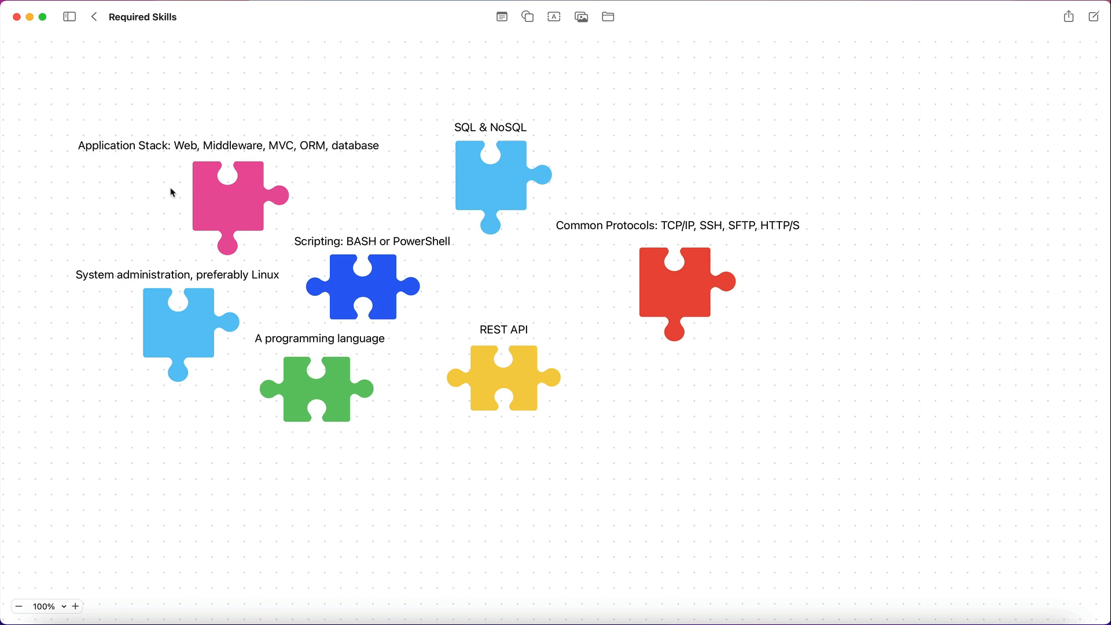
mouse_move(304, 73)
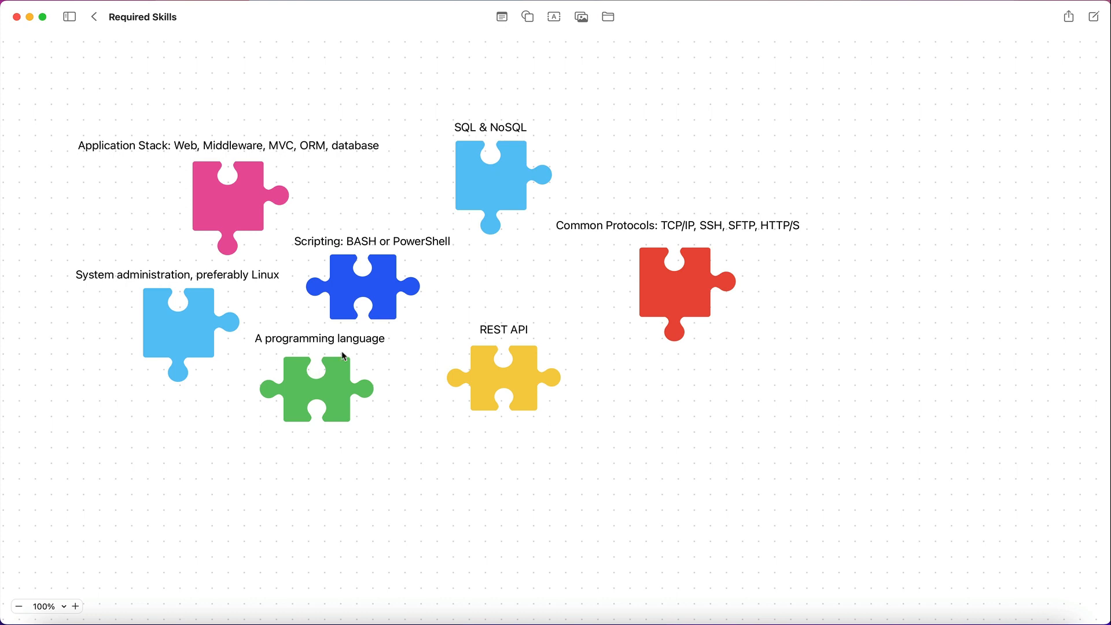
mouse_move(317, 343)
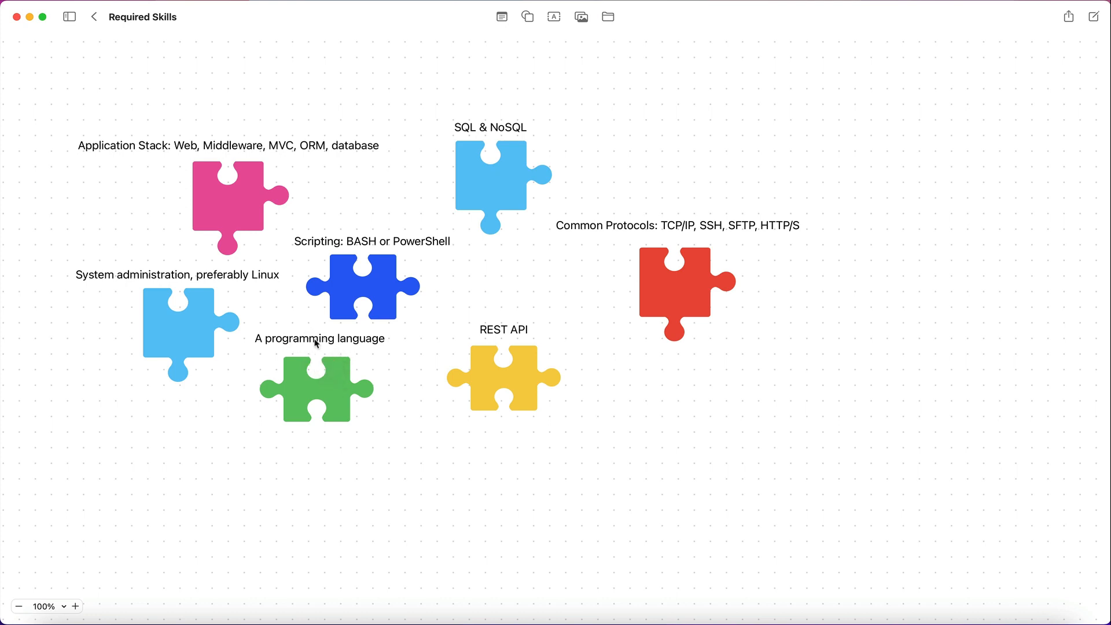
mouse_move(217, 166)
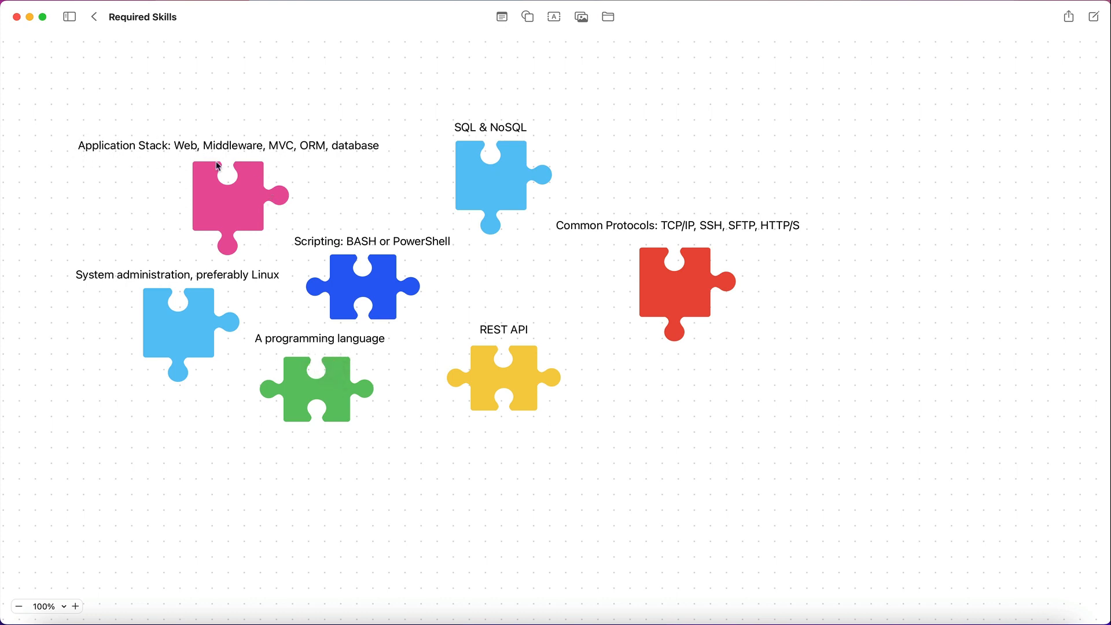
mouse_move(129, 146)
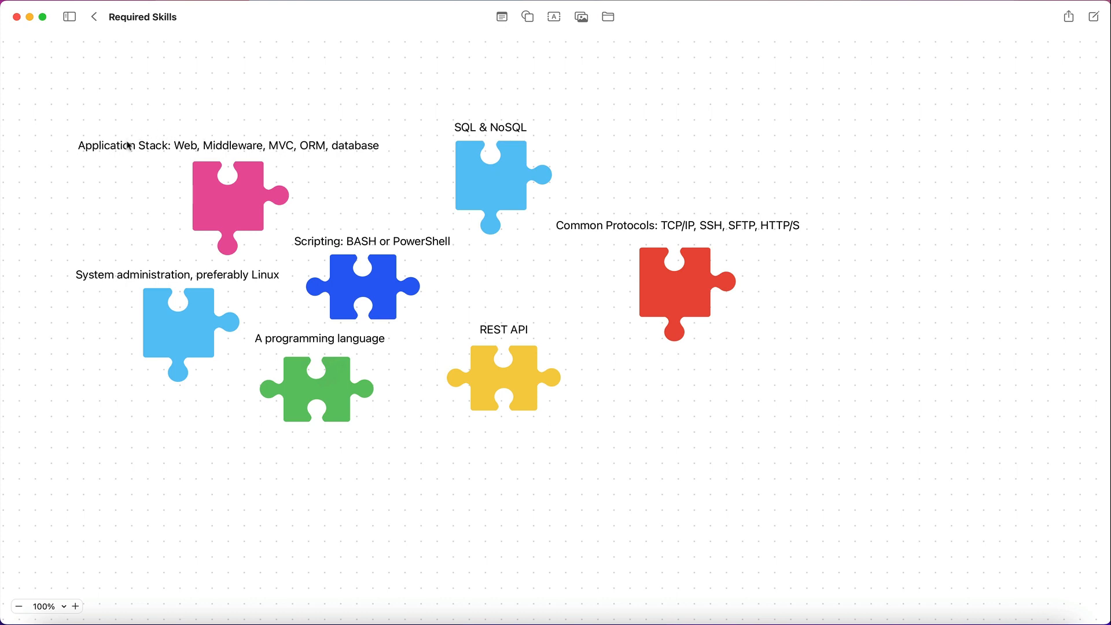
mouse_move(217, 132)
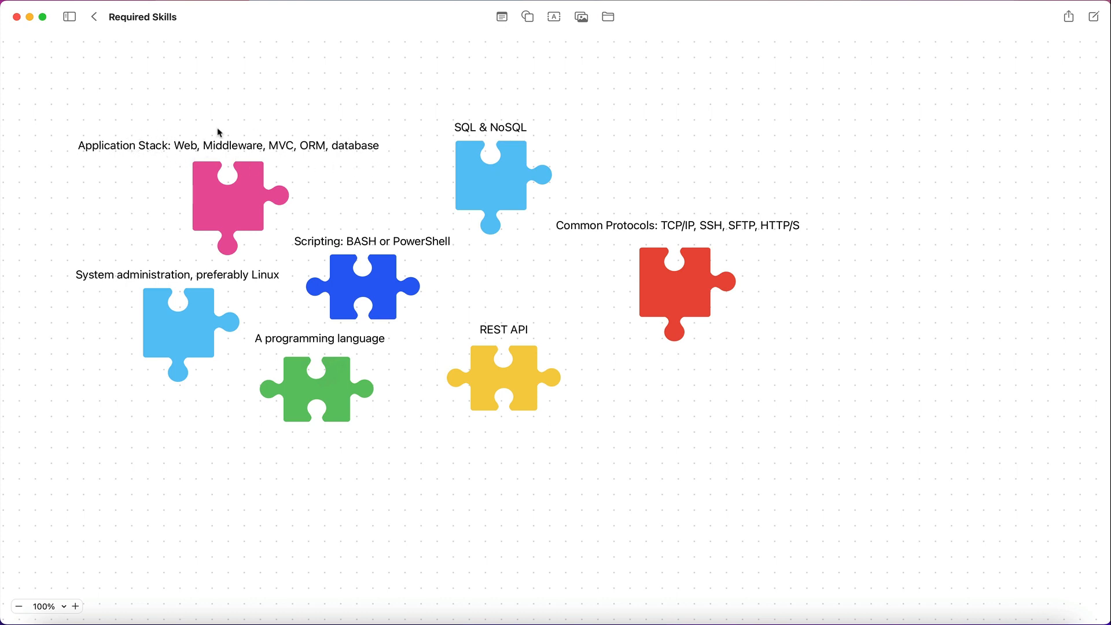
mouse_move(294, 169)
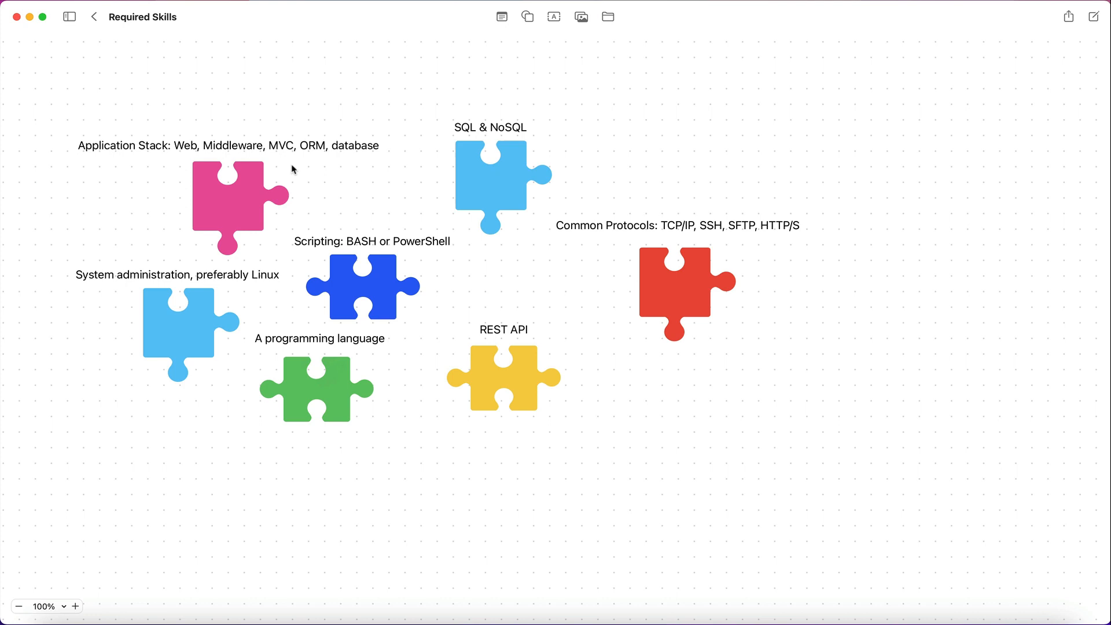
mouse_move(336, 118)
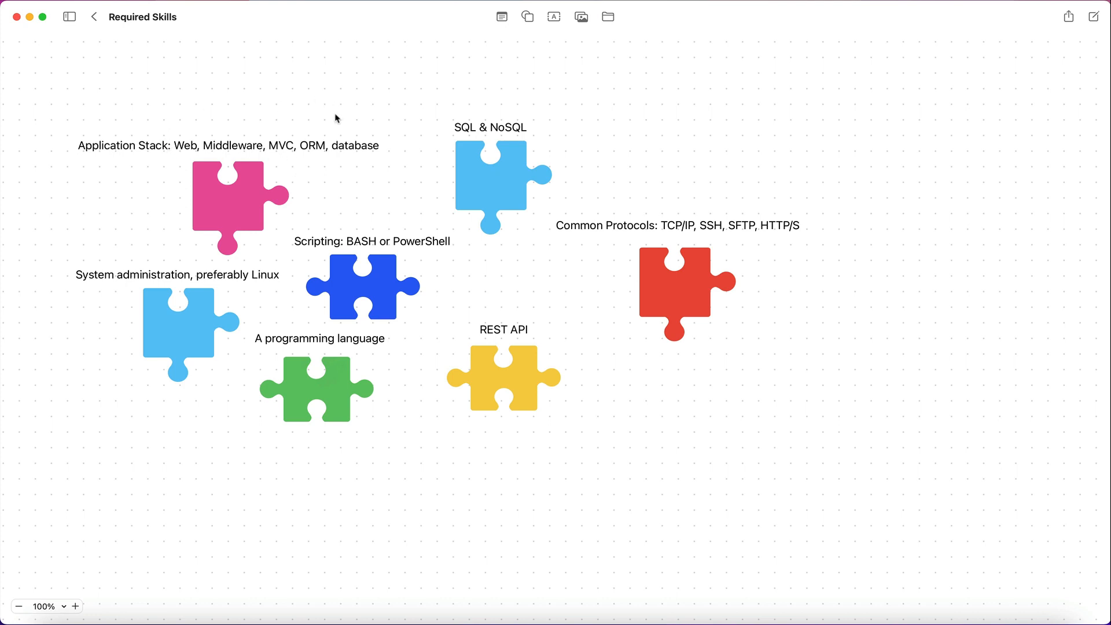
mouse_move(115, 146)
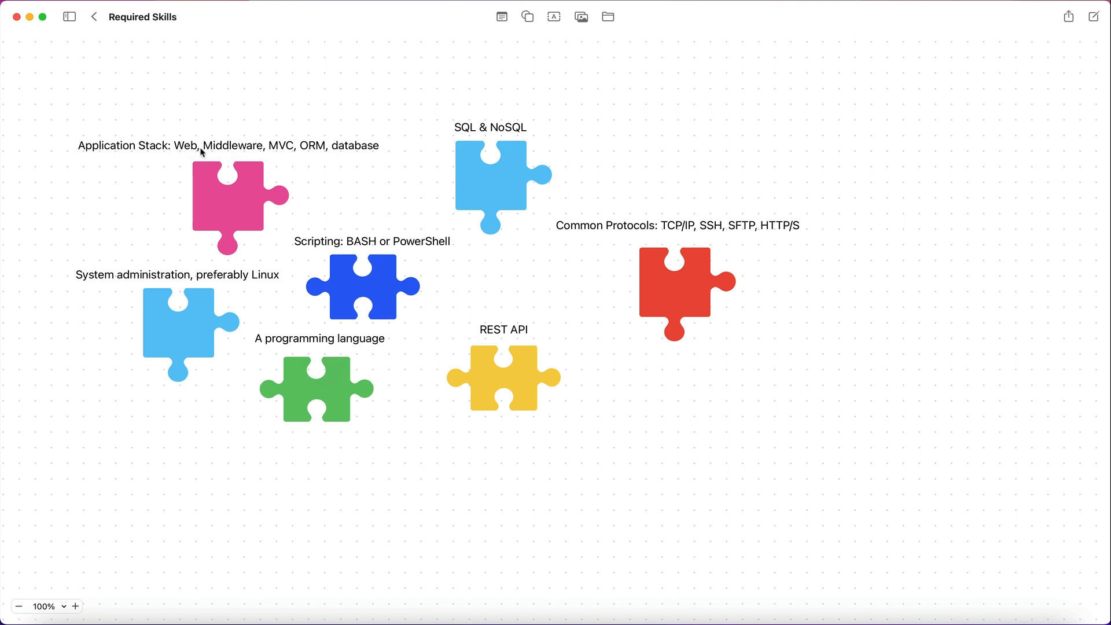
mouse_move(347, 157)
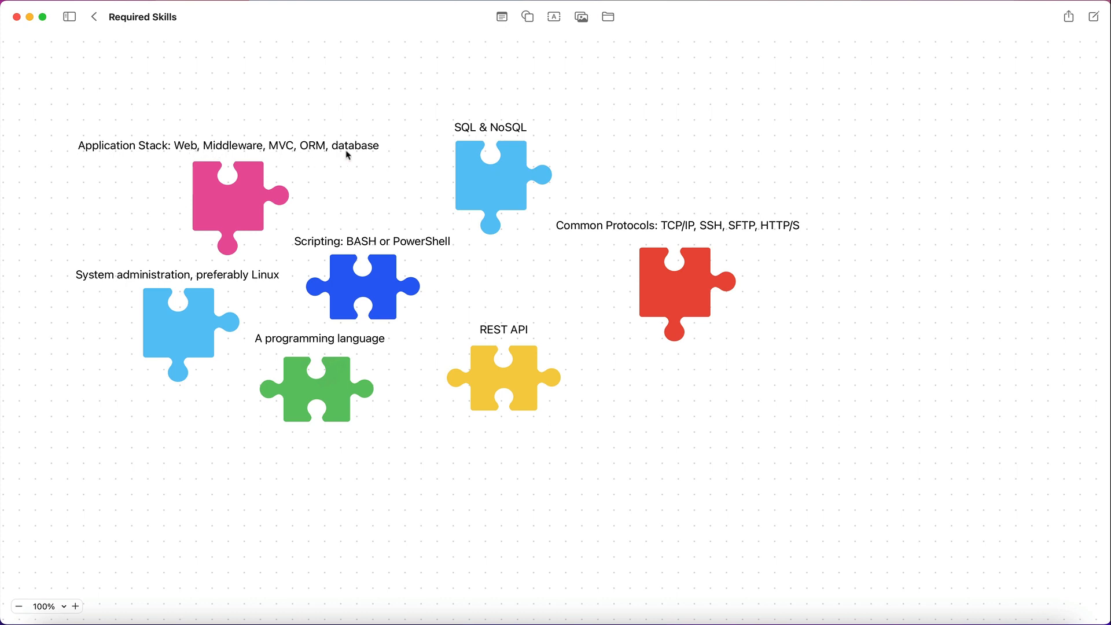
mouse_move(359, 154)
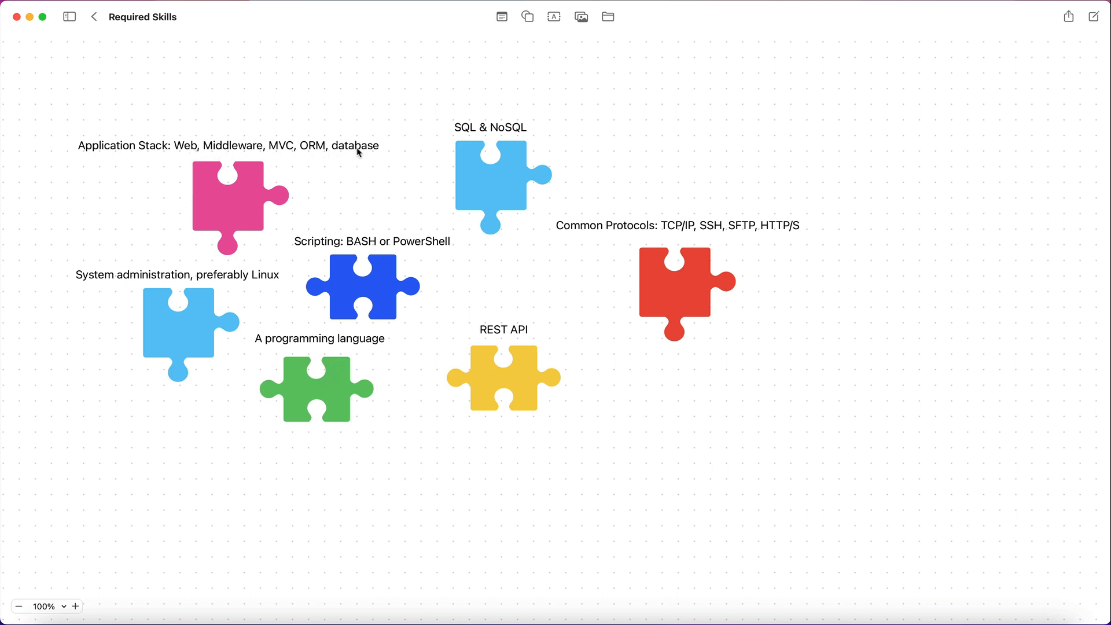
mouse_move(282, 146)
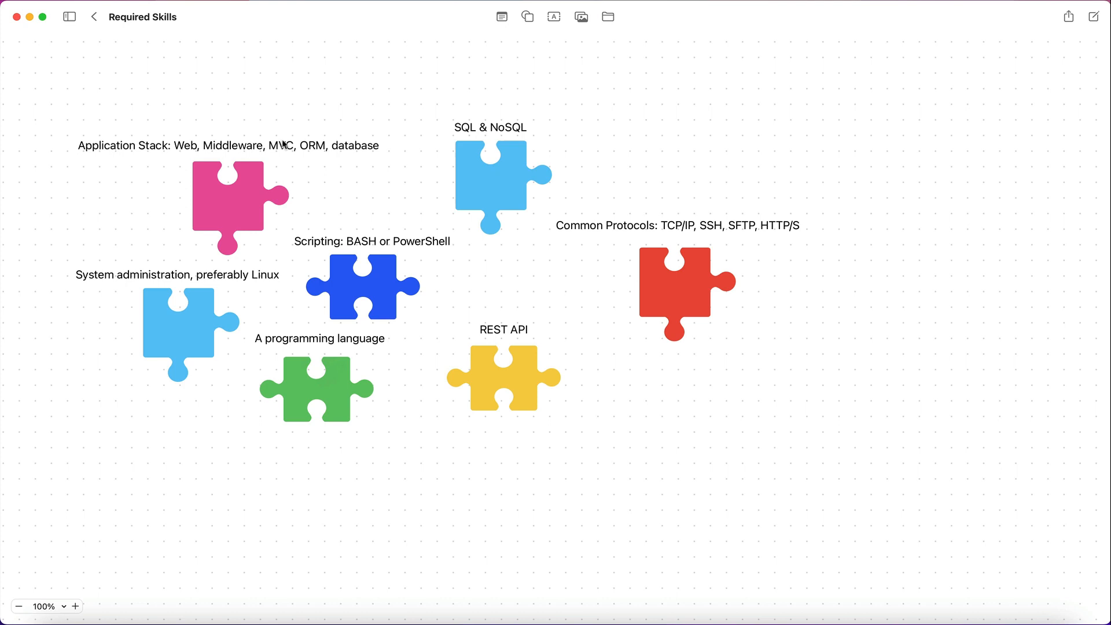
mouse_move(276, 148)
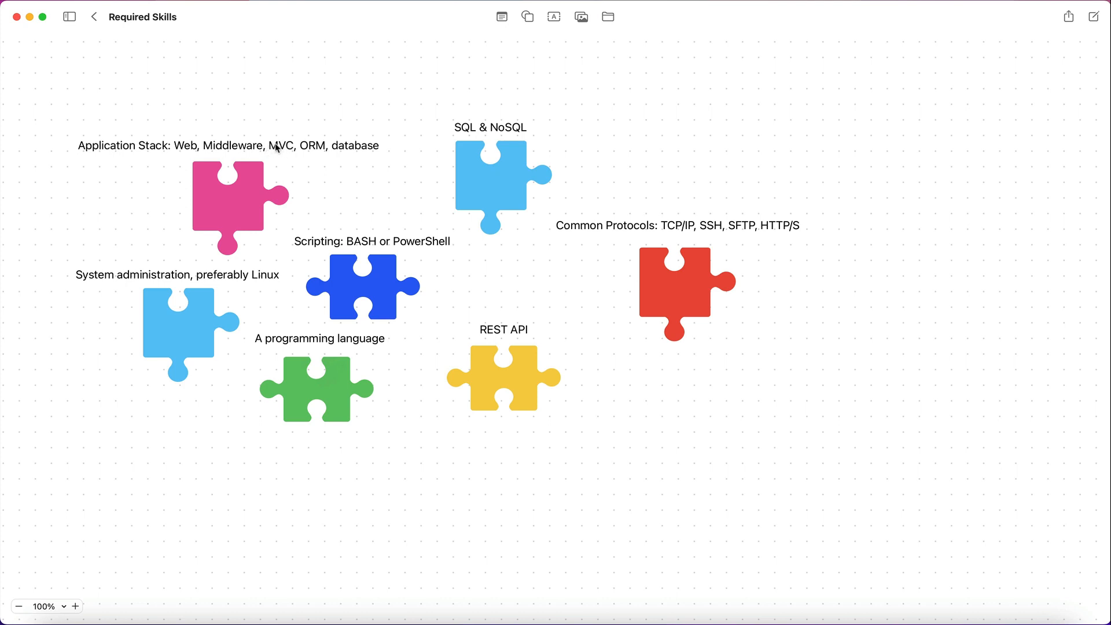
mouse_move(553, 132)
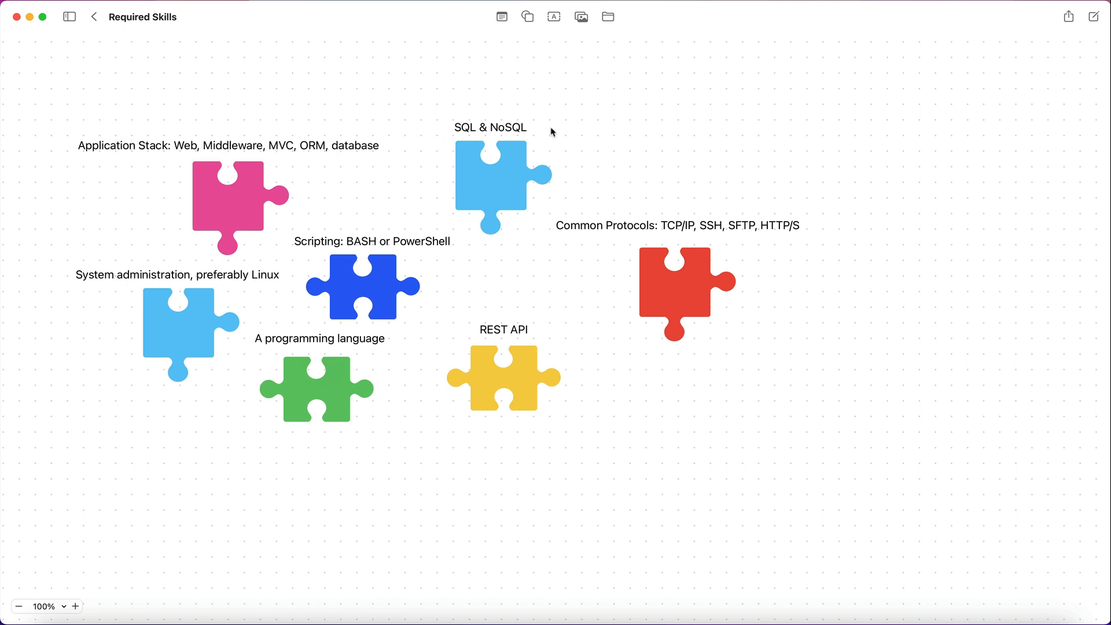
mouse_move(467, 129)
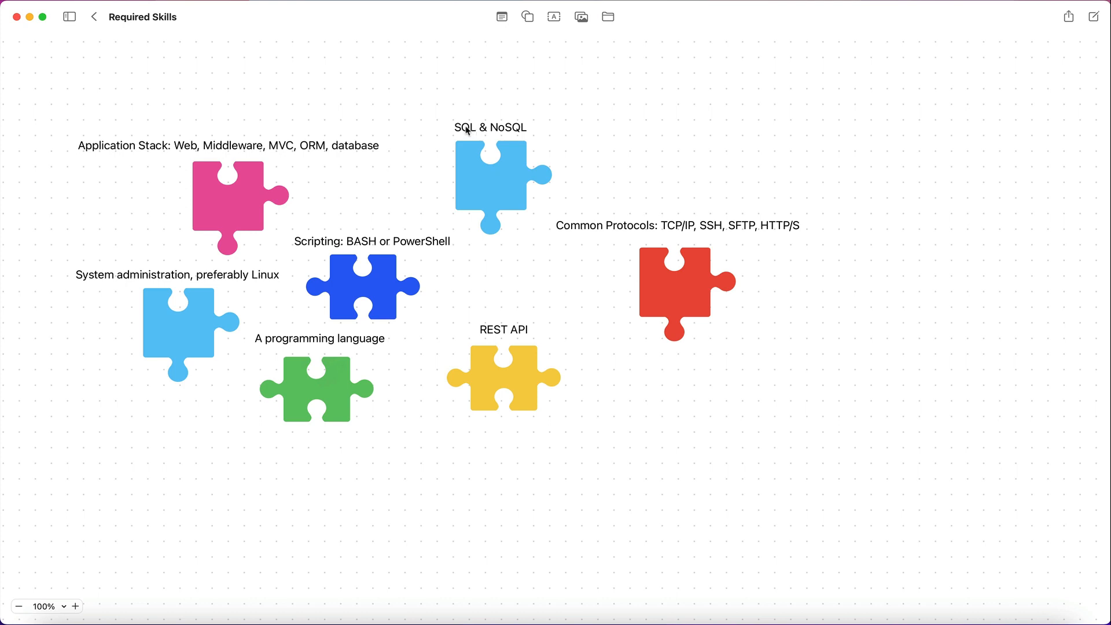
mouse_move(546, 136)
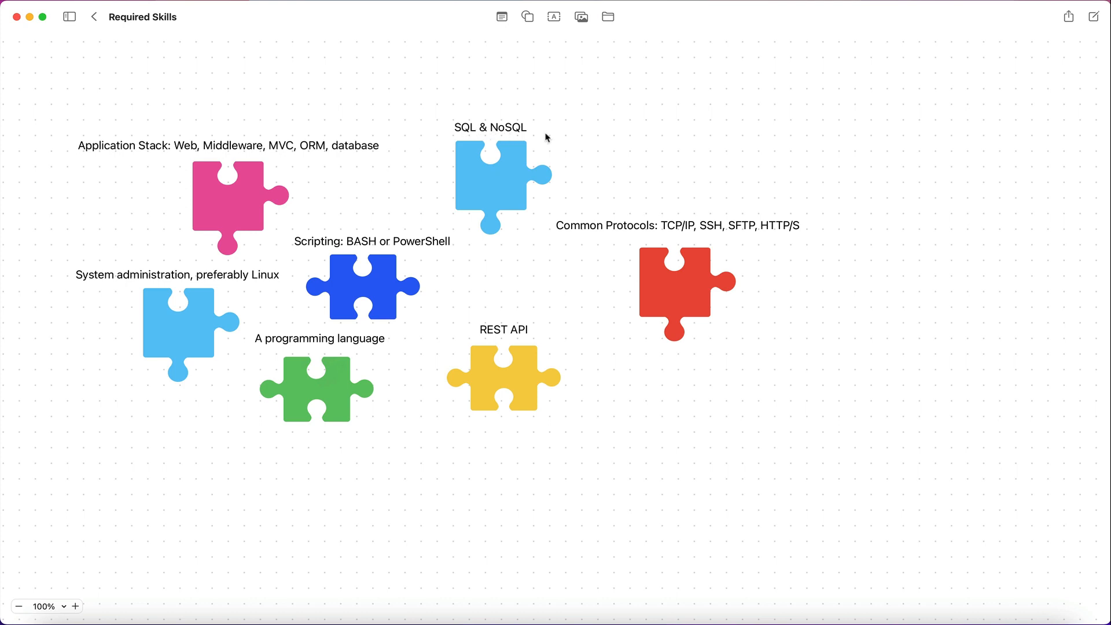
mouse_move(465, 132)
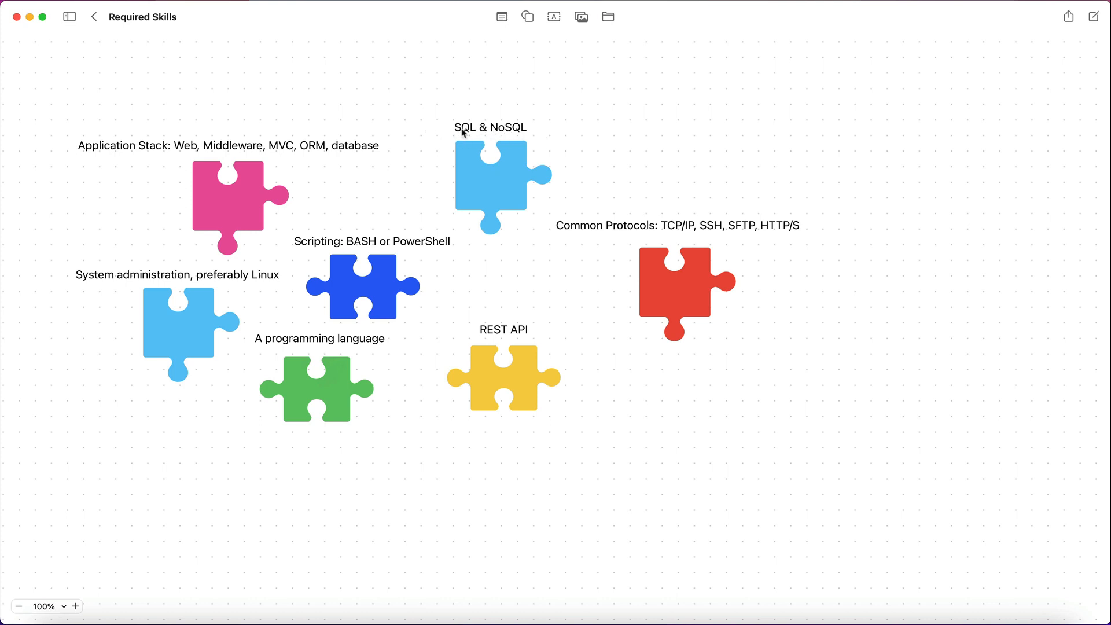
mouse_move(490, 144)
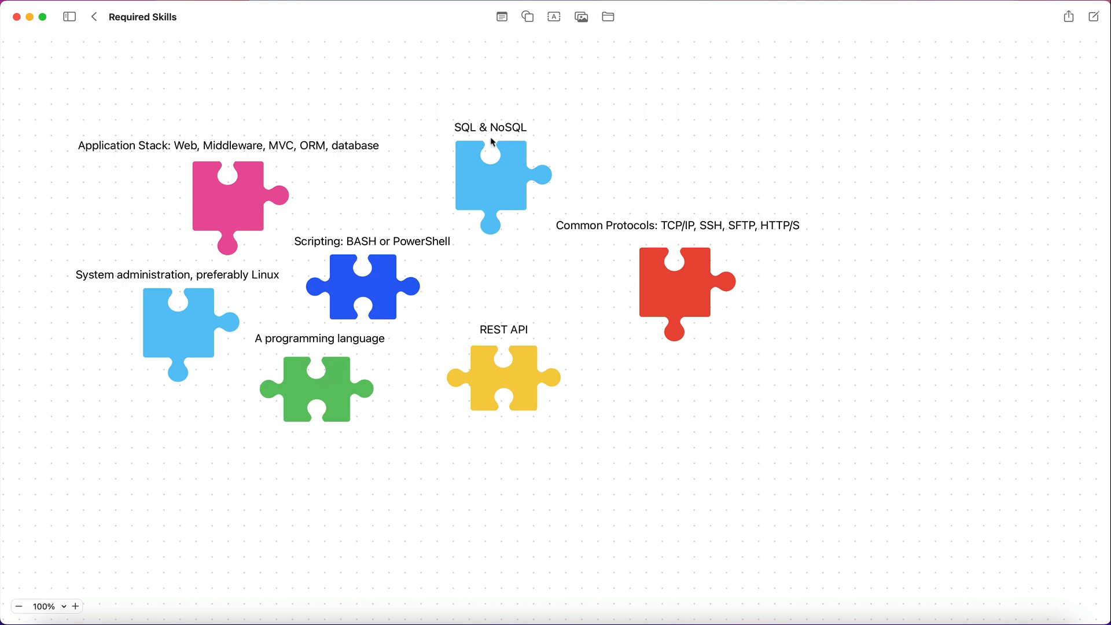
mouse_move(499, 113)
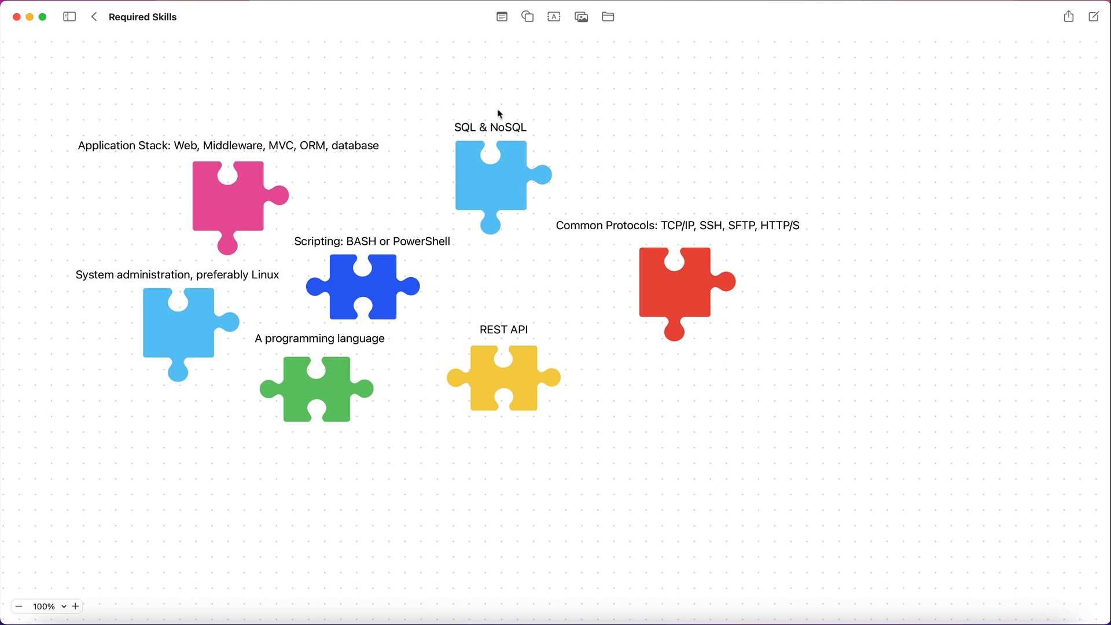
mouse_move(474, 136)
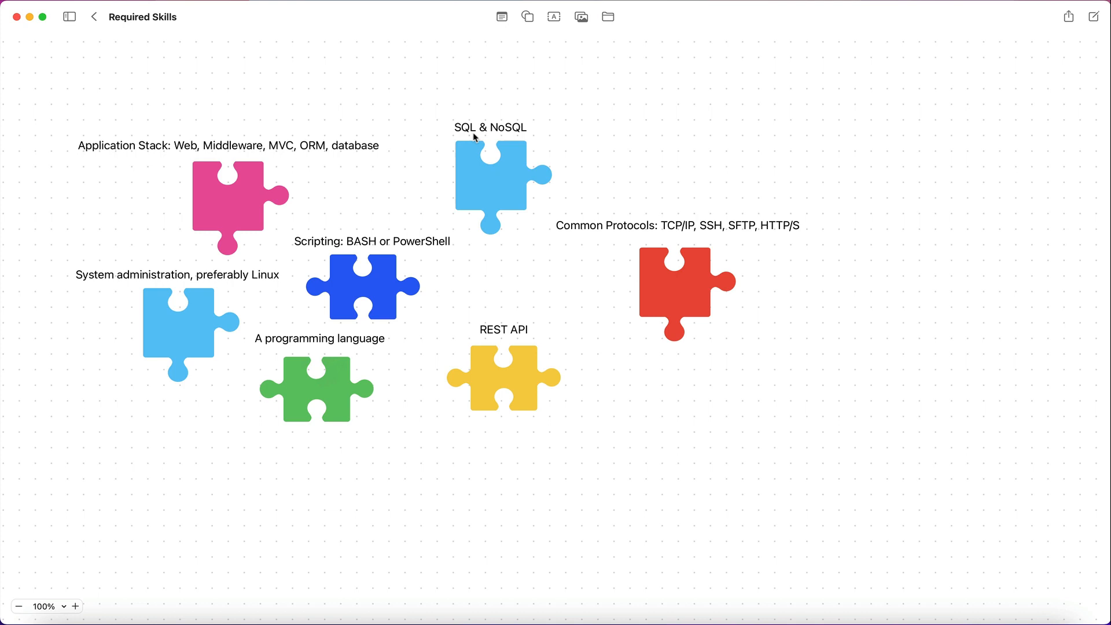
mouse_move(470, 128)
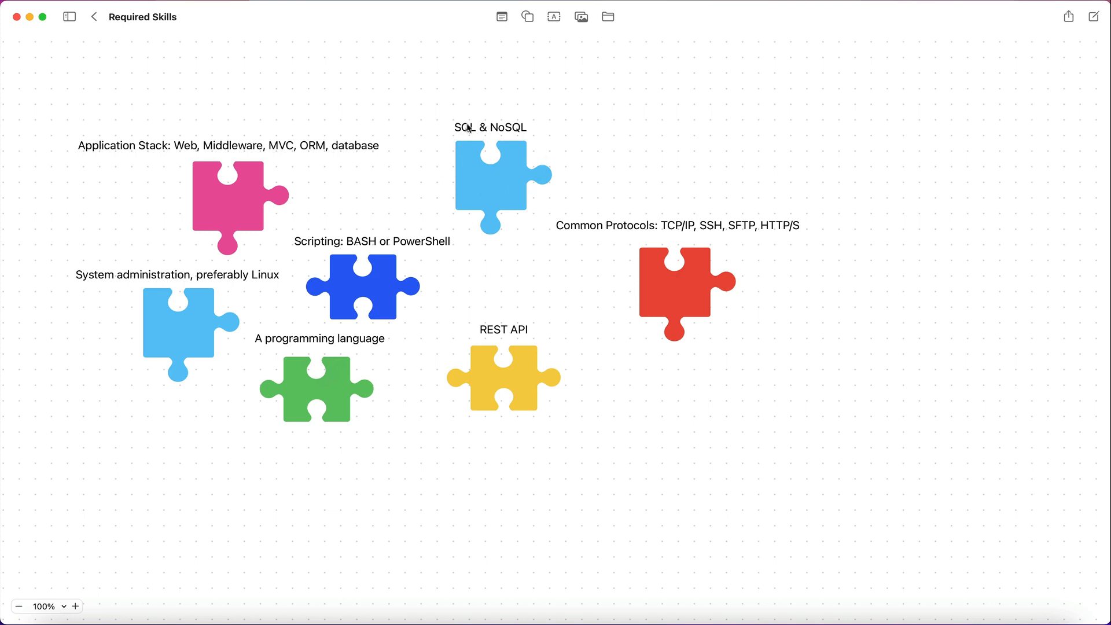
mouse_move(417, 130)
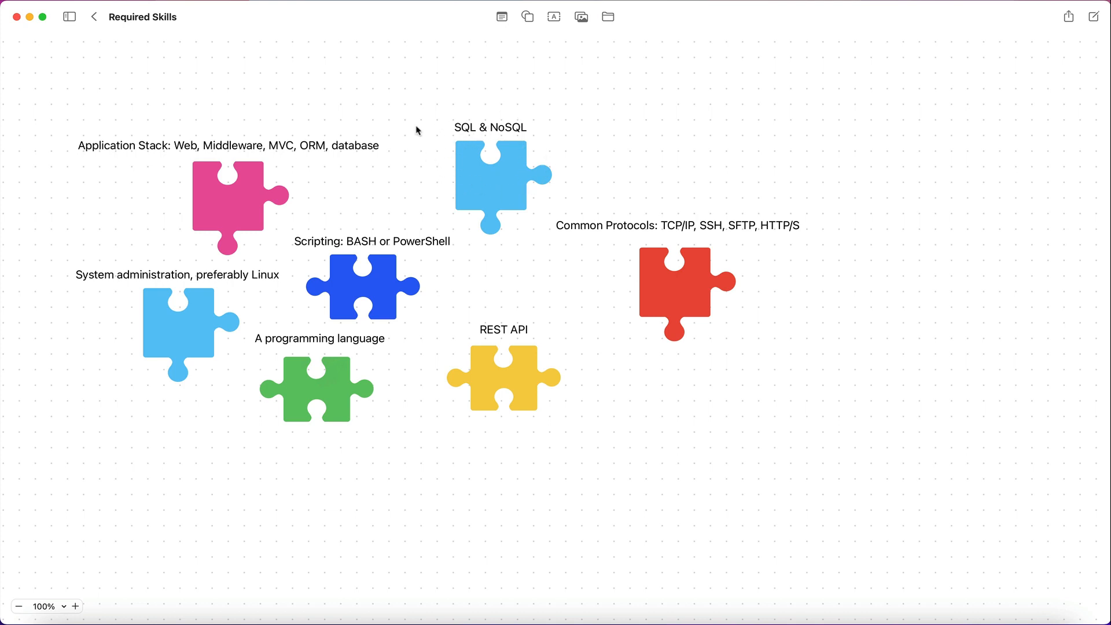
mouse_move(515, 118)
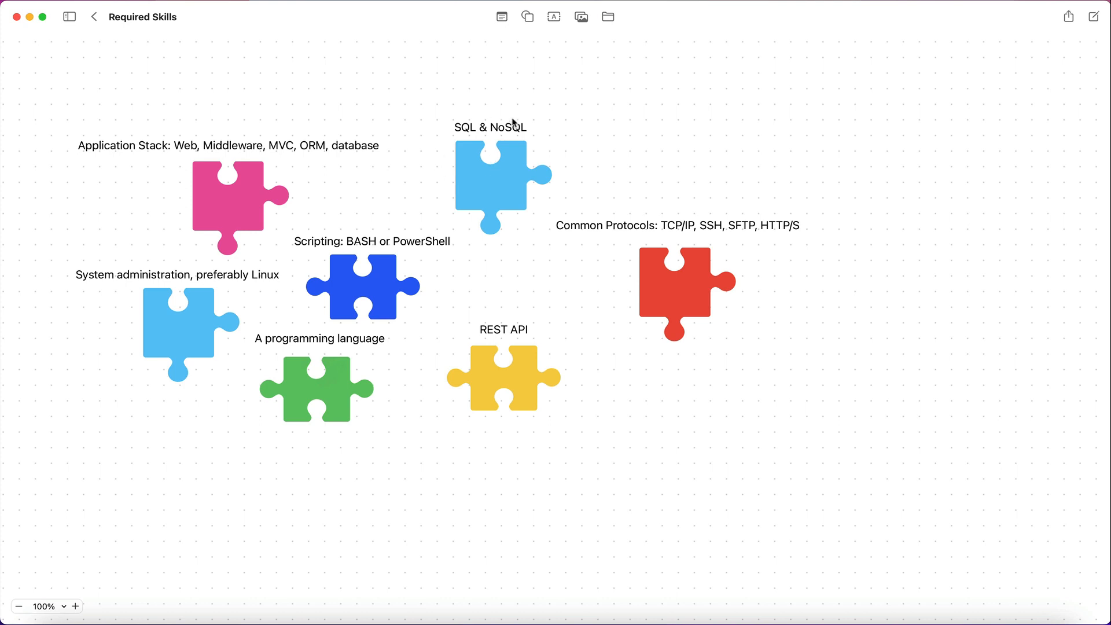
mouse_move(544, 128)
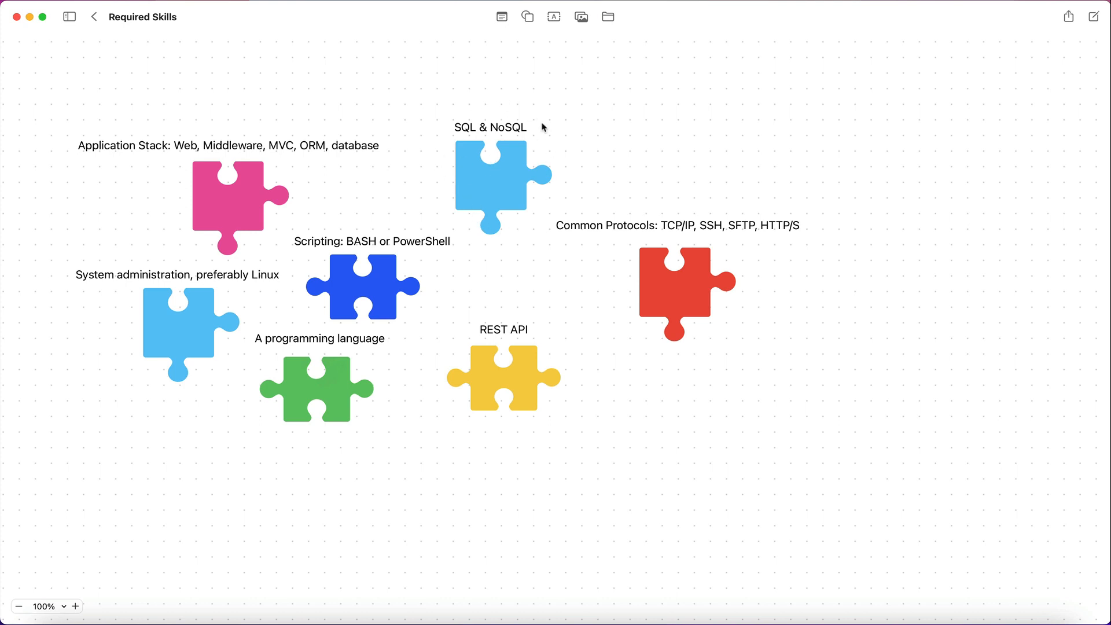
mouse_move(511, 119)
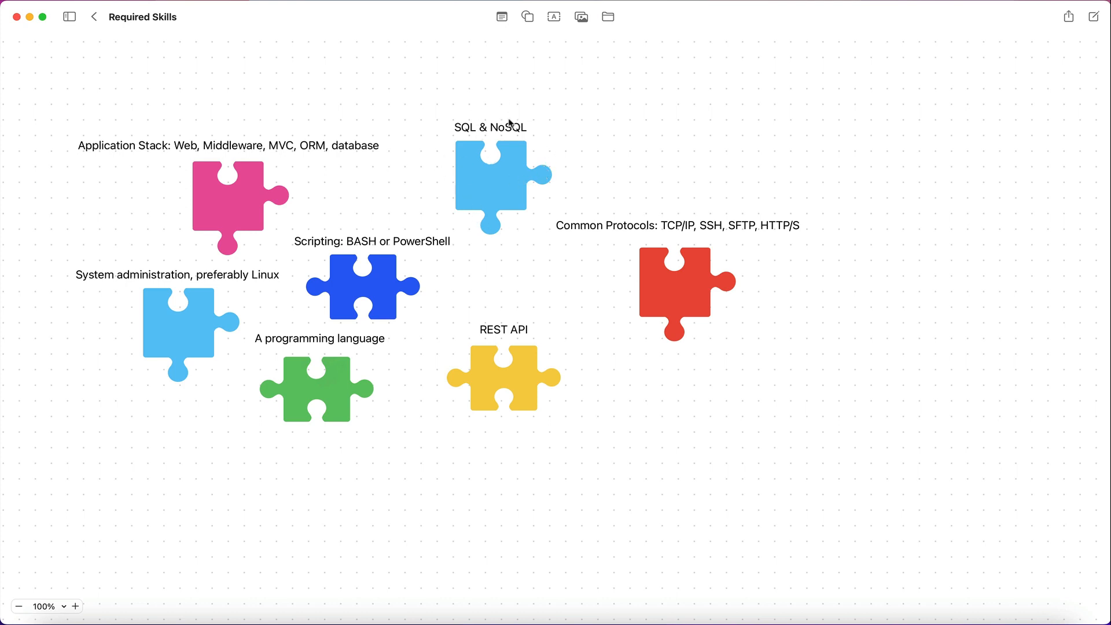
mouse_move(465, 167)
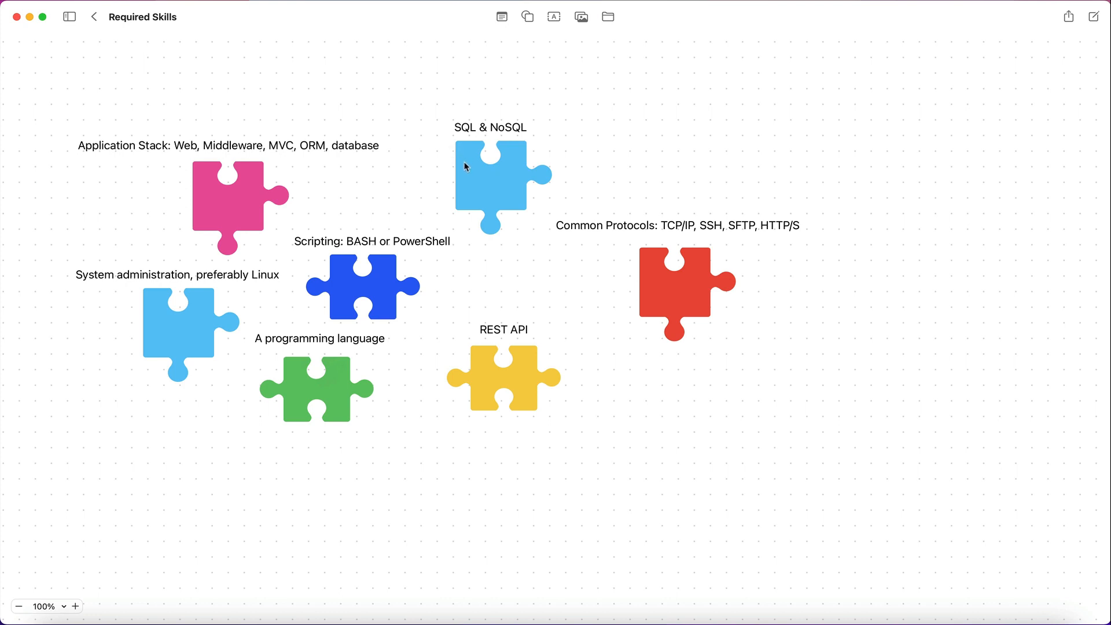
mouse_move(507, 167)
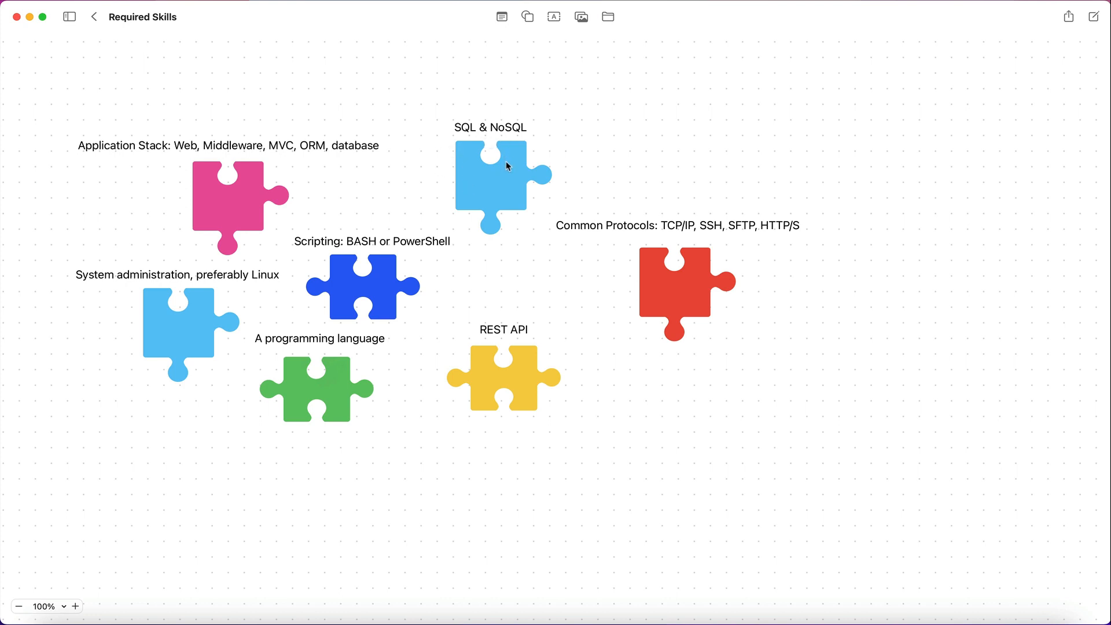
mouse_move(515, 173)
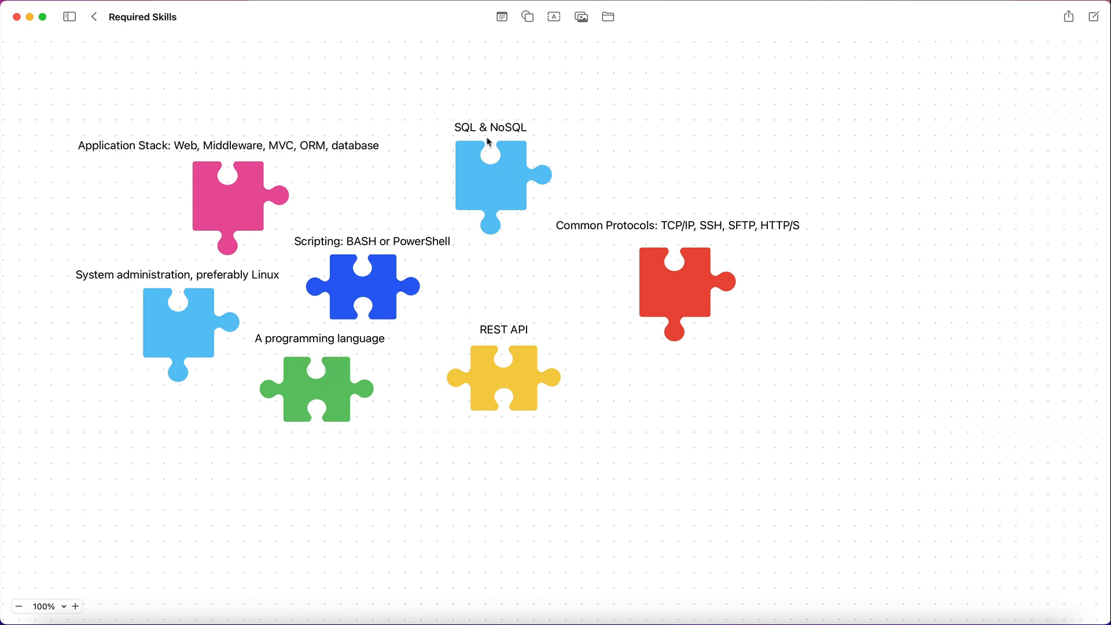
mouse_move(459, 118)
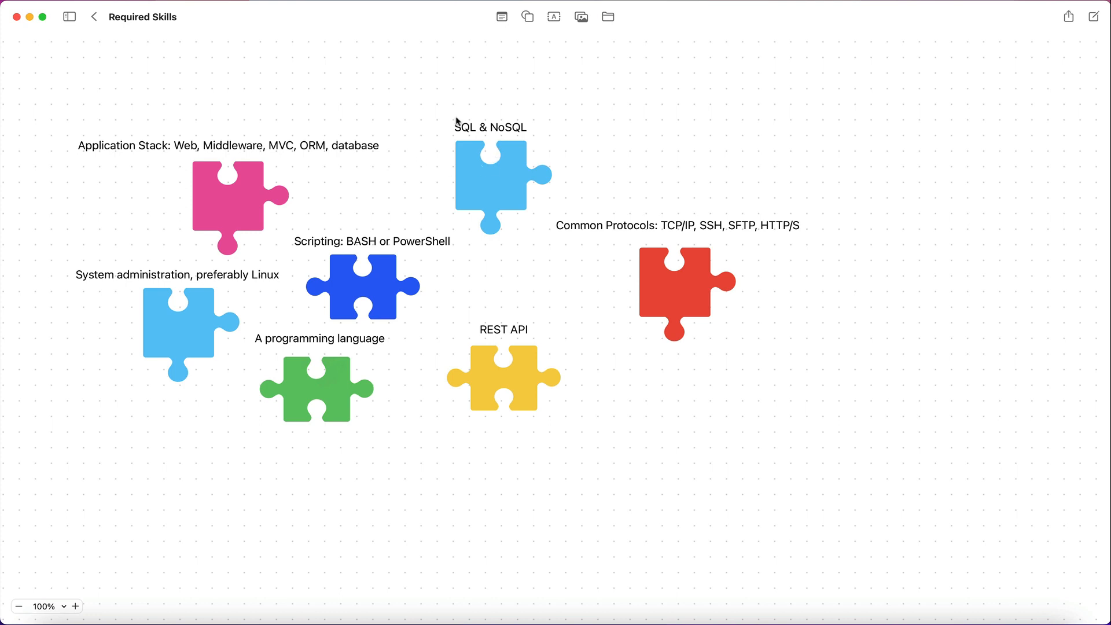
mouse_move(487, 180)
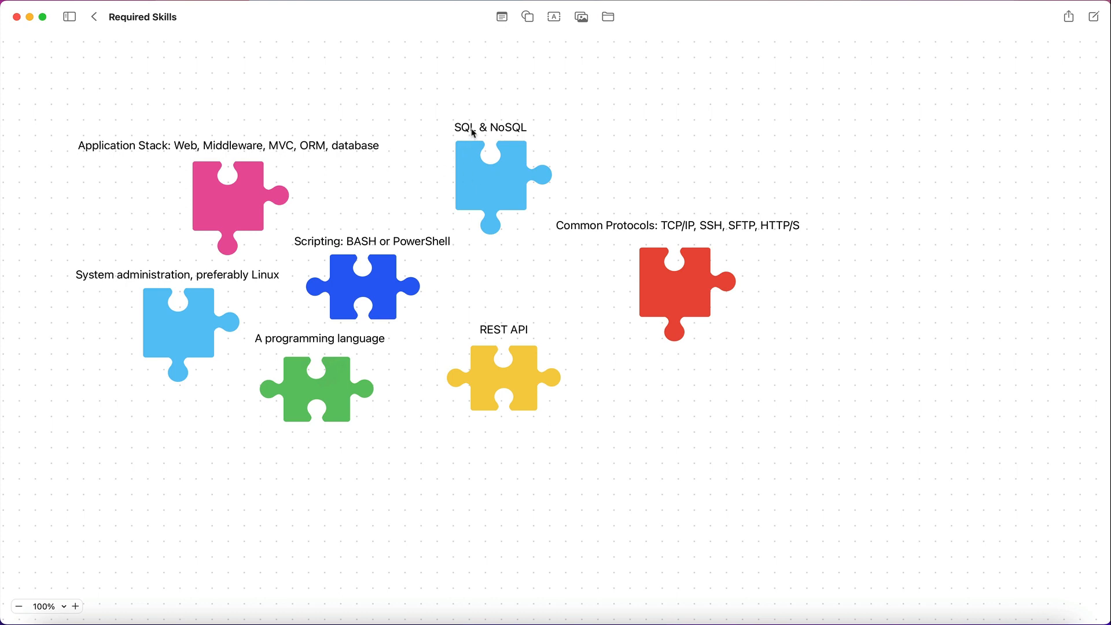
mouse_move(467, 140)
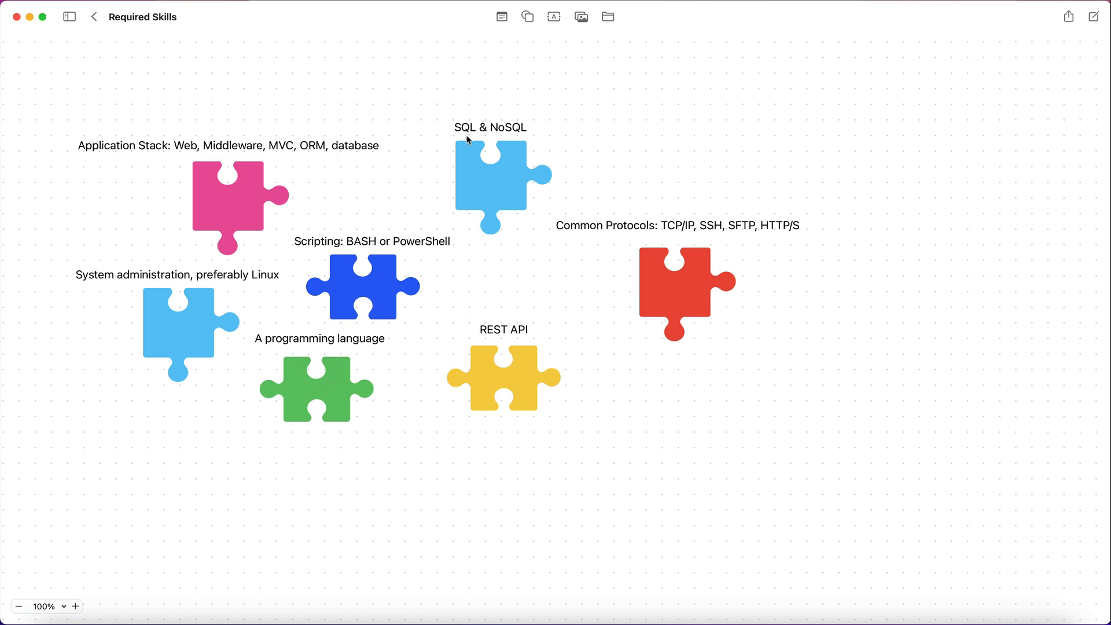
mouse_move(481, 164)
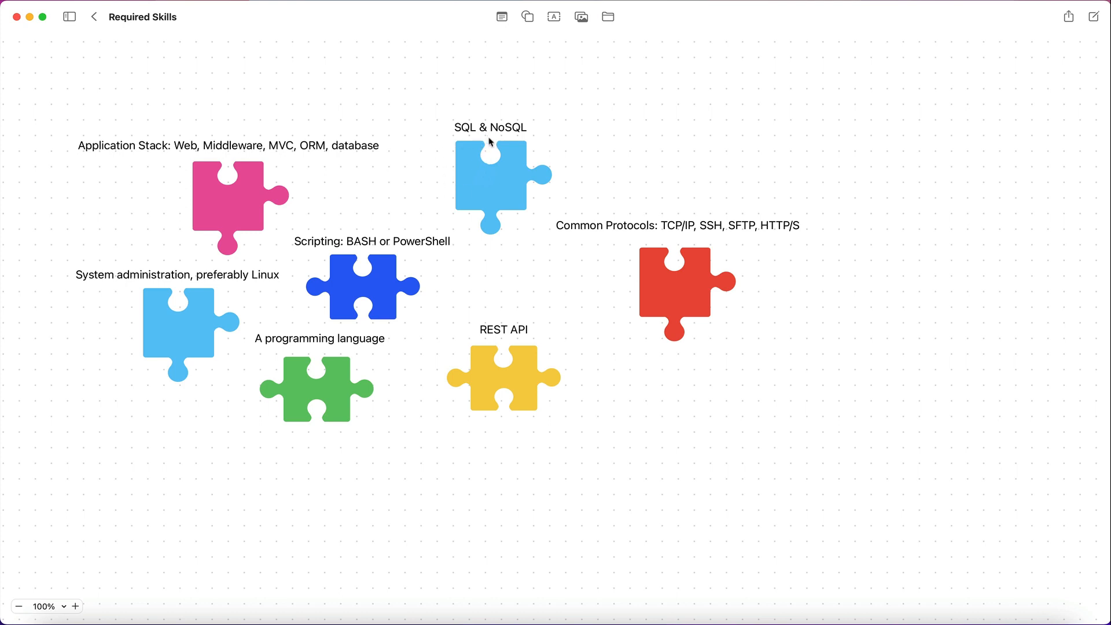
mouse_move(472, 190)
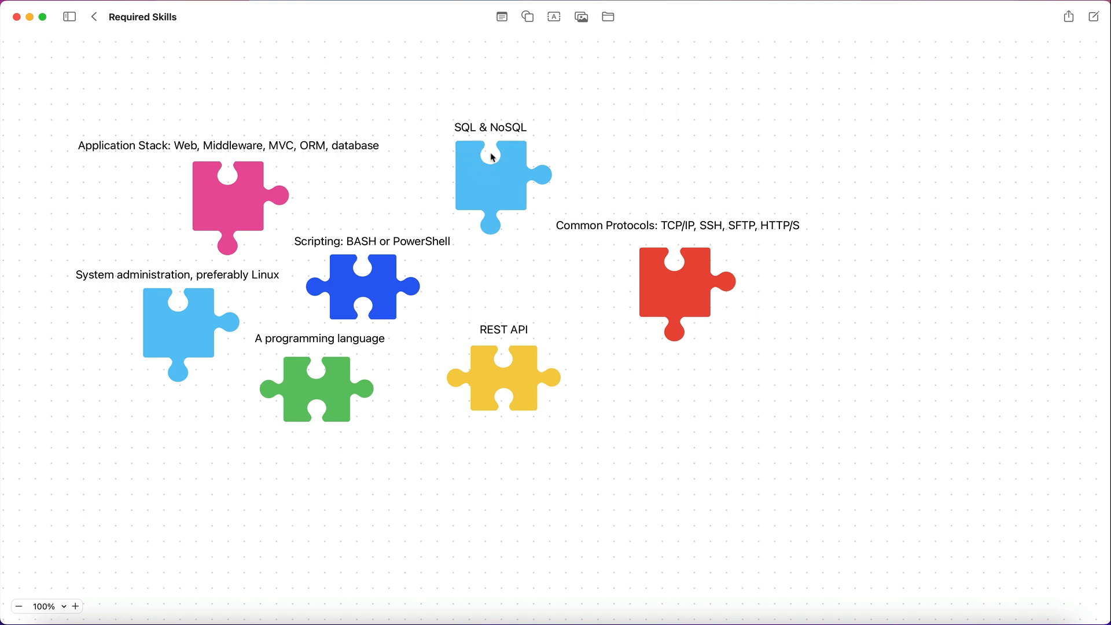
mouse_move(483, 147)
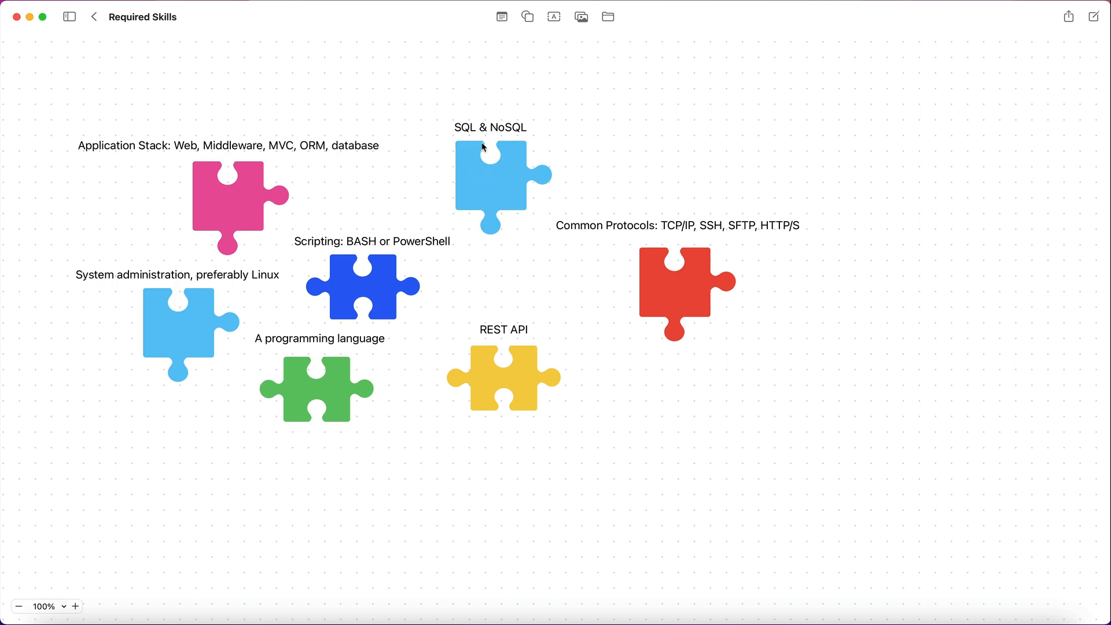
mouse_move(507, 156)
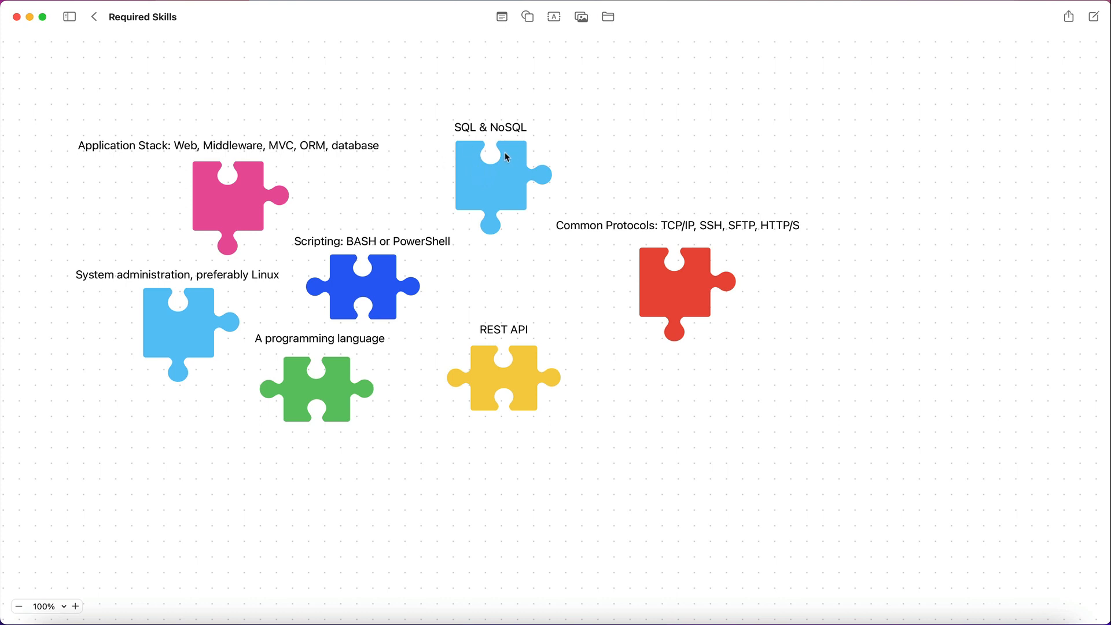
mouse_move(472, 144)
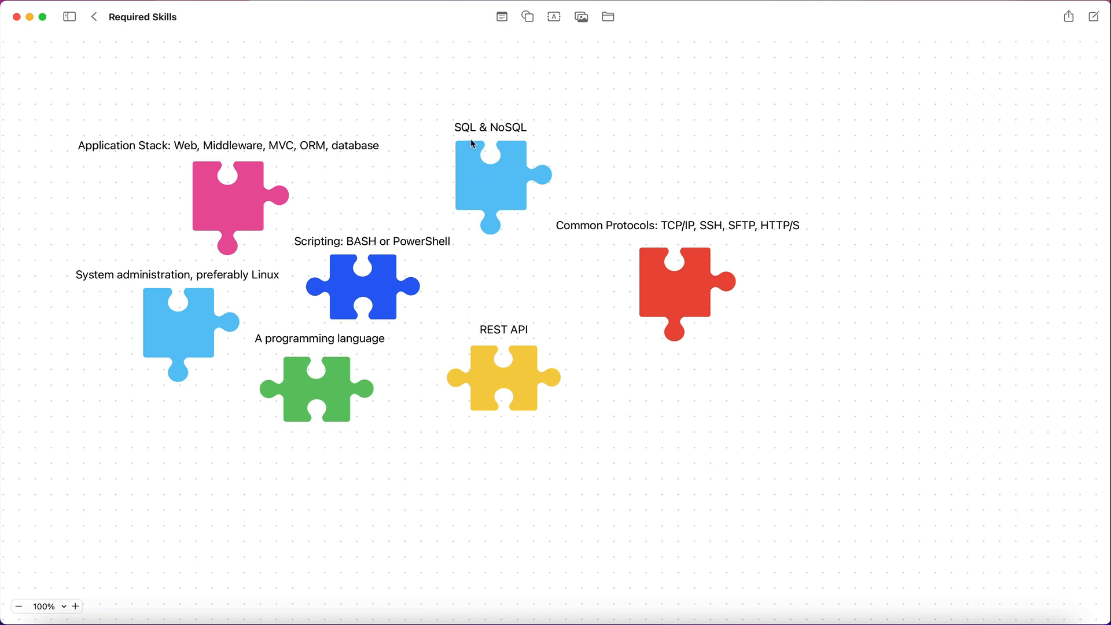
mouse_move(359, 230)
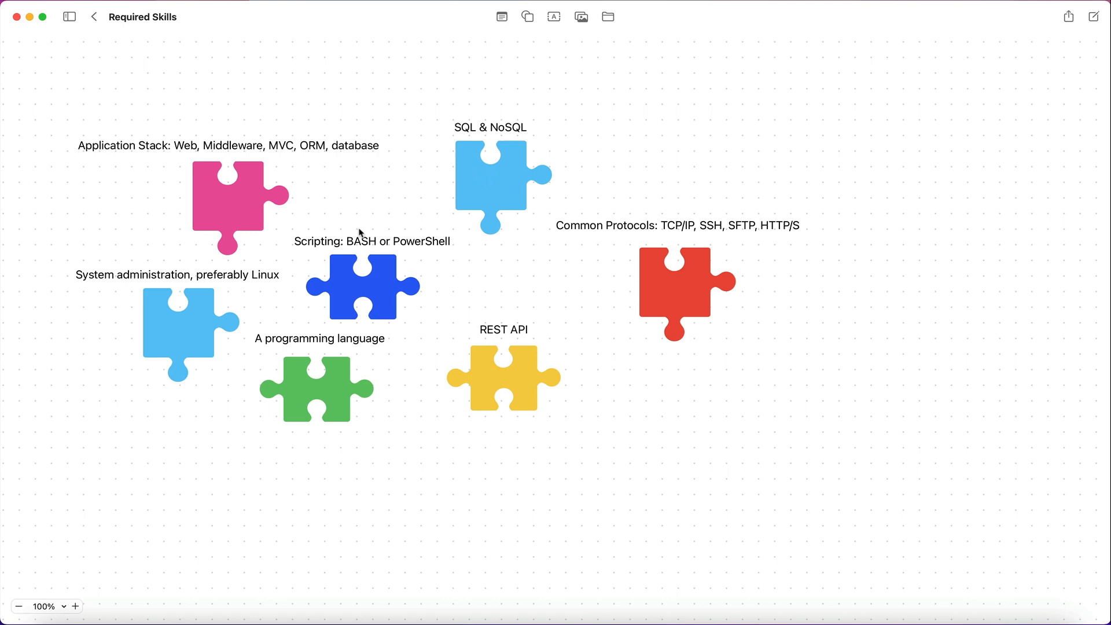
mouse_move(400, 292)
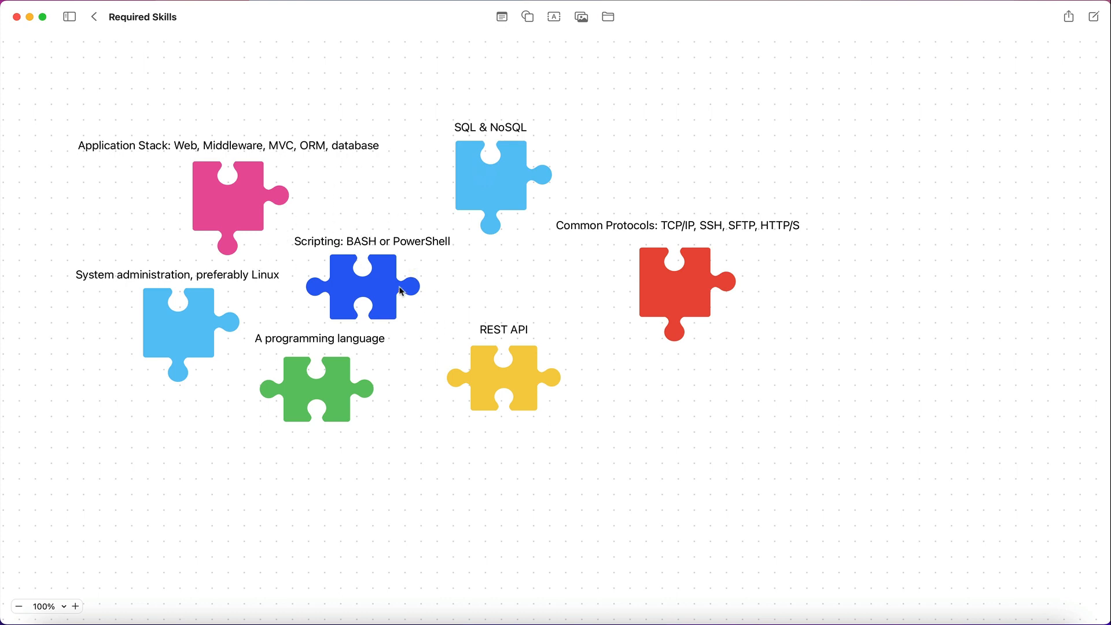
mouse_move(116, 264)
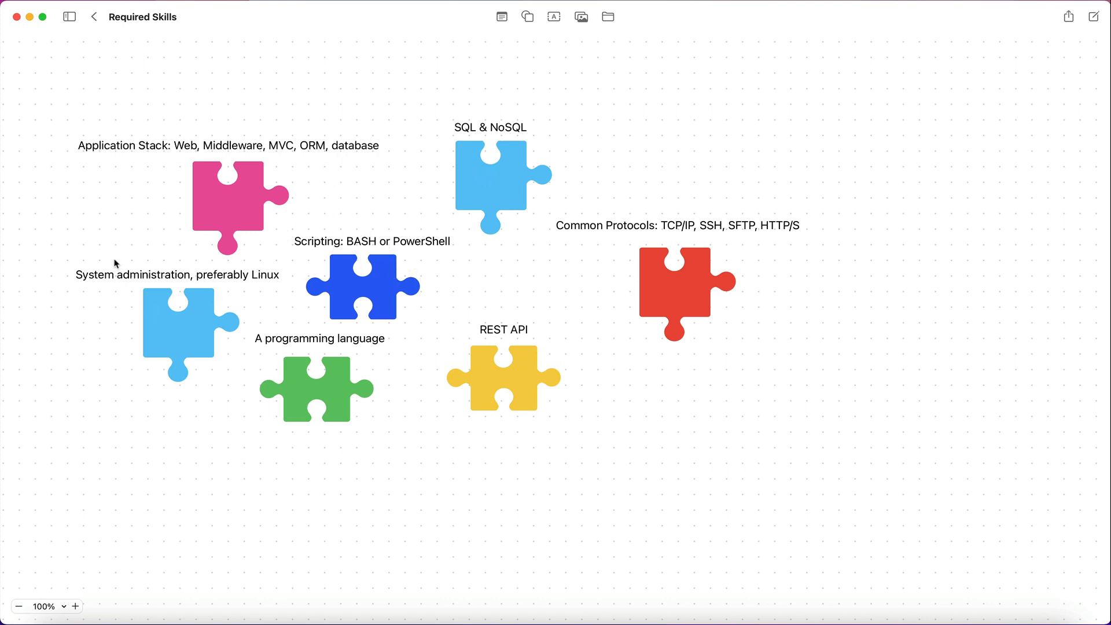
mouse_move(185, 312)
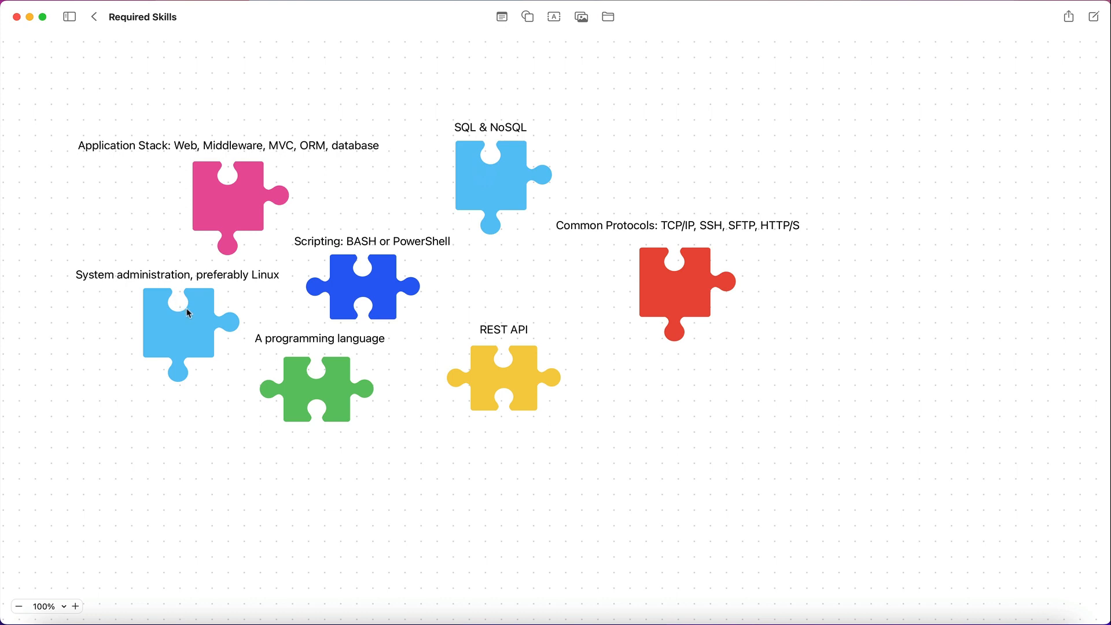
mouse_move(198, 317)
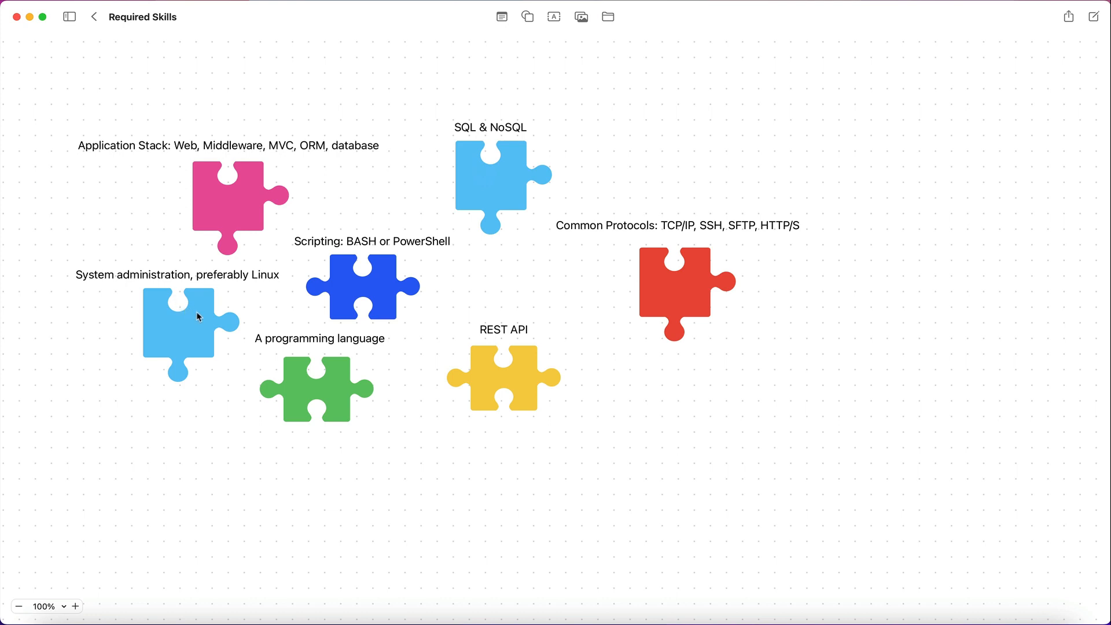
mouse_move(206, 298)
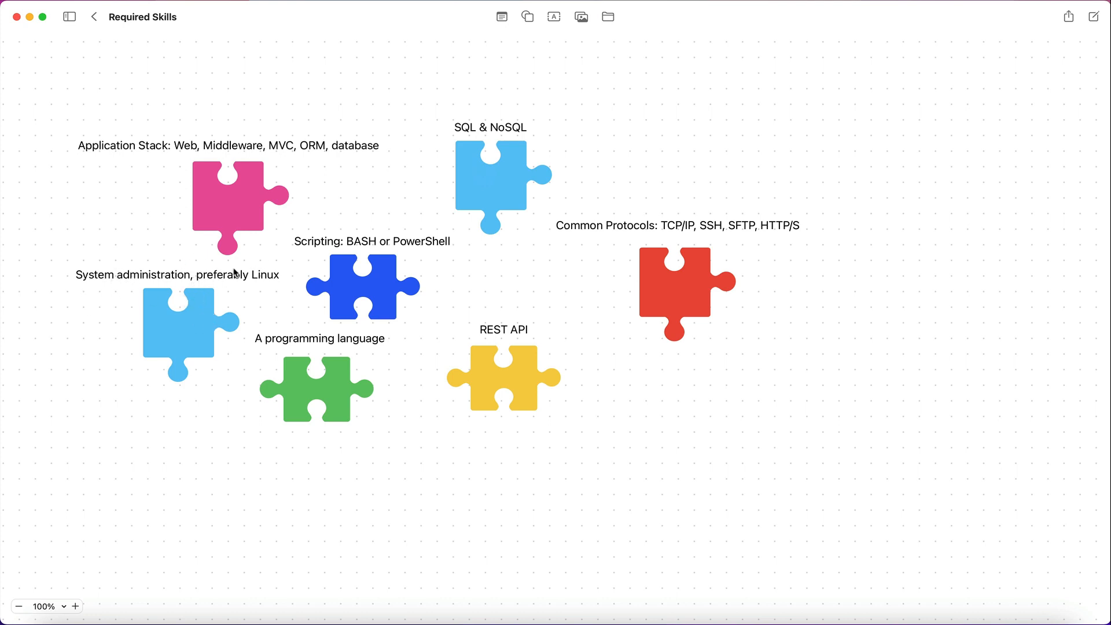
mouse_move(167, 269)
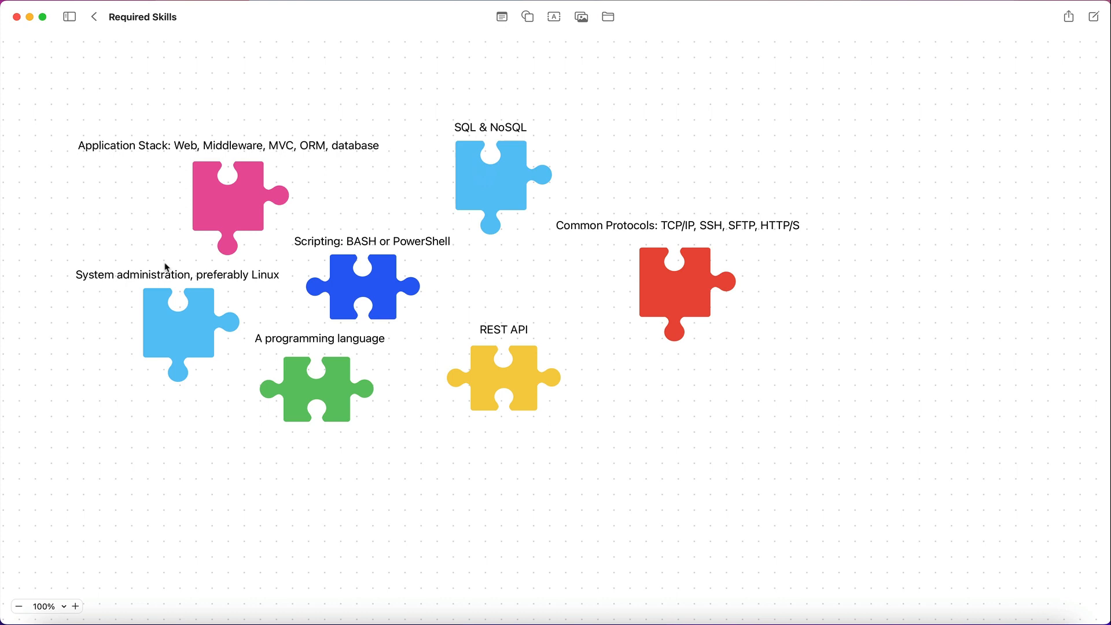
mouse_move(134, 326)
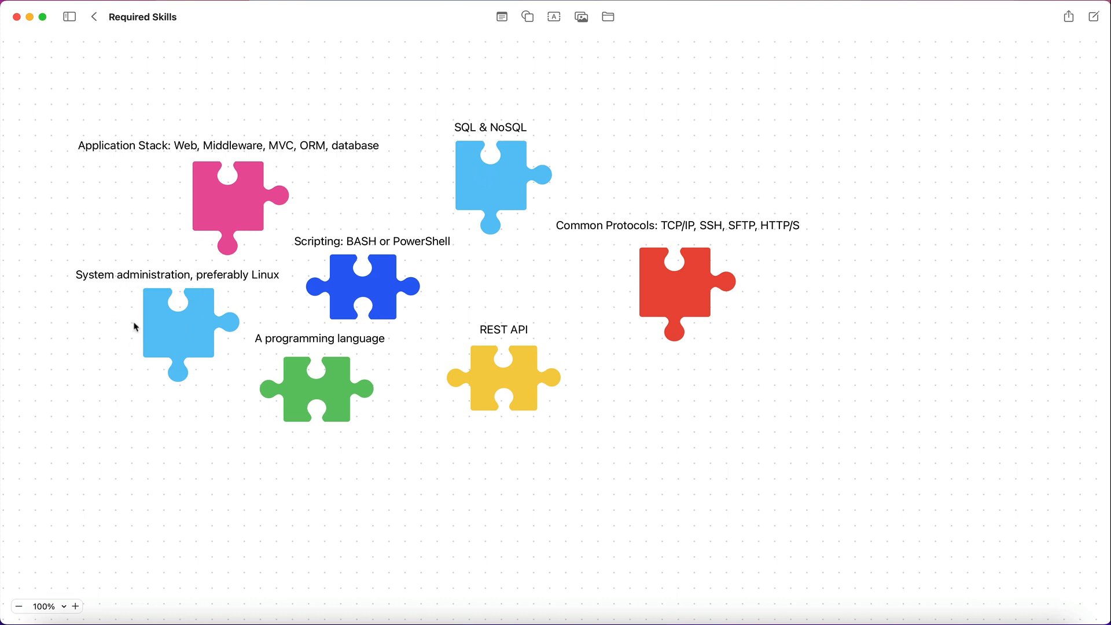
mouse_move(171, 275)
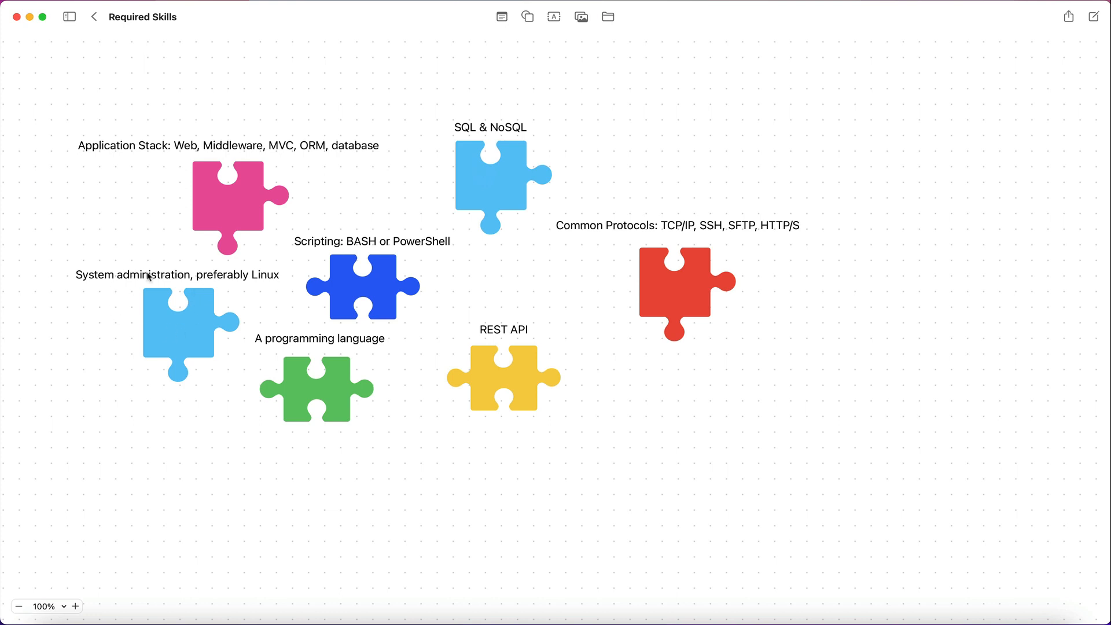
mouse_move(109, 274)
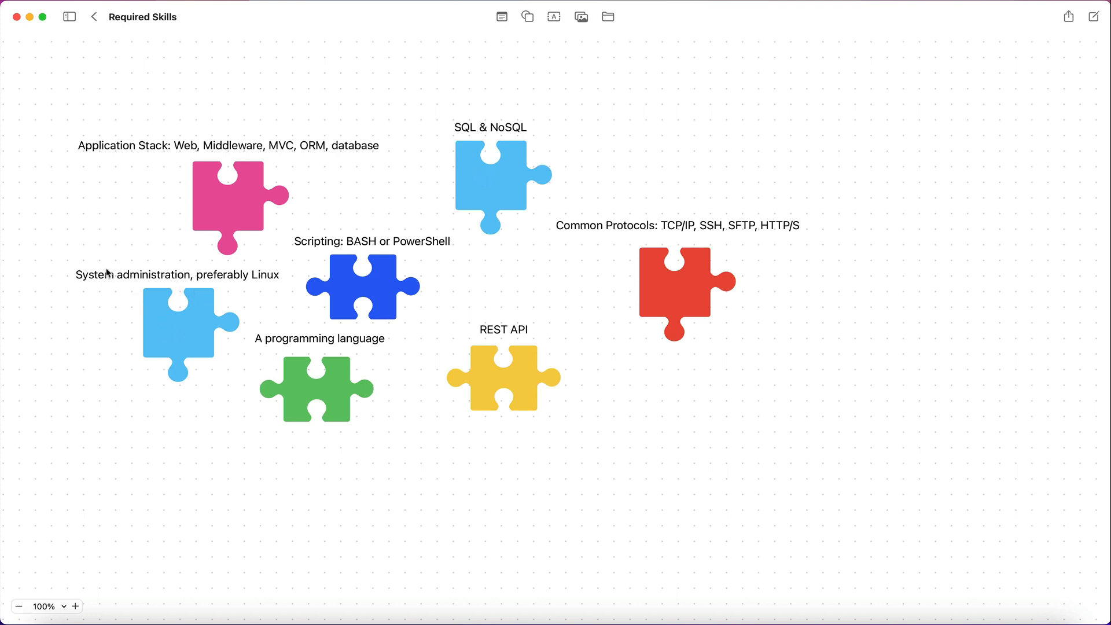
mouse_move(247, 270)
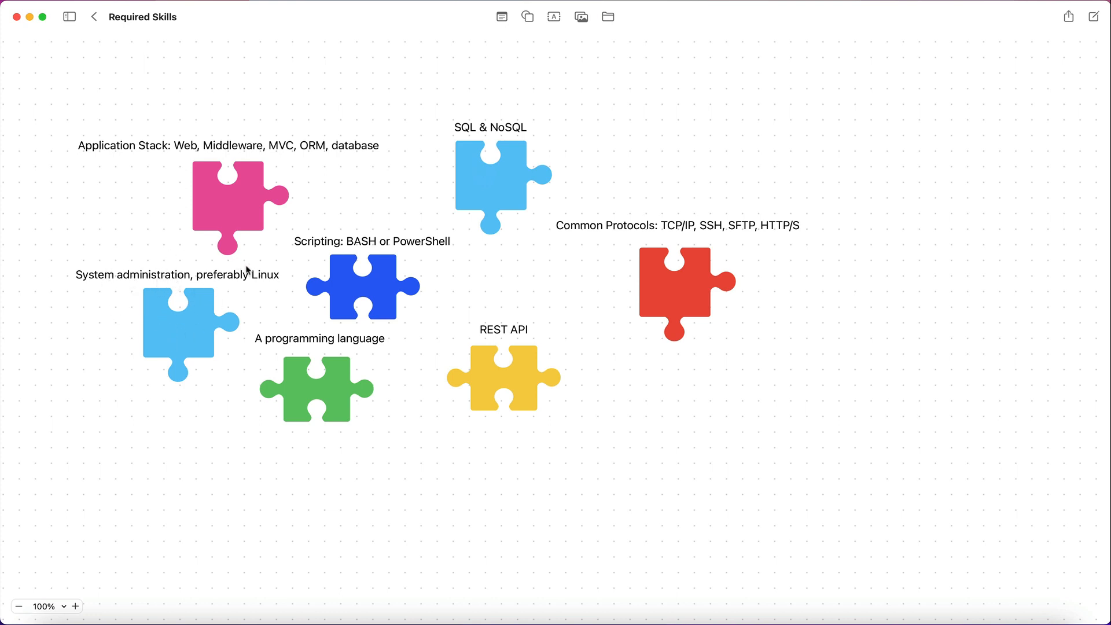
mouse_move(201, 361)
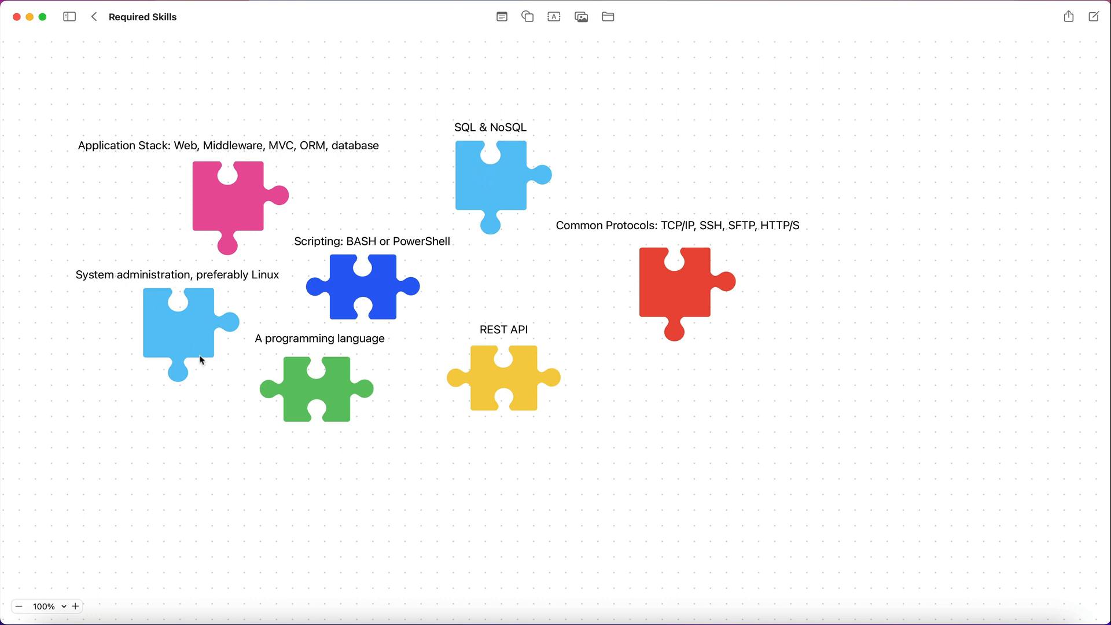
mouse_move(139, 214)
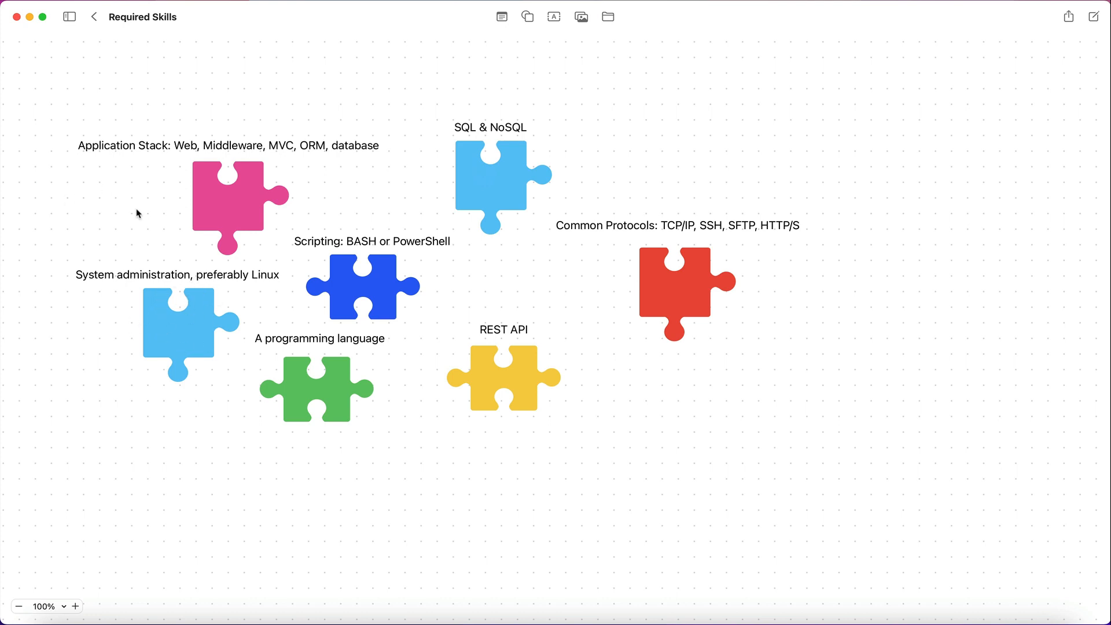
mouse_move(334, 348)
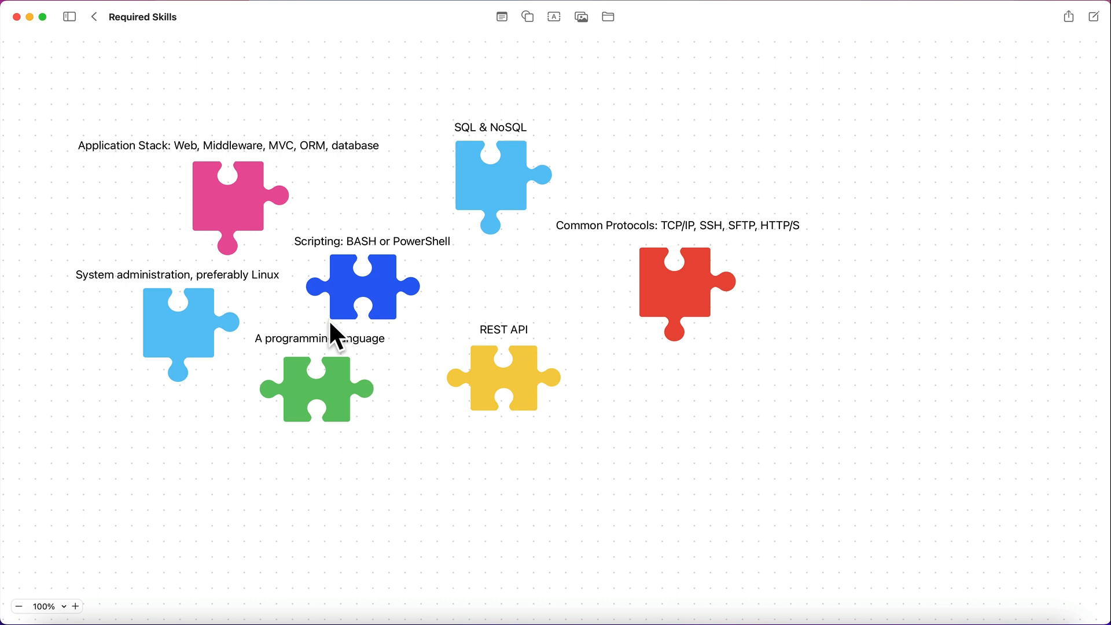
mouse_move(236, 202)
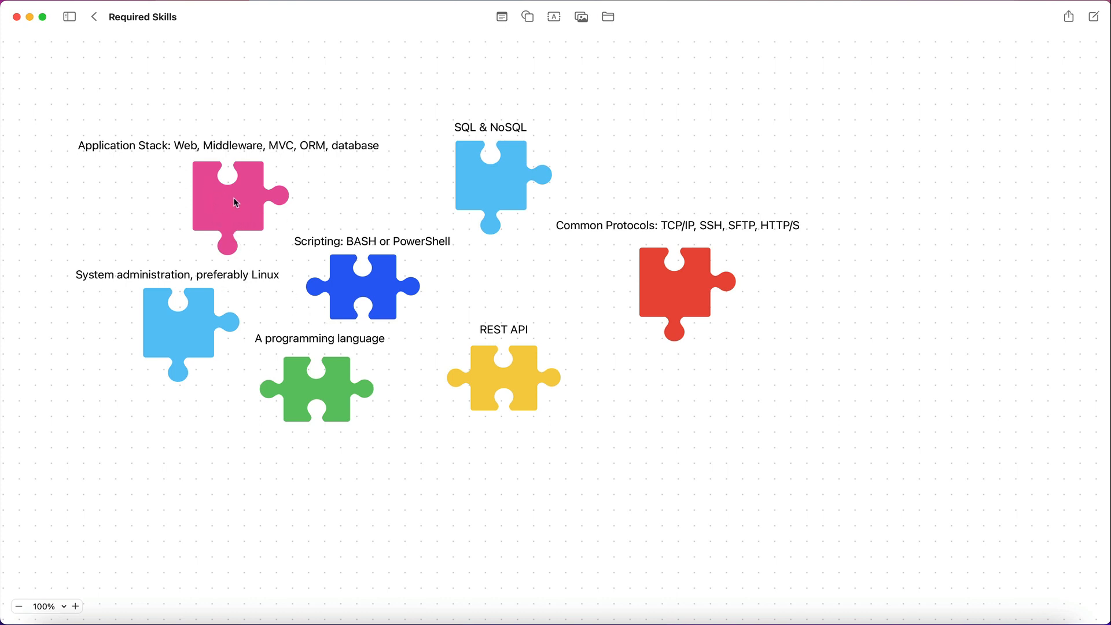
mouse_move(243, 287)
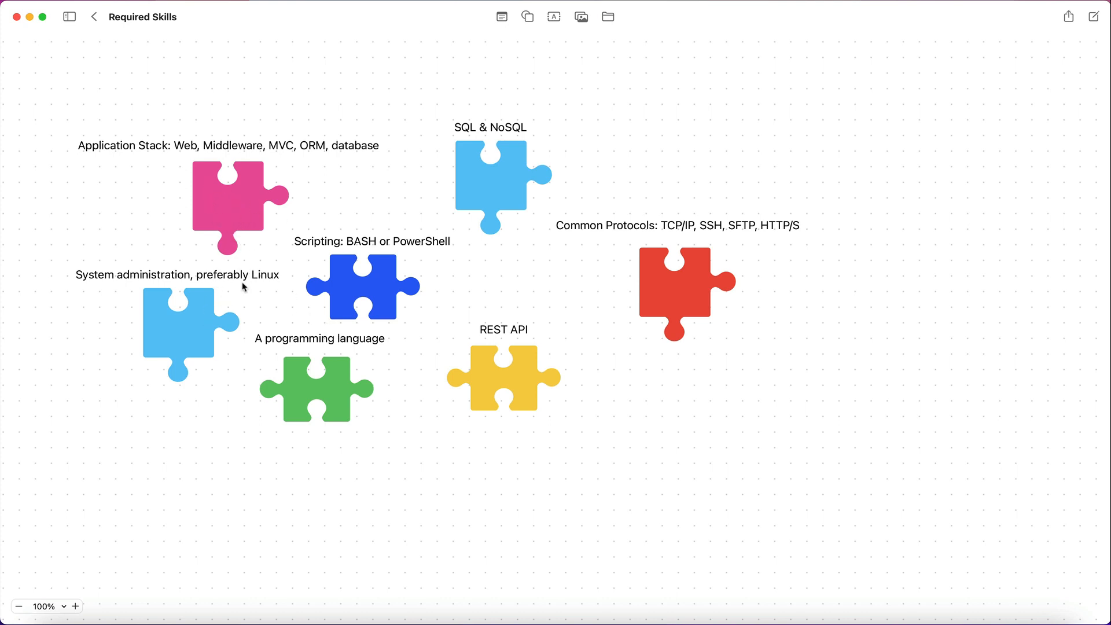
mouse_move(394, 298)
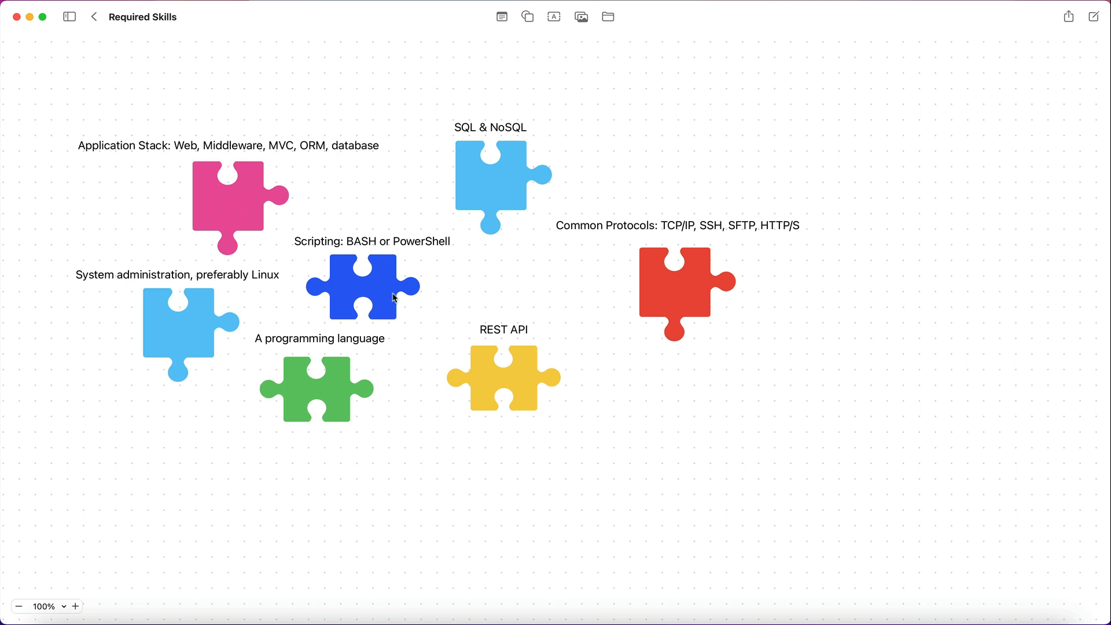
mouse_move(456, 234)
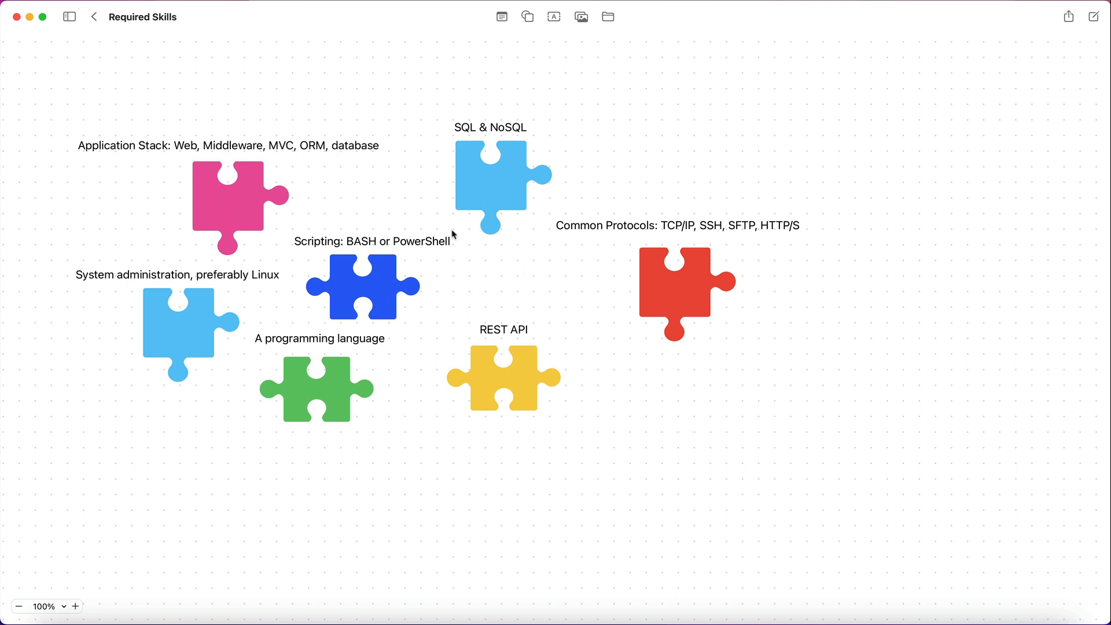
mouse_move(325, 278)
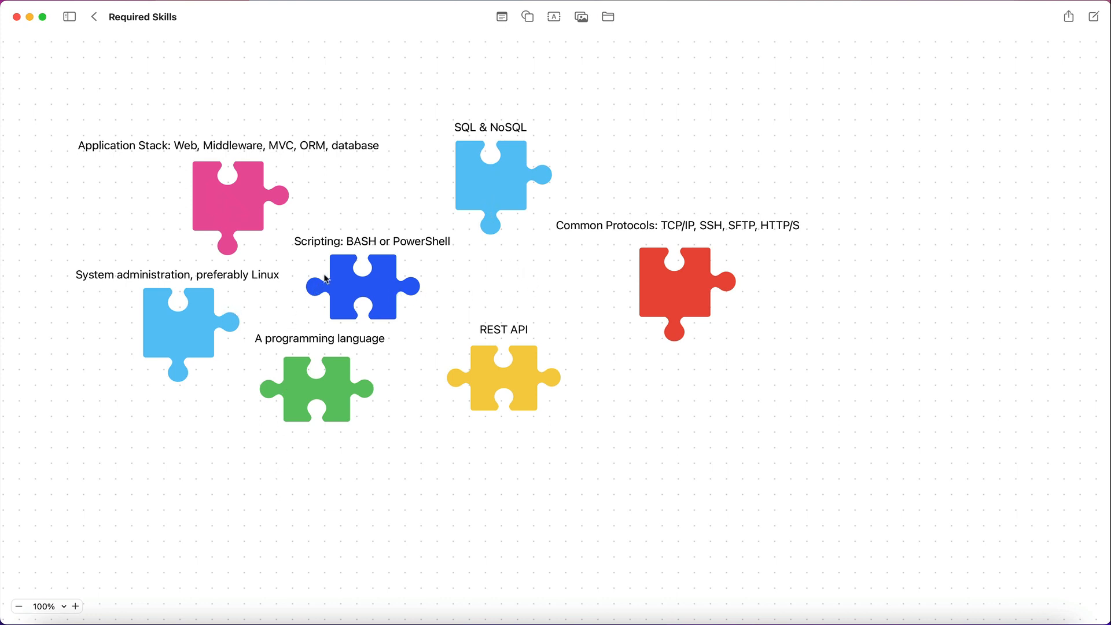
mouse_move(482, 248)
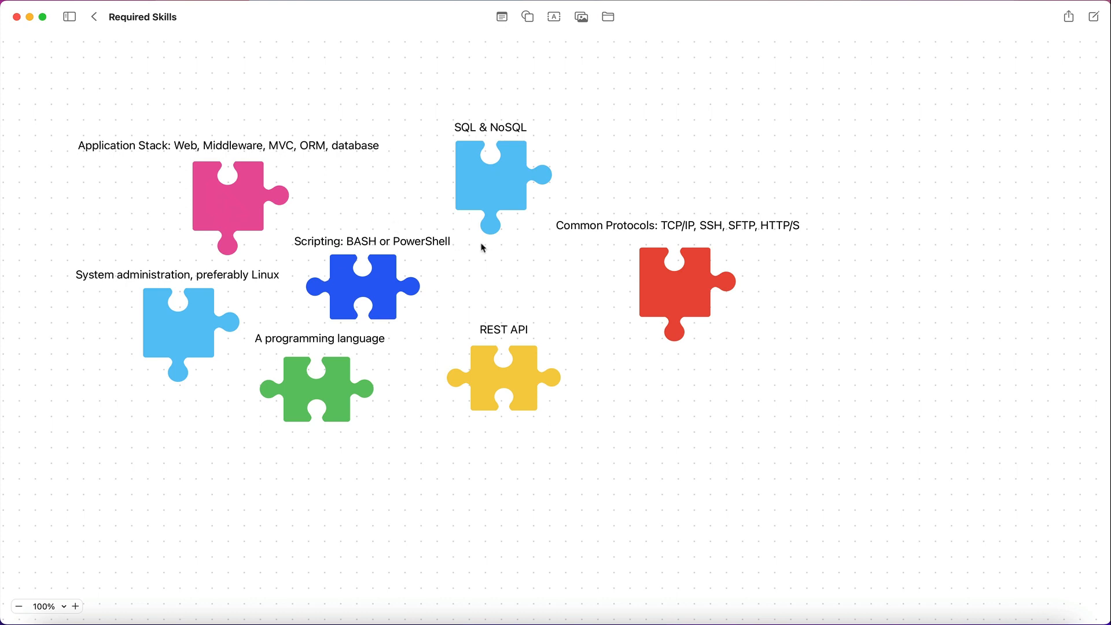
mouse_move(418, 246)
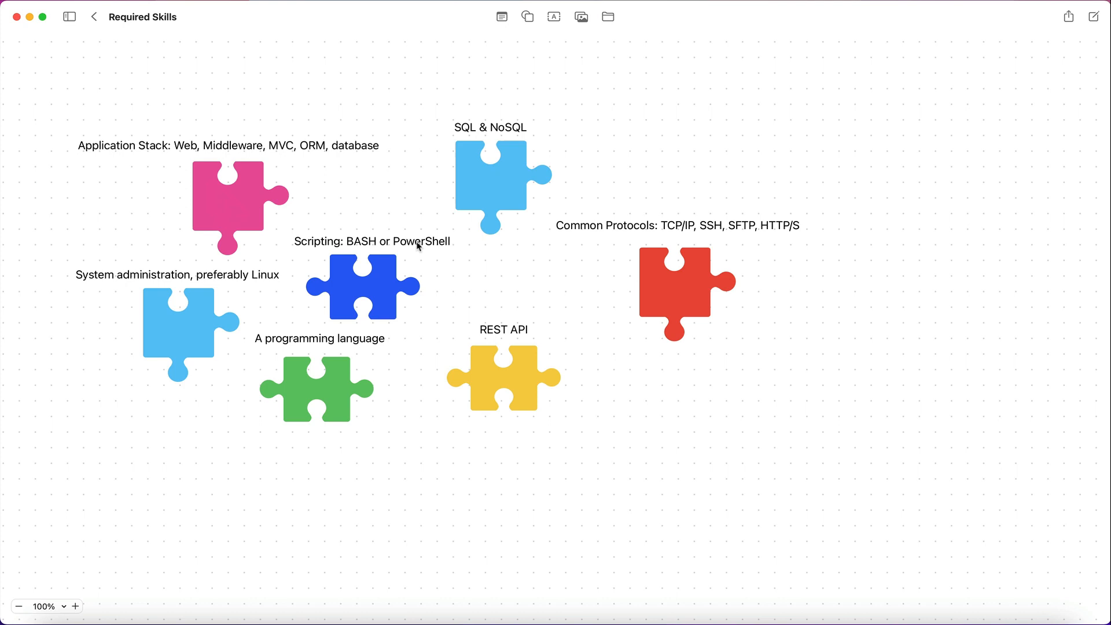
mouse_move(399, 250)
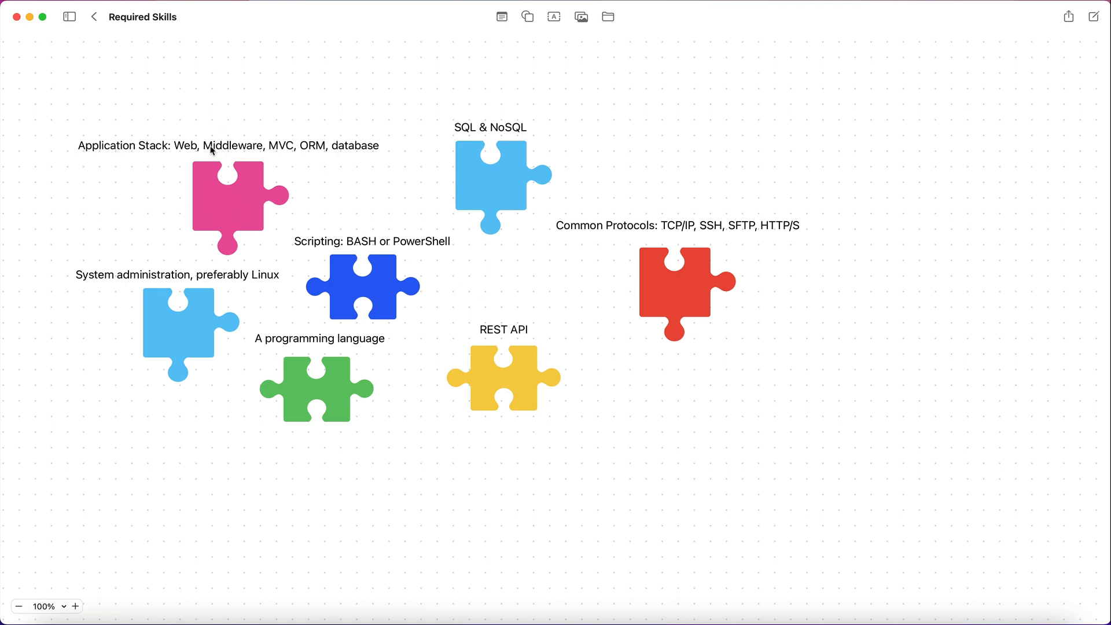
mouse_move(394, 272)
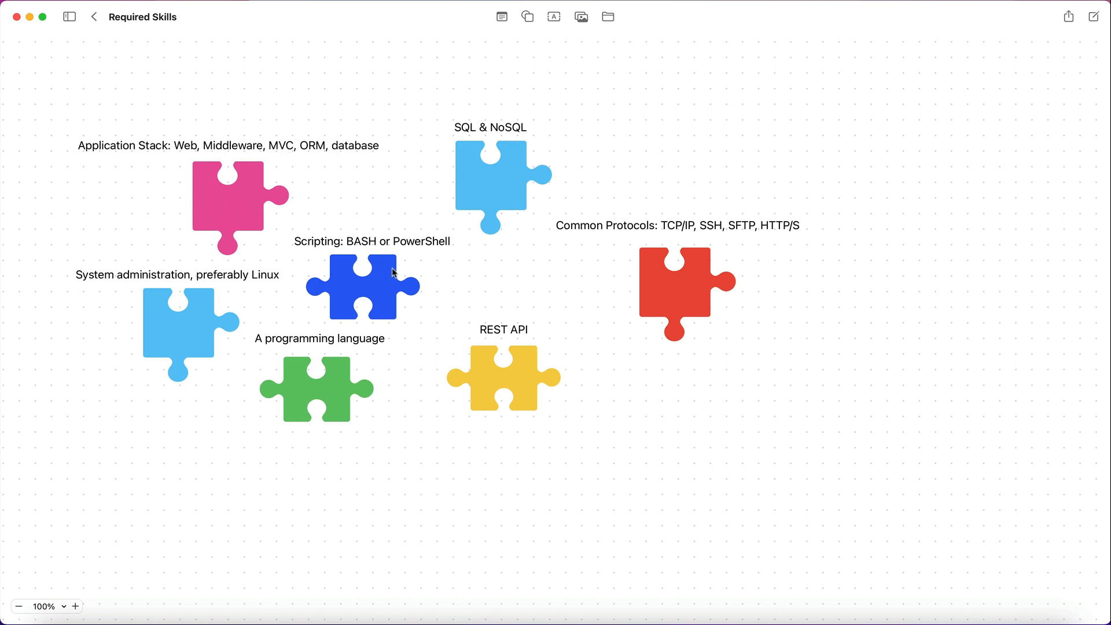
mouse_move(396, 246)
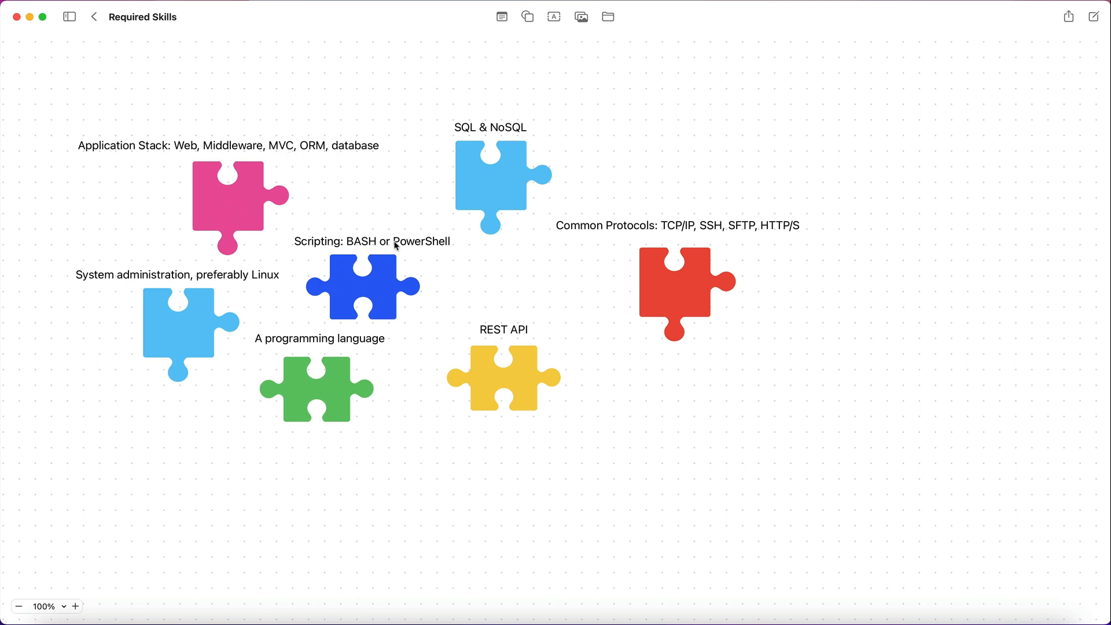
mouse_move(312, 294)
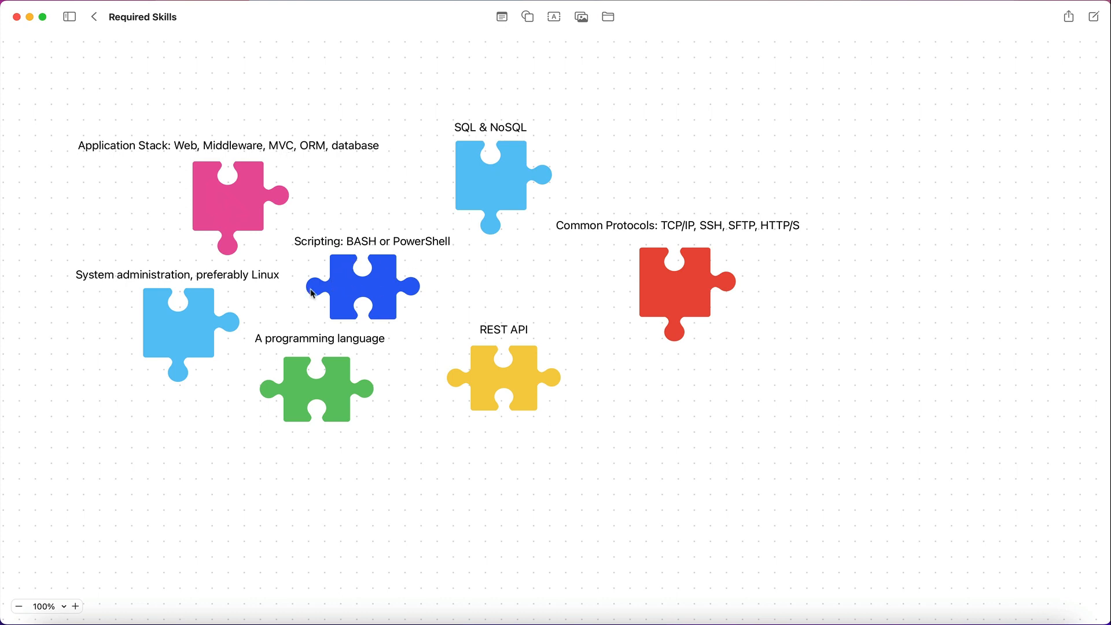
mouse_move(453, 248)
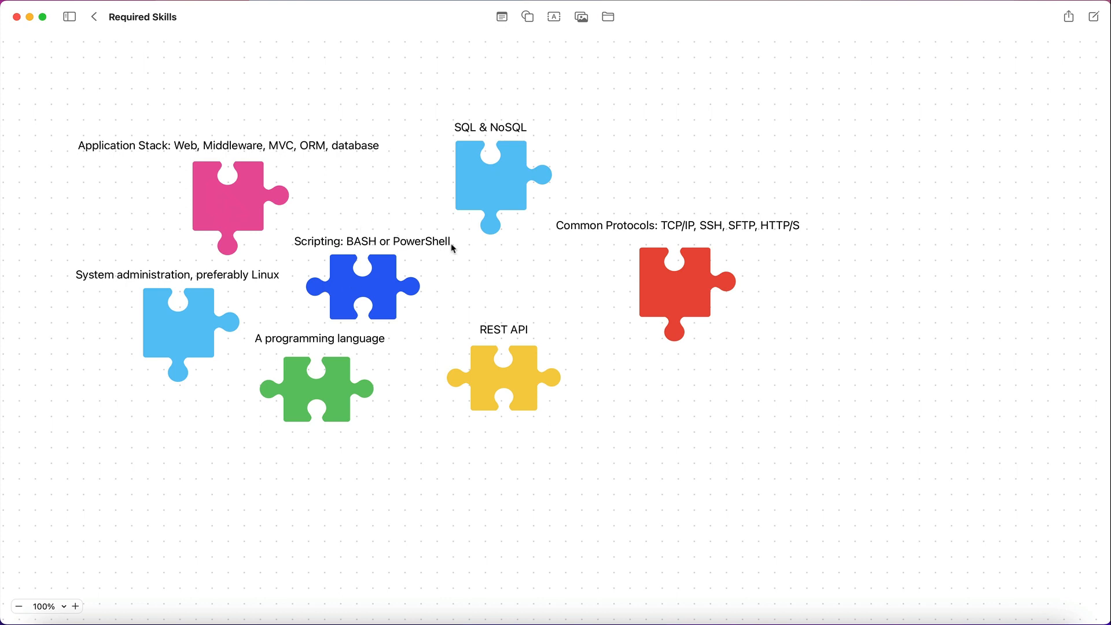
mouse_move(428, 242)
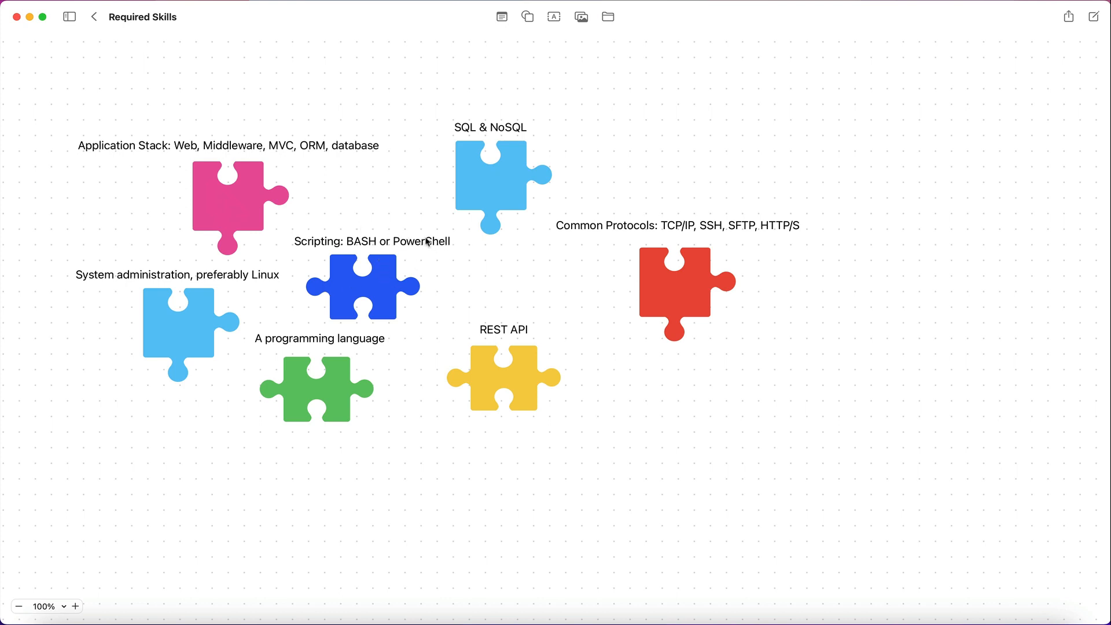
mouse_move(343, 250)
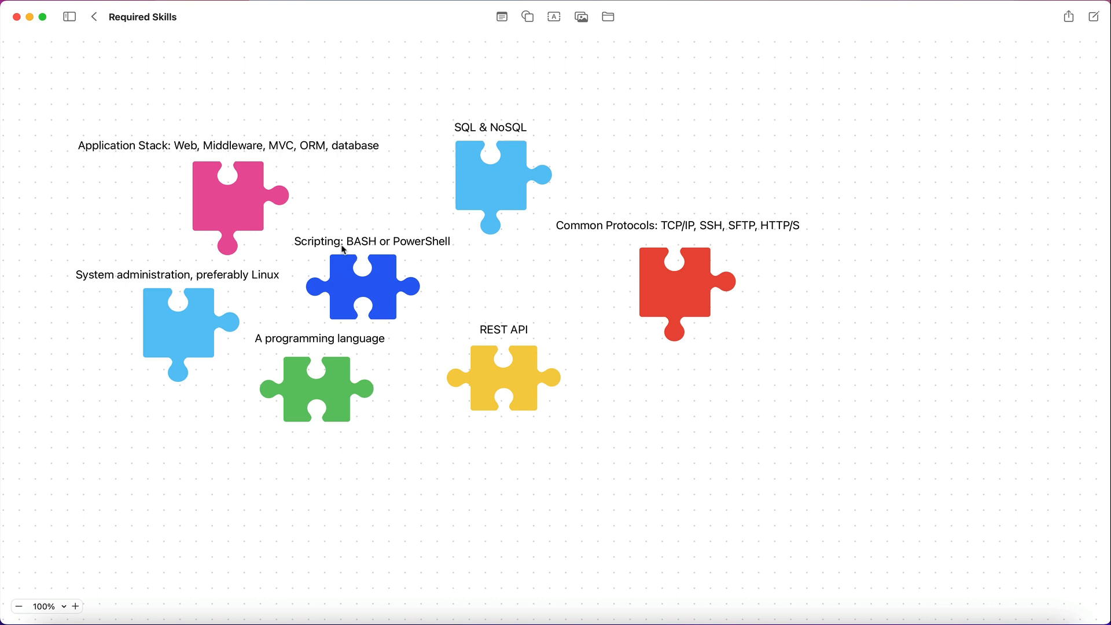
mouse_move(395, 252)
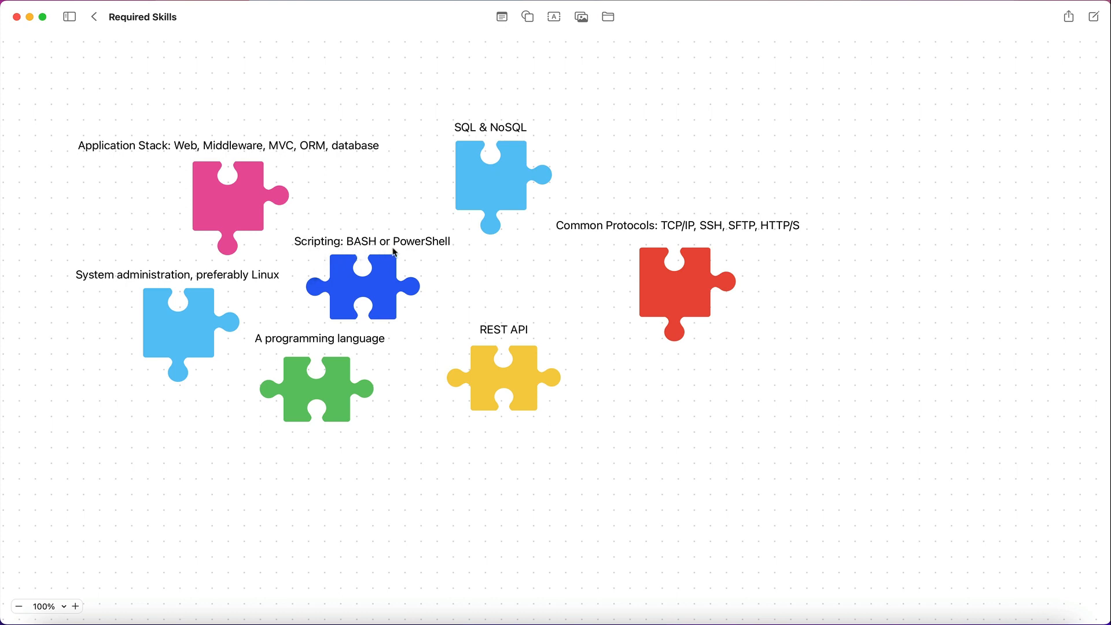
mouse_move(400, 258)
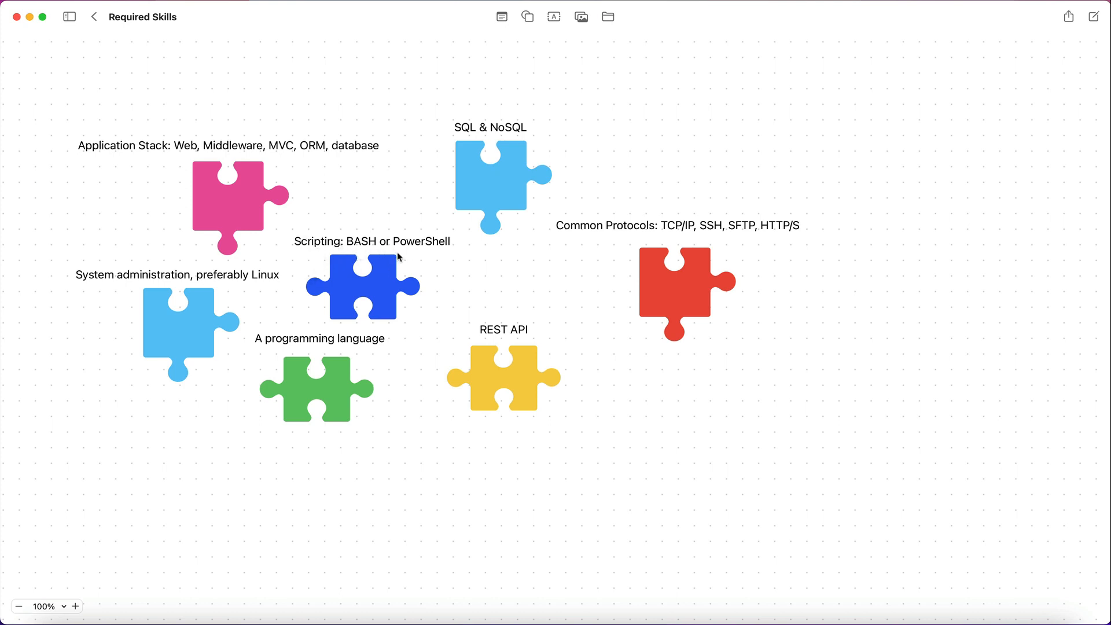
mouse_move(356, 272)
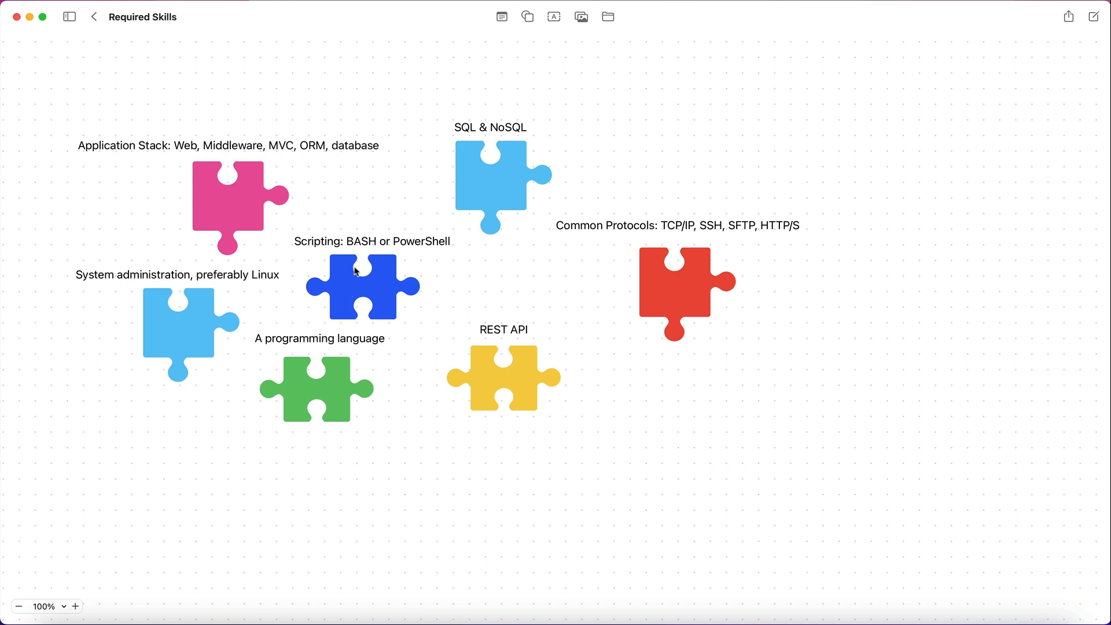
mouse_move(419, 259)
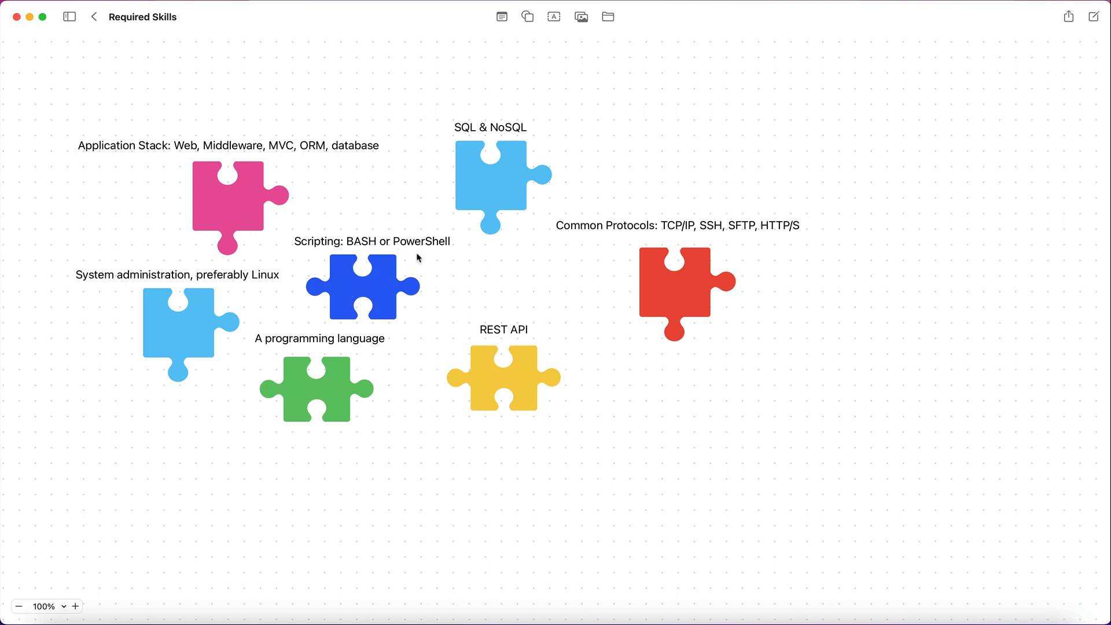
mouse_move(367, 284)
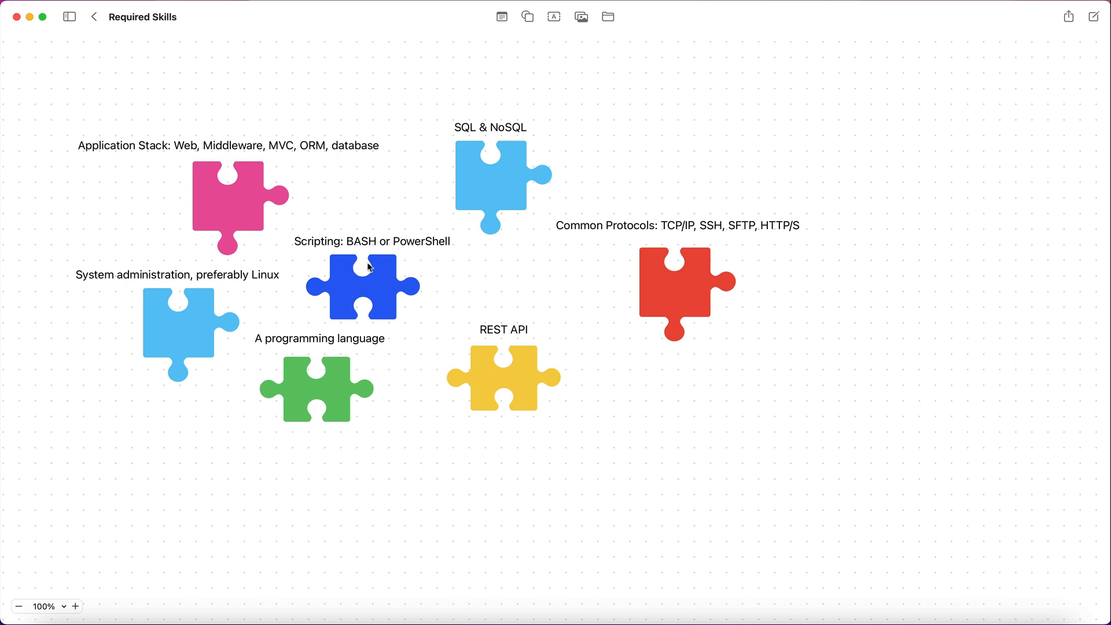
mouse_move(394, 252)
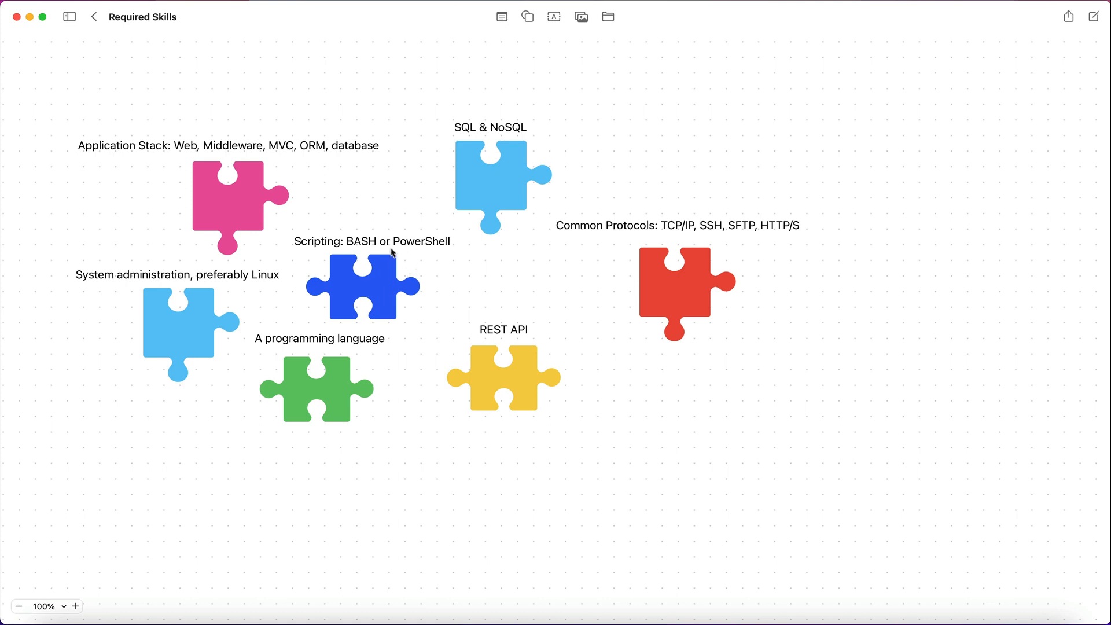
mouse_move(361, 308)
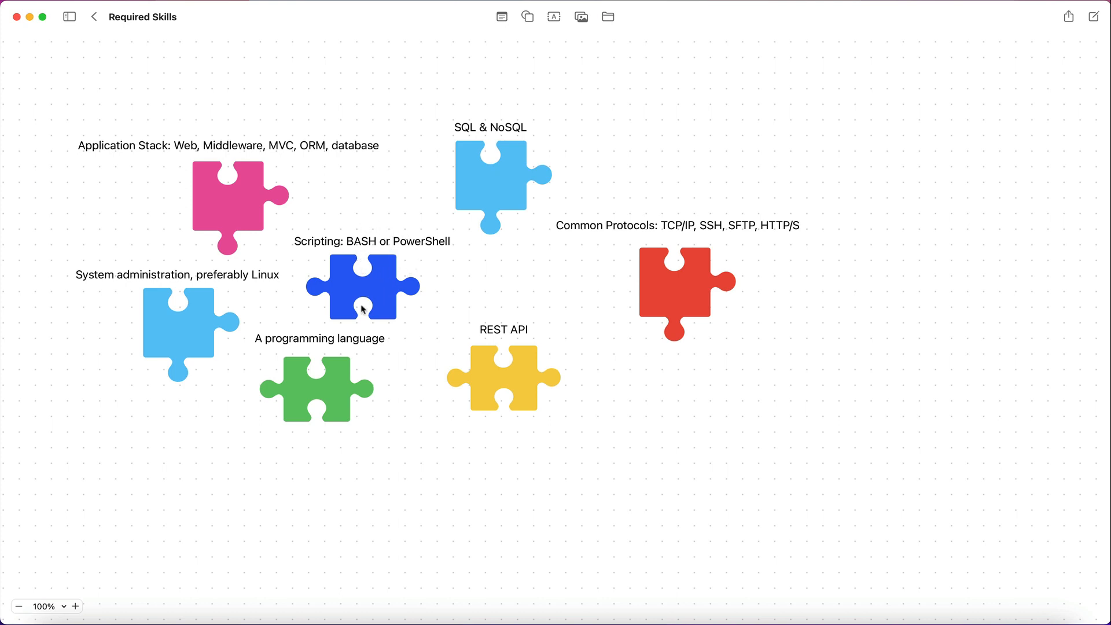
mouse_move(361, 262)
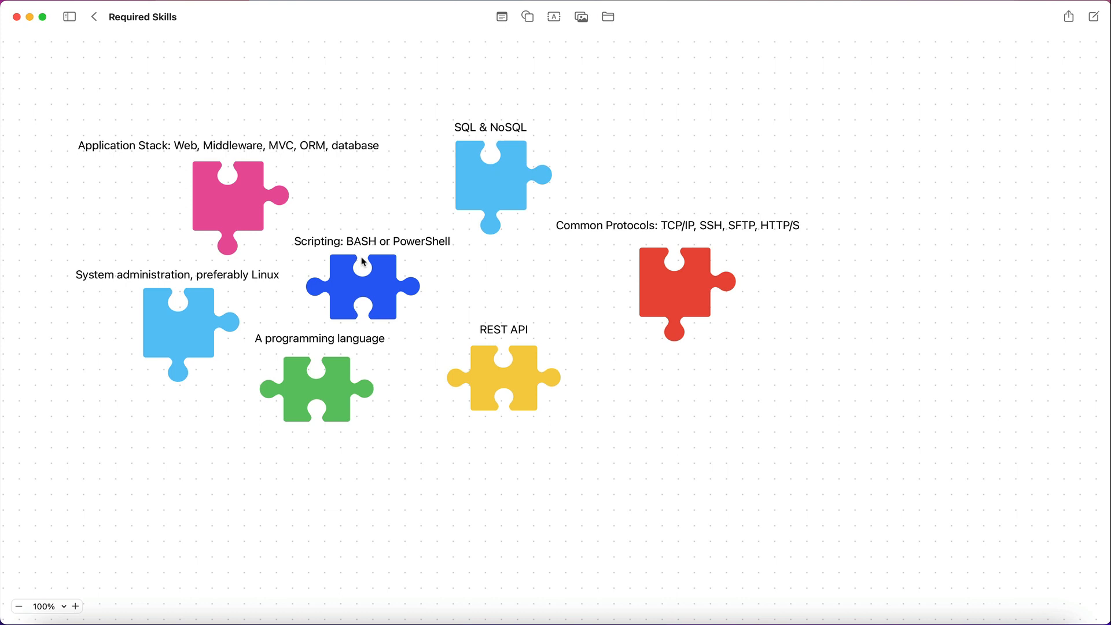
mouse_move(409, 251)
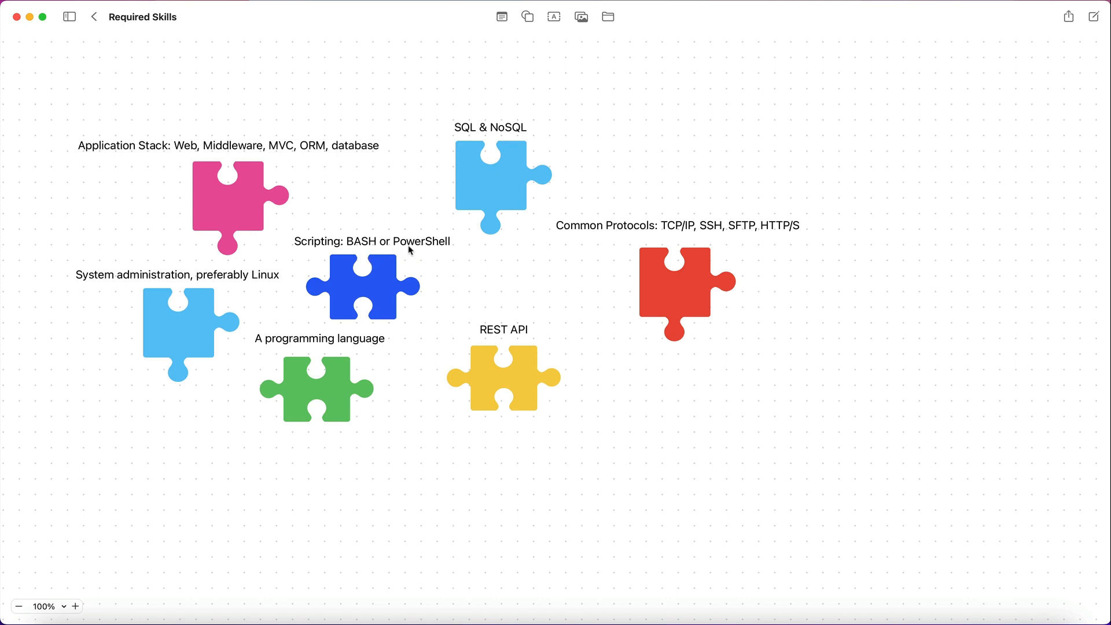
mouse_move(355, 245)
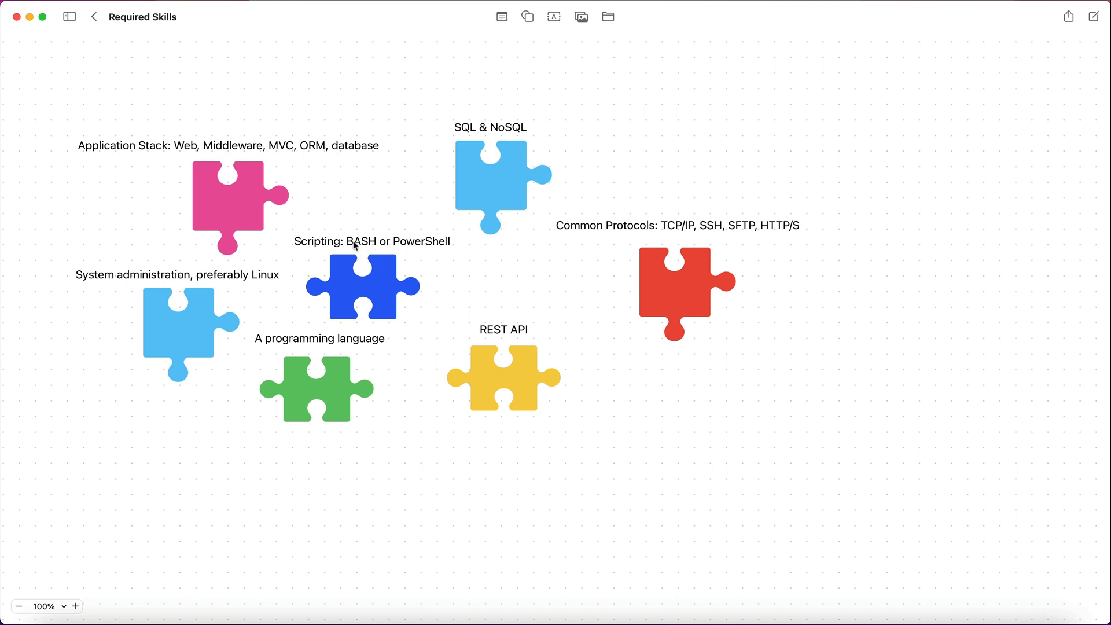
mouse_move(383, 242)
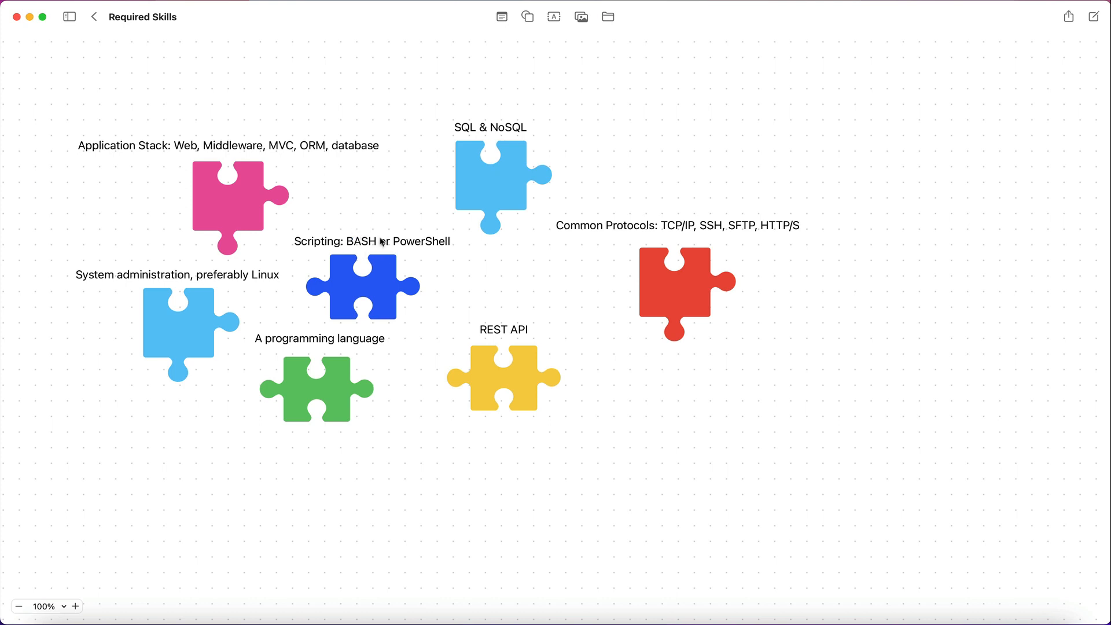
mouse_move(420, 246)
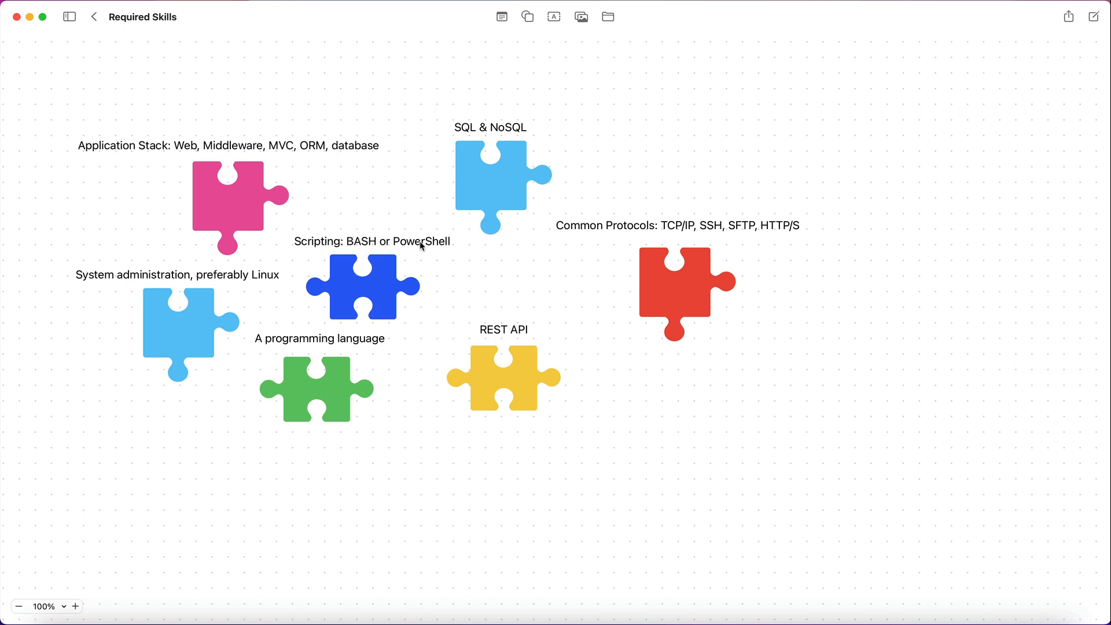
mouse_move(425, 257)
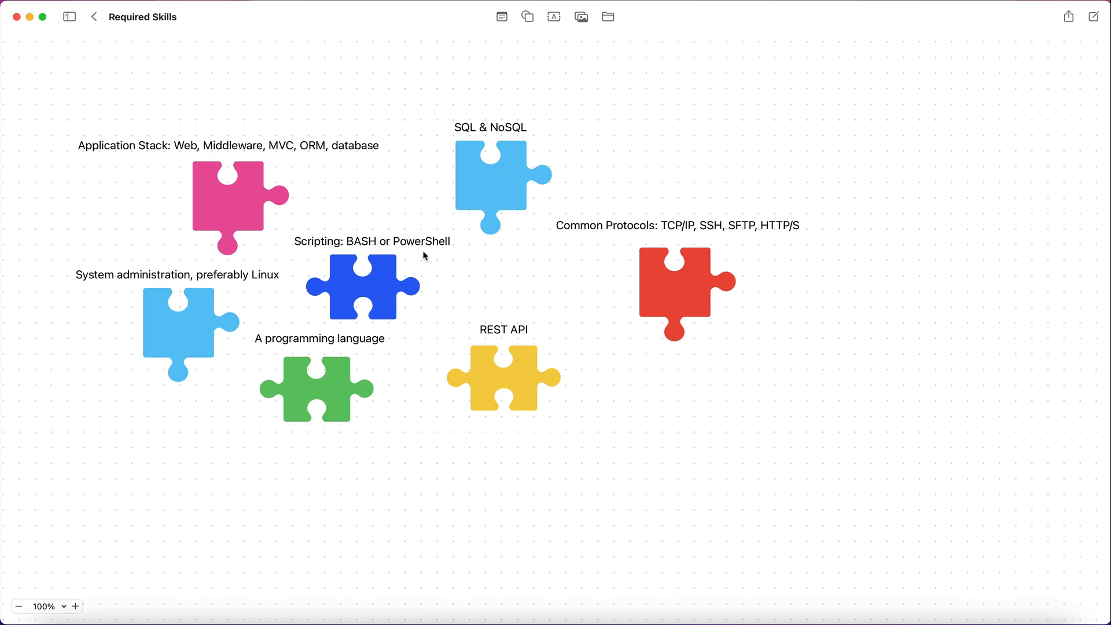
mouse_move(438, 249)
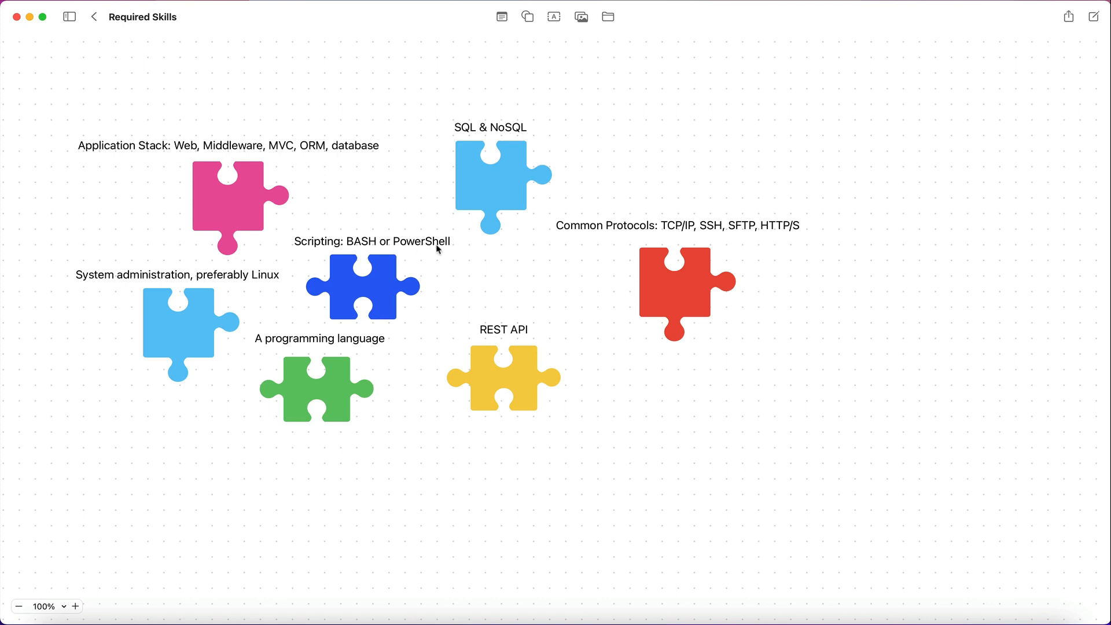
mouse_move(350, 249)
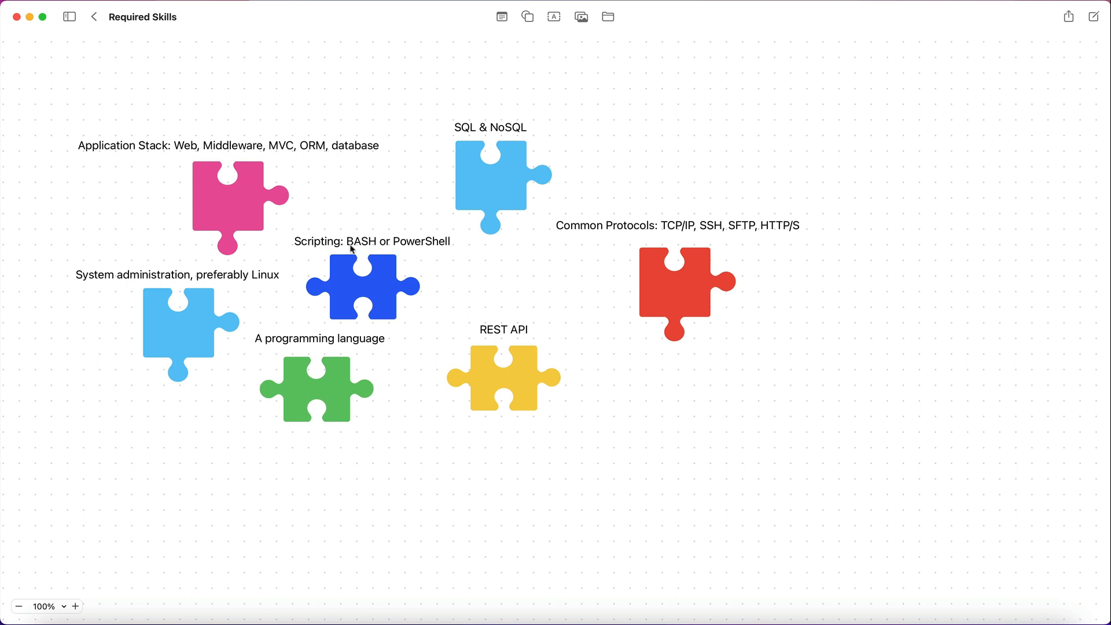
mouse_move(375, 255)
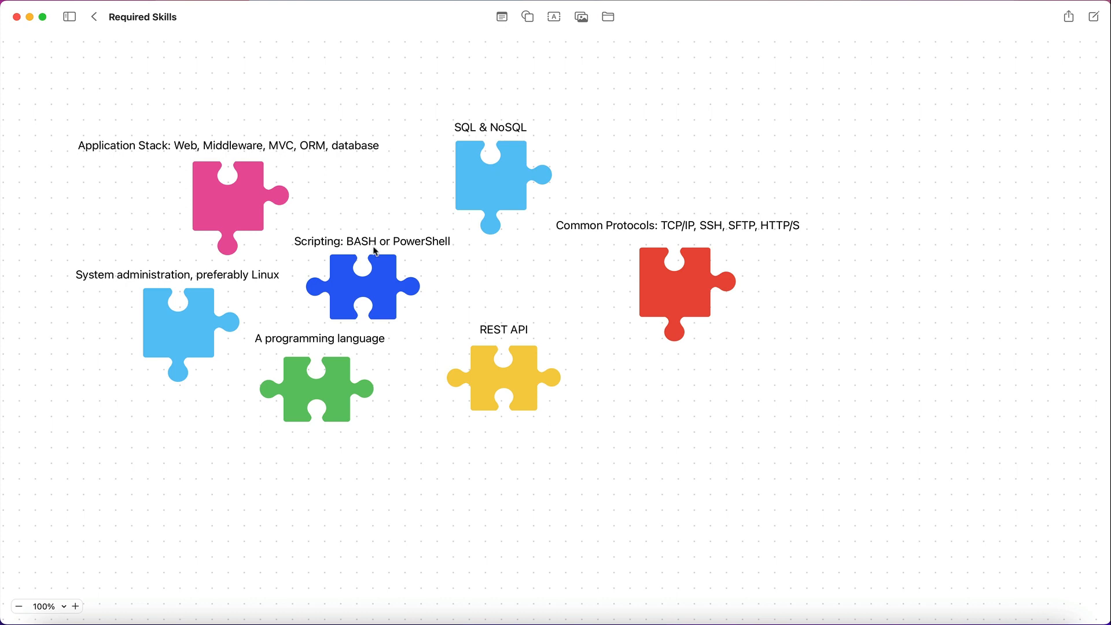
mouse_move(354, 259)
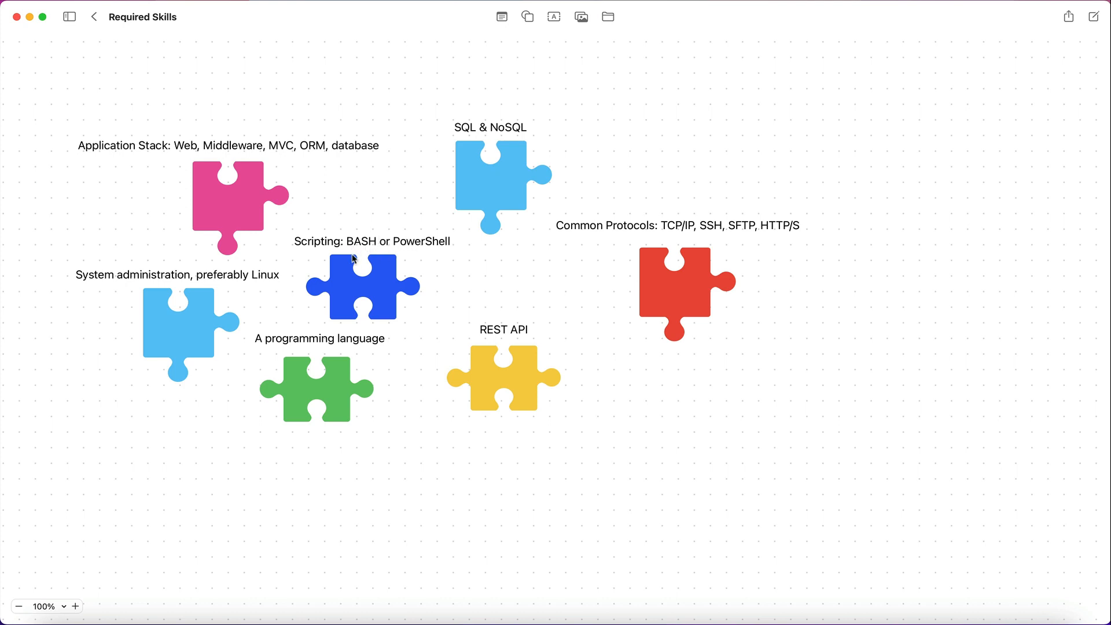
mouse_move(322, 250)
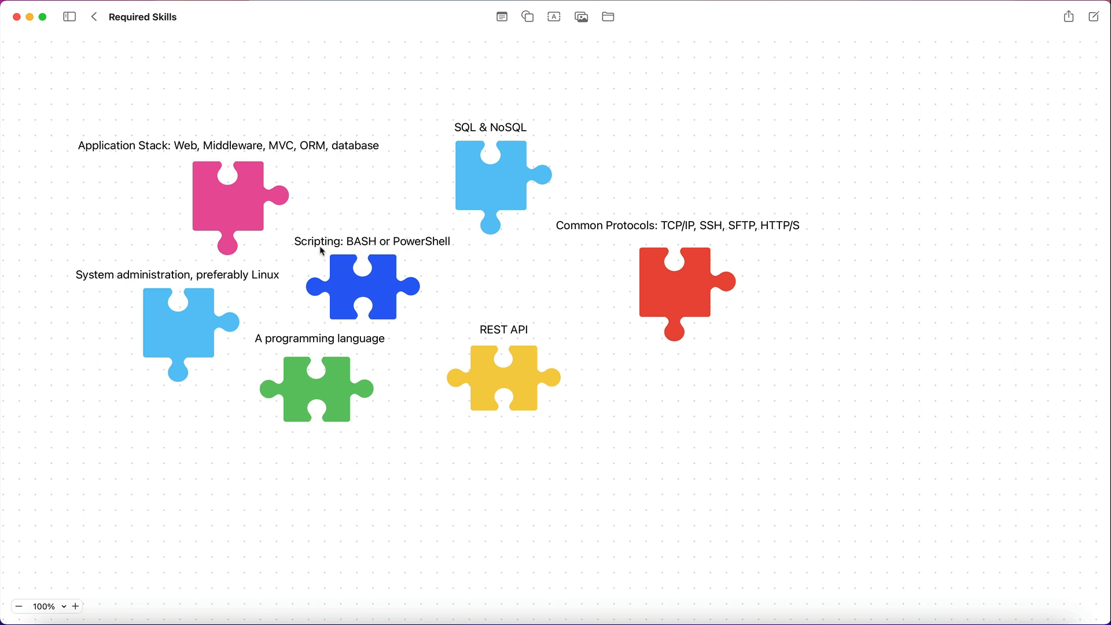
mouse_move(329, 252)
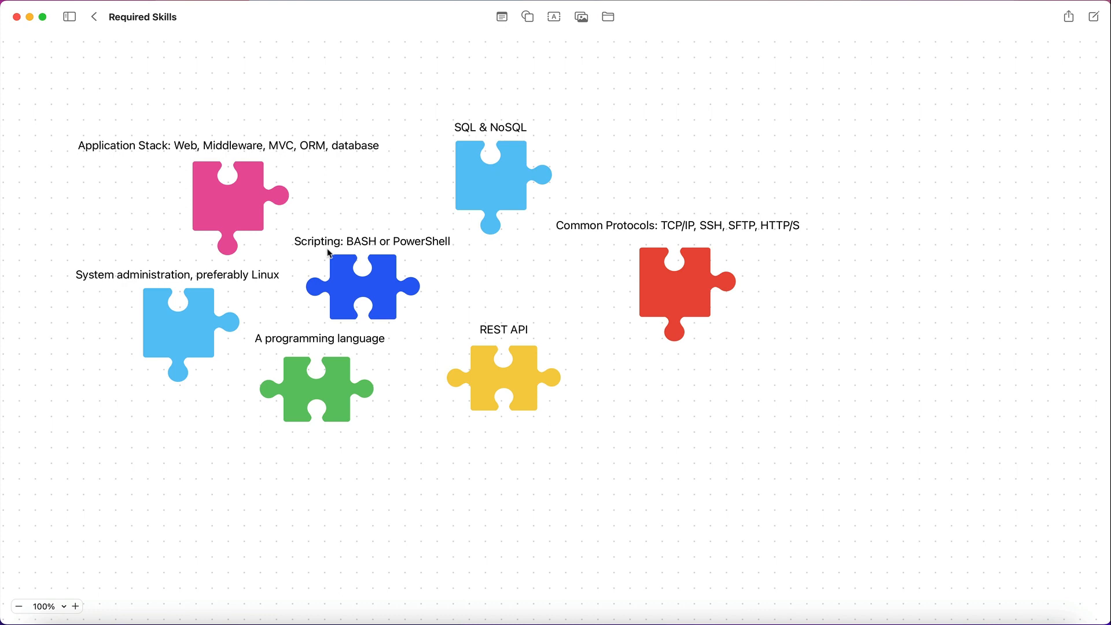
mouse_move(340, 256)
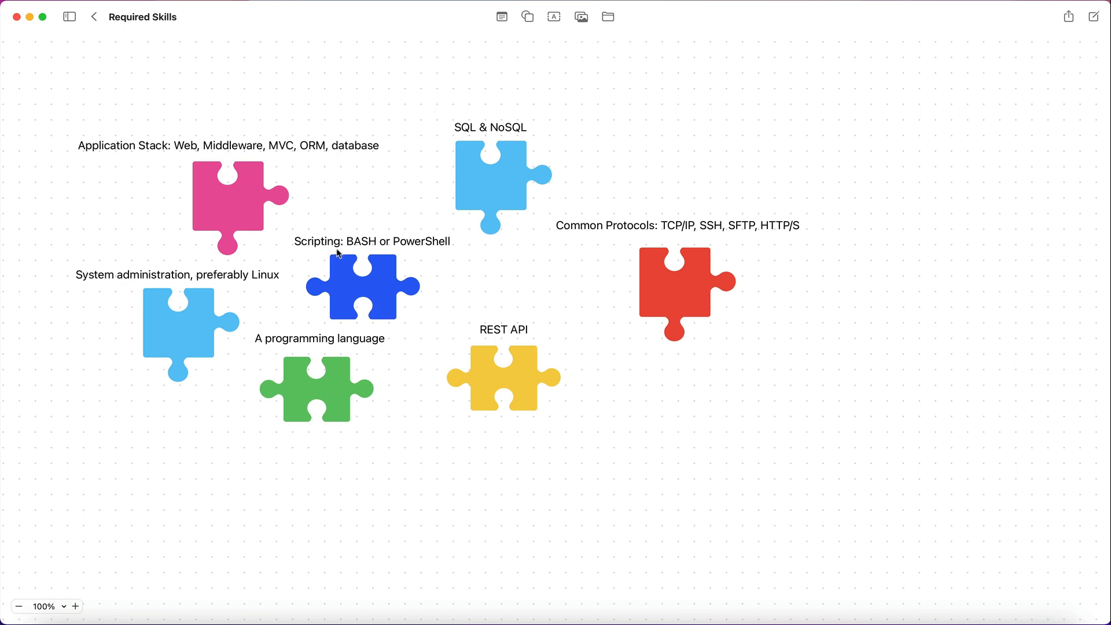
mouse_move(382, 228)
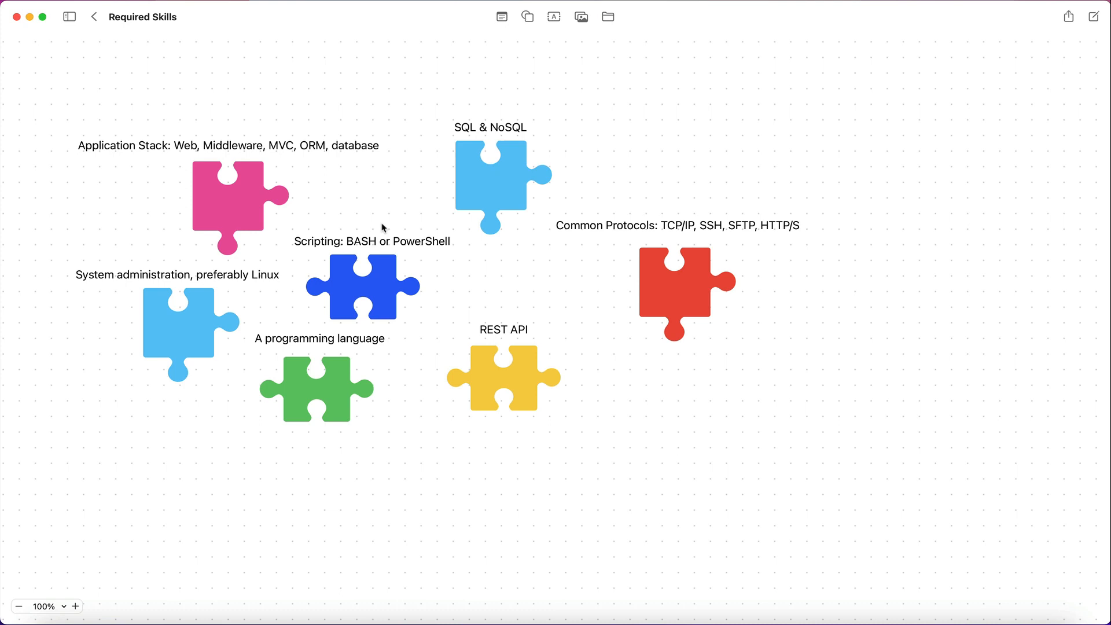
mouse_move(759, 301)
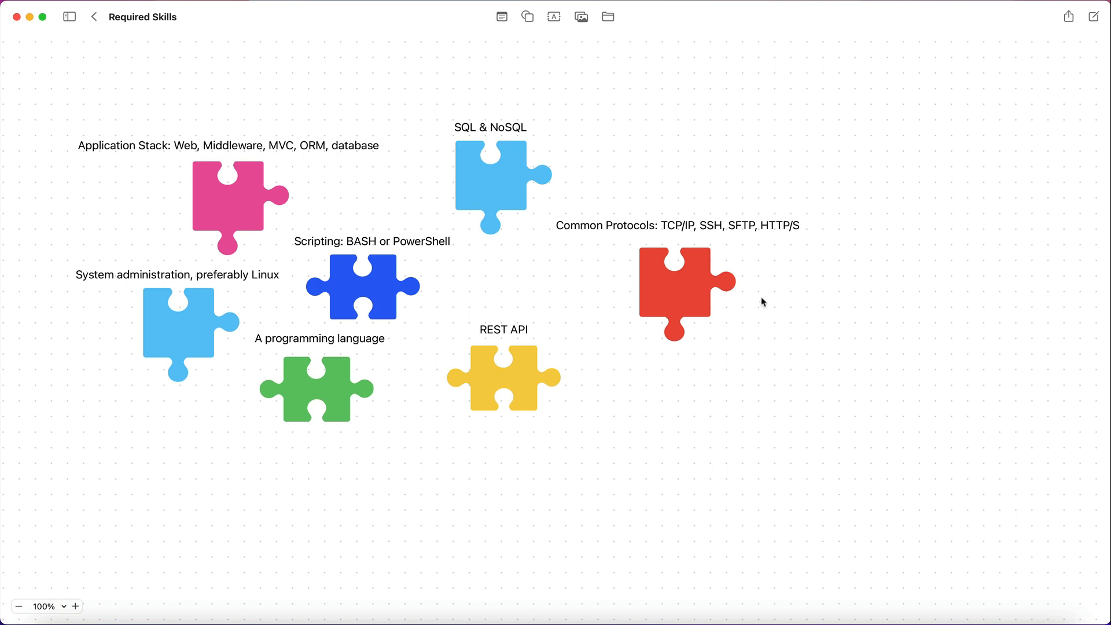
mouse_move(773, 241)
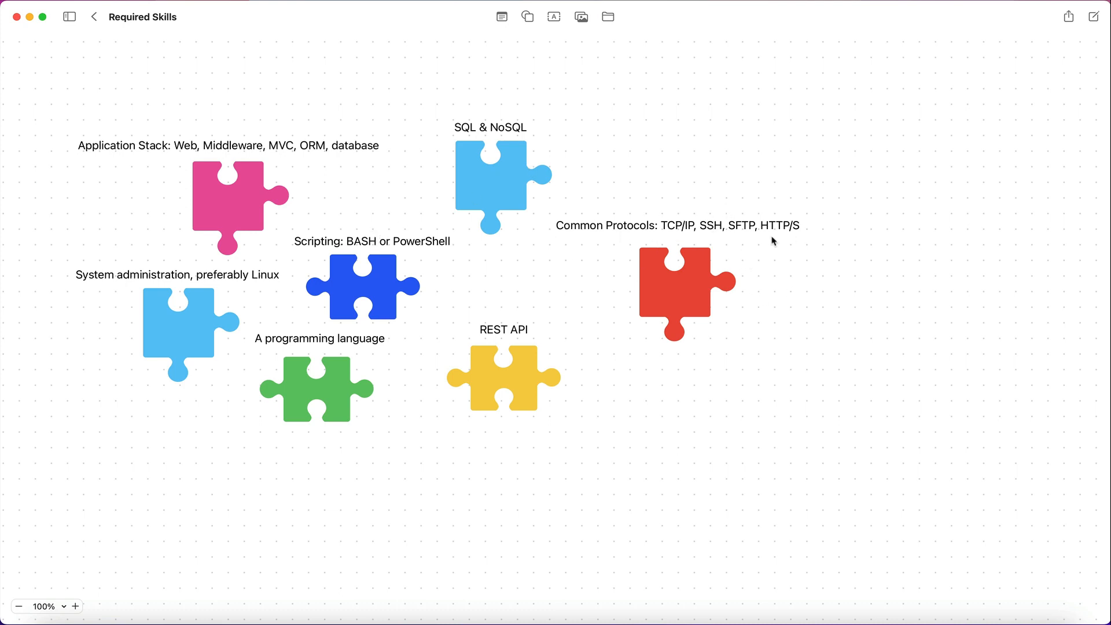
mouse_move(722, 236)
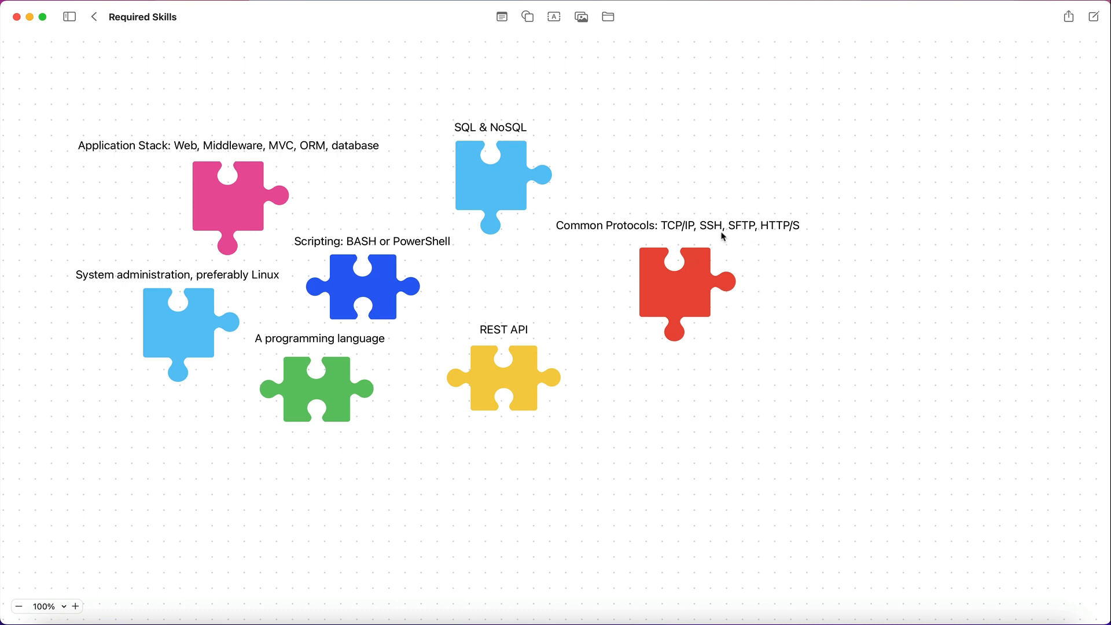
mouse_move(782, 229)
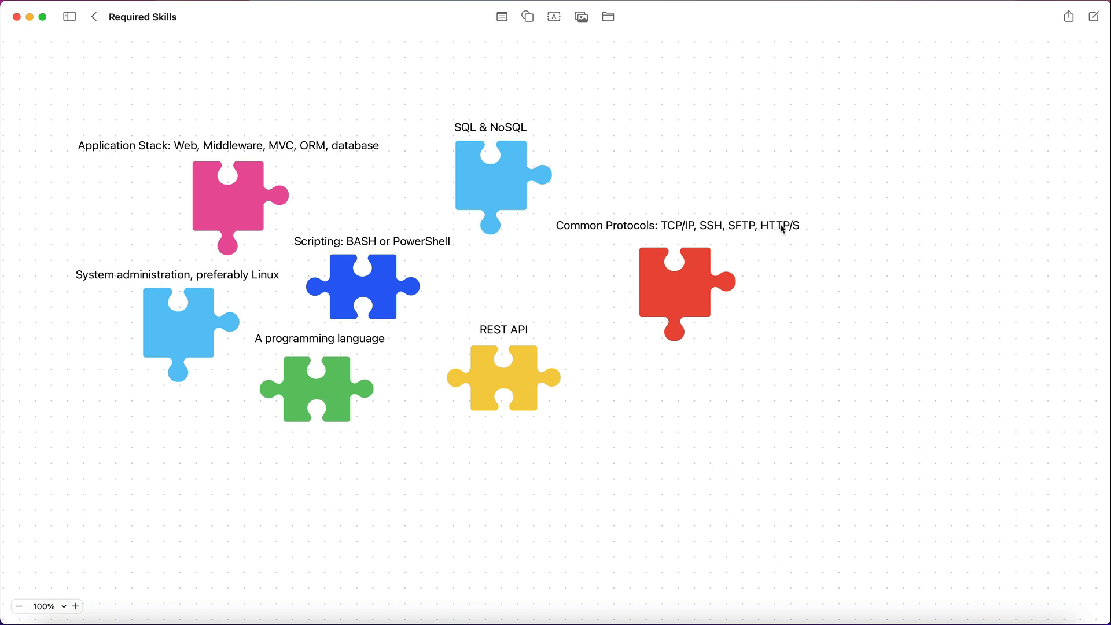
mouse_move(700, 228)
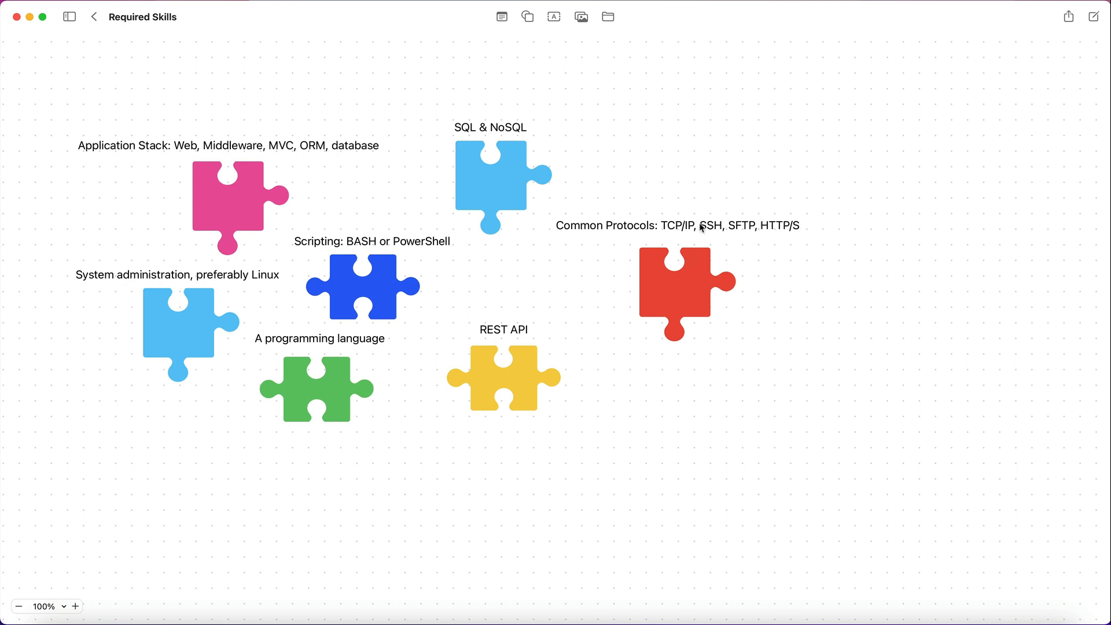
mouse_move(738, 228)
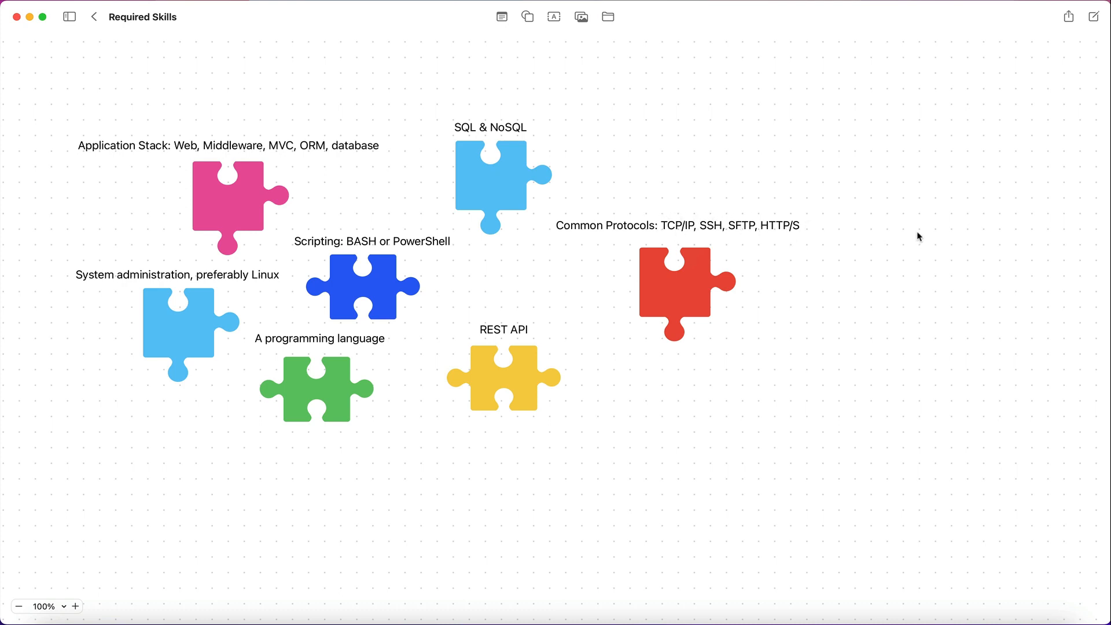
mouse_move(549, 247)
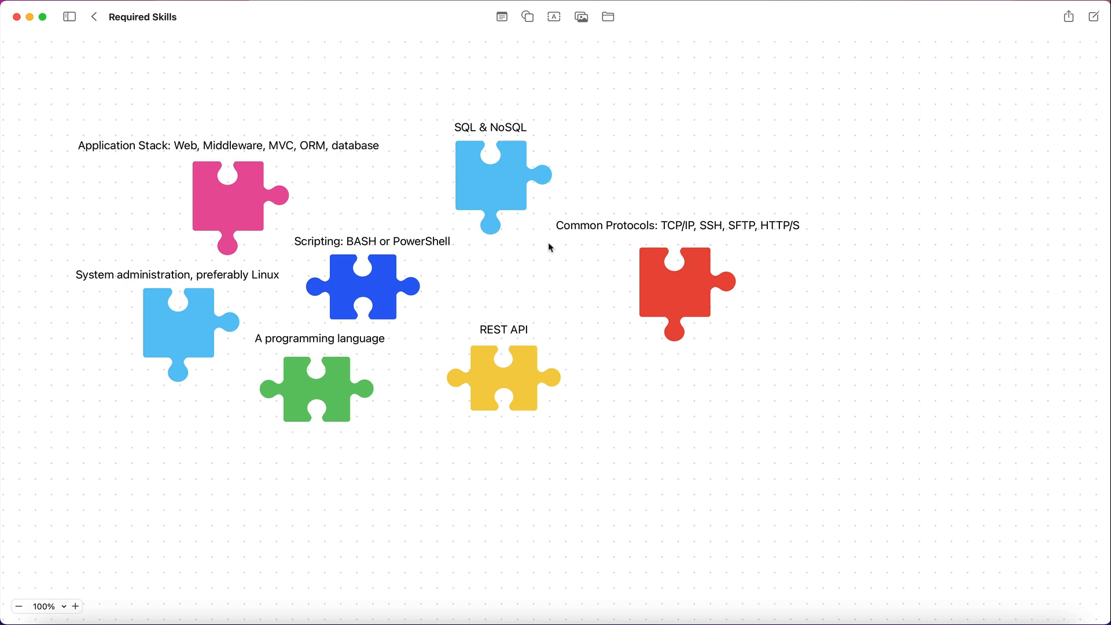
mouse_move(148, 292)
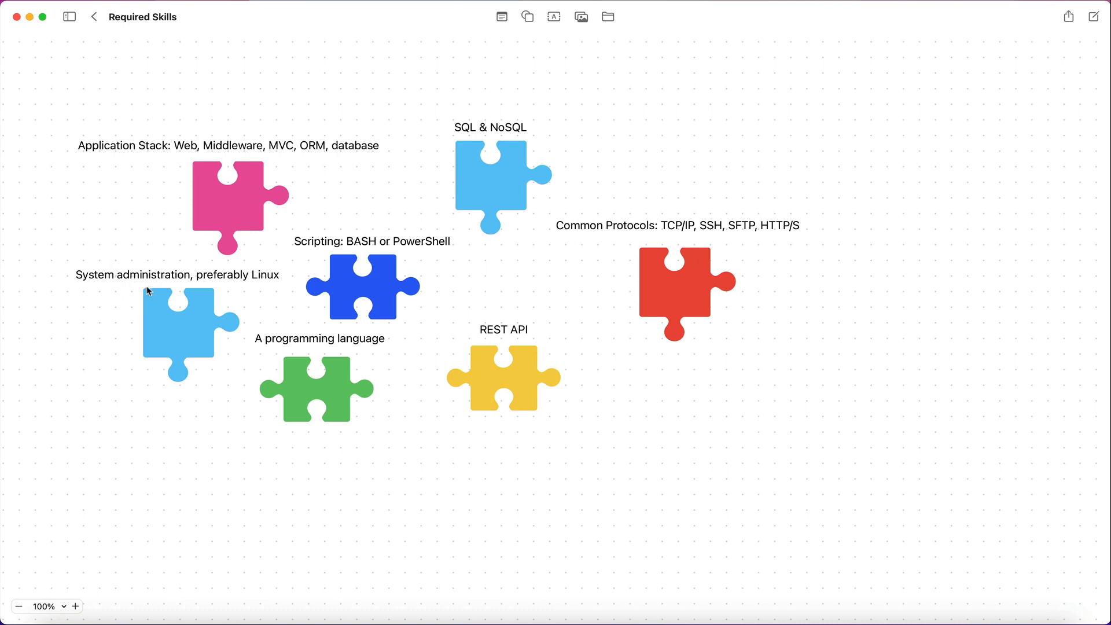
mouse_move(44, 278)
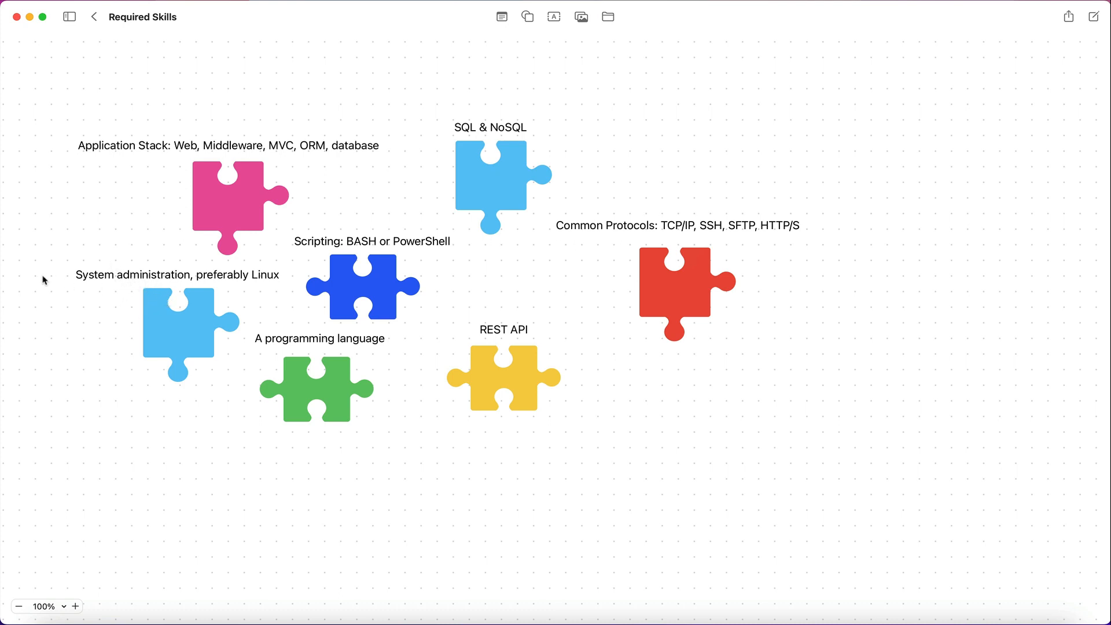
mouse_move(937, 249)
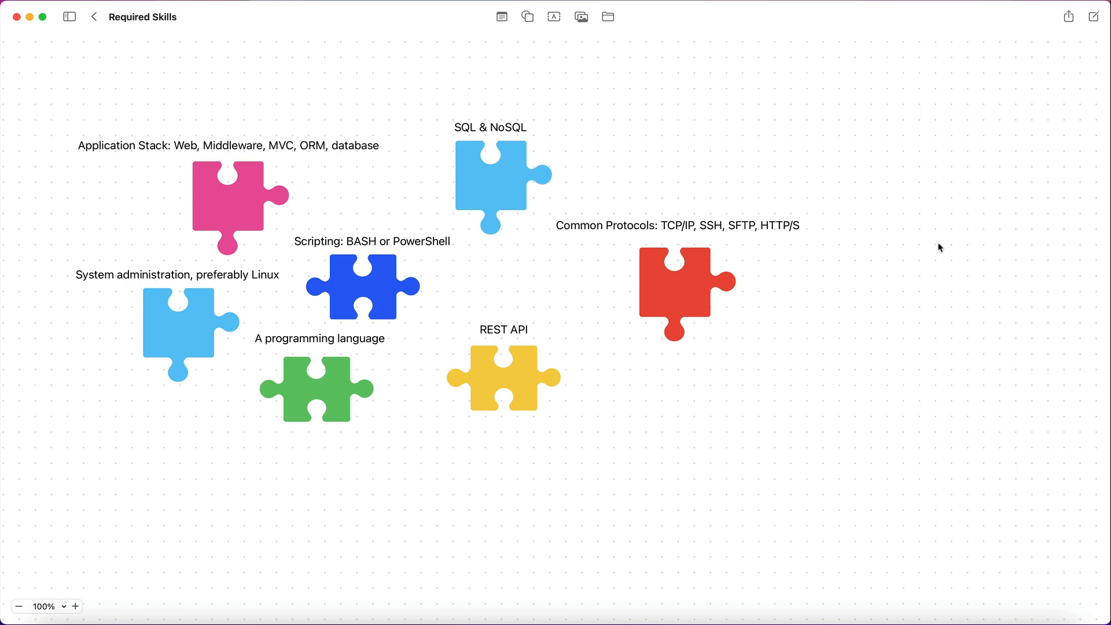
mouse_move(683, 277)
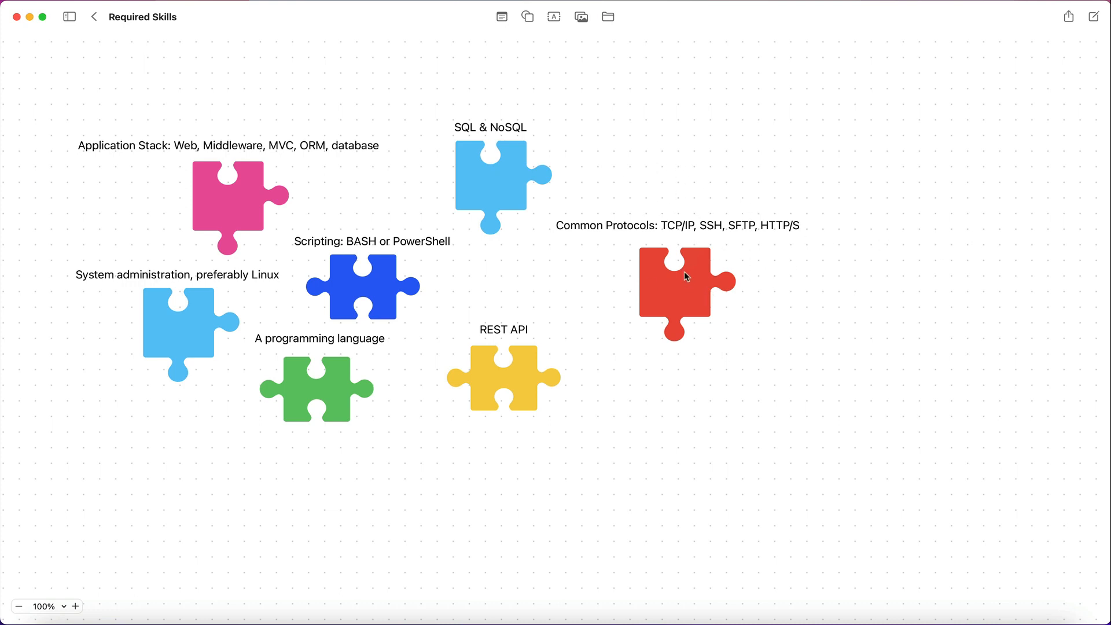
mouse_move(760, 263)
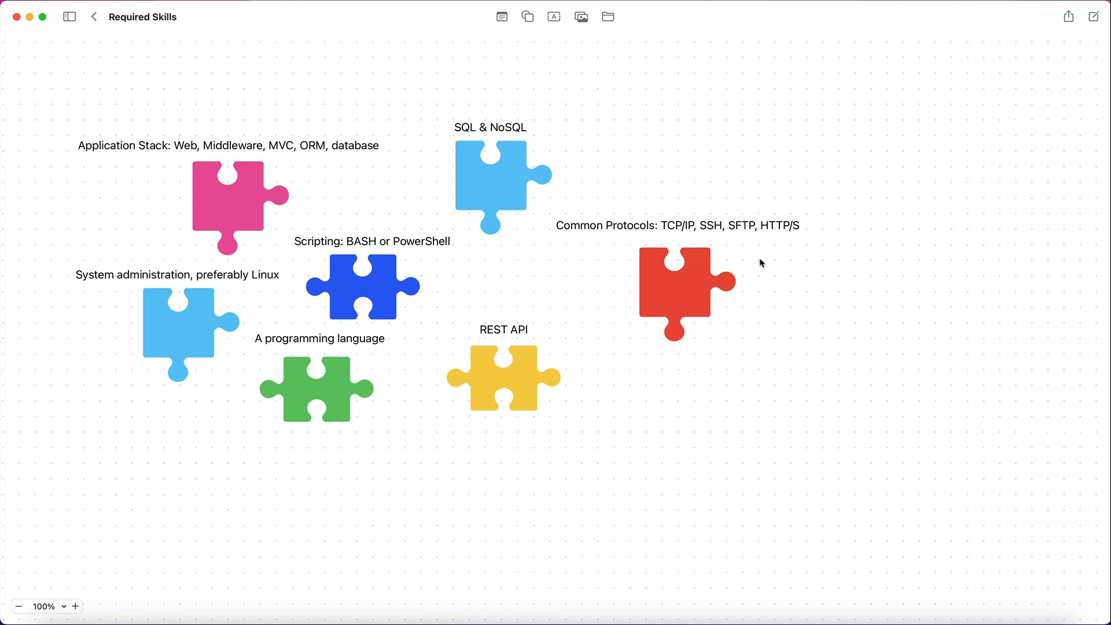
mouse_move(685, 317)
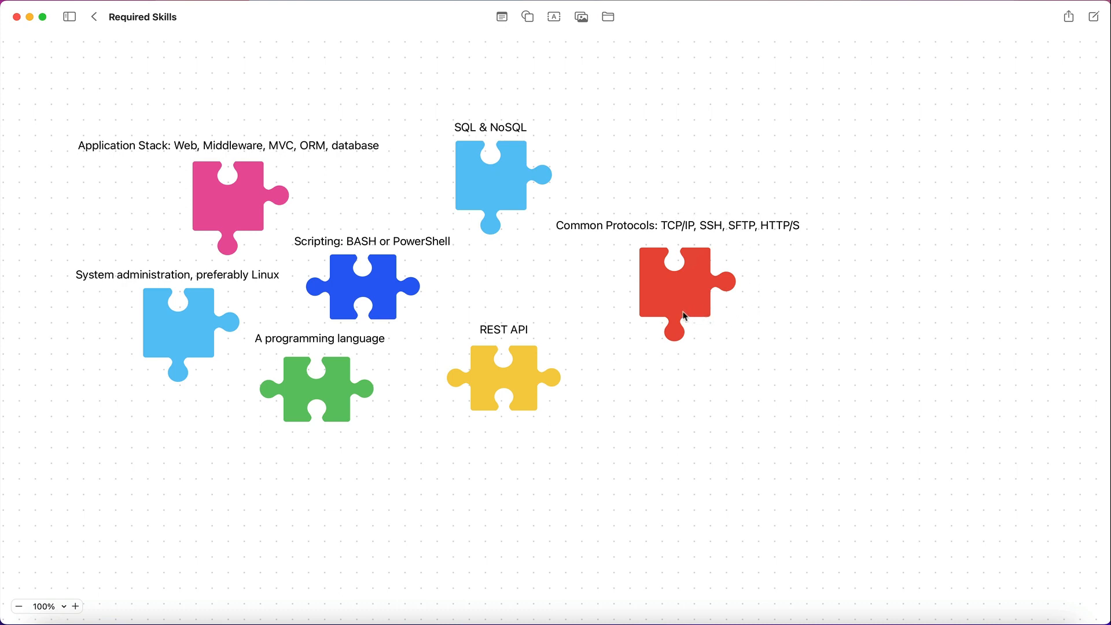
mouse_move(664, 246)
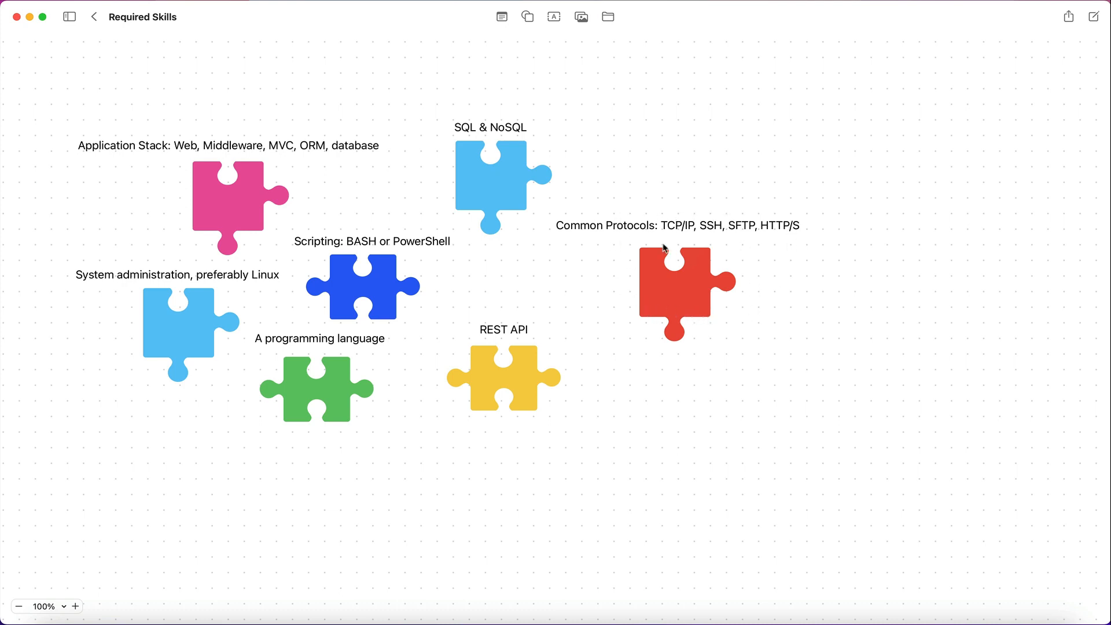
mouse_move(766, 234)
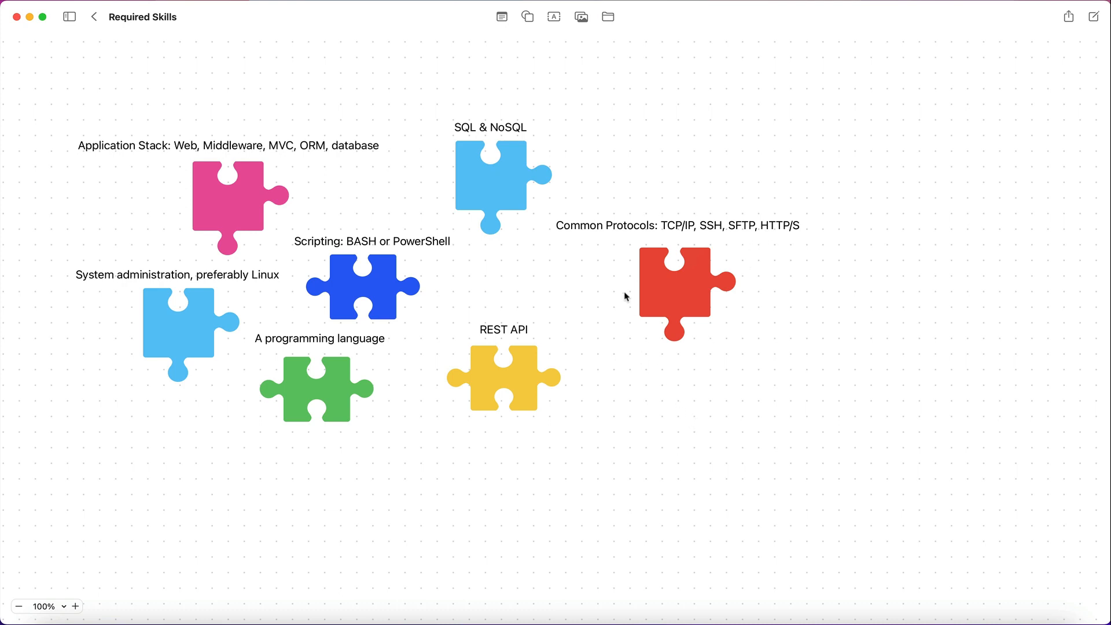
mouse_move(738, 236)
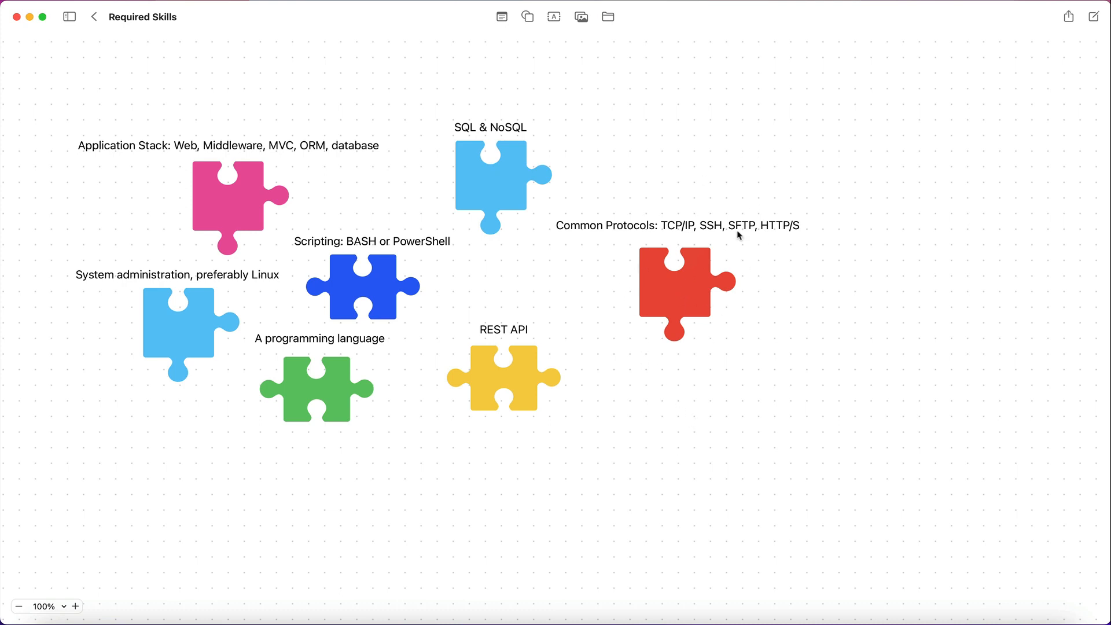
mouse_move(752, 227)
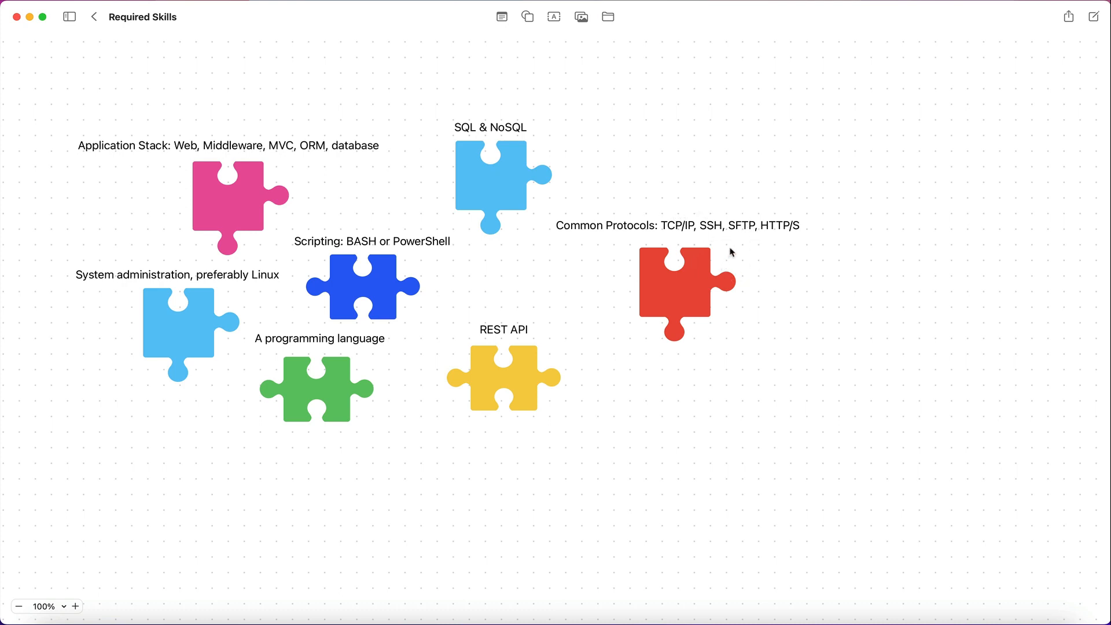
mouse_move(466, 345)
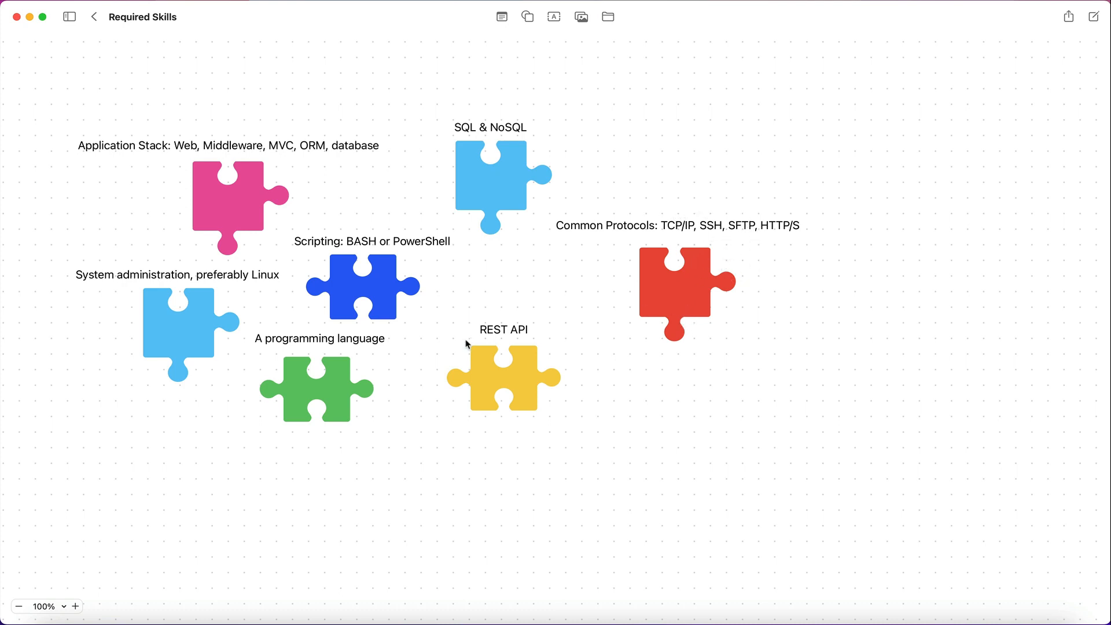
mouse_move(479, 330)
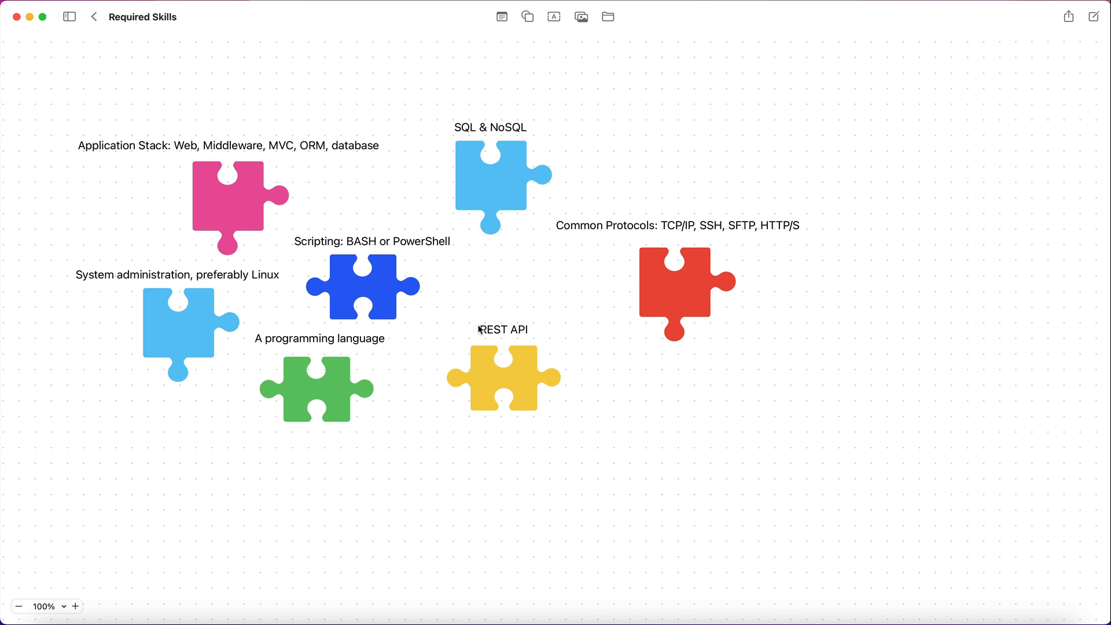
mouse_move(525, 340)
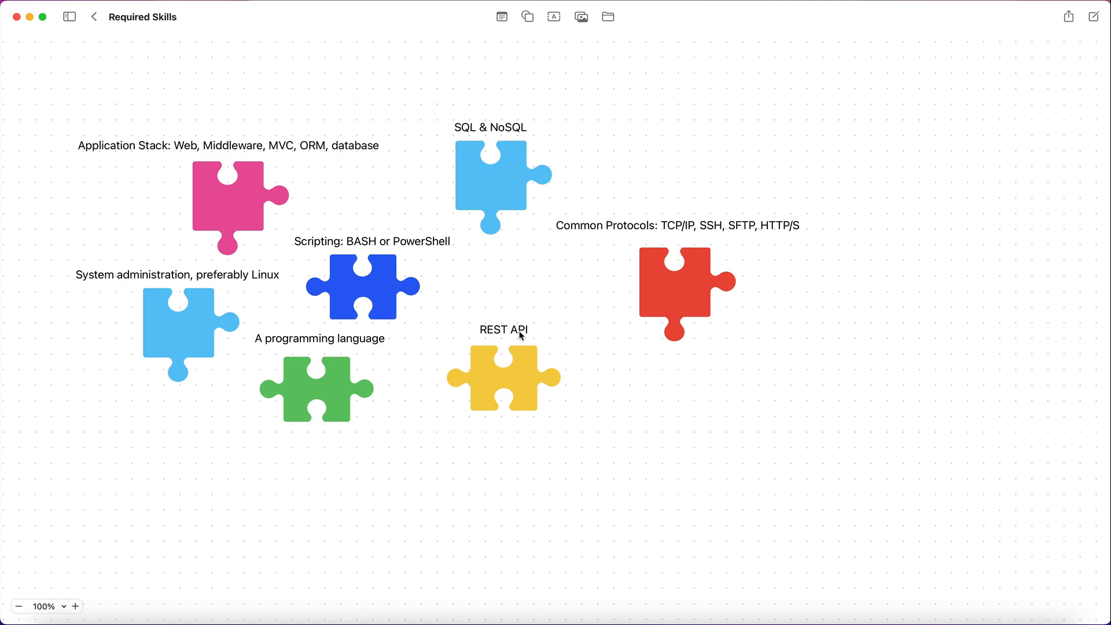
mouse_move(535, 345)
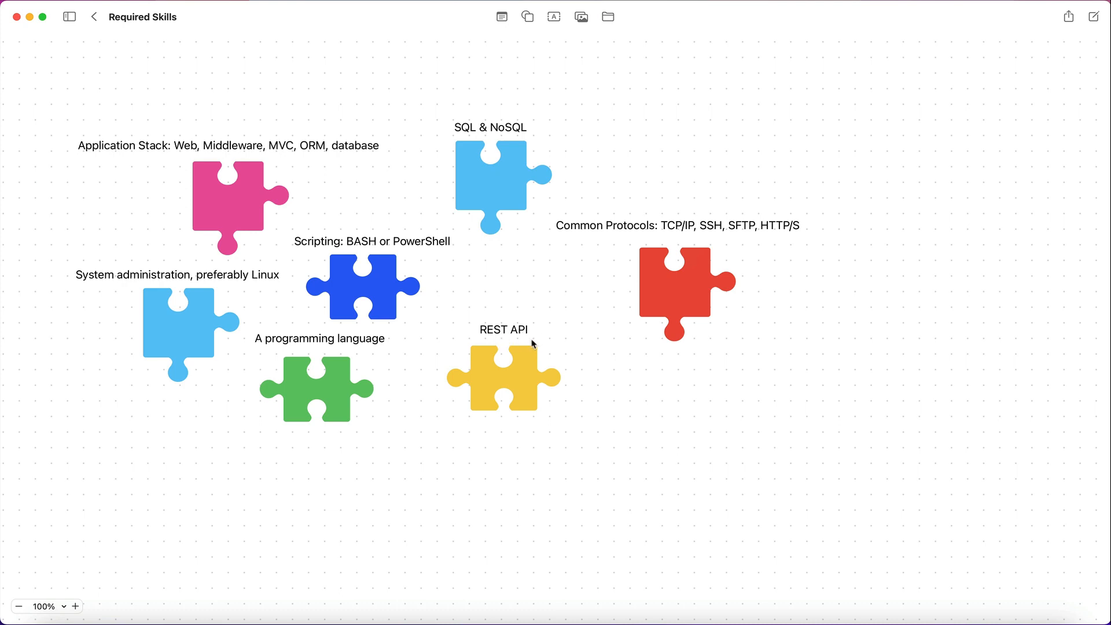
mouse_move(502, 355)
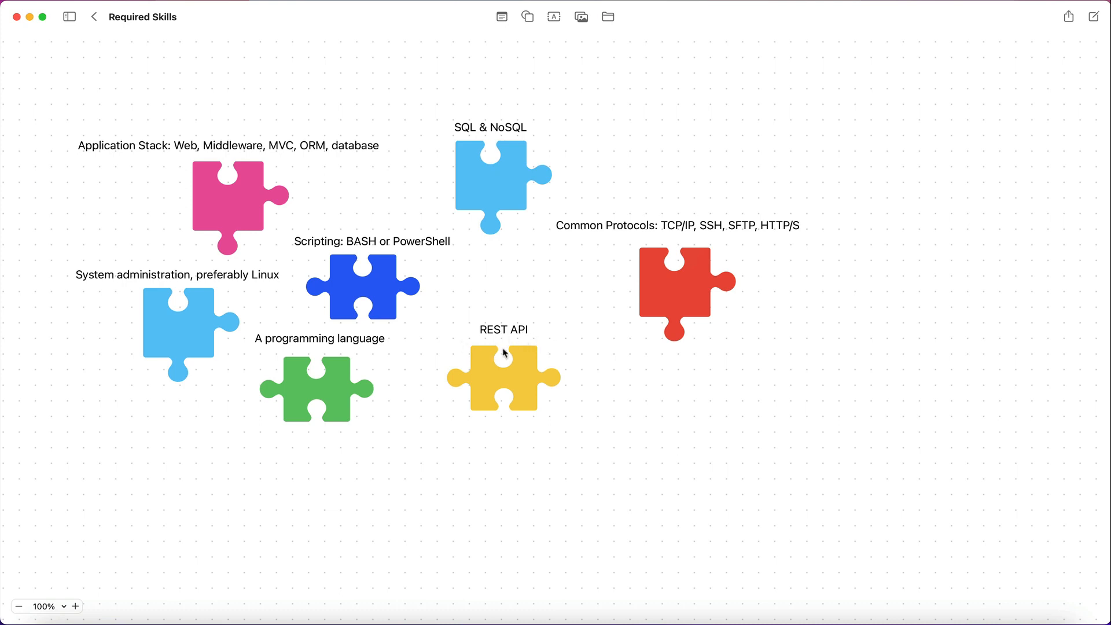
mouse_move(503, 335)
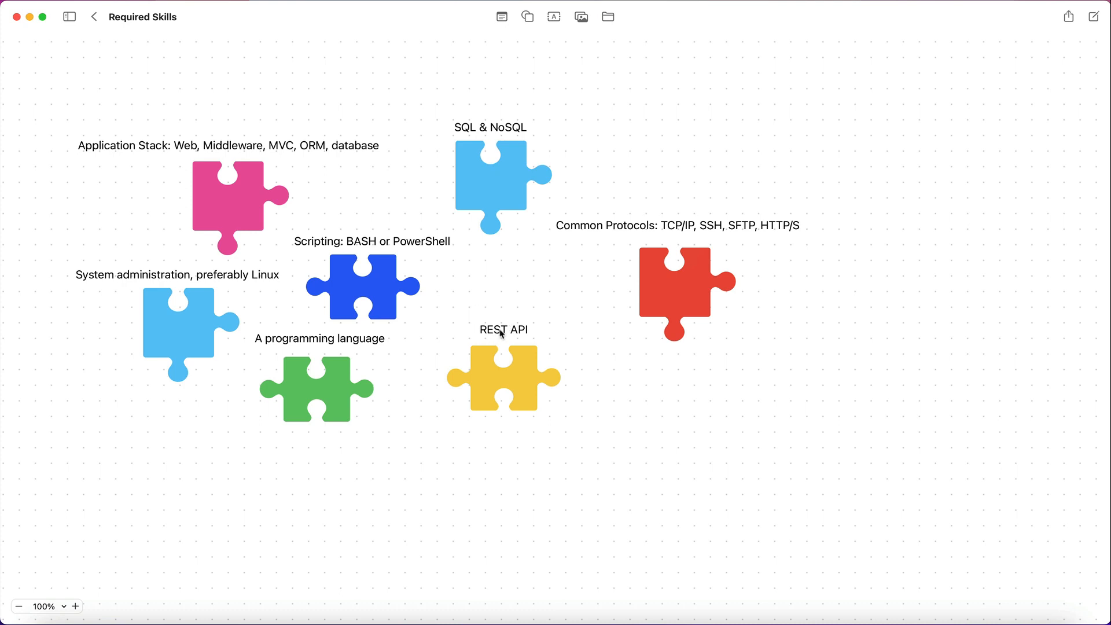
mouse_move(389, 280)
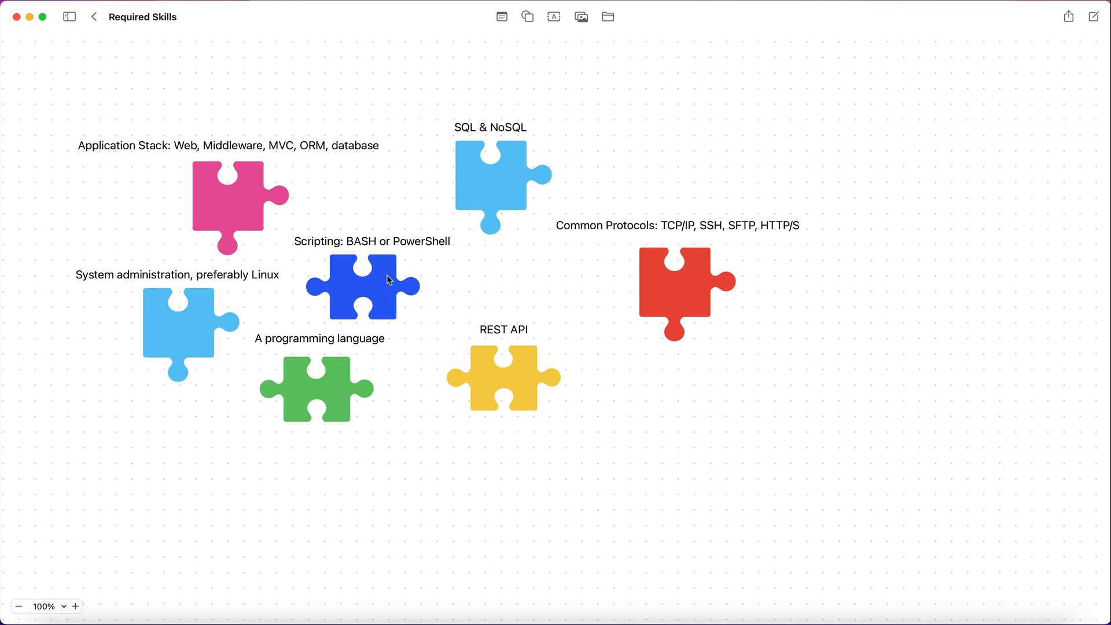
mouse_move(178, 134)
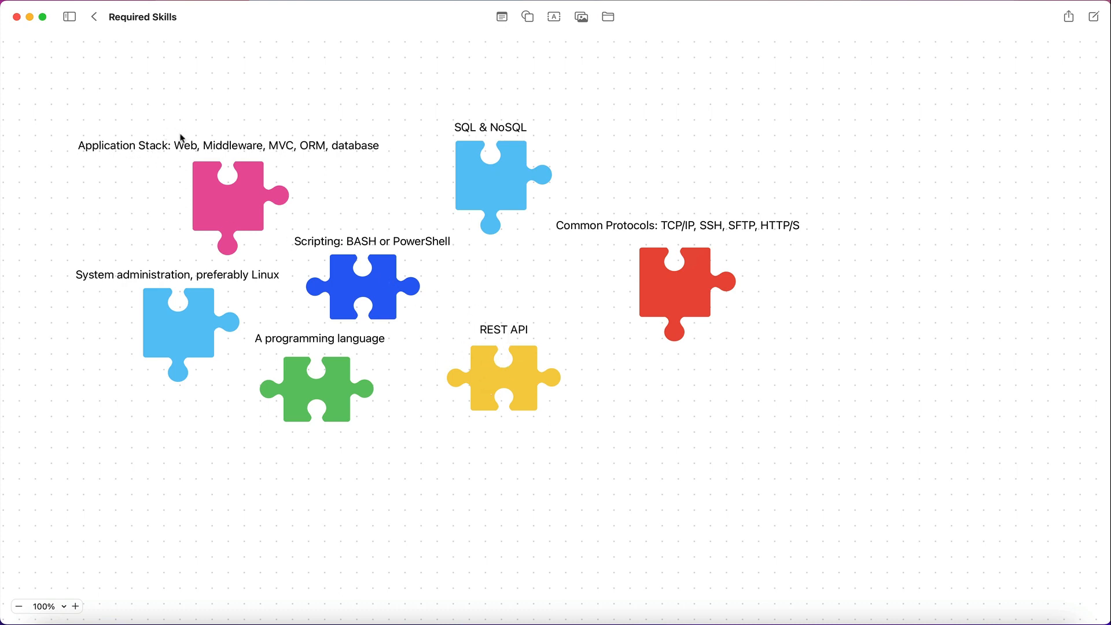
mouse_move(503, 370)
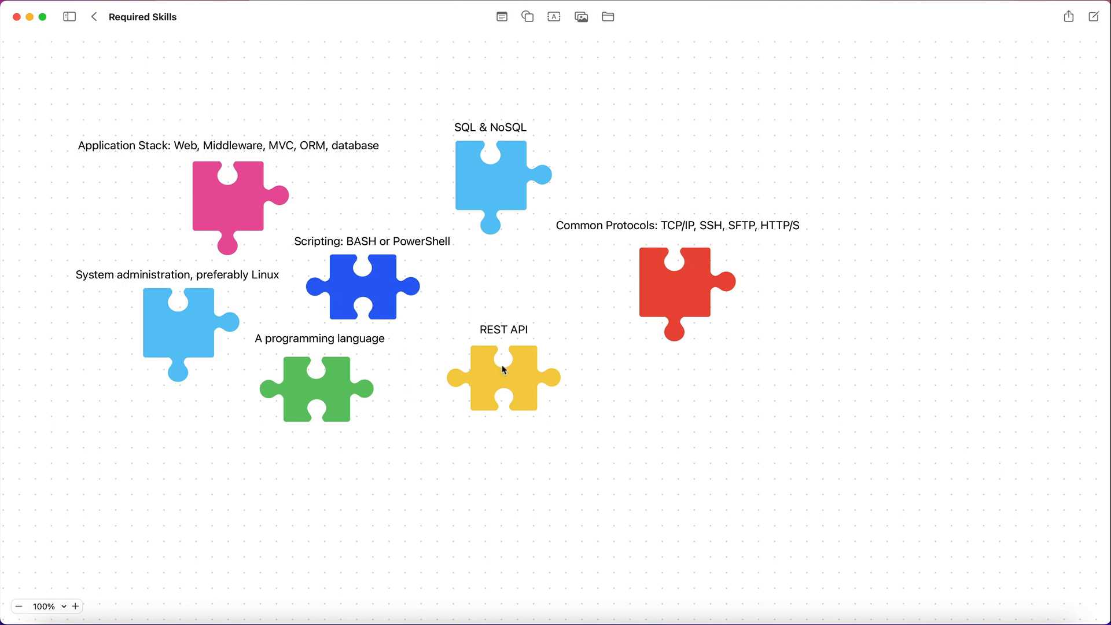
mouse_move(509, 365)
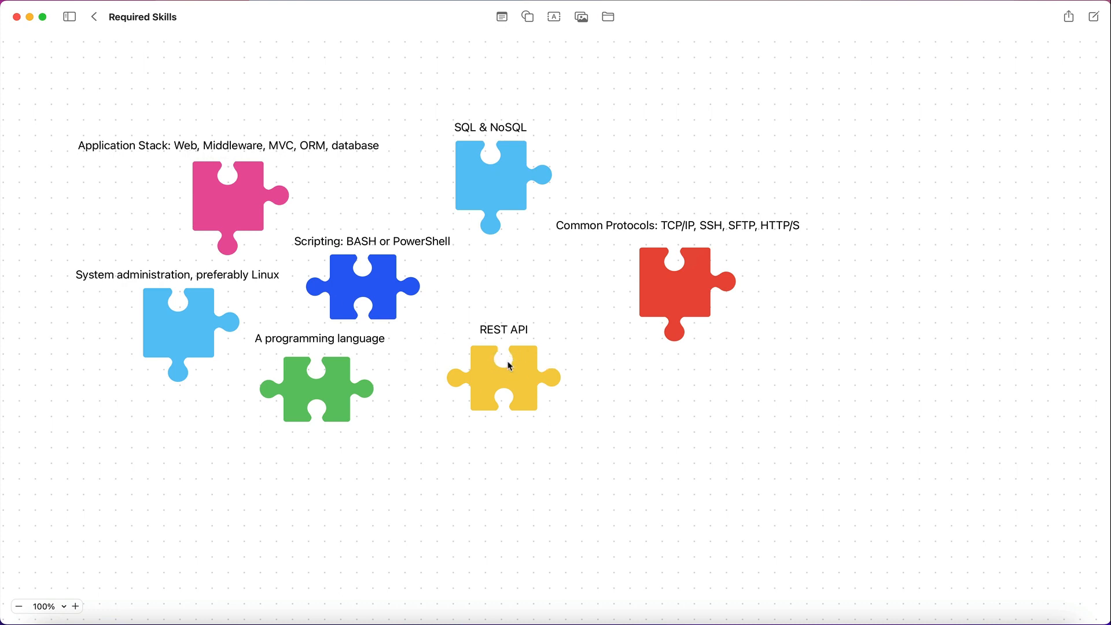
mouse_move(469, 345)
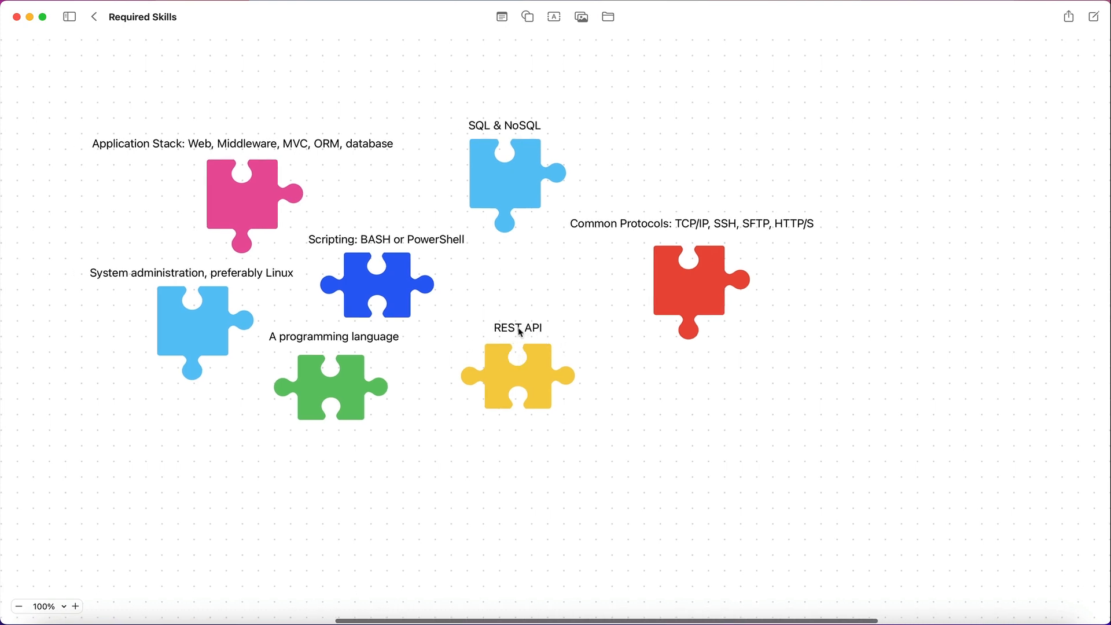
mouse_move(533, 344)
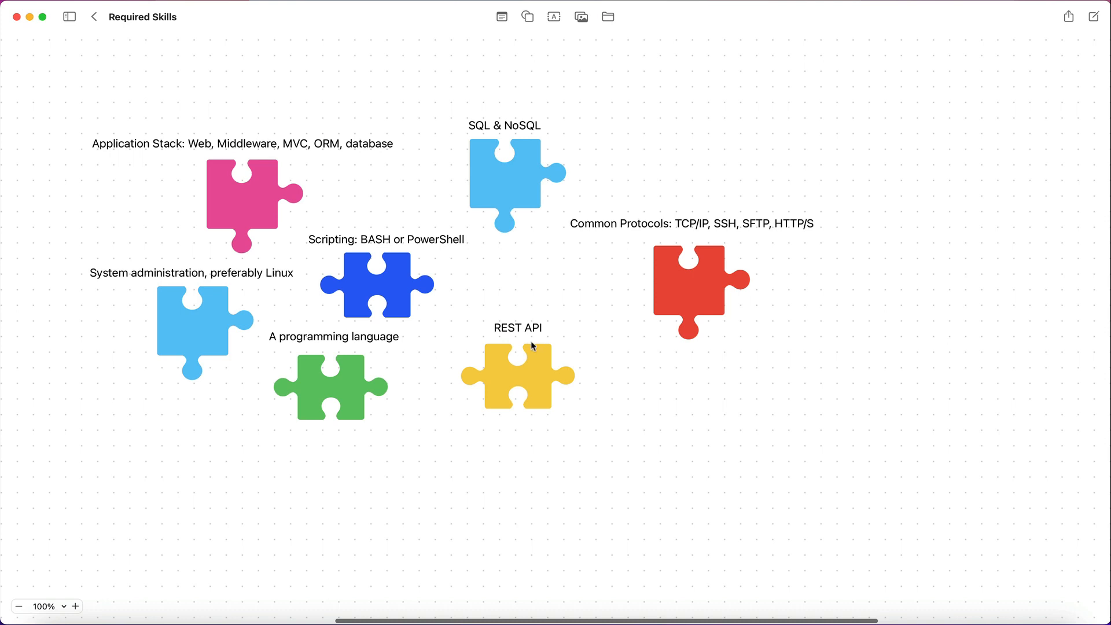
mouse_move(506, 335)
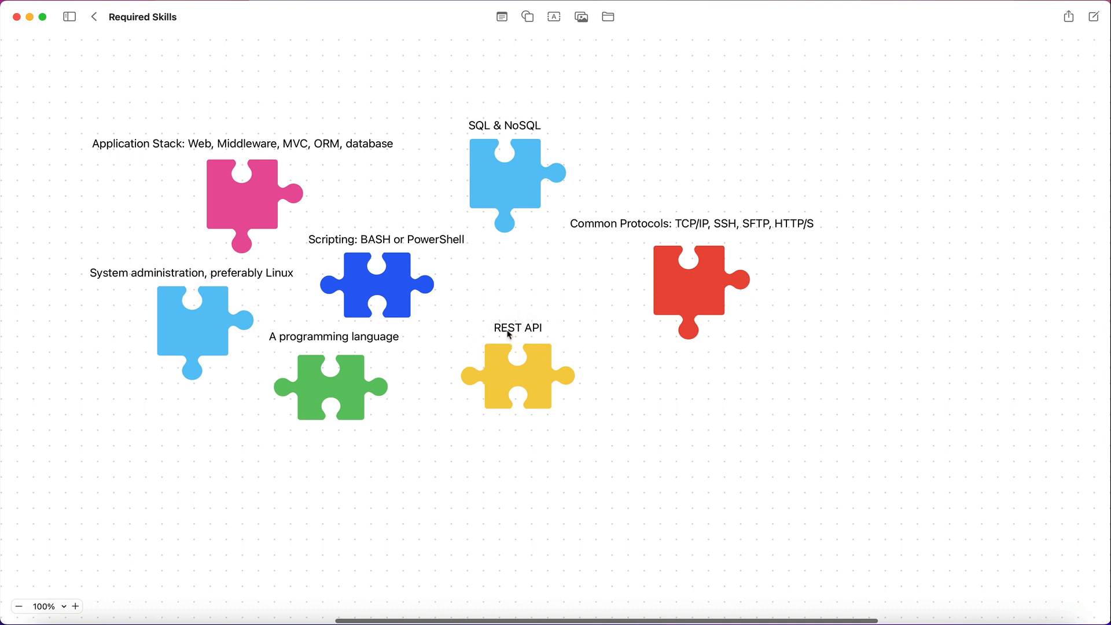
mouse_move(487, 333)
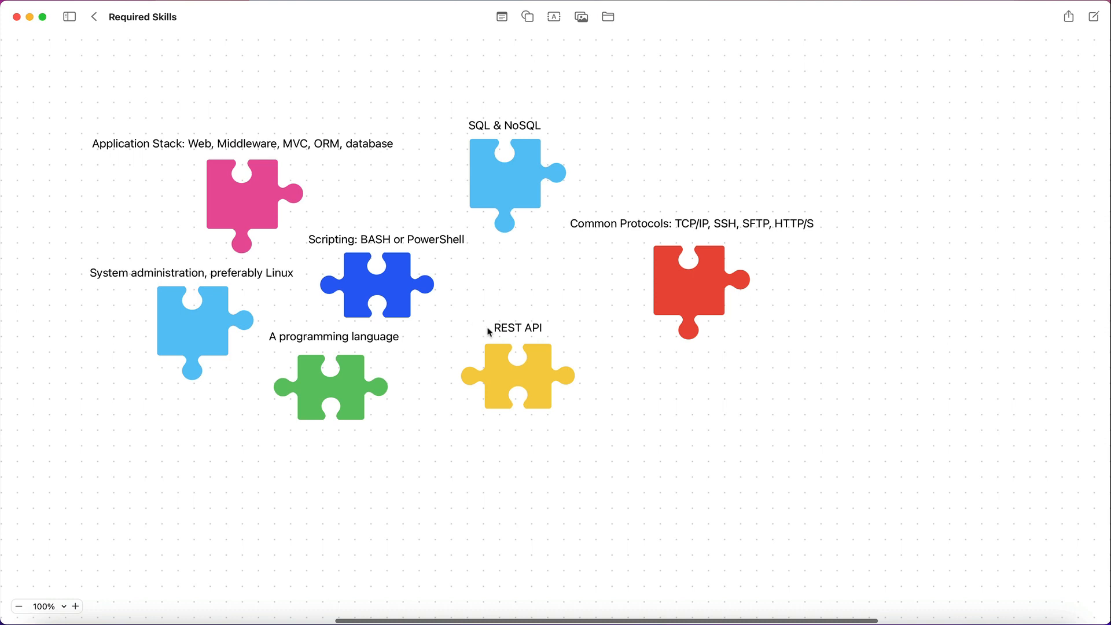
mouse_move(509, 331)
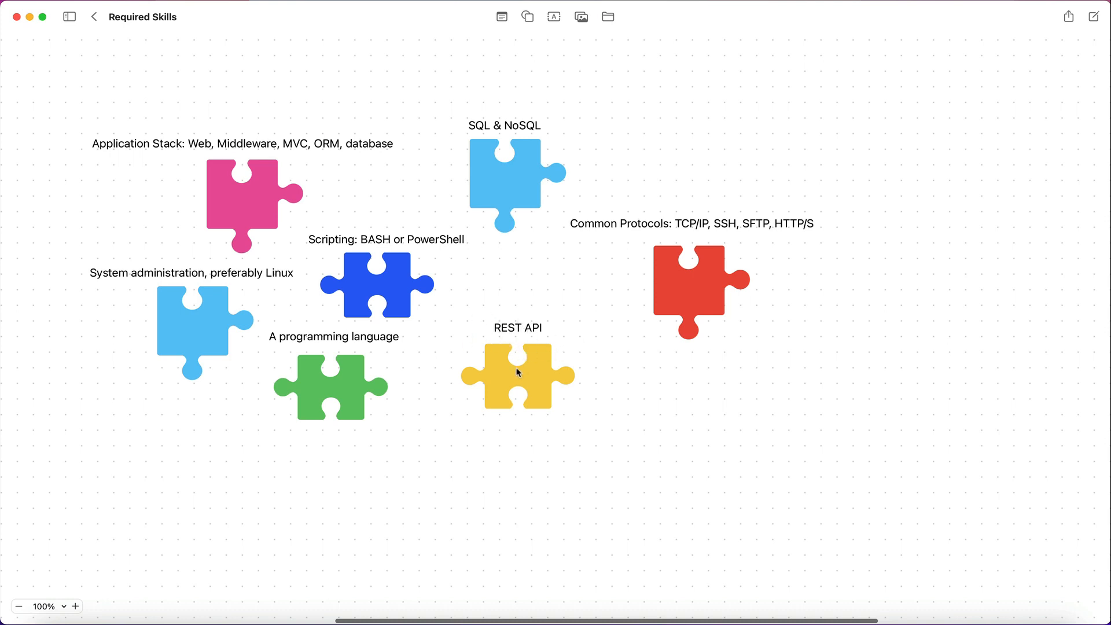
mouse_move(556, 357)
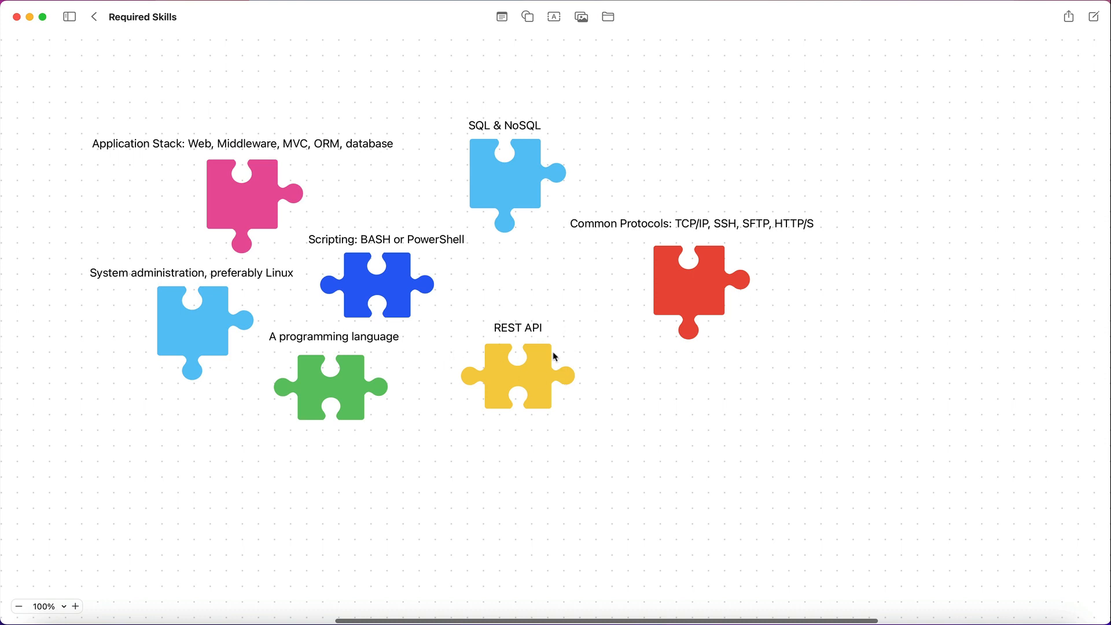
mouse_move(474, 287)
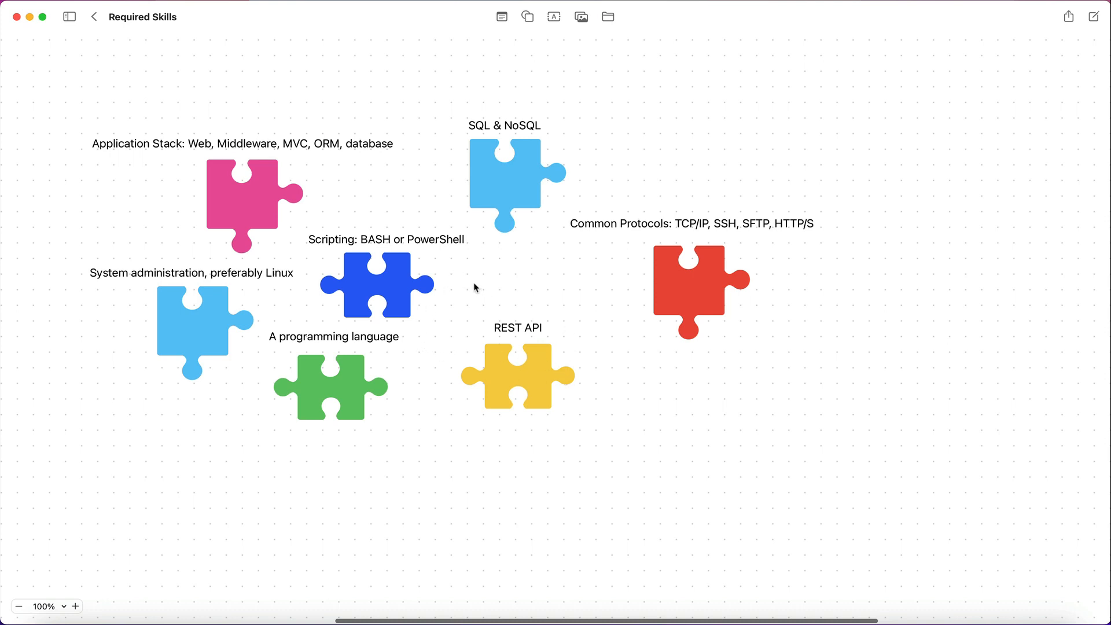
mouse_move(329, 345)
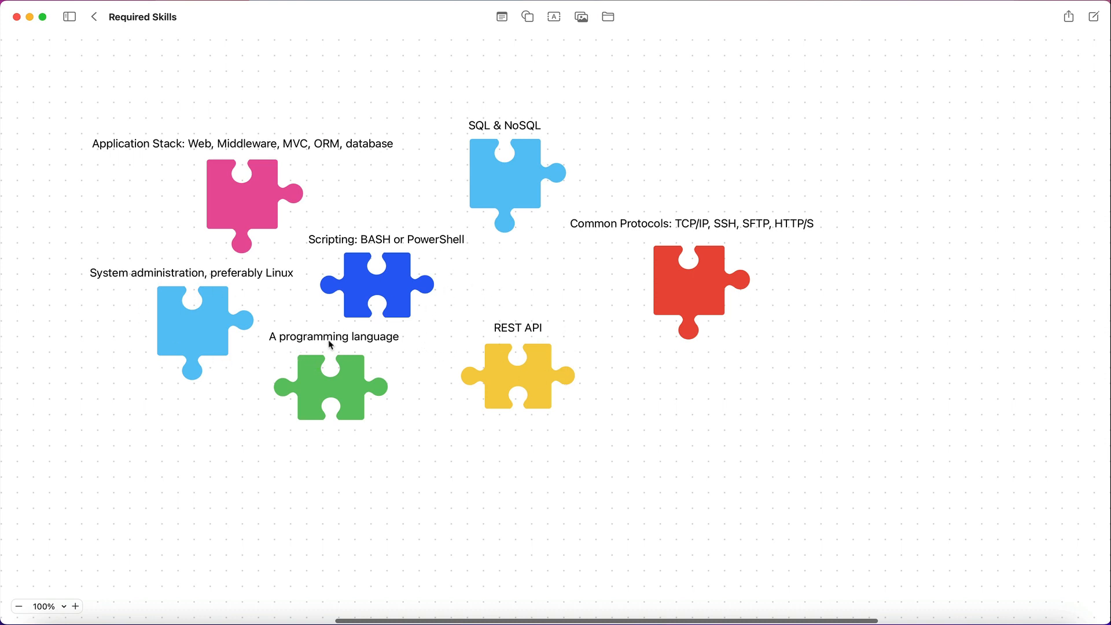
mouse_move(331, 378)
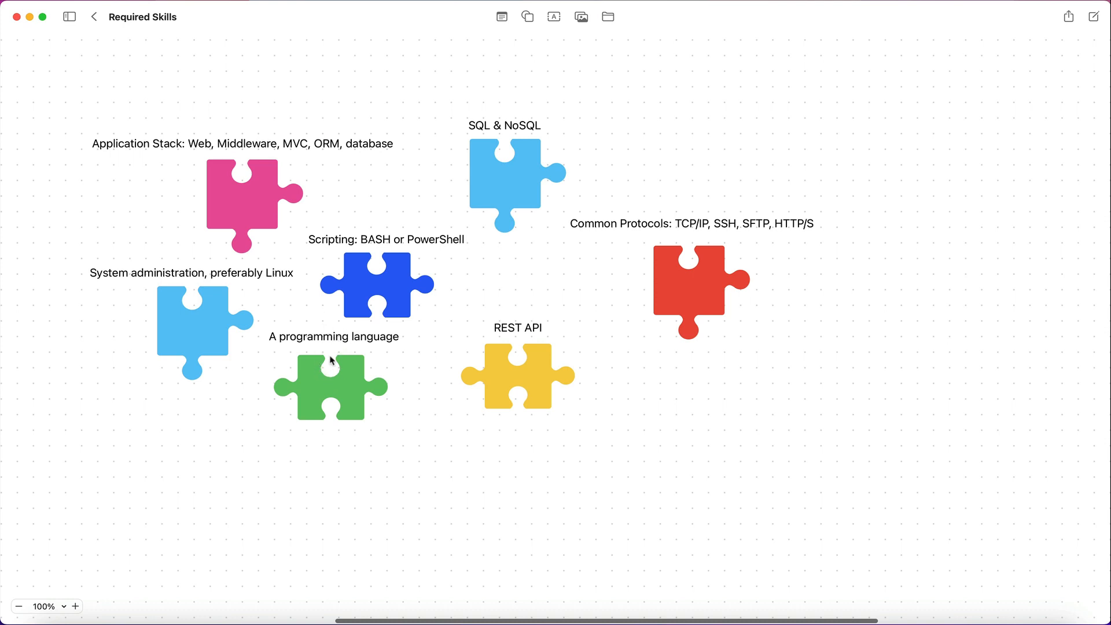
mouse_move(141, 148)
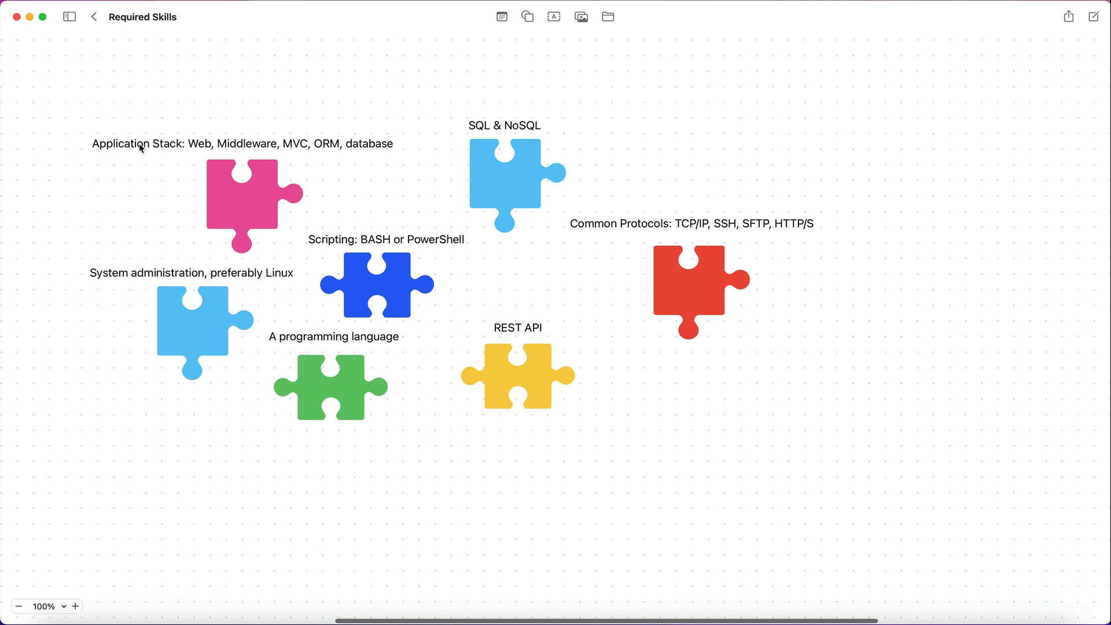
mouse_move(312, 345)
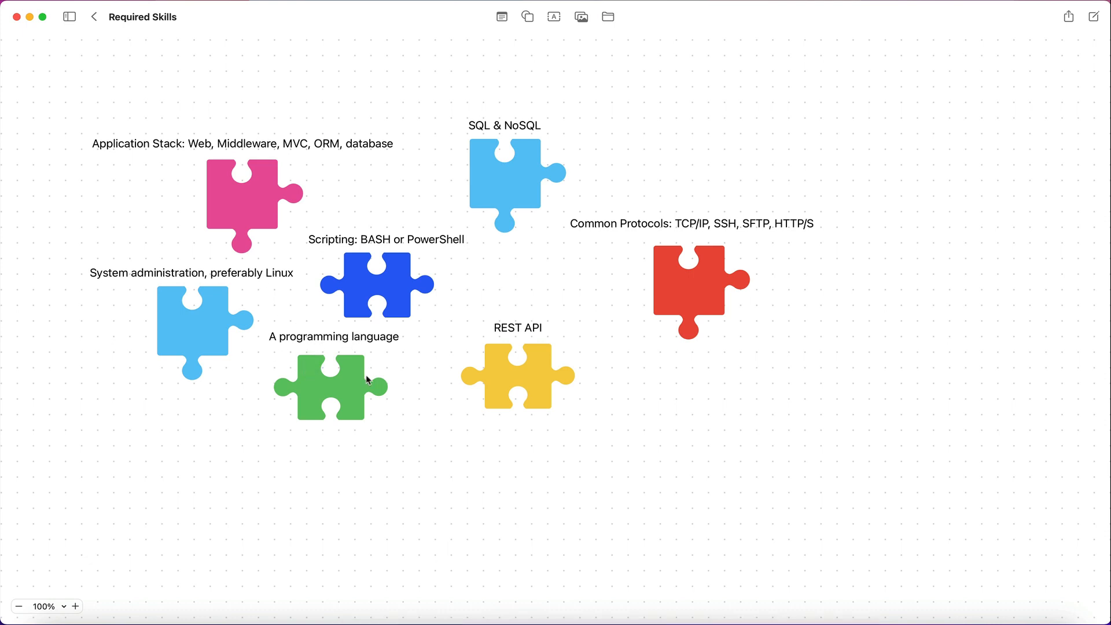
mouse_move(322, 387)
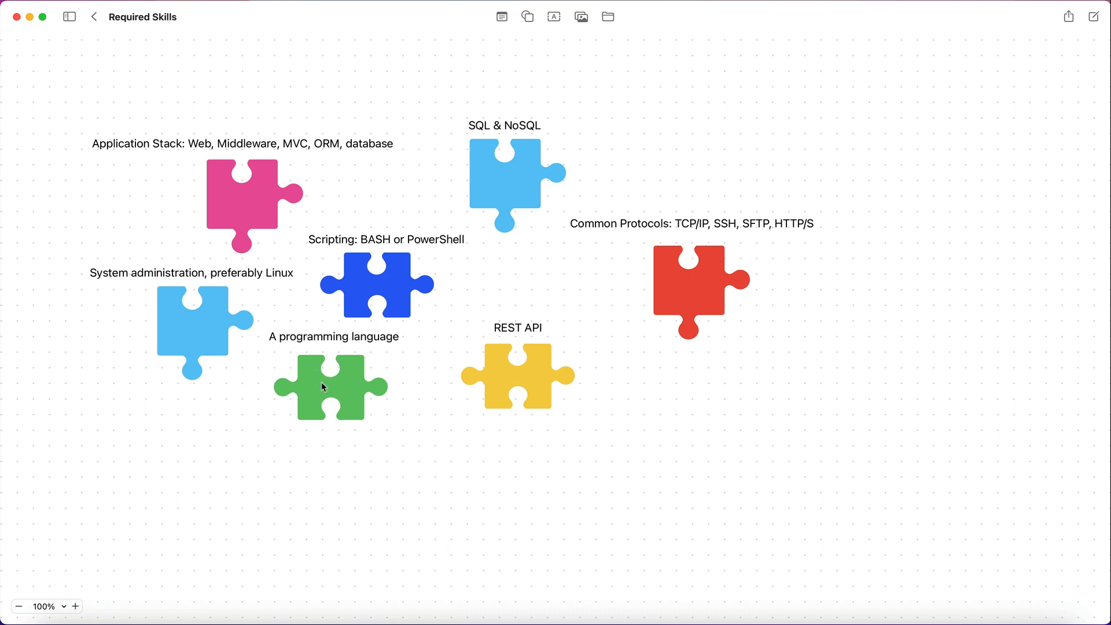
left_click(324, 387)
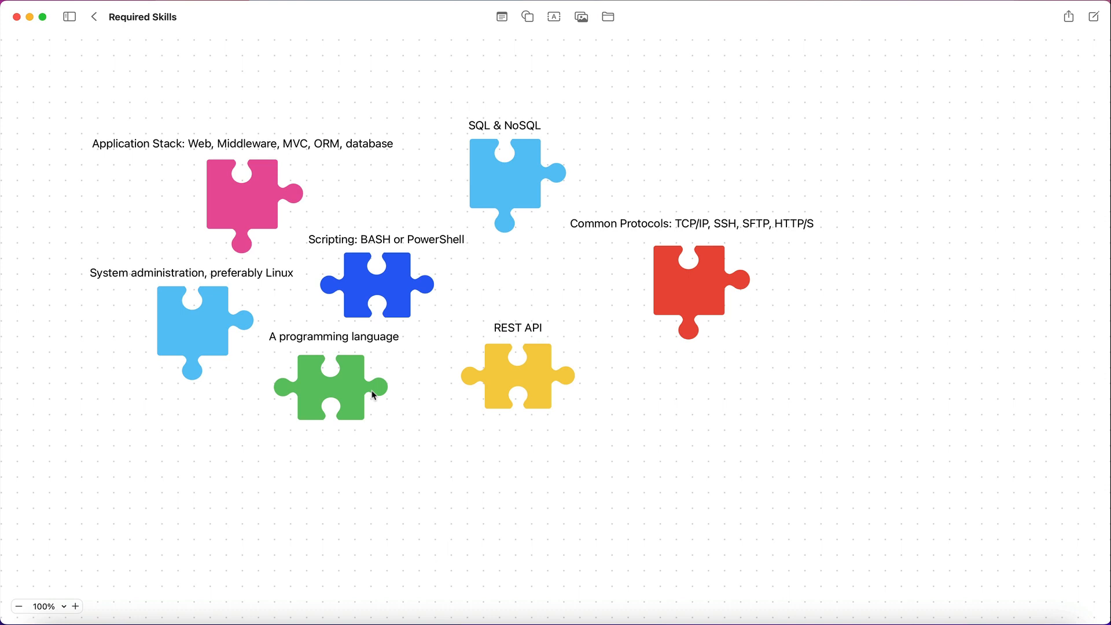
mouse_move(395, 407)
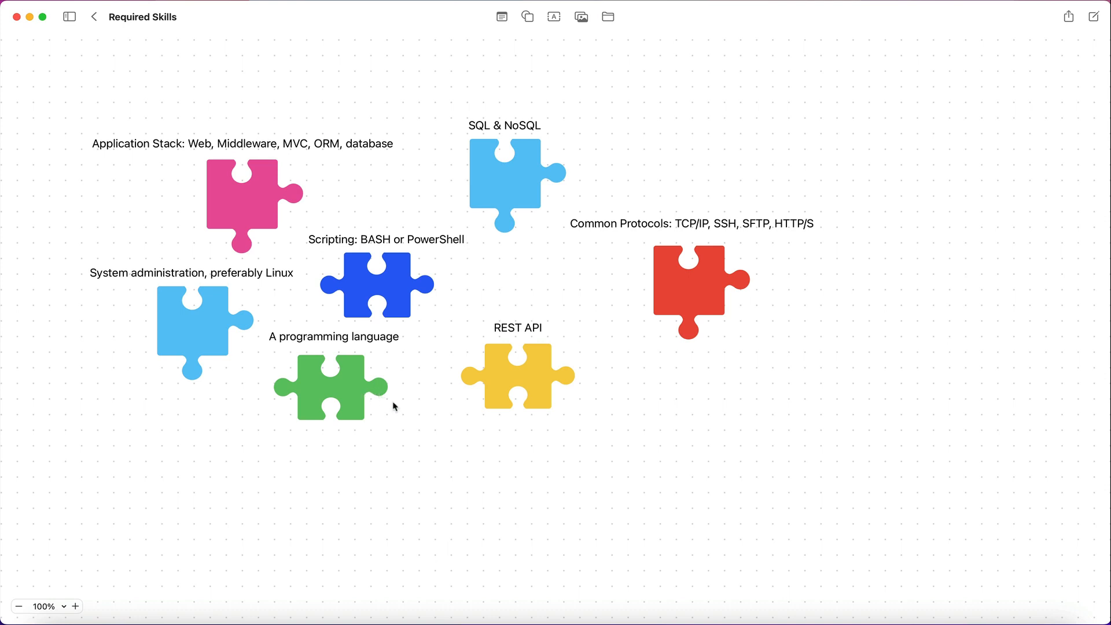
mouse_move(308, 392)
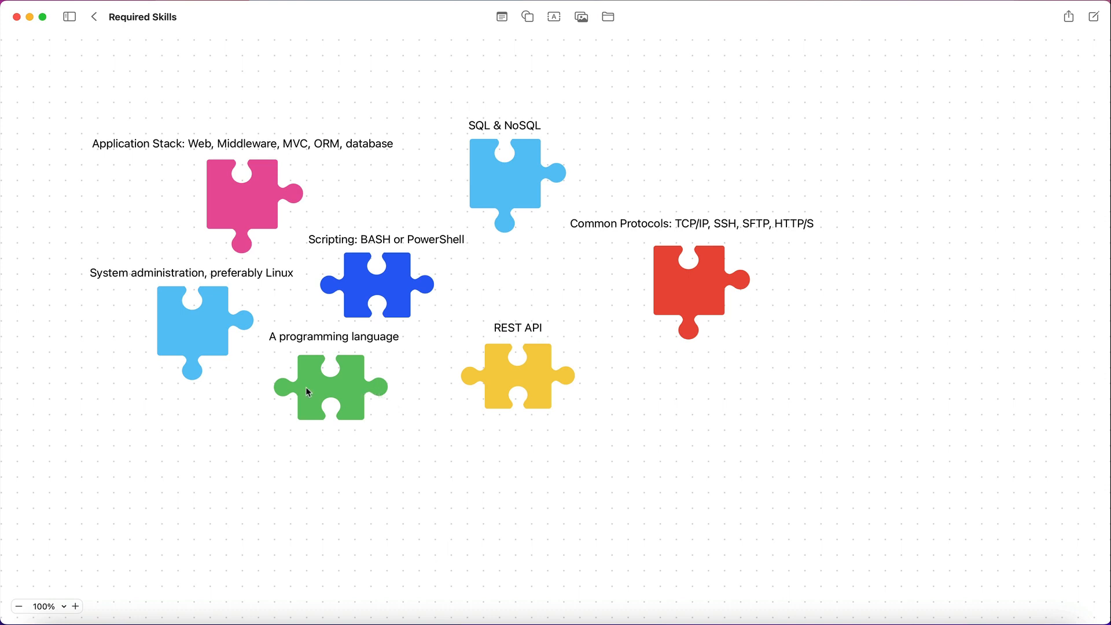
mouse_move(316, 391)
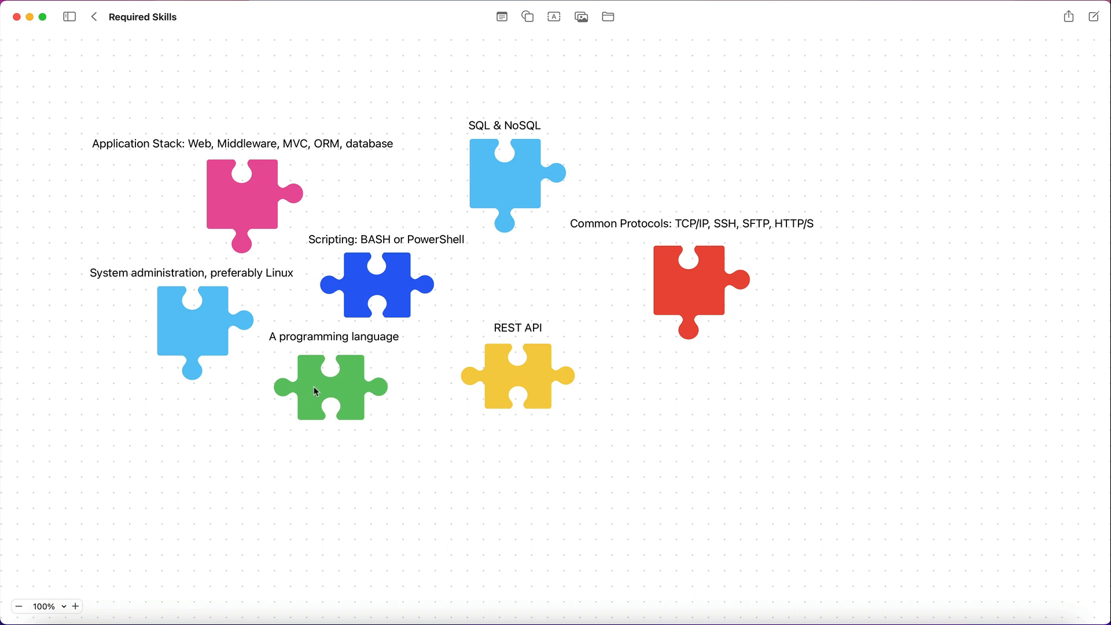
mouse_move(282, 333)
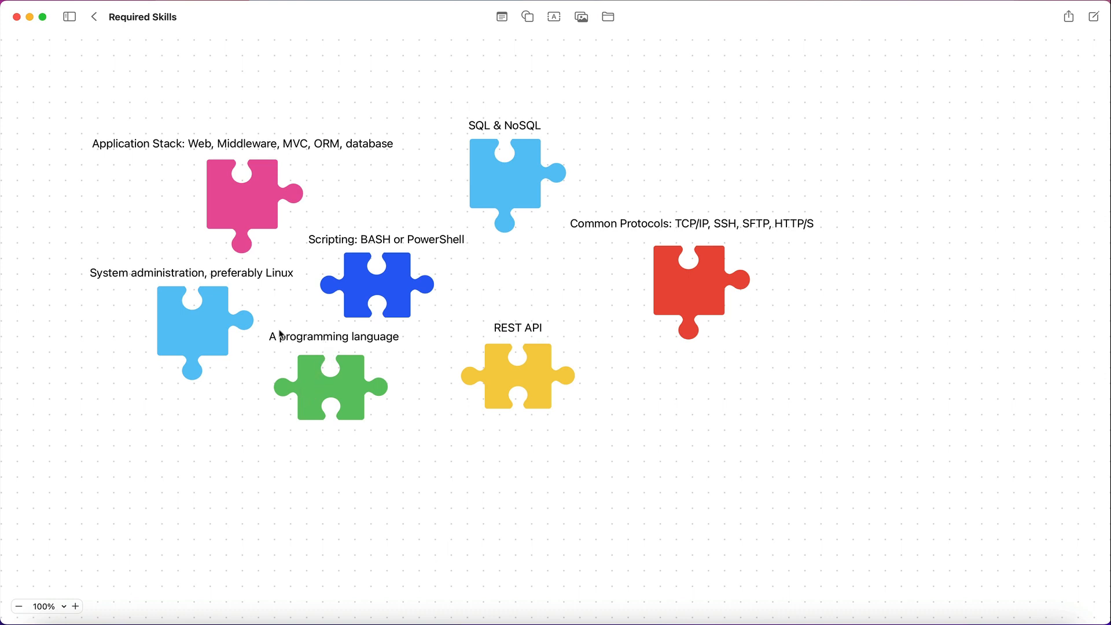
mouse_move(333, 362)
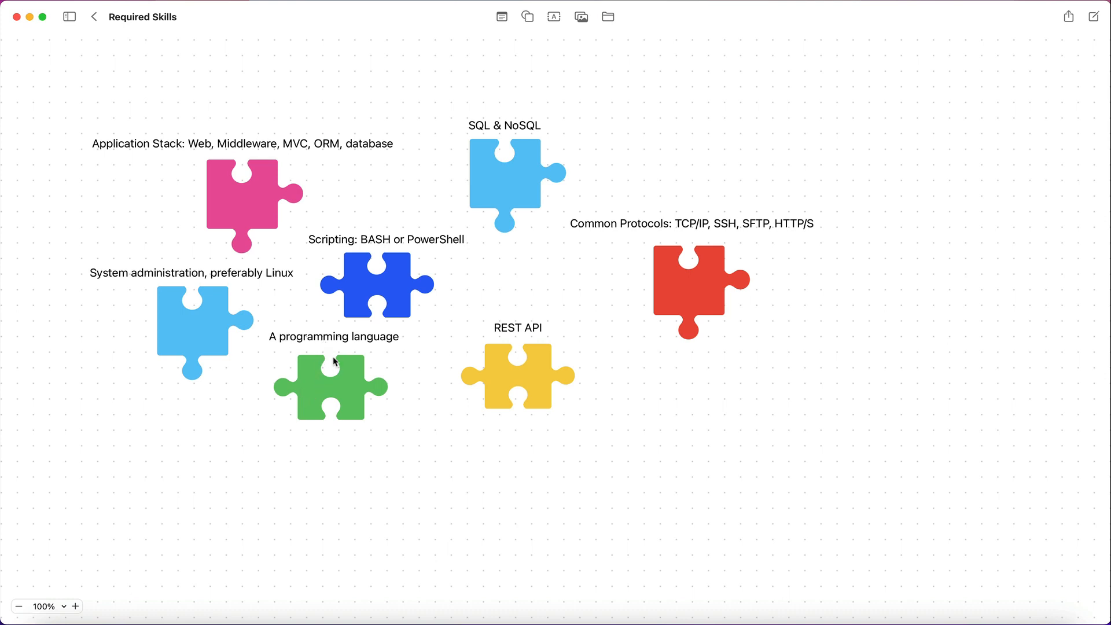
mouse_move(363, 398)
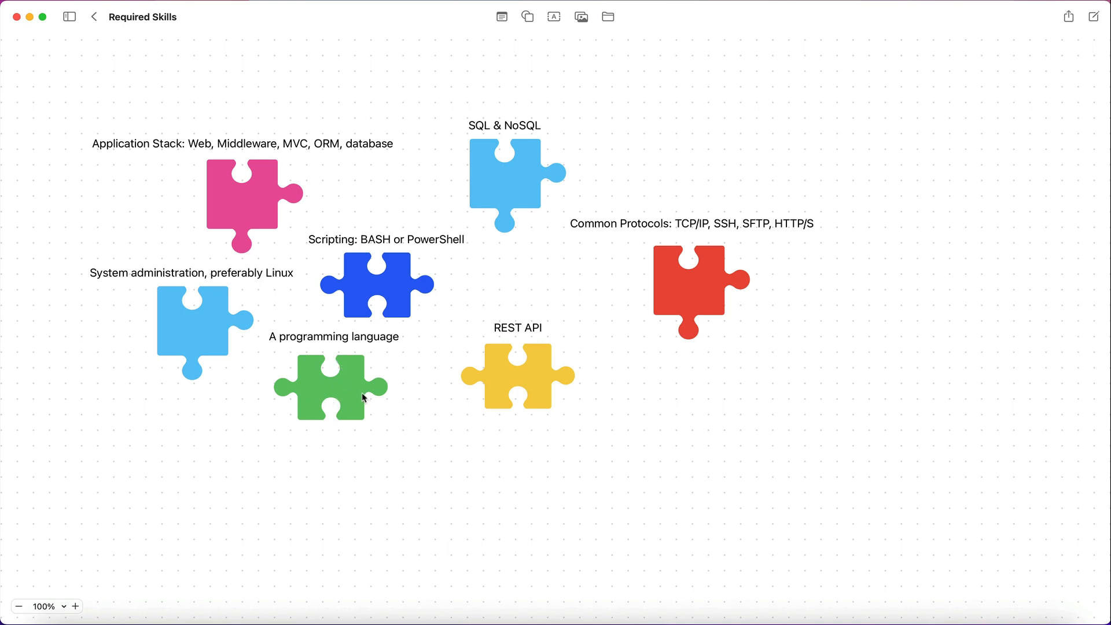
mouse_move(389, 340)
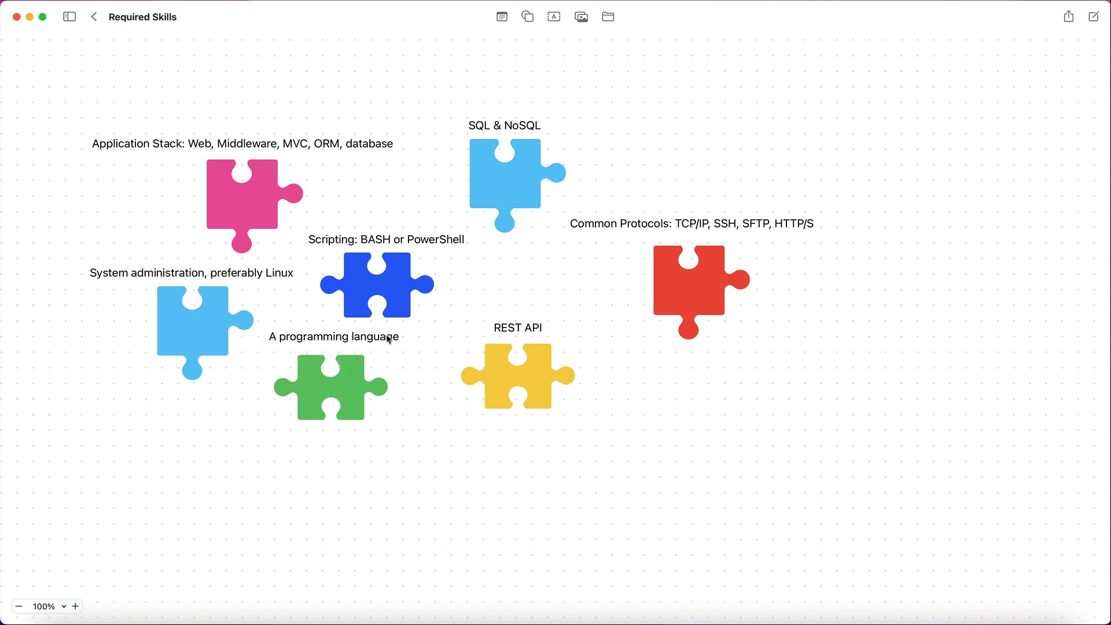
mouse_move(255, 364)
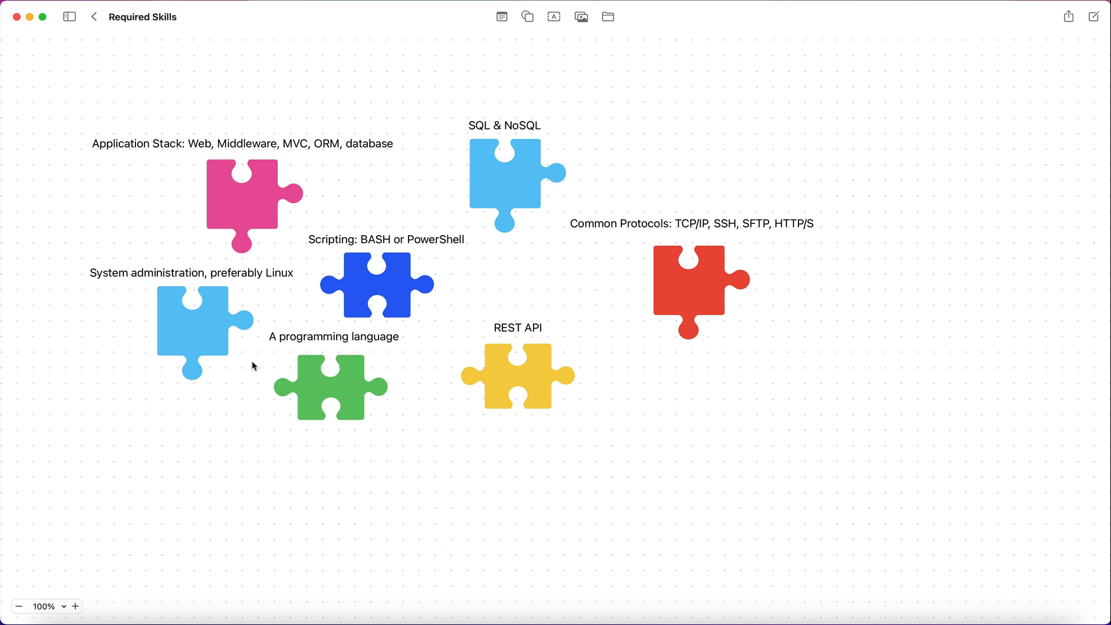
mouse_move(245, 336)
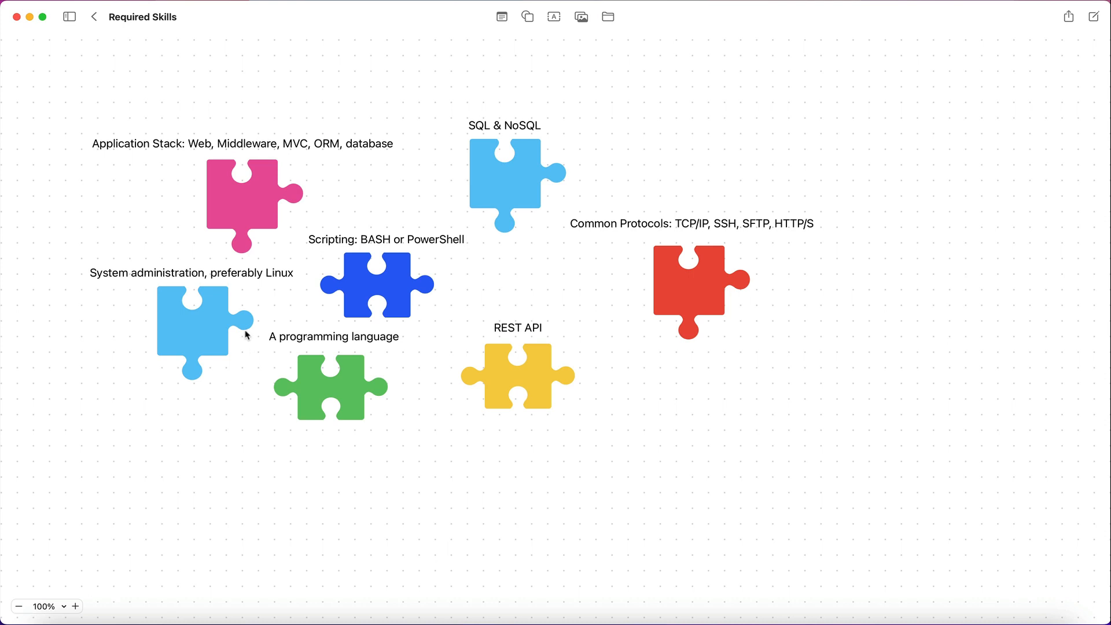
mouse_move(565, 93)
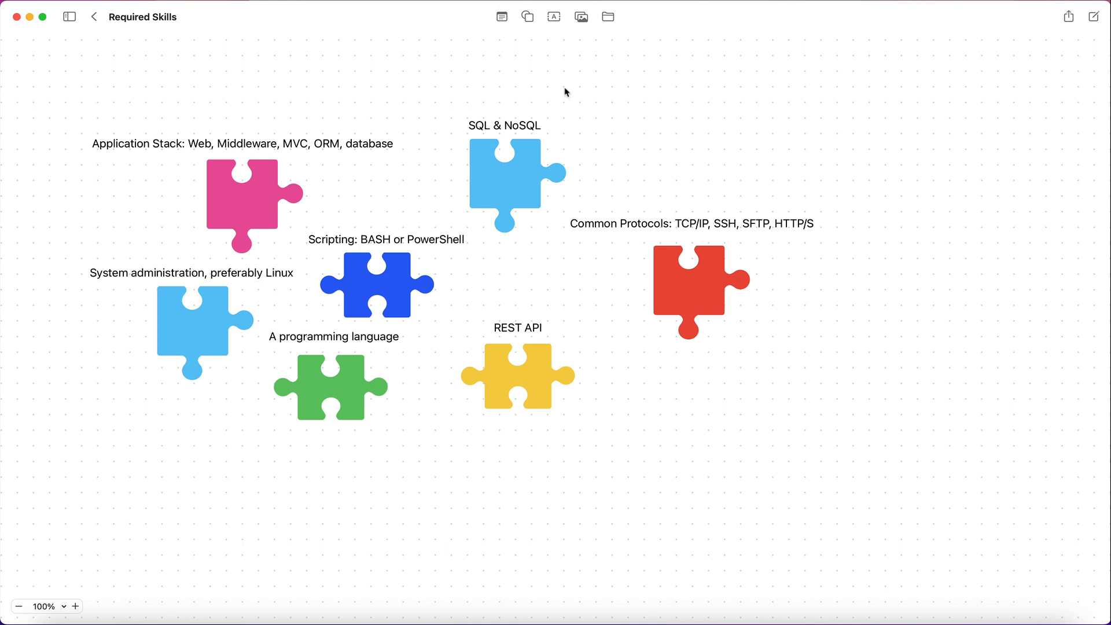
mouse_move(488, 131)
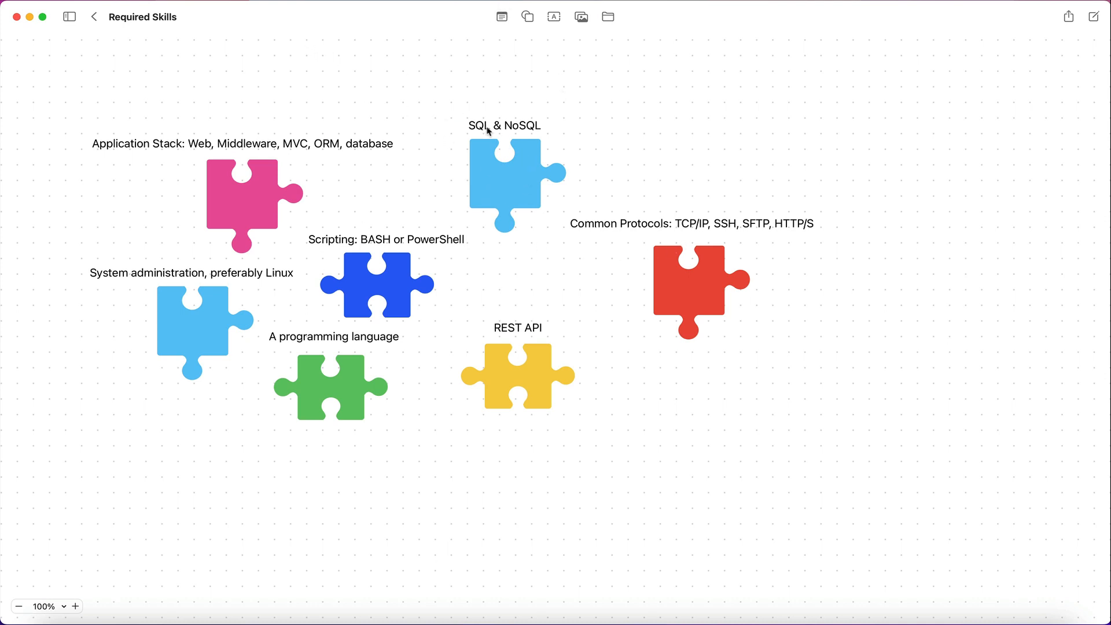
mouse_move(431, 114)
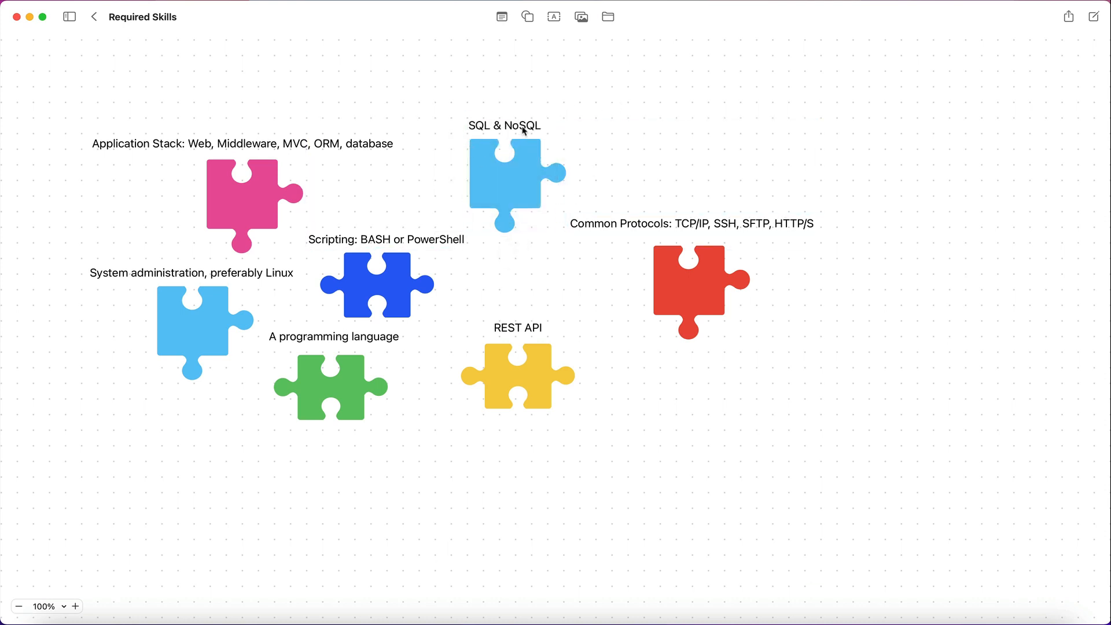
mouse_move(514, 142)
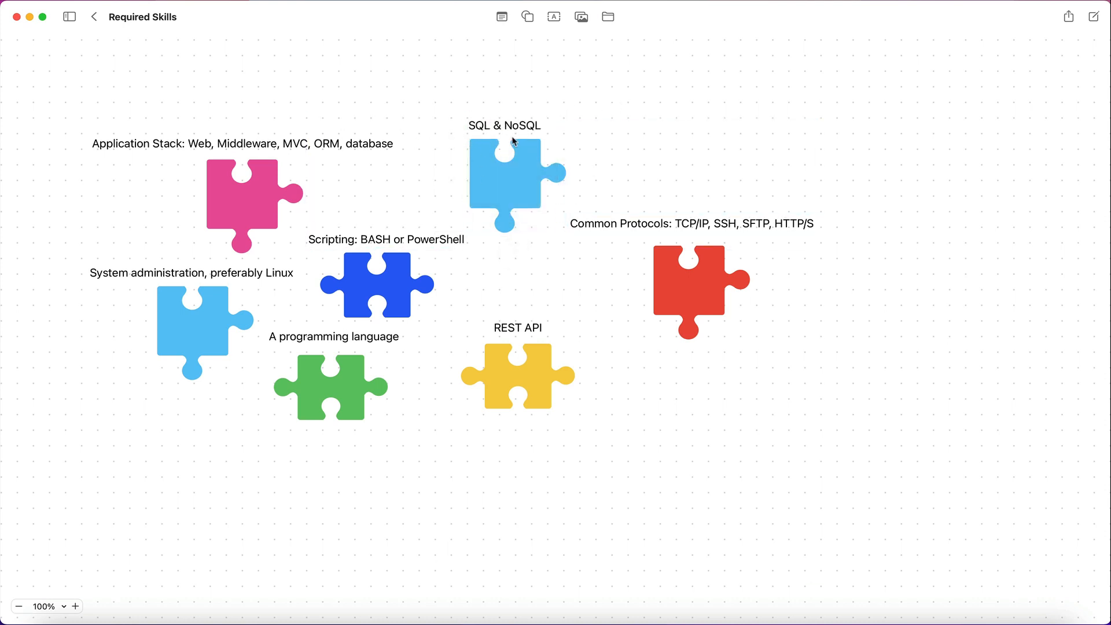
mouse_move(398, 365)
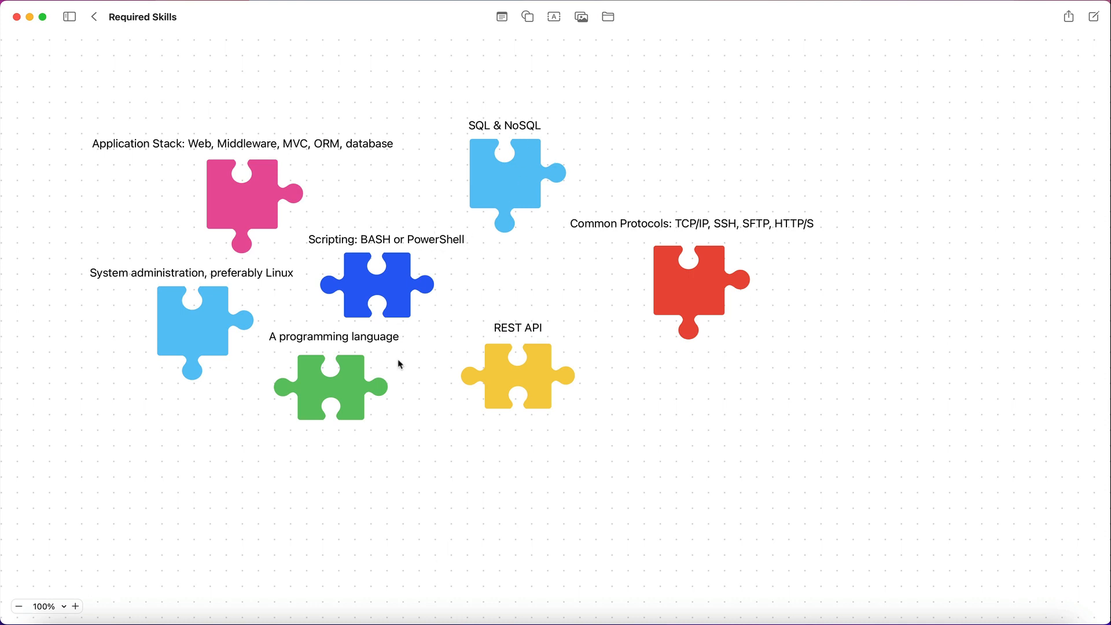
mouse_move(312, 374)
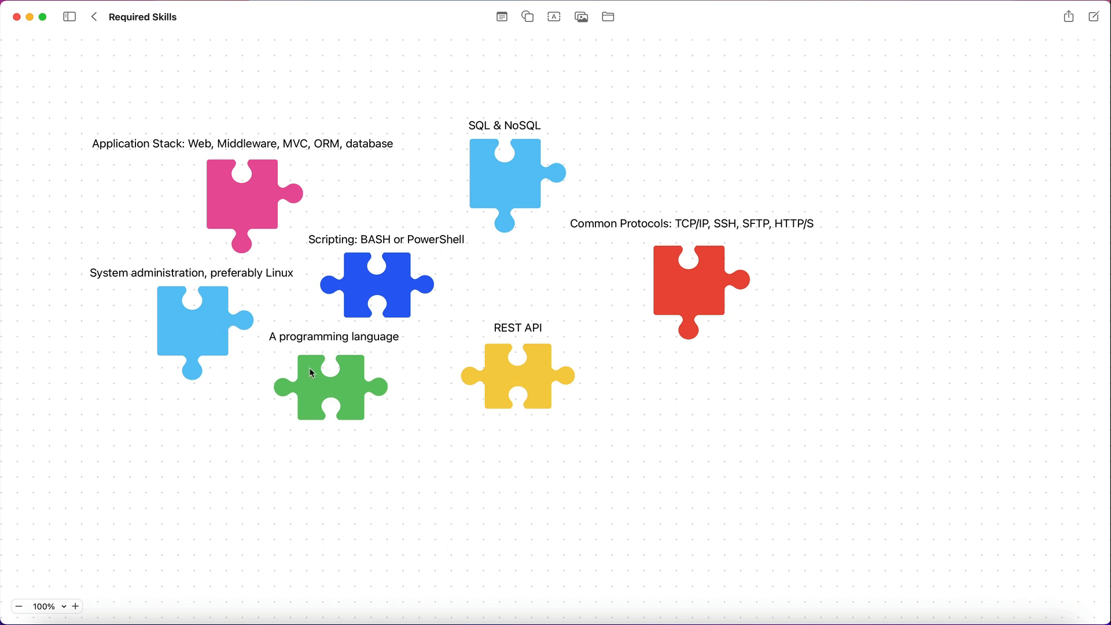
mouse_move(340, 341)
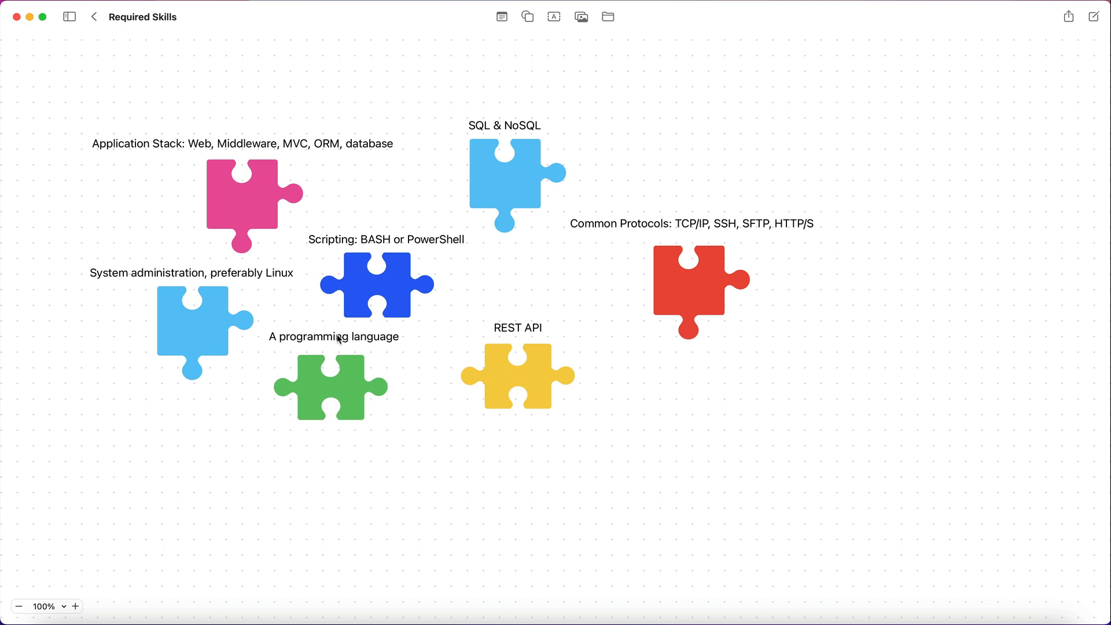
mouse_move(310, 379)
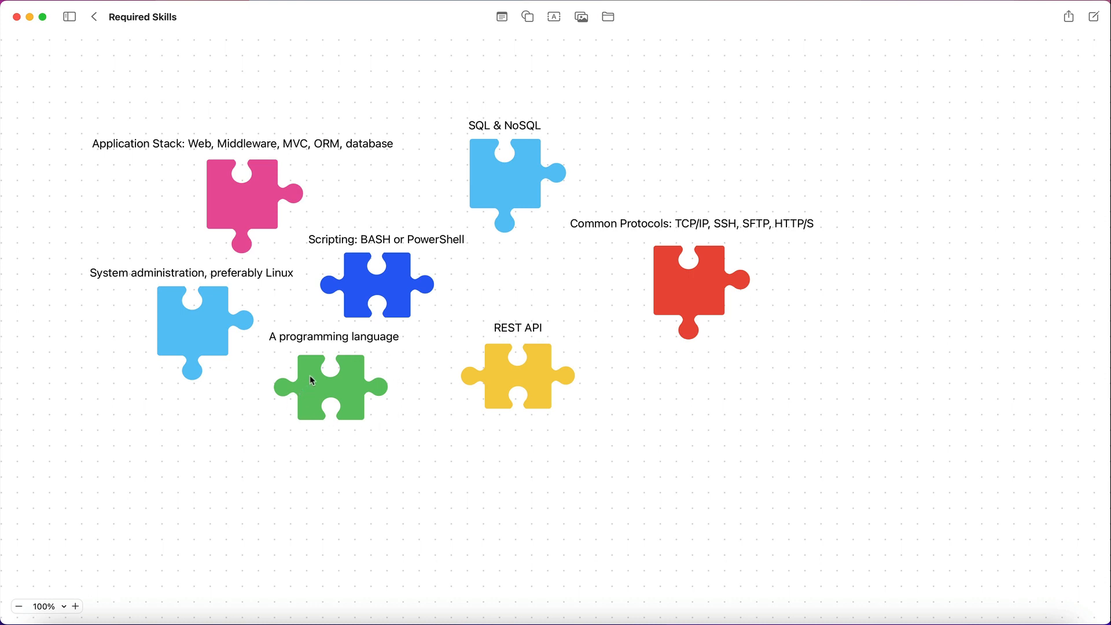
mouse_move(350, 343)
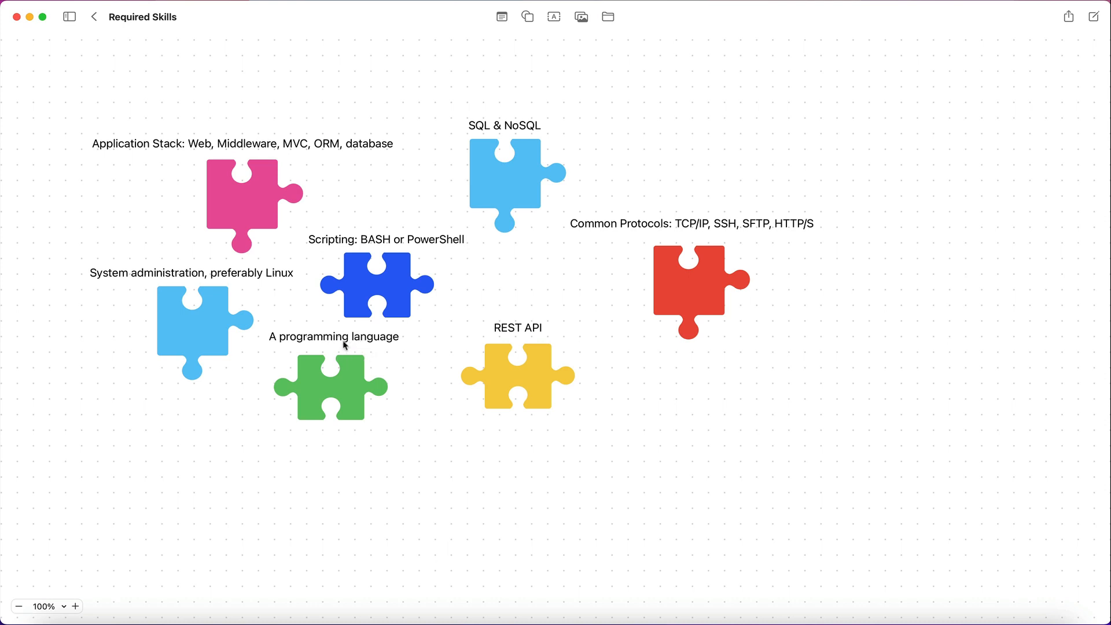
mouse_move(313, 332)
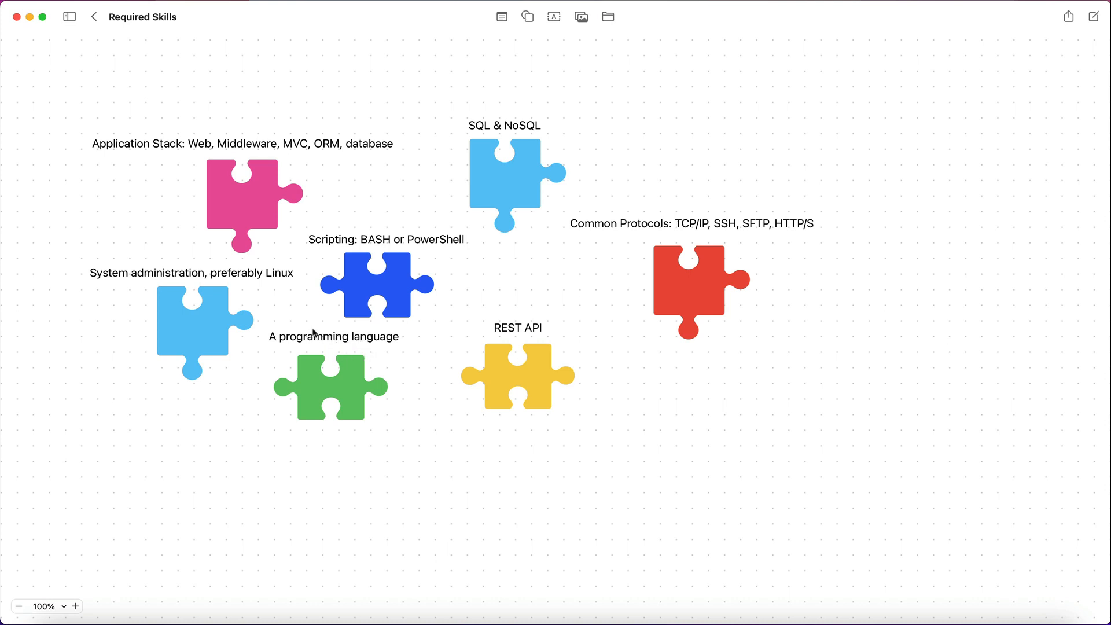
mouse_move(308, 350)
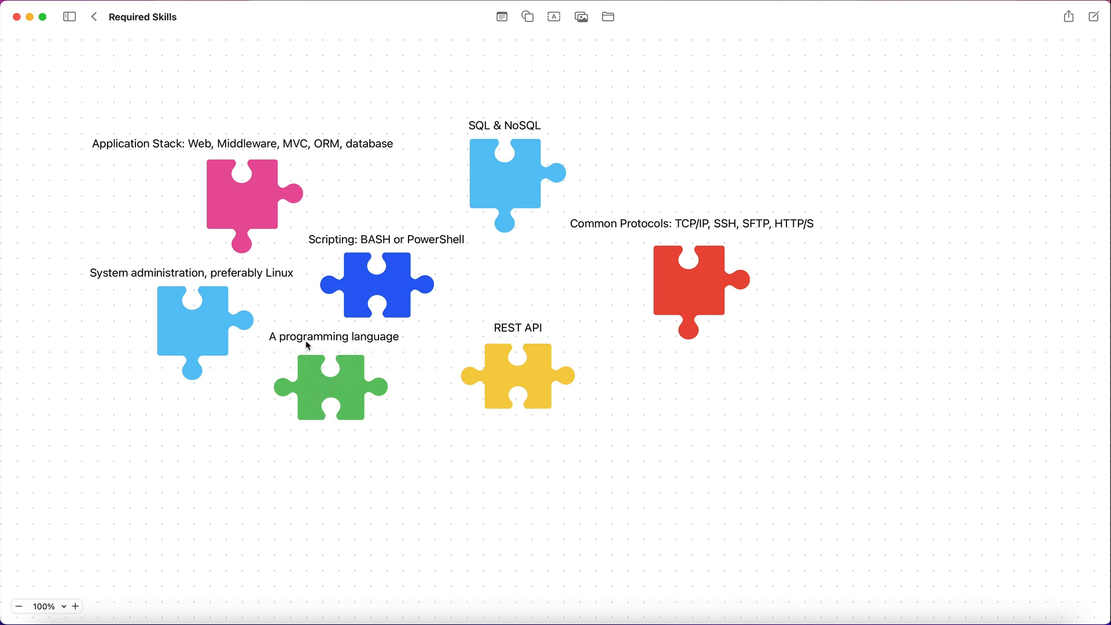
mouse_move(314, 361)
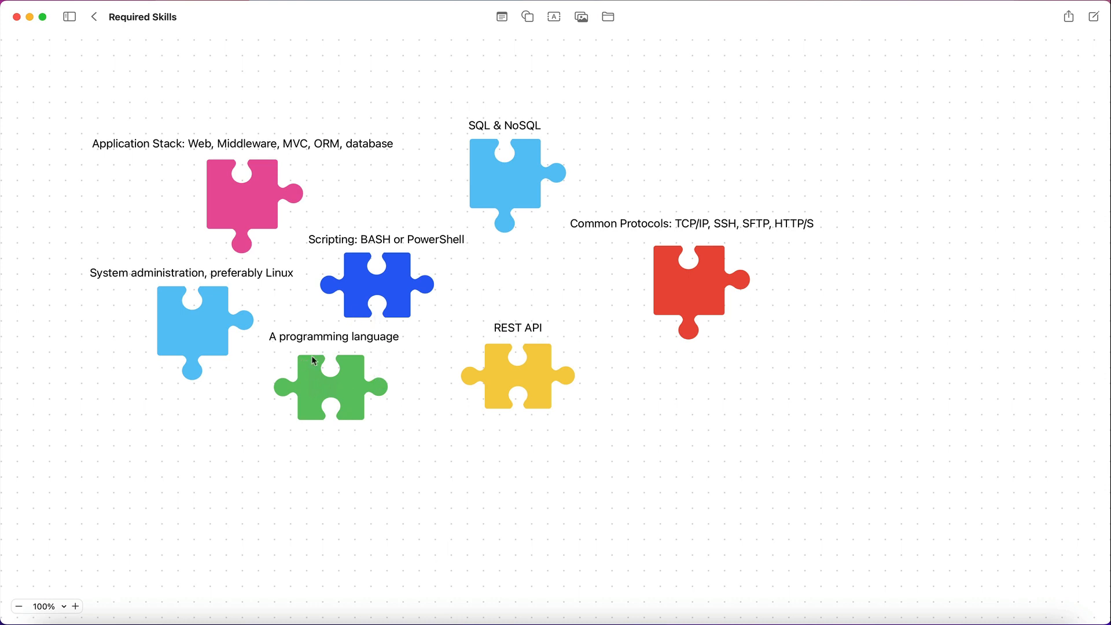
mouse_move(253, 195)
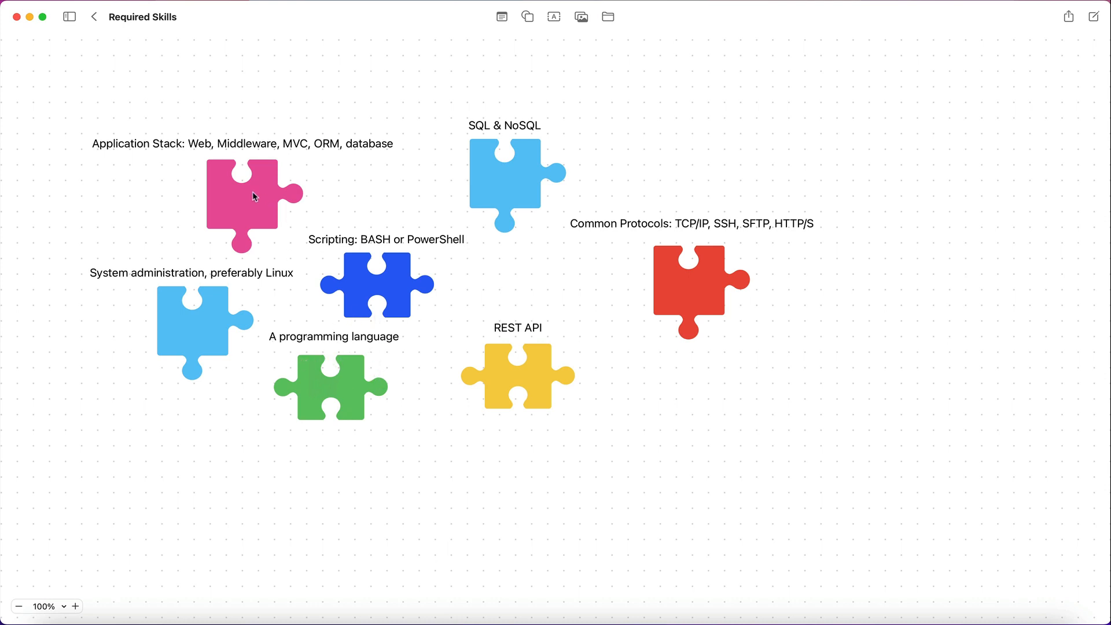
mouse_move(222, 160)
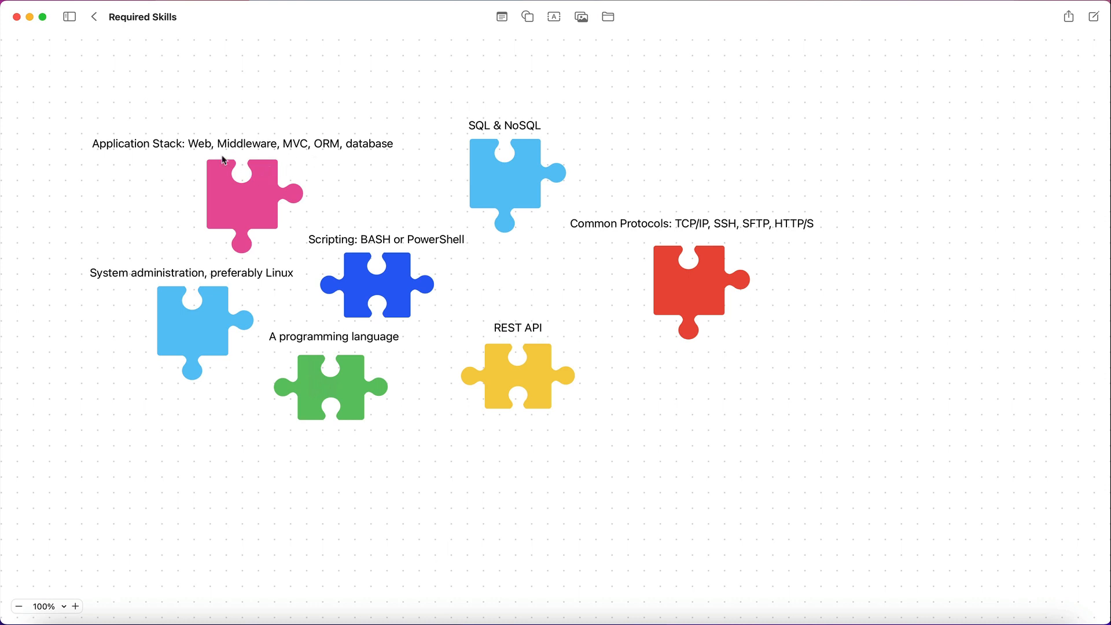
mouse_move(346, 157)
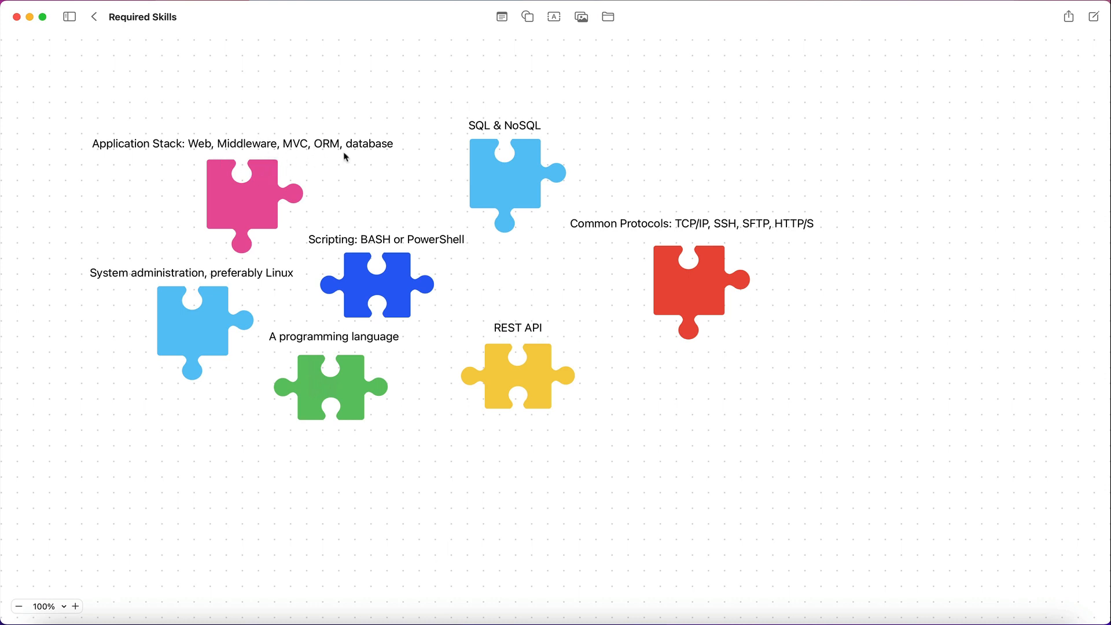
mouse_move(234, 182)
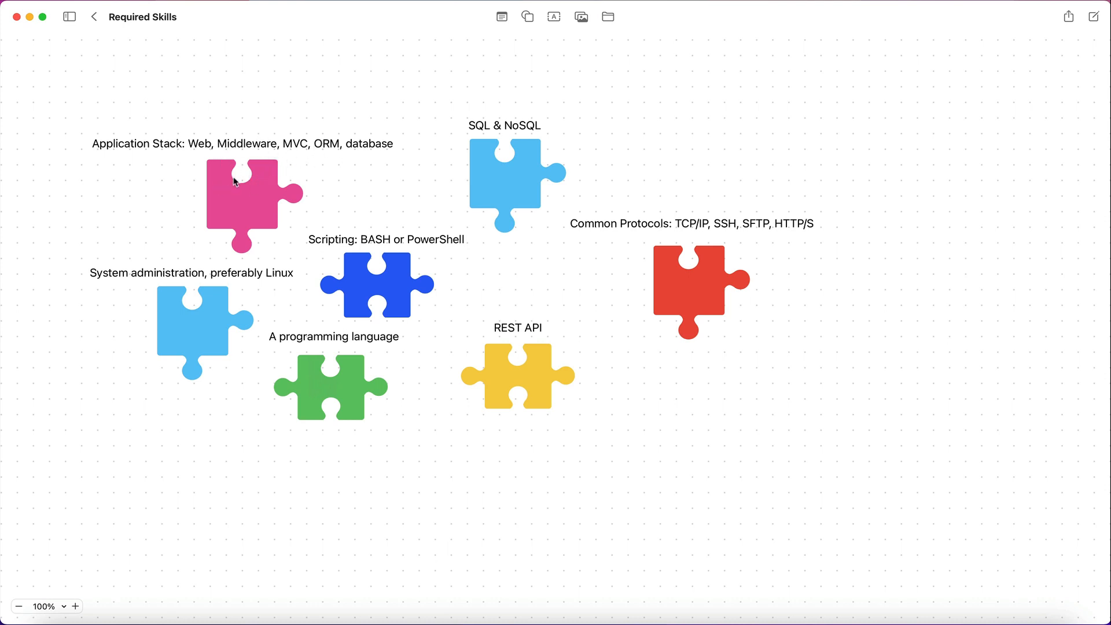
mouse_move(368, 403)
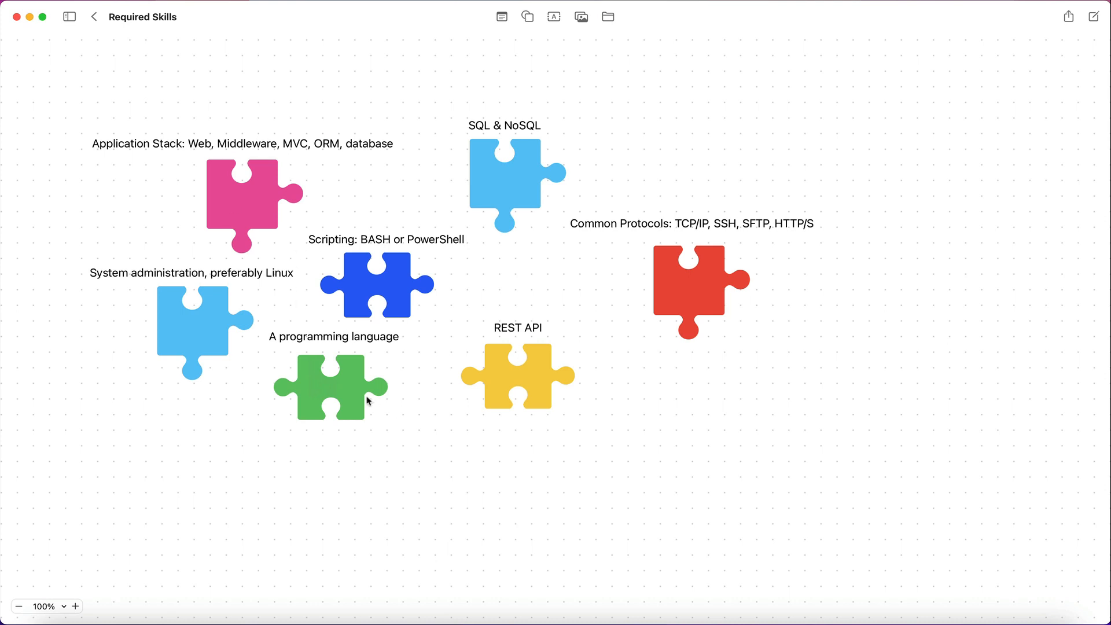
mouse_move(264, 215)
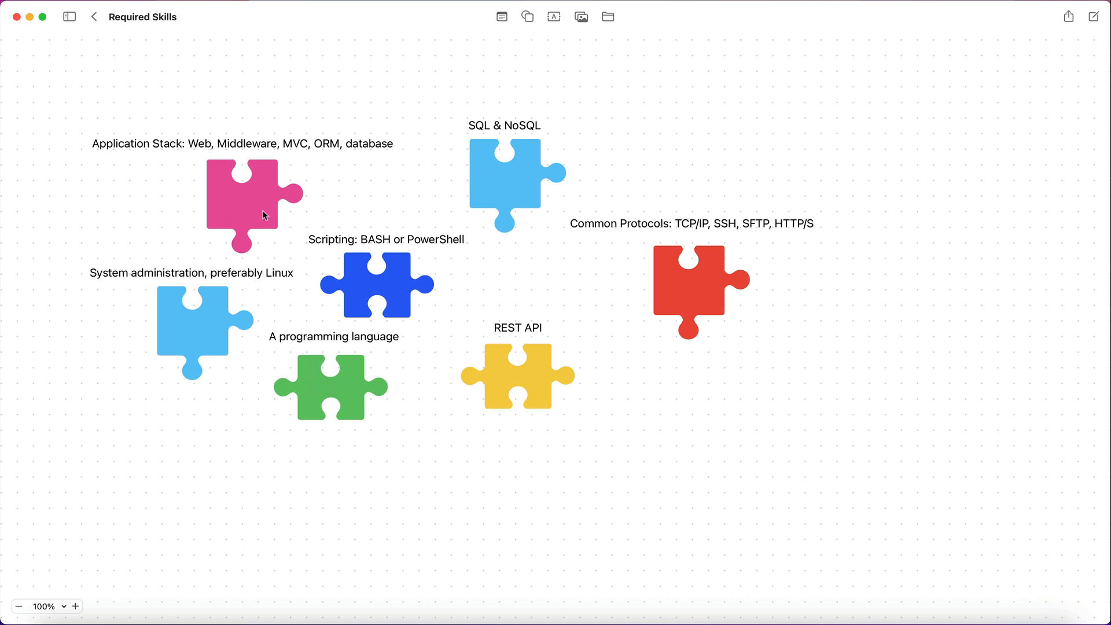
mouse_move(928, 238)
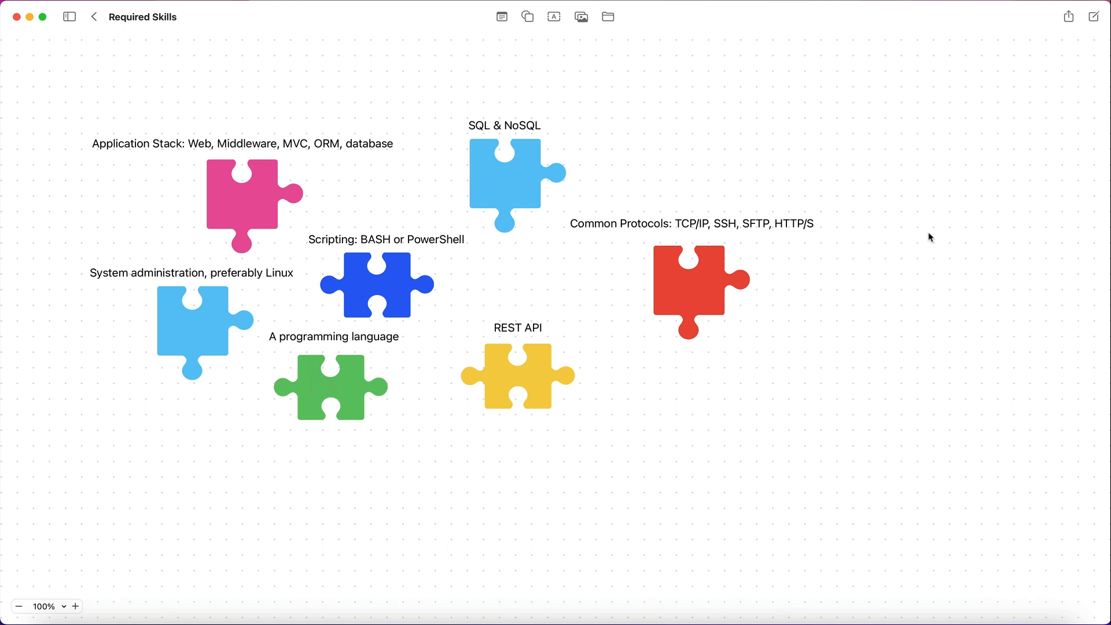
mouse_move(682, 201)
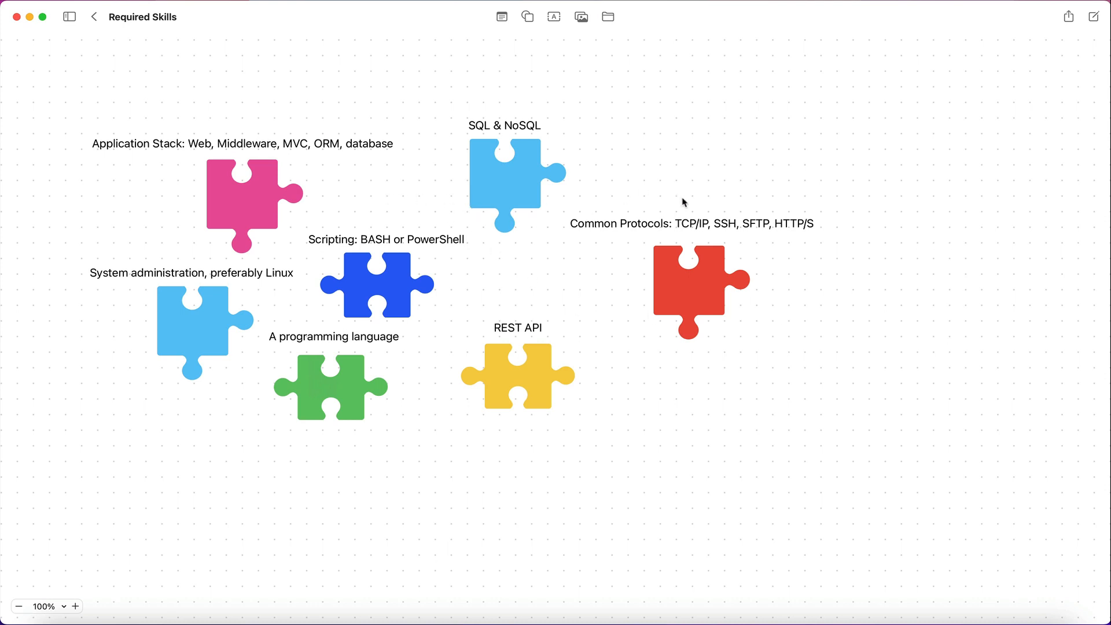
mouse_move(732, 247)
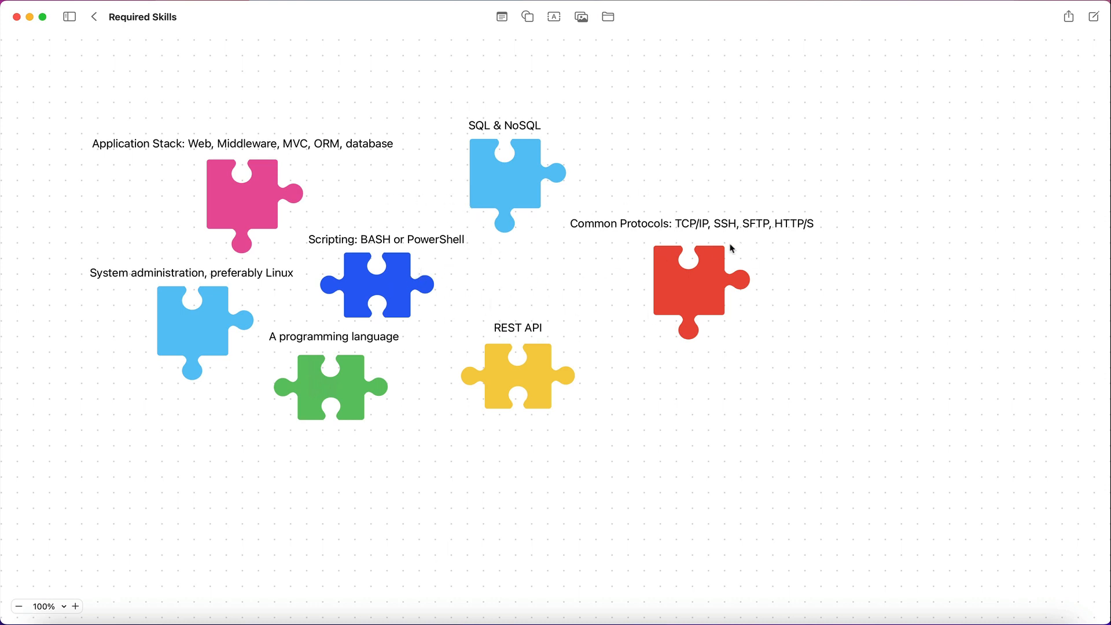
mouse_move(541, 609)
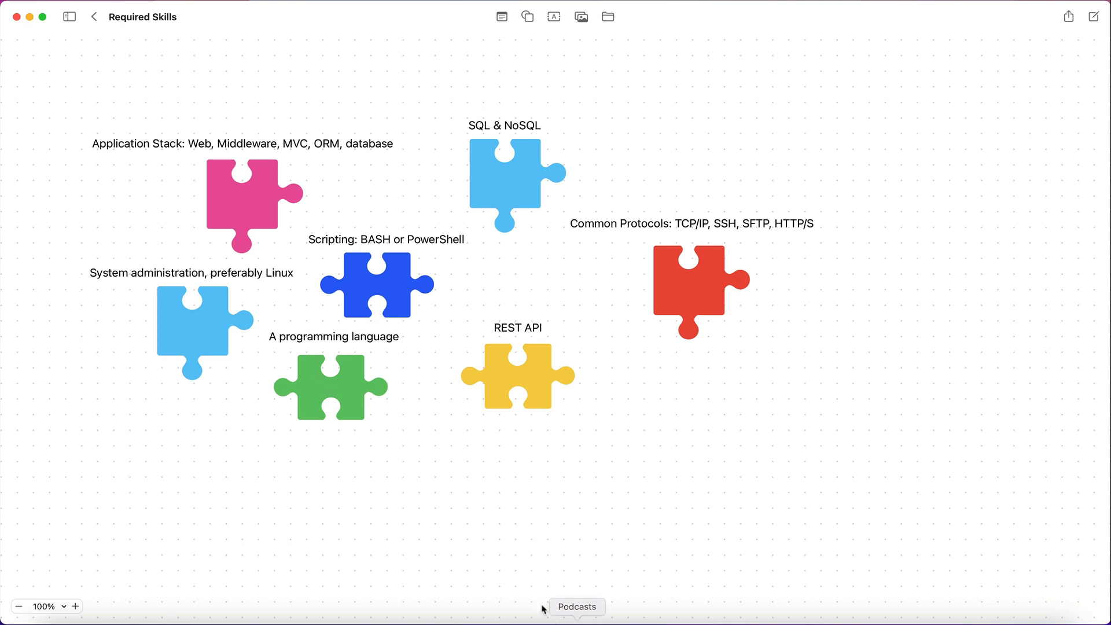
mouse_move(625, 354)
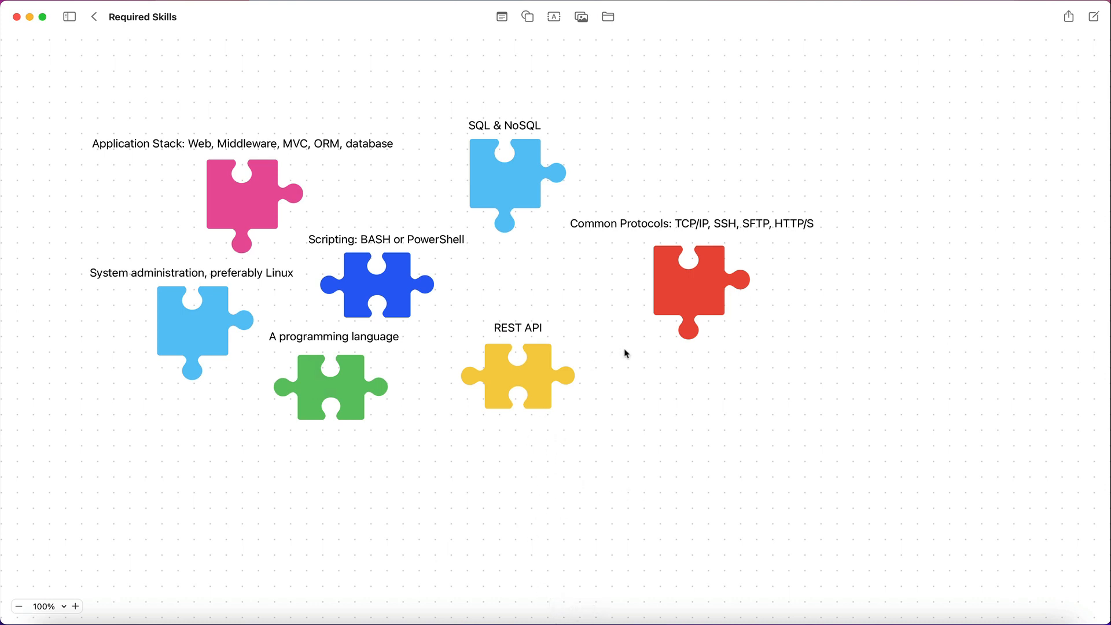
mouse_move(591, 331)
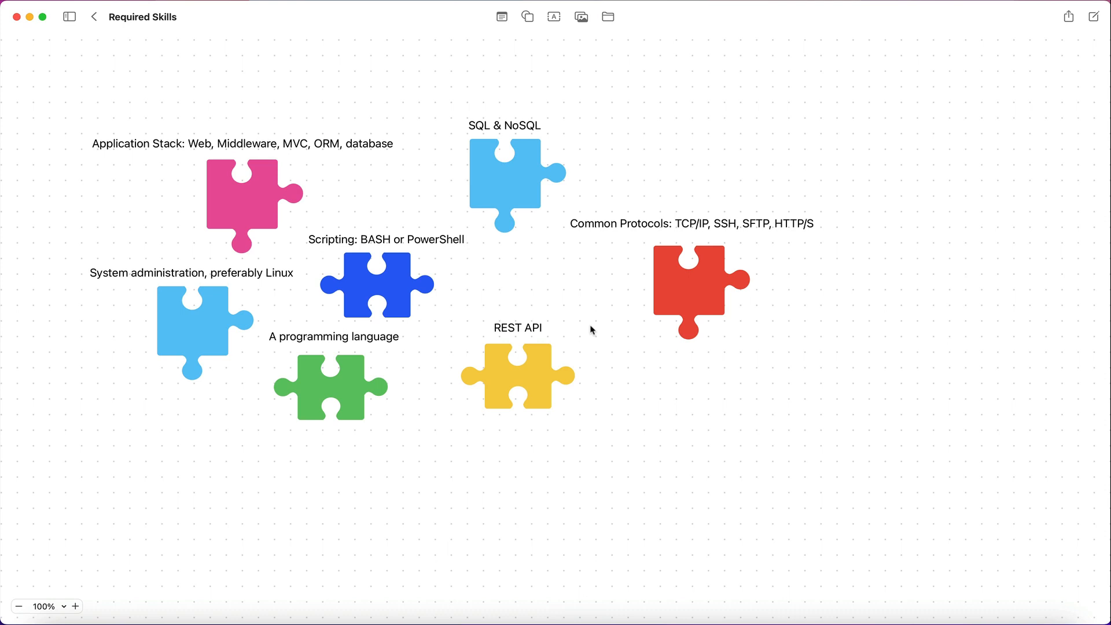
mouse_move(634, 327)
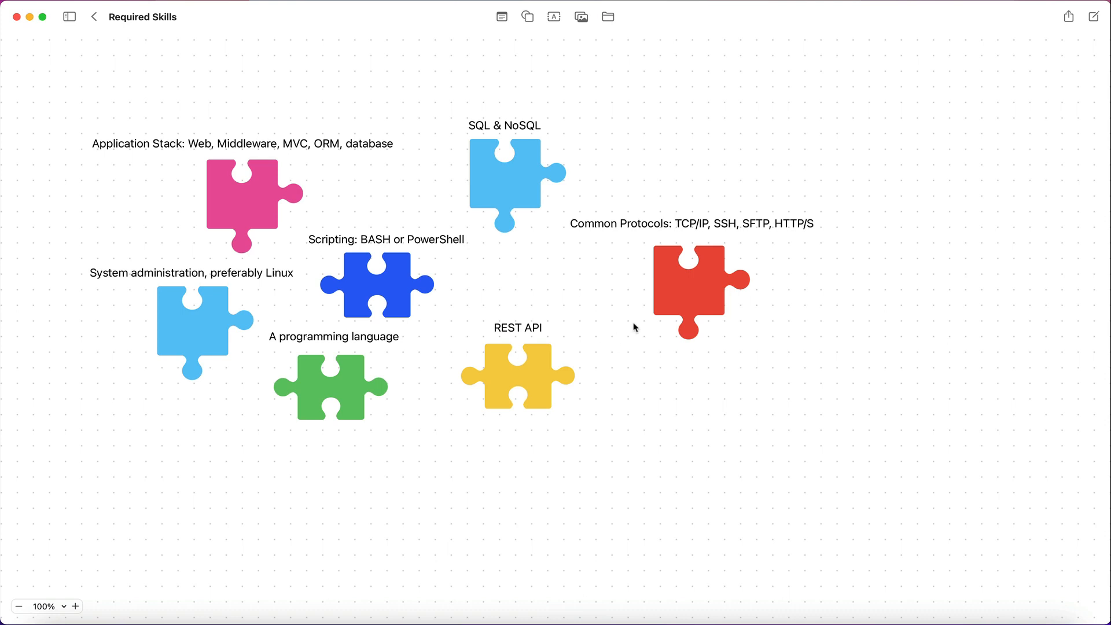
mouse_move(653, 317)
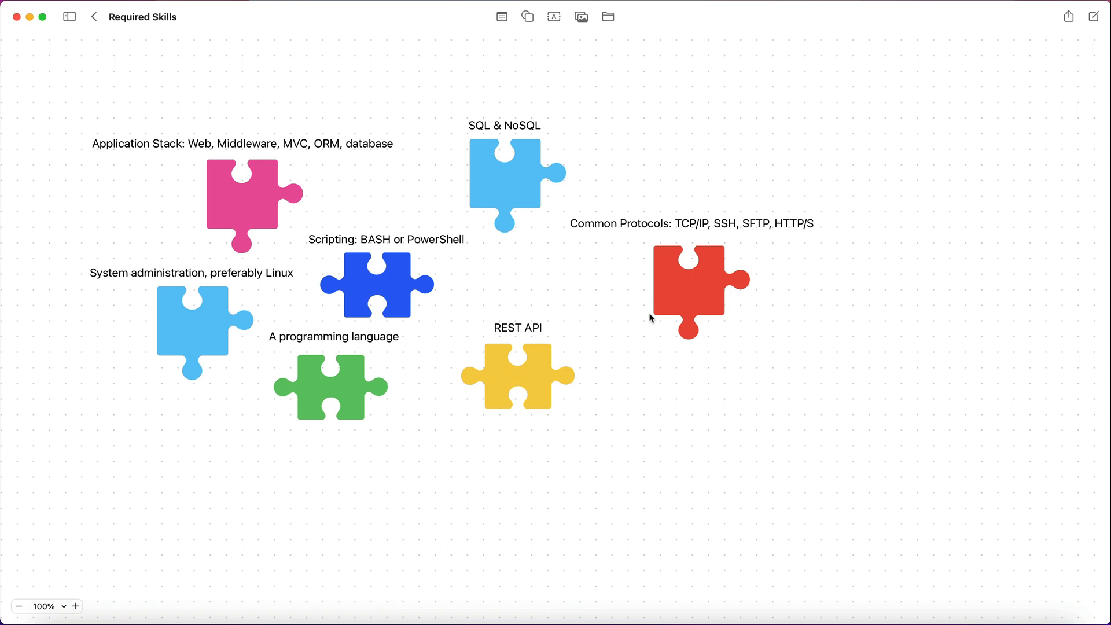
mouse_move(500, 296)
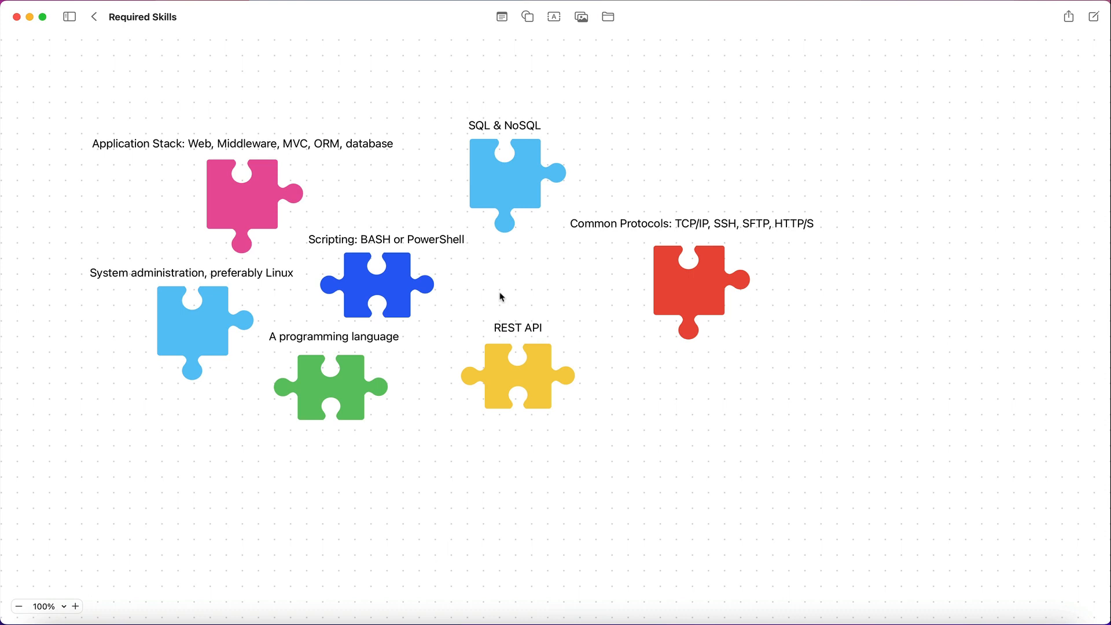
mouse_move(501, 293)
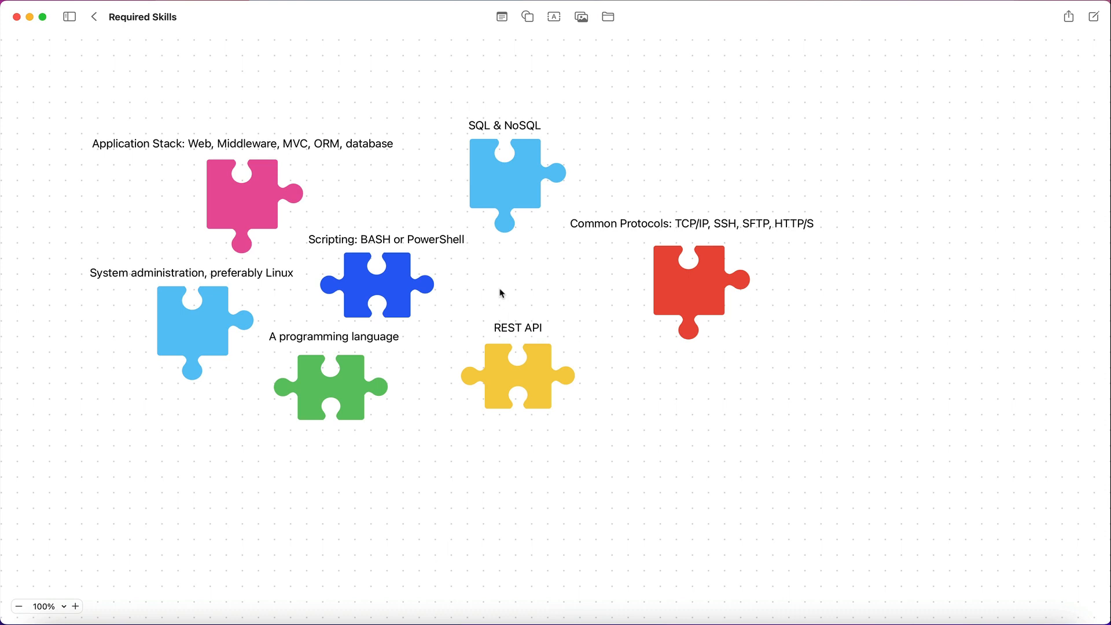
mouse_move(465, 312)
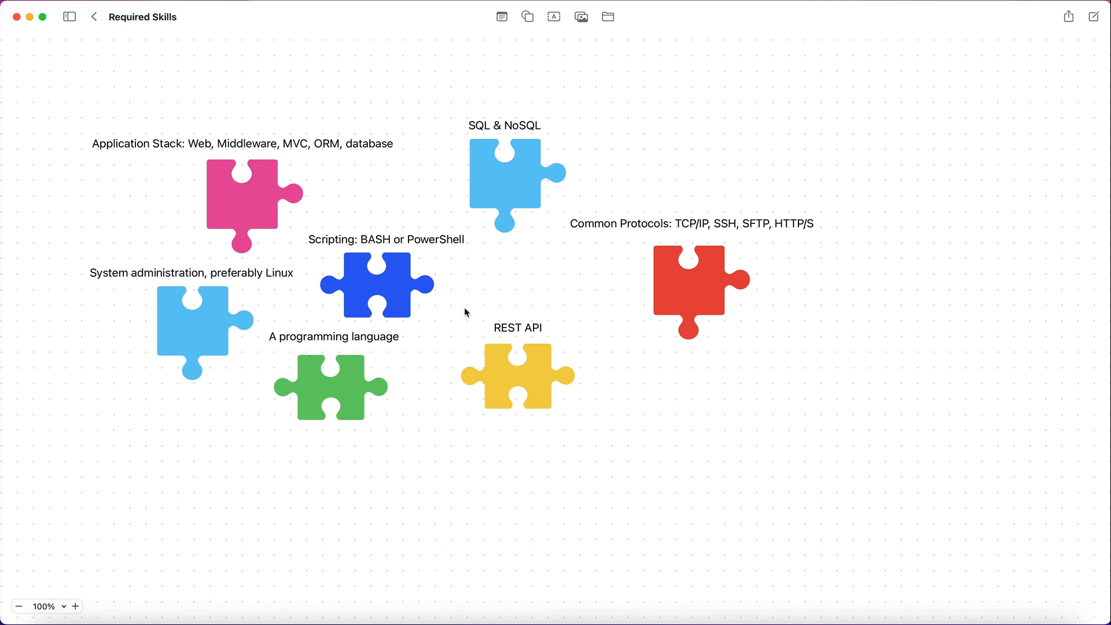
mouse_move(262, 93)
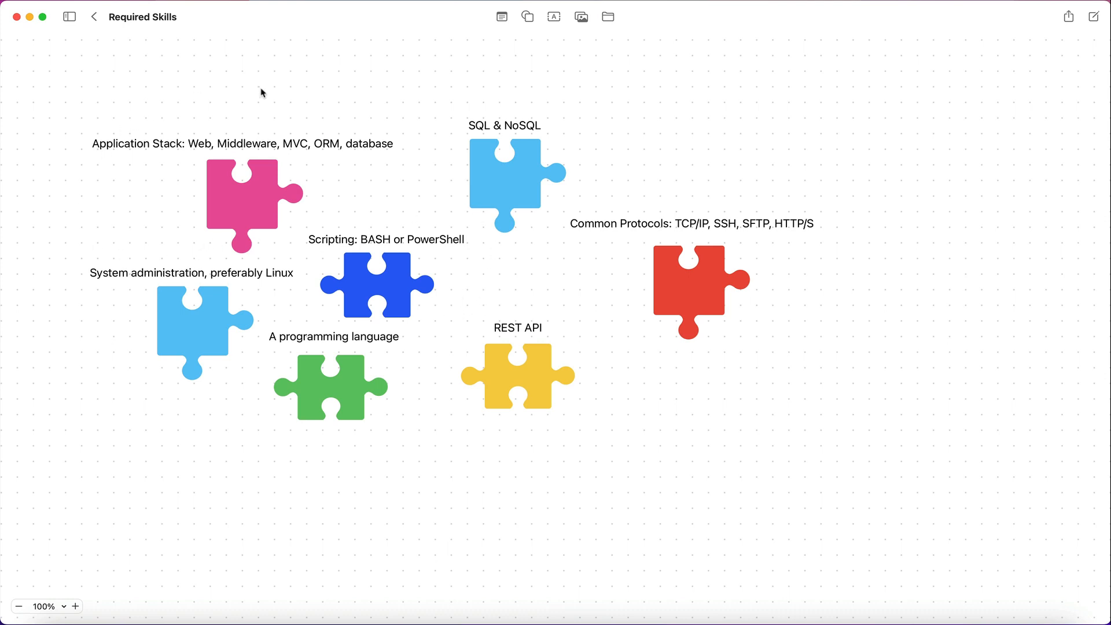
mouse_move(430, 106)
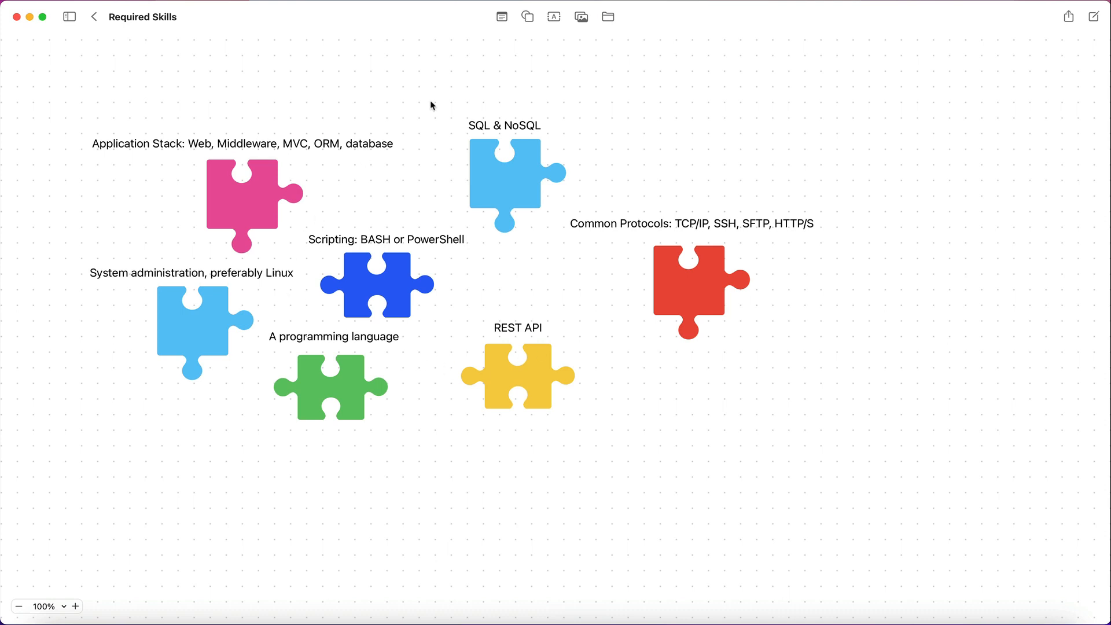
mouse_move(823, 186)
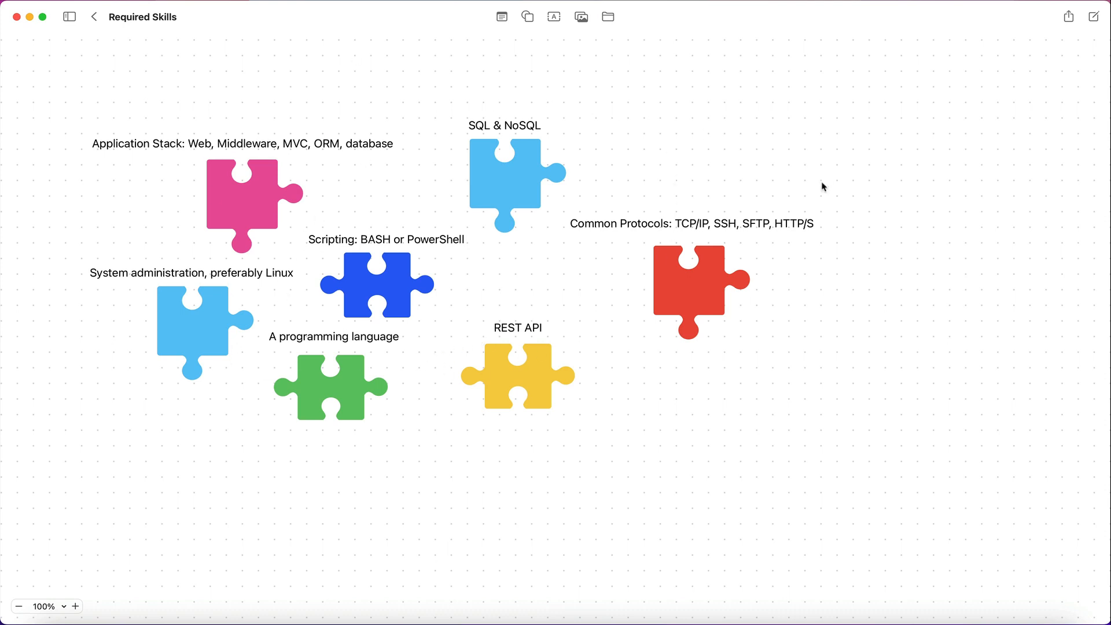
mouse_move(567, 361)
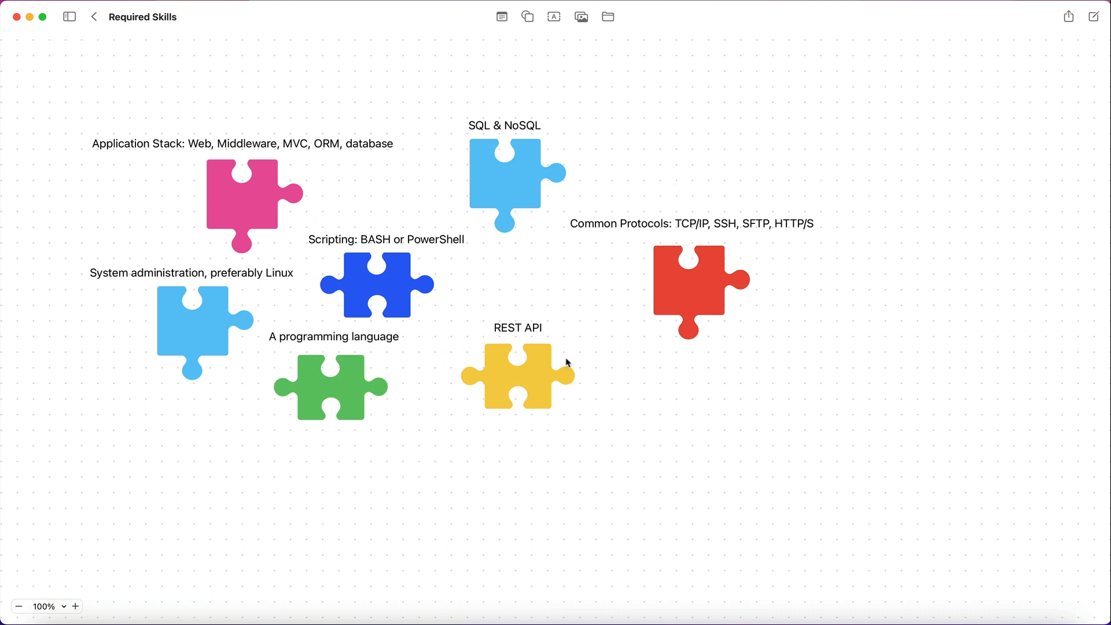
mouse_move(596, 311)
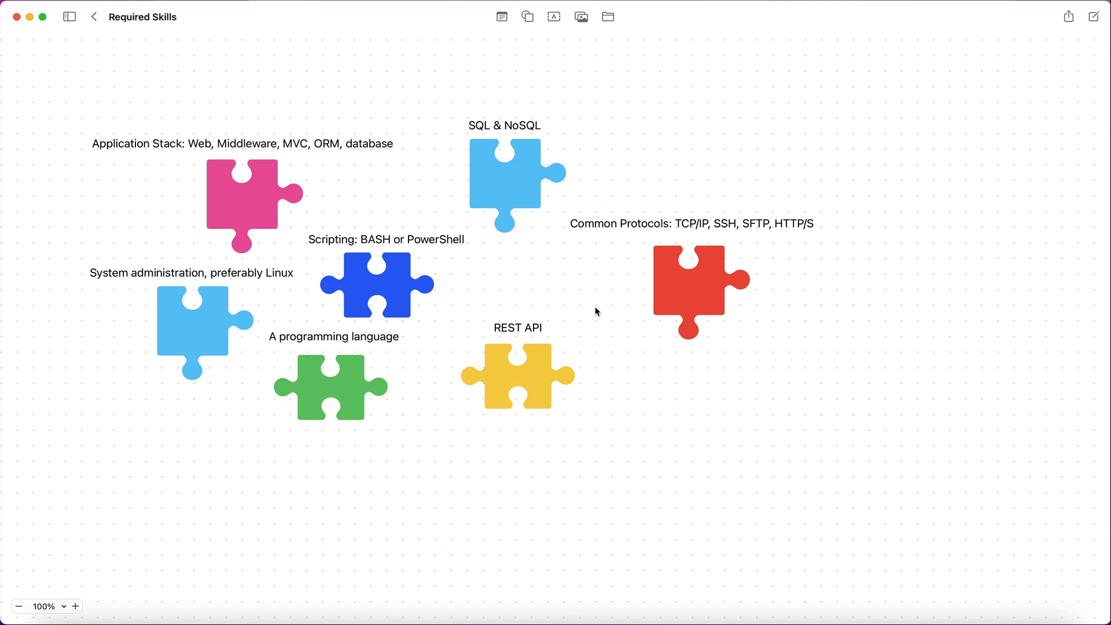
mouse_move(548, 278)
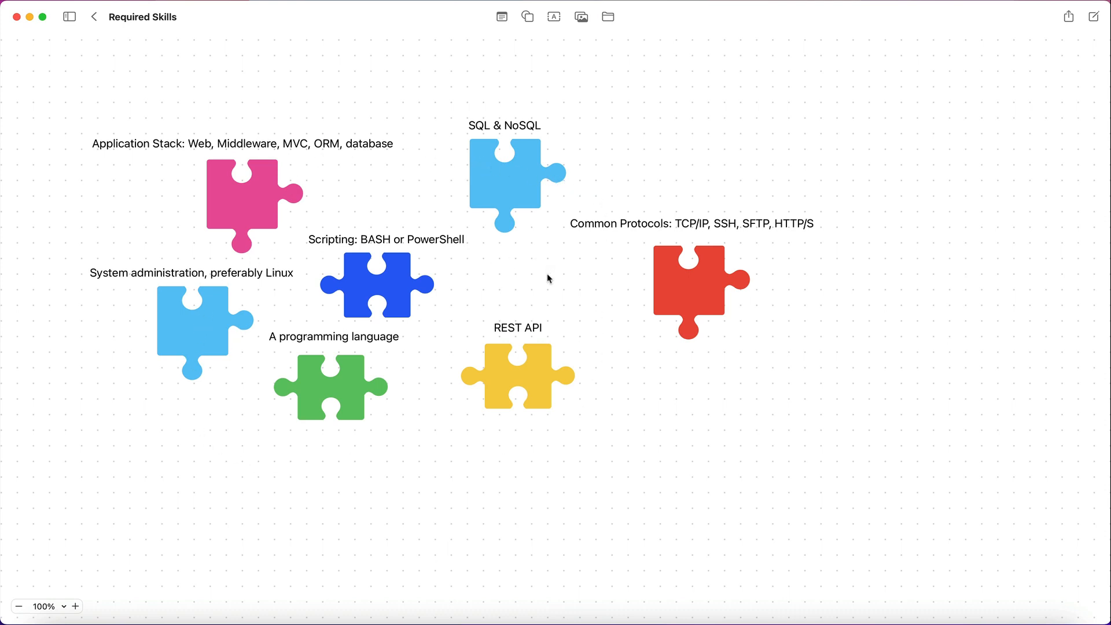
mouse_move(611, 327)
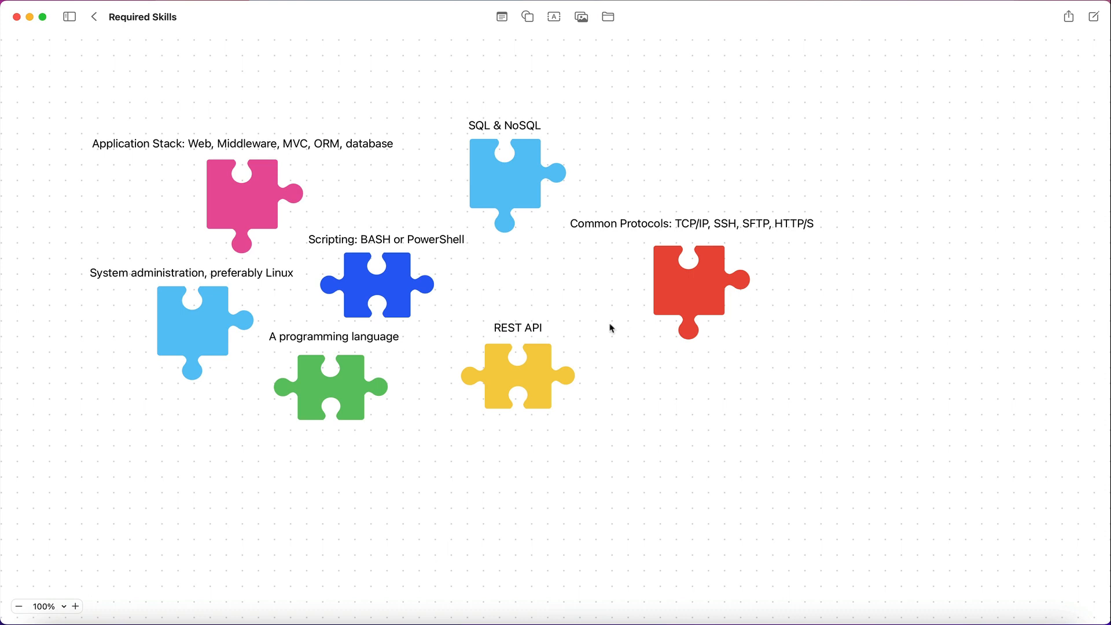
mouse_move(479, 287)
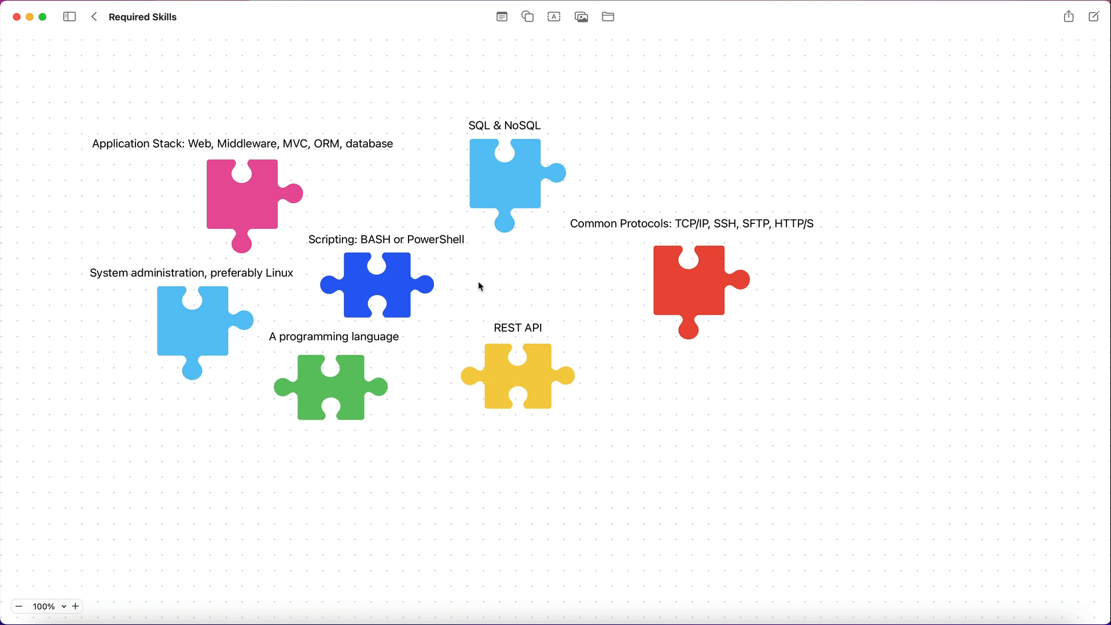
mouse_move(356, 263)
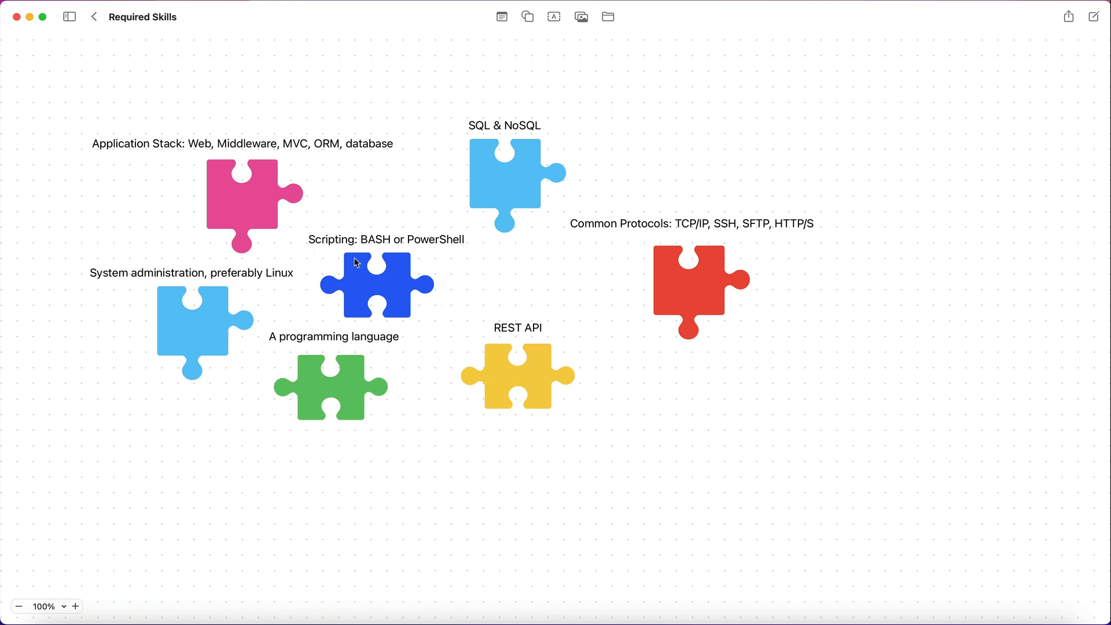
mouse_move(435, 392)
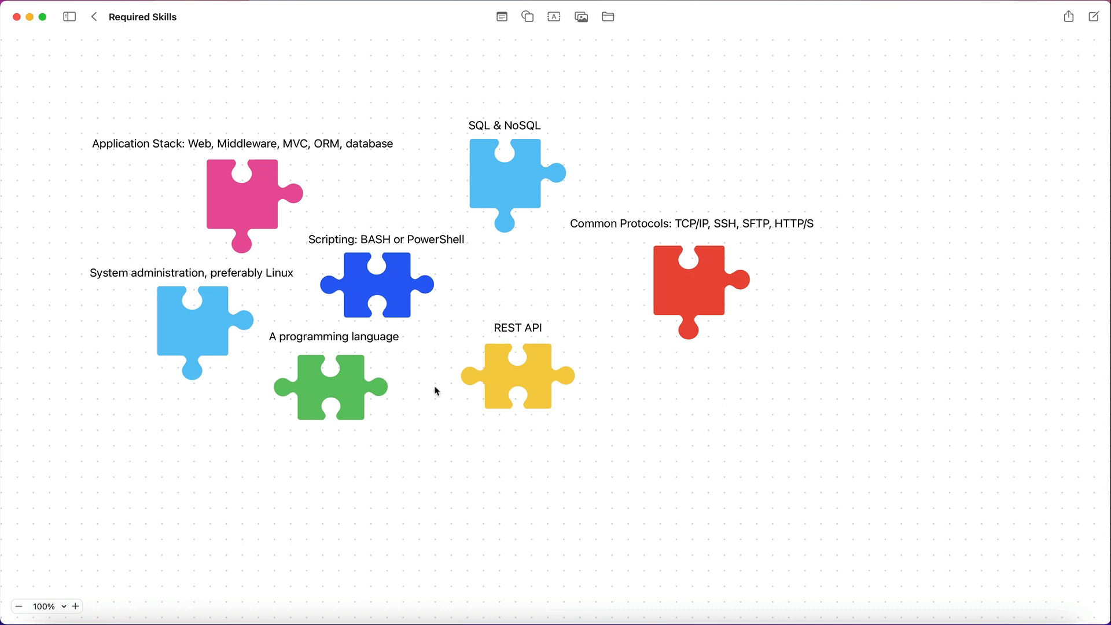
mouse_move(216, 324)
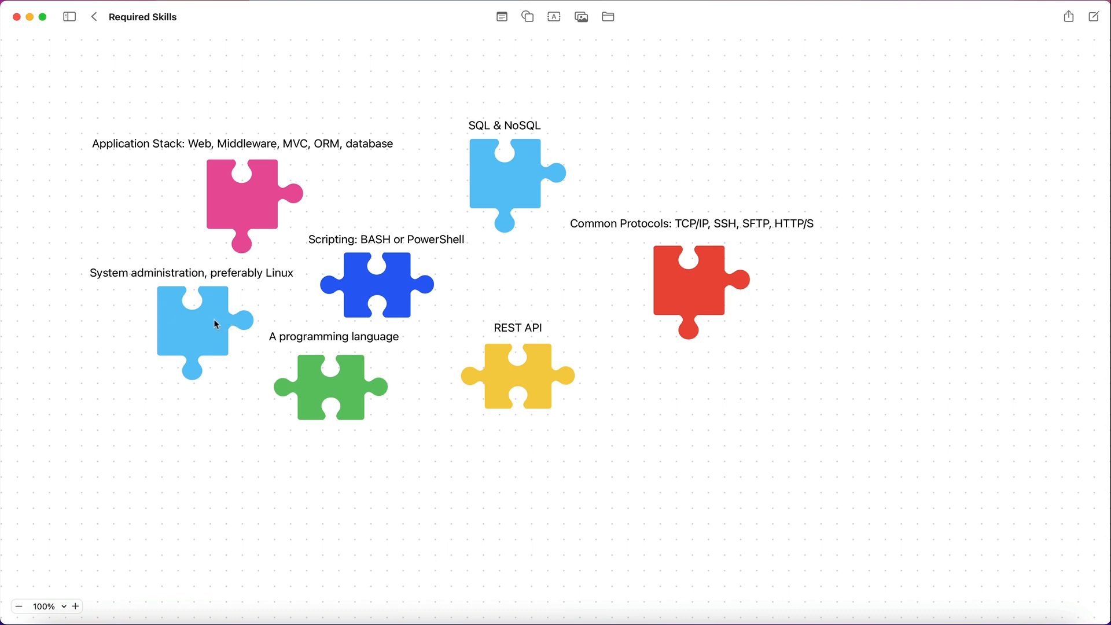
mouse_move(216, 273)
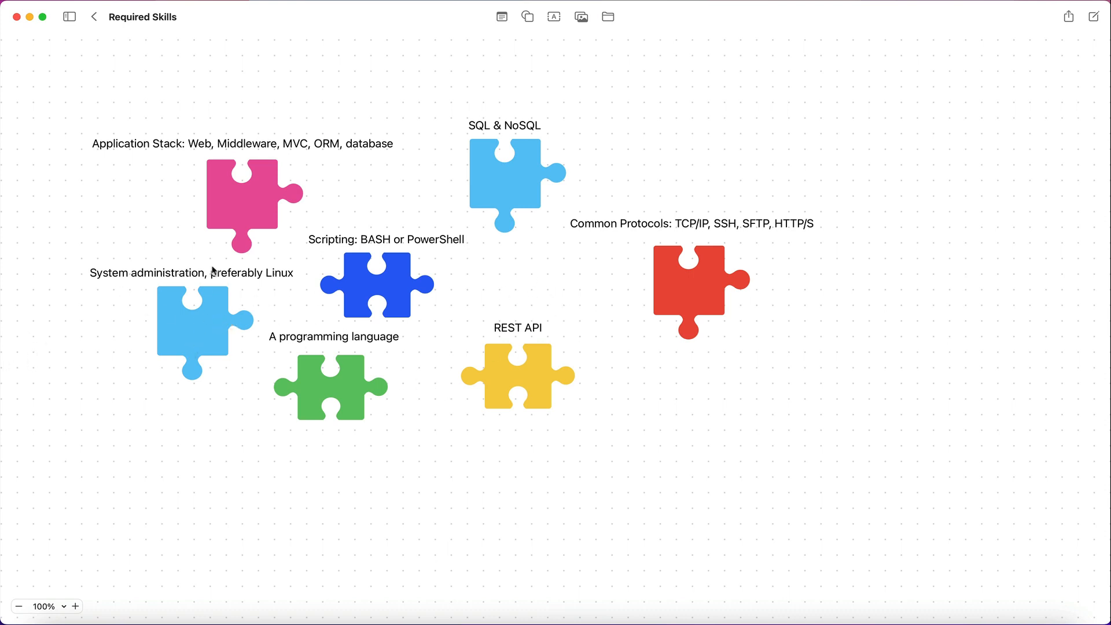
mouse_move(533, 261)
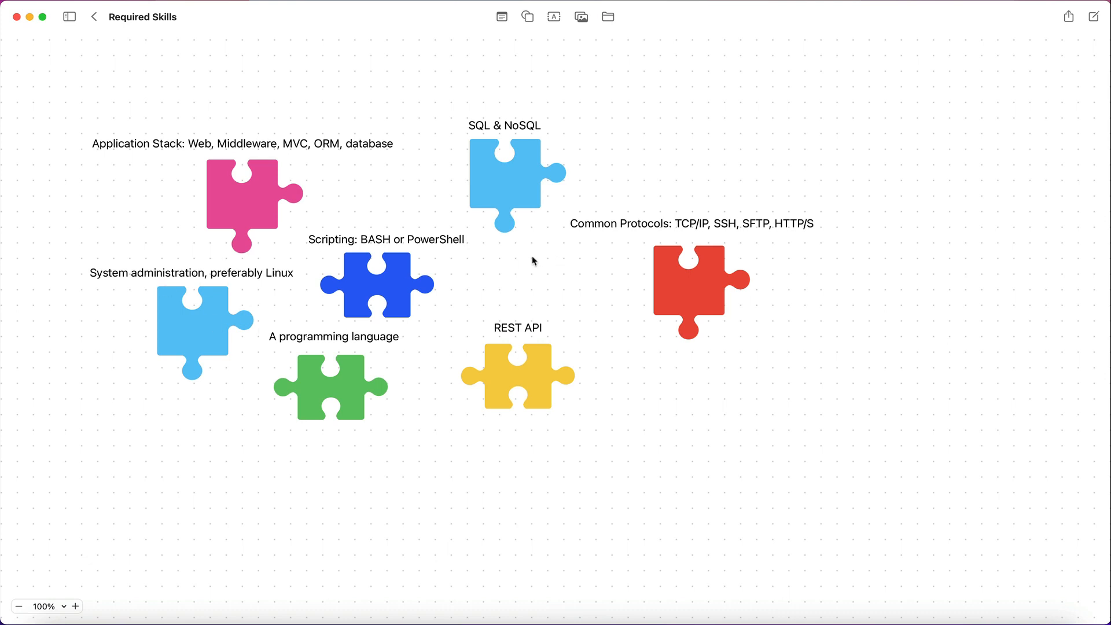
mouse_move(582, 243)
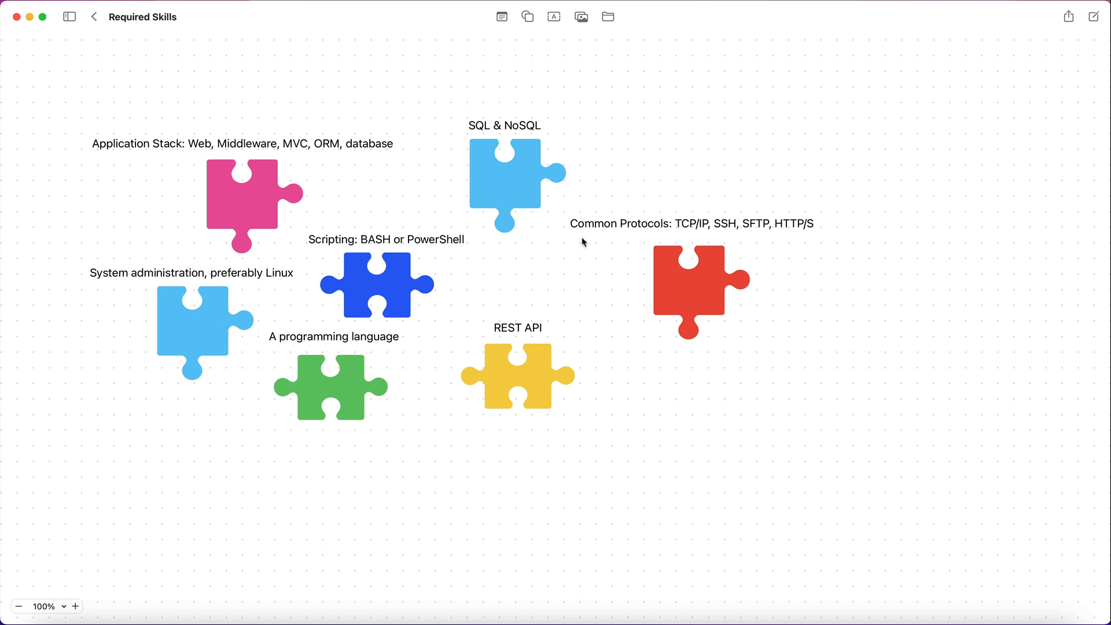
mouse_move(467, 308)
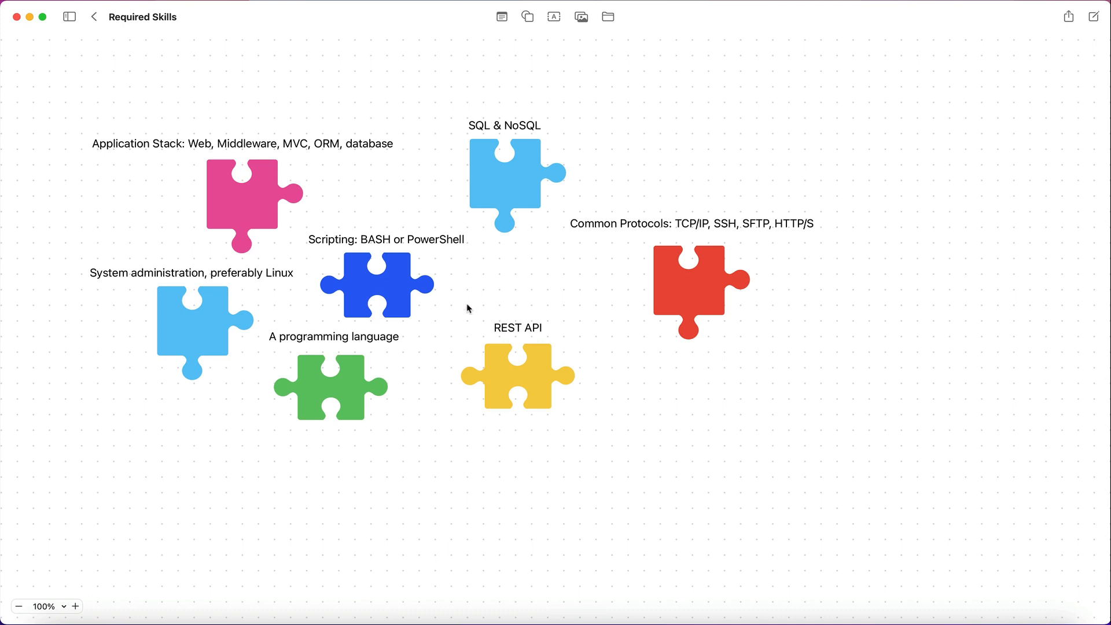
mouse_move(322, 226)
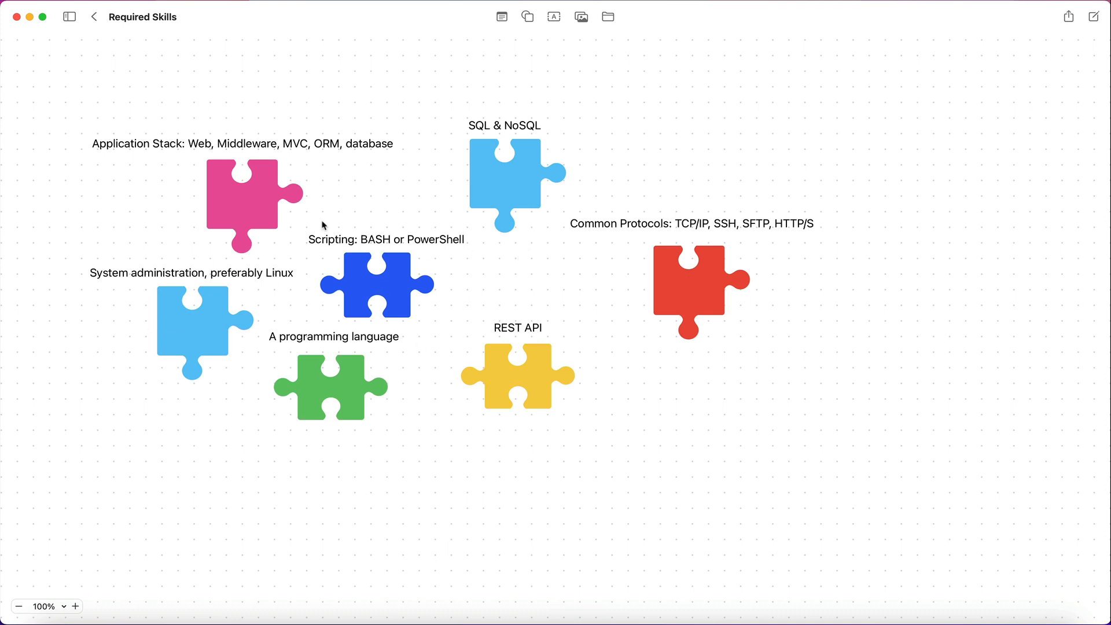
mouse_move(541, 347)
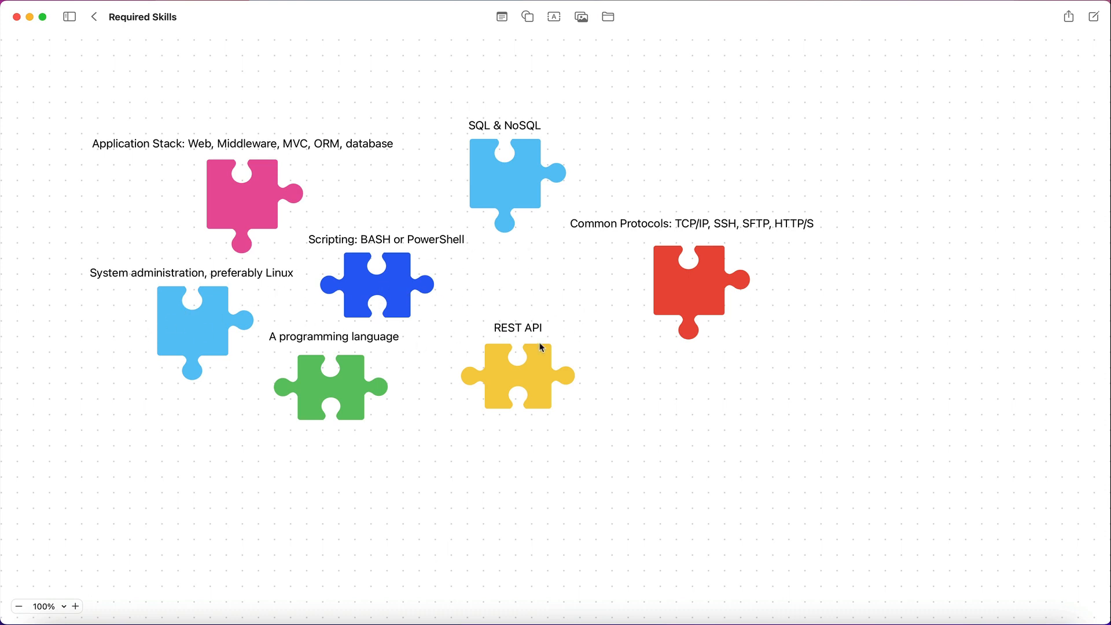
mouse_move(600, 175)
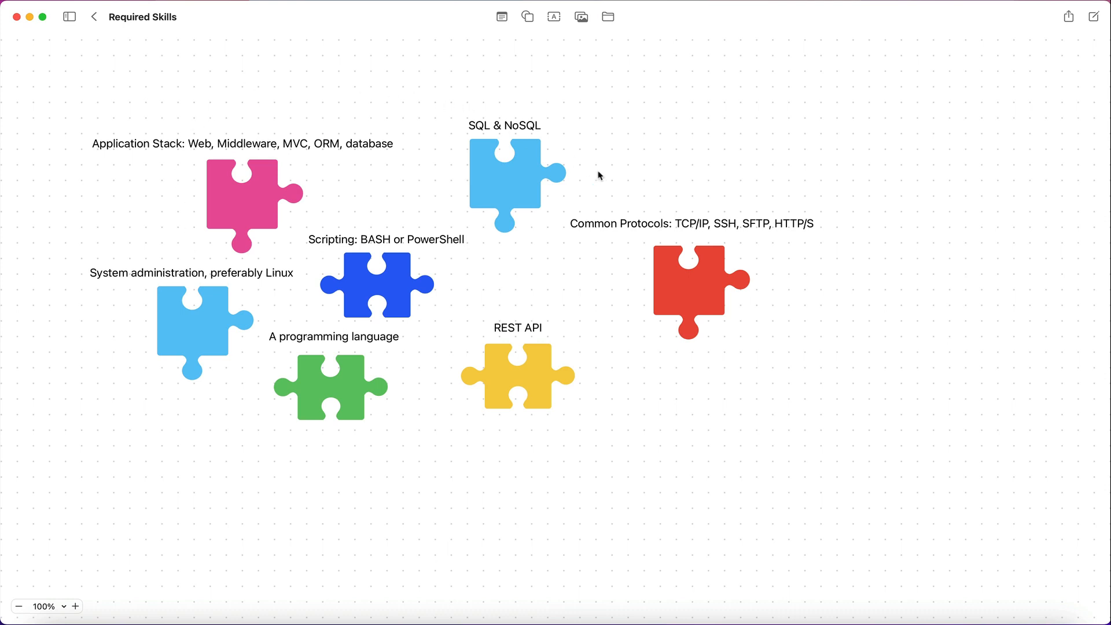
mouse_move(266, 244)
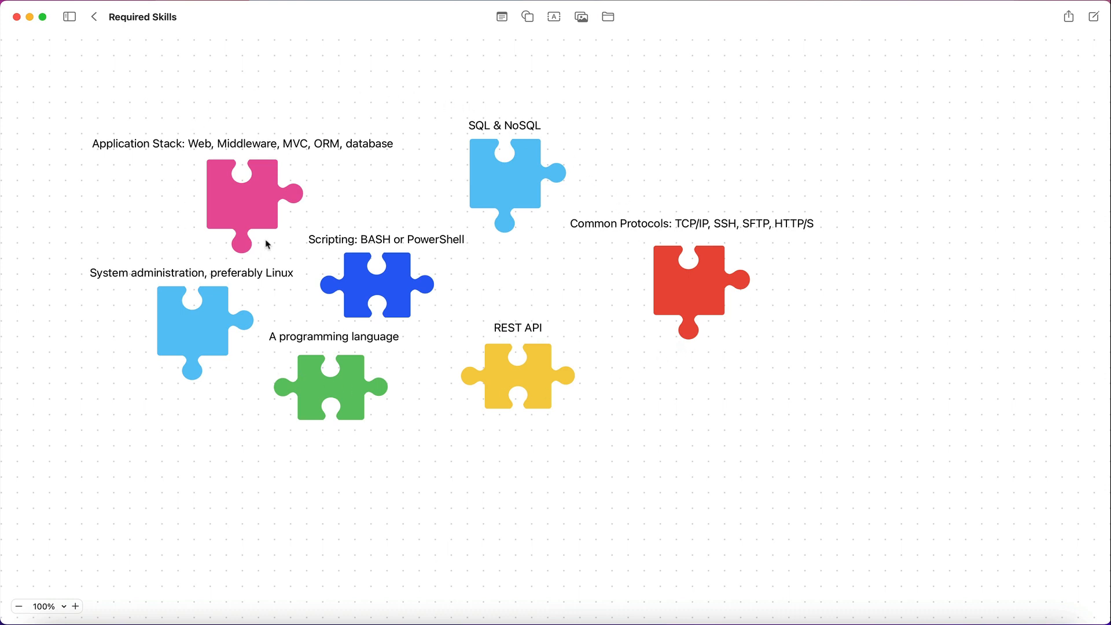
mouse_move(311, 241)
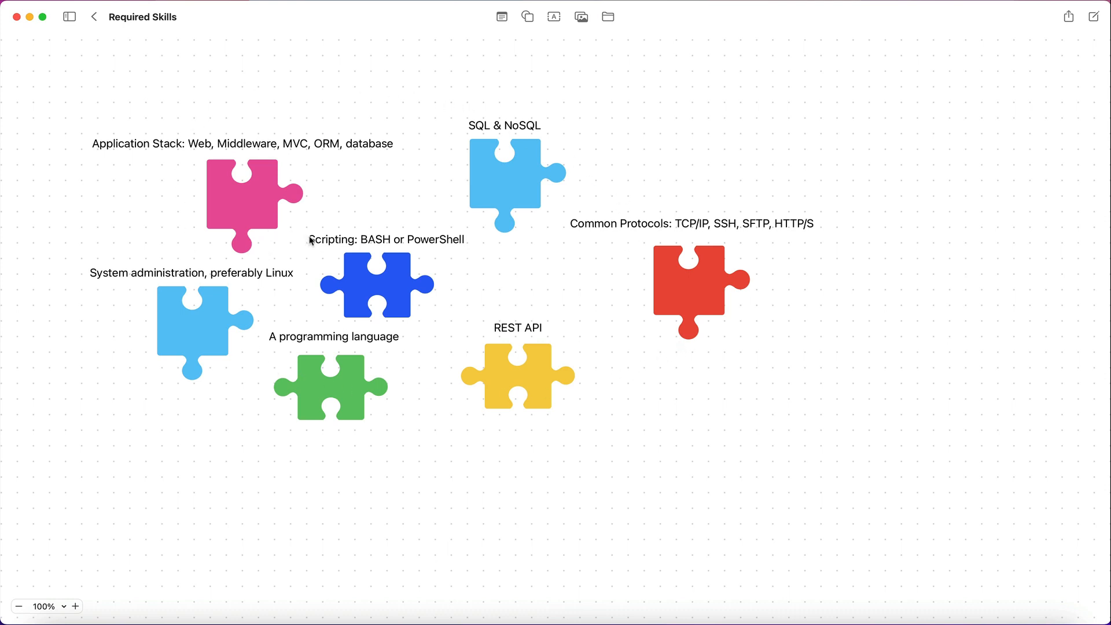